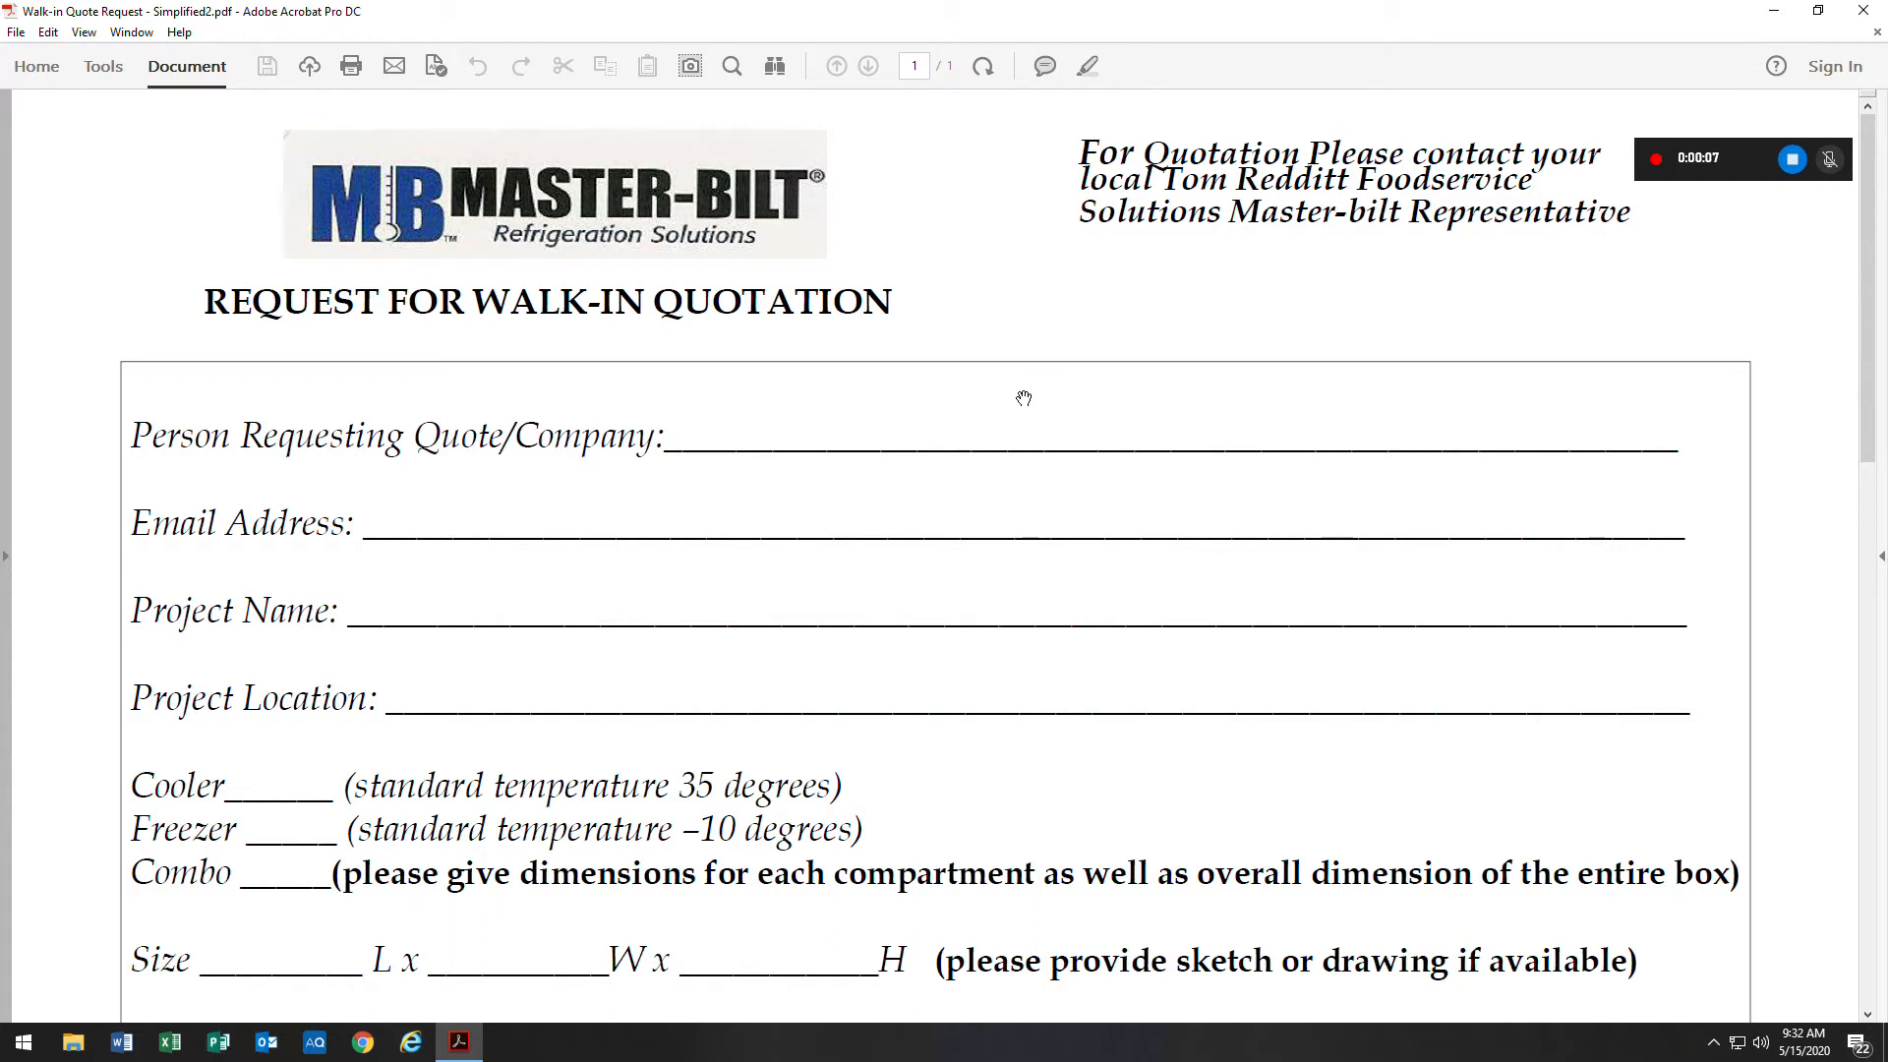
mouse_move(691, 386)
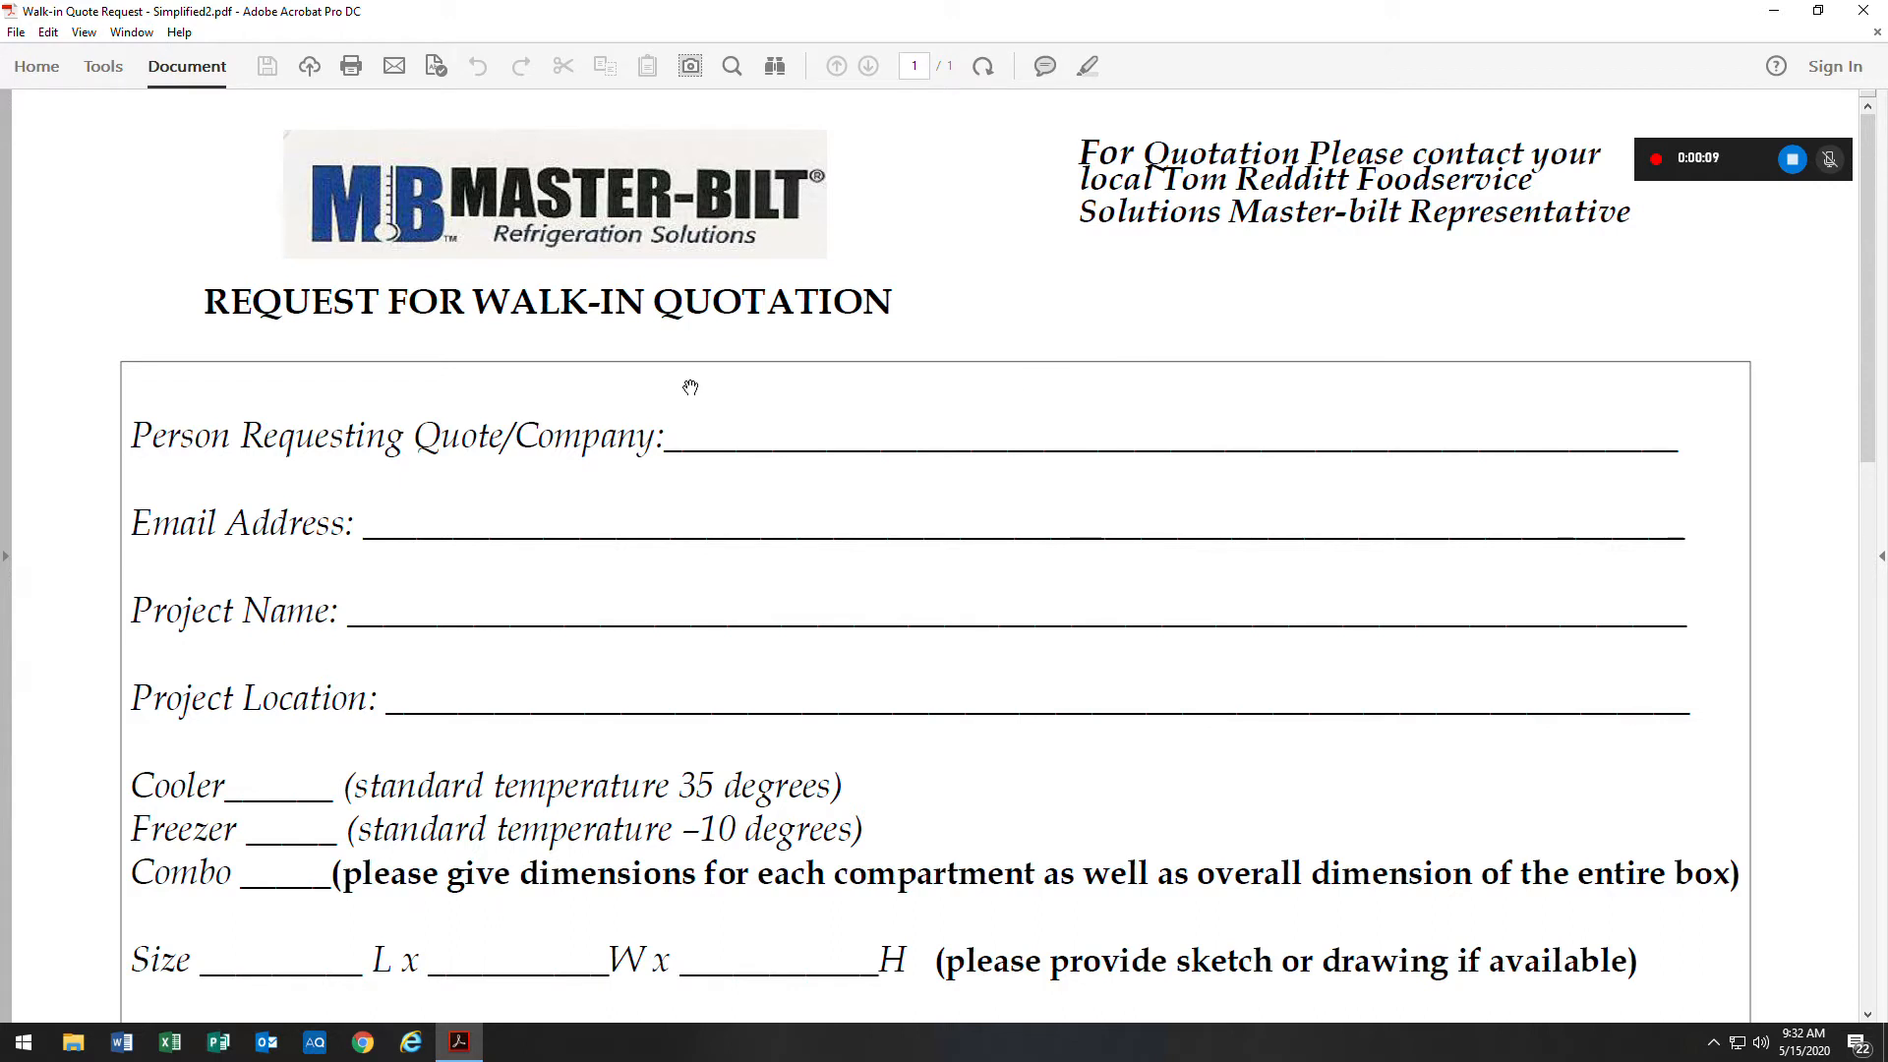
mouse_move(1015, 338)
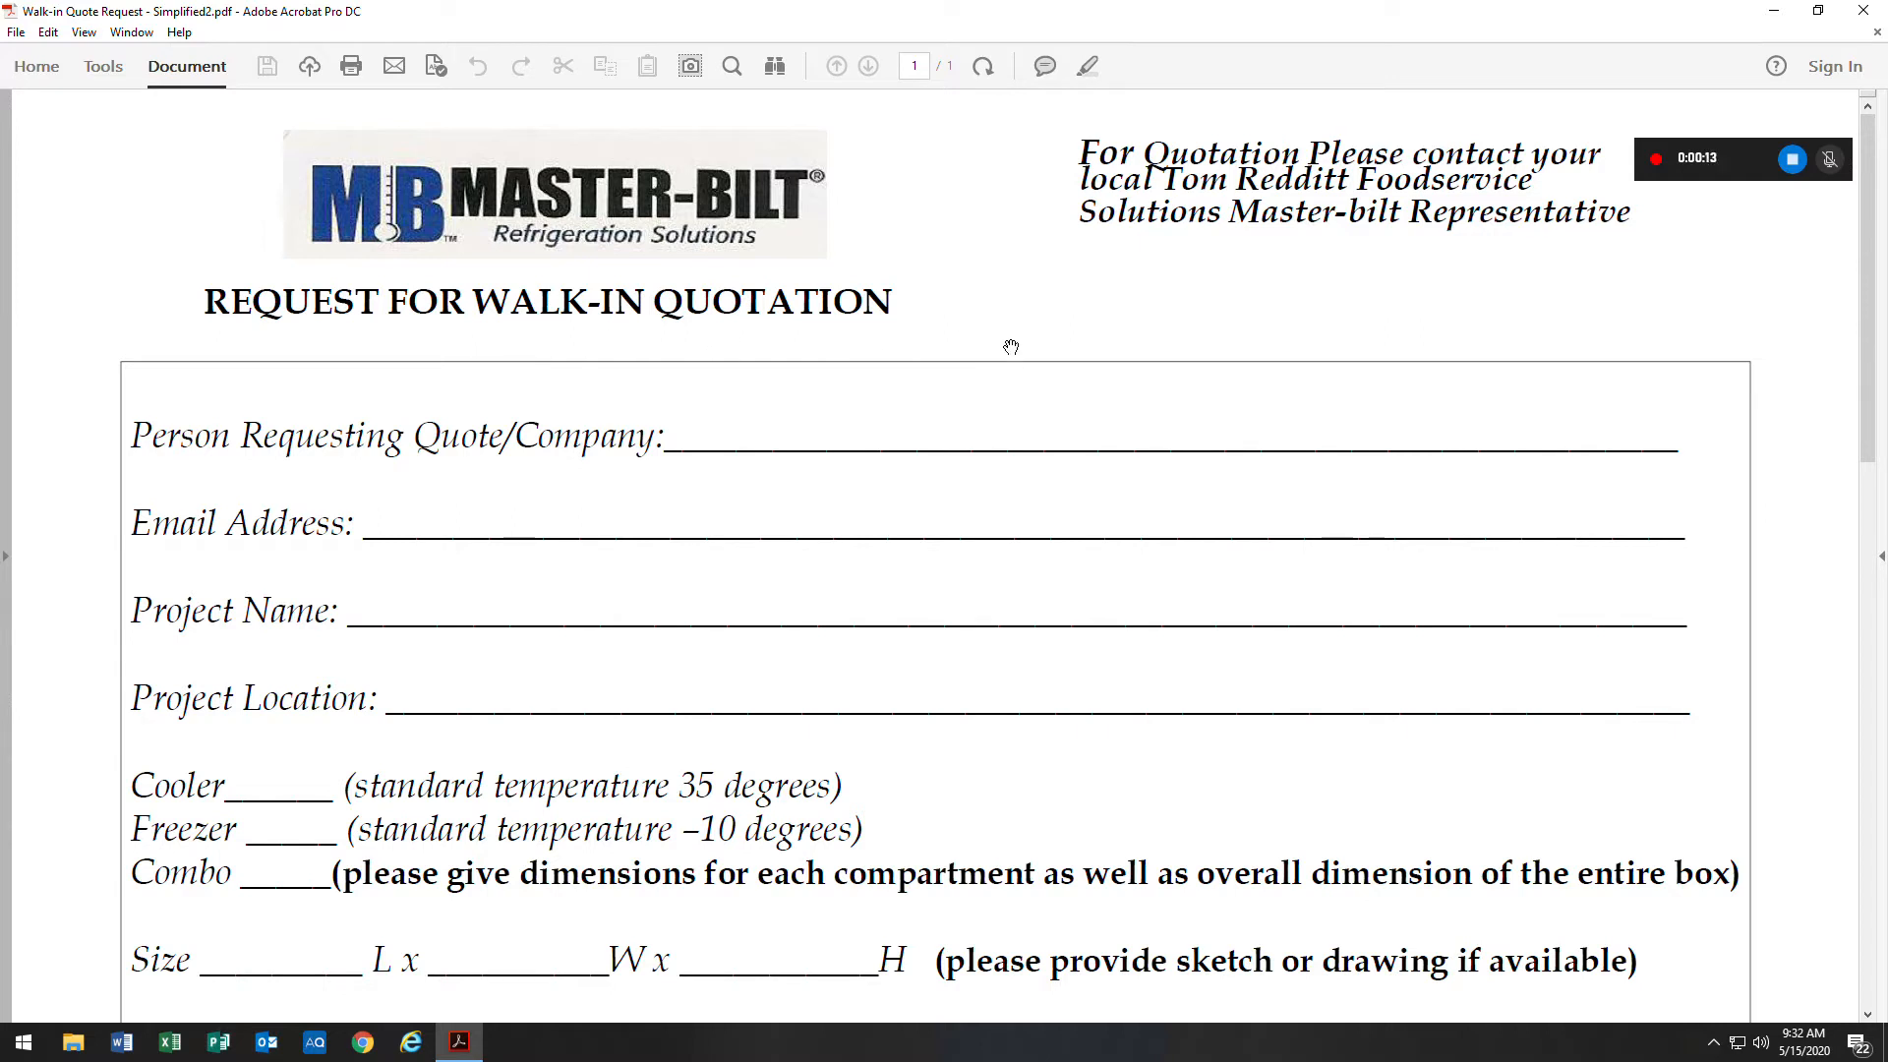
mouse_move(951, 426)
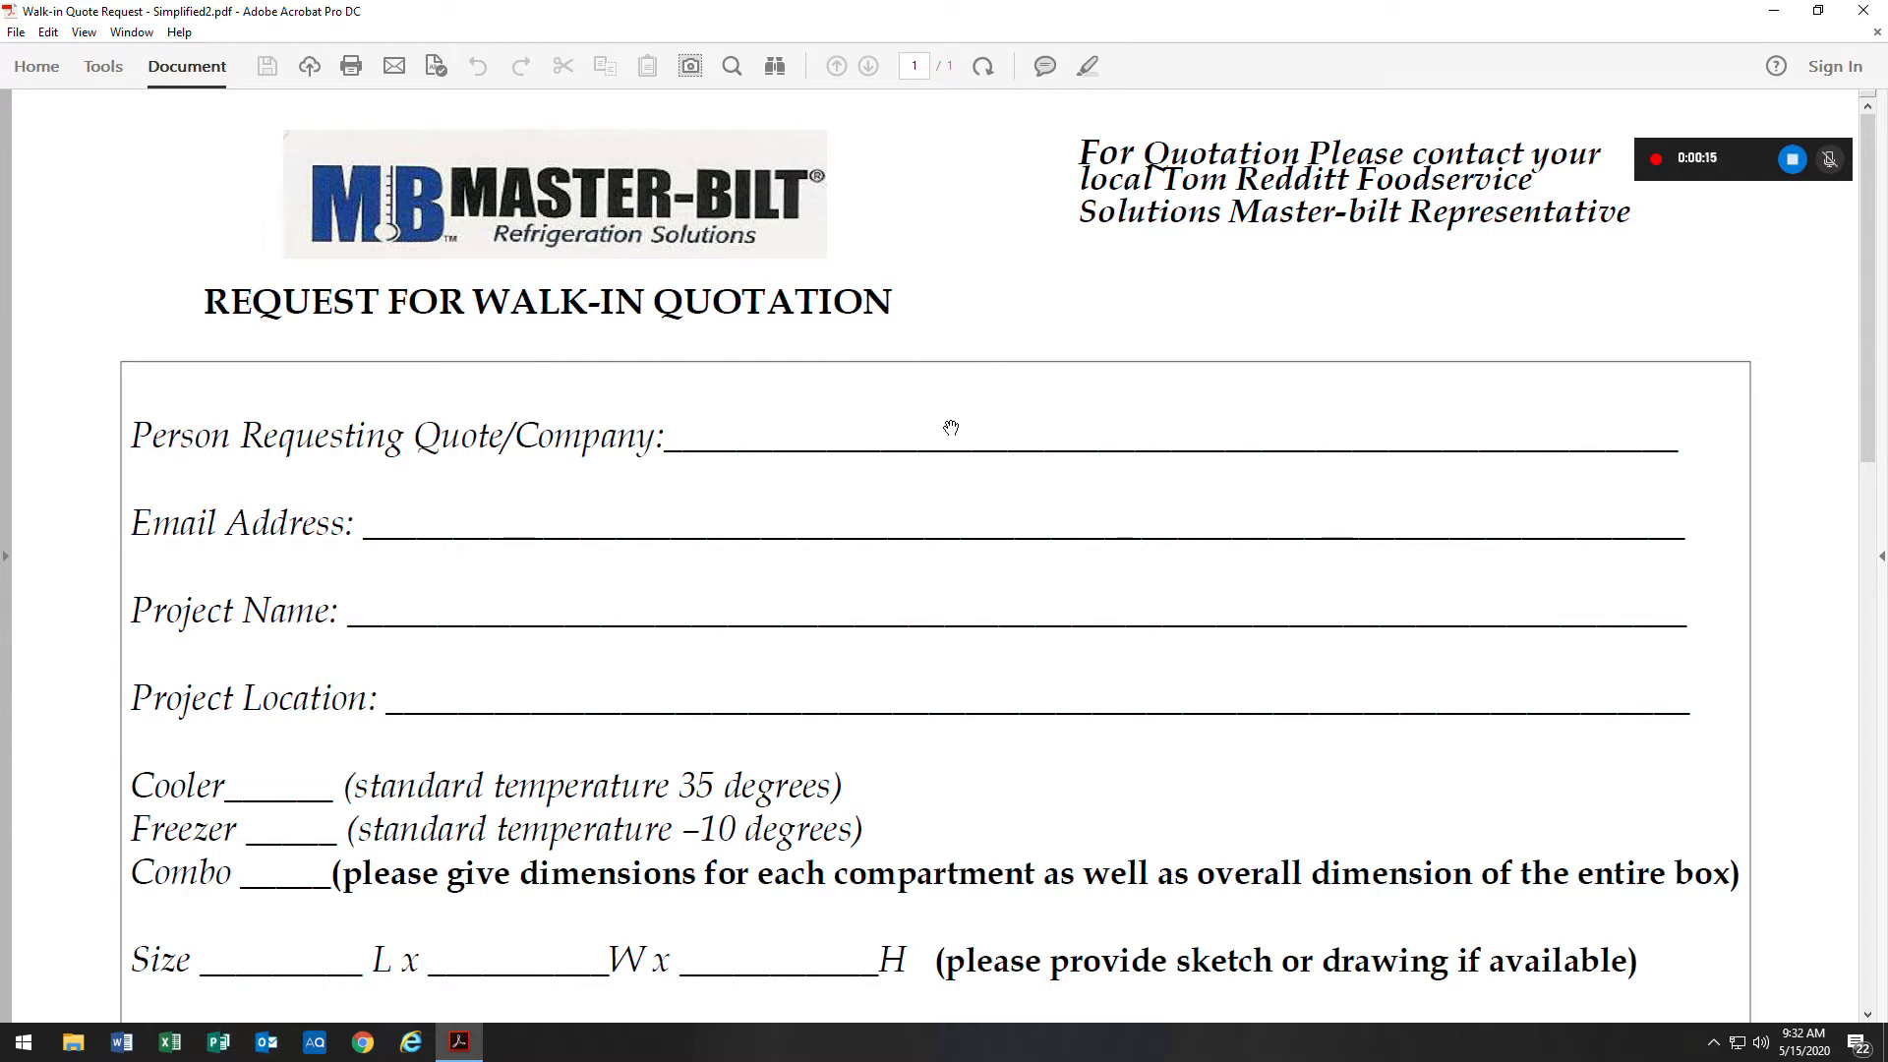
scroll(down, 3)
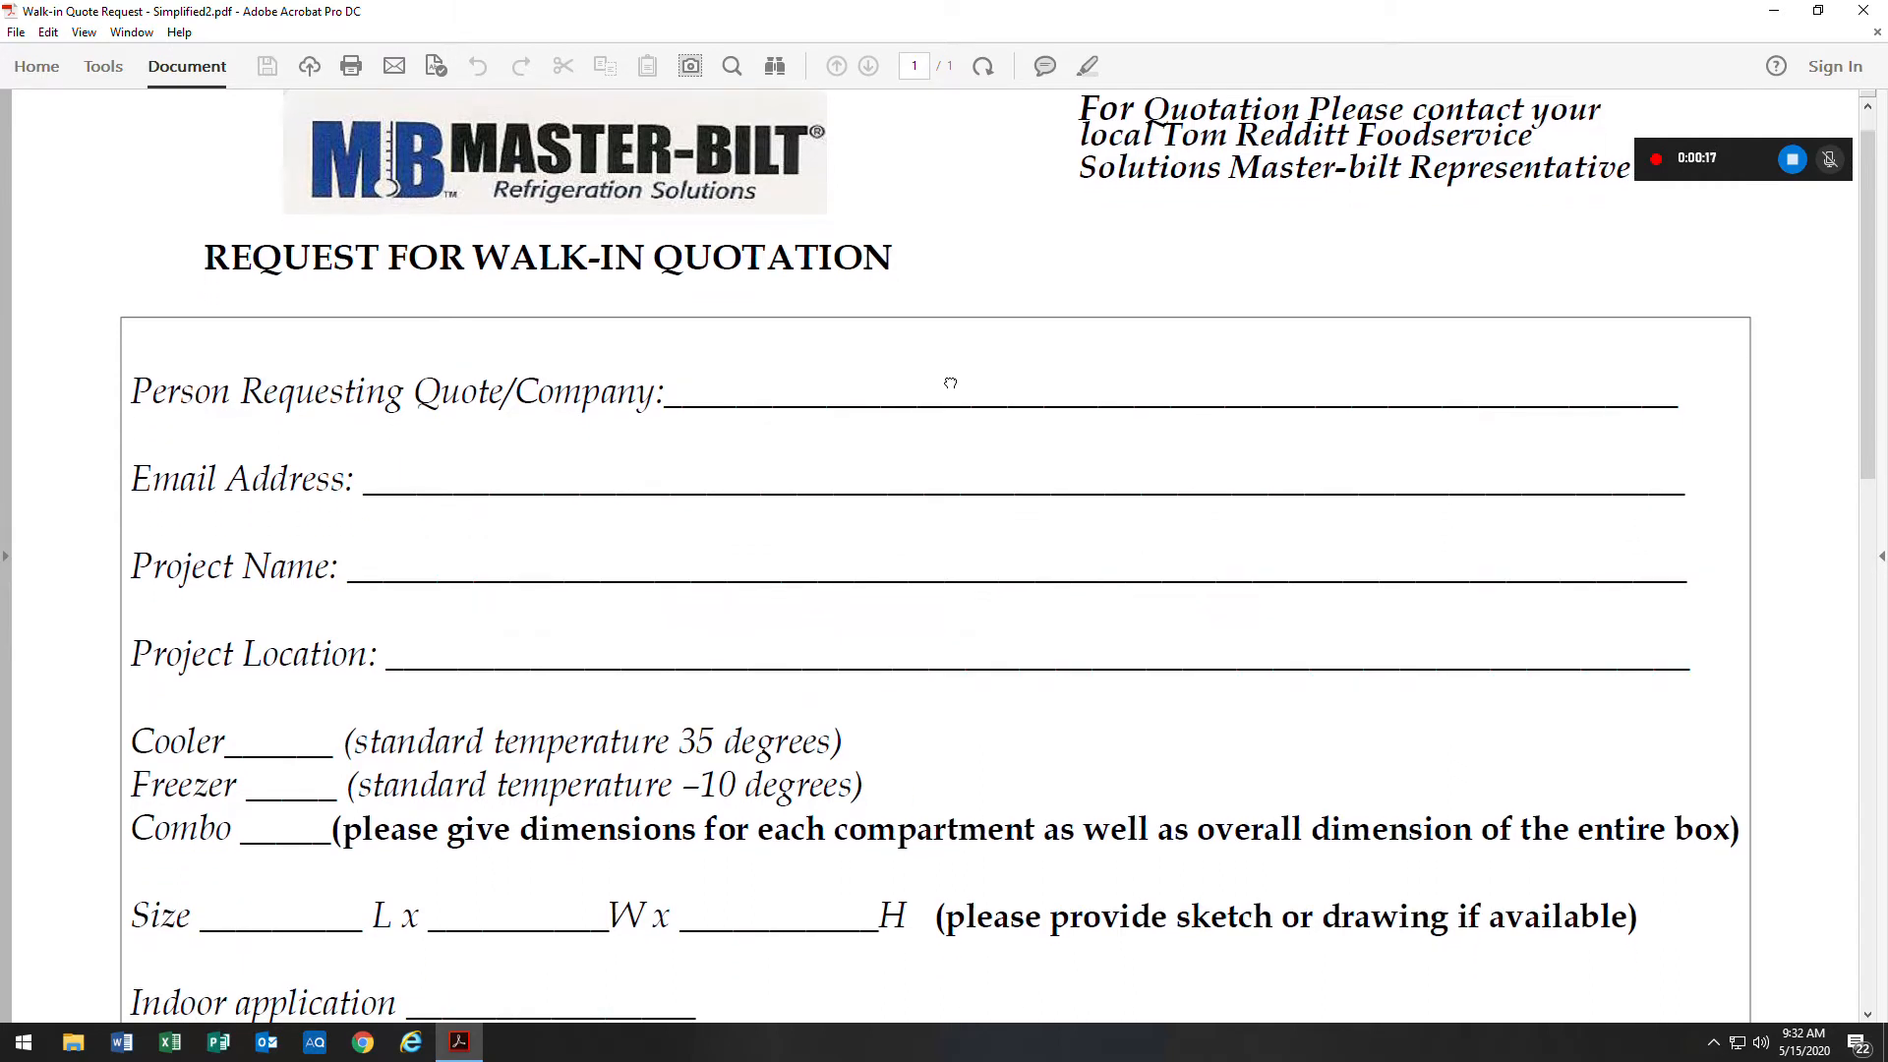
scroll(down, 3)
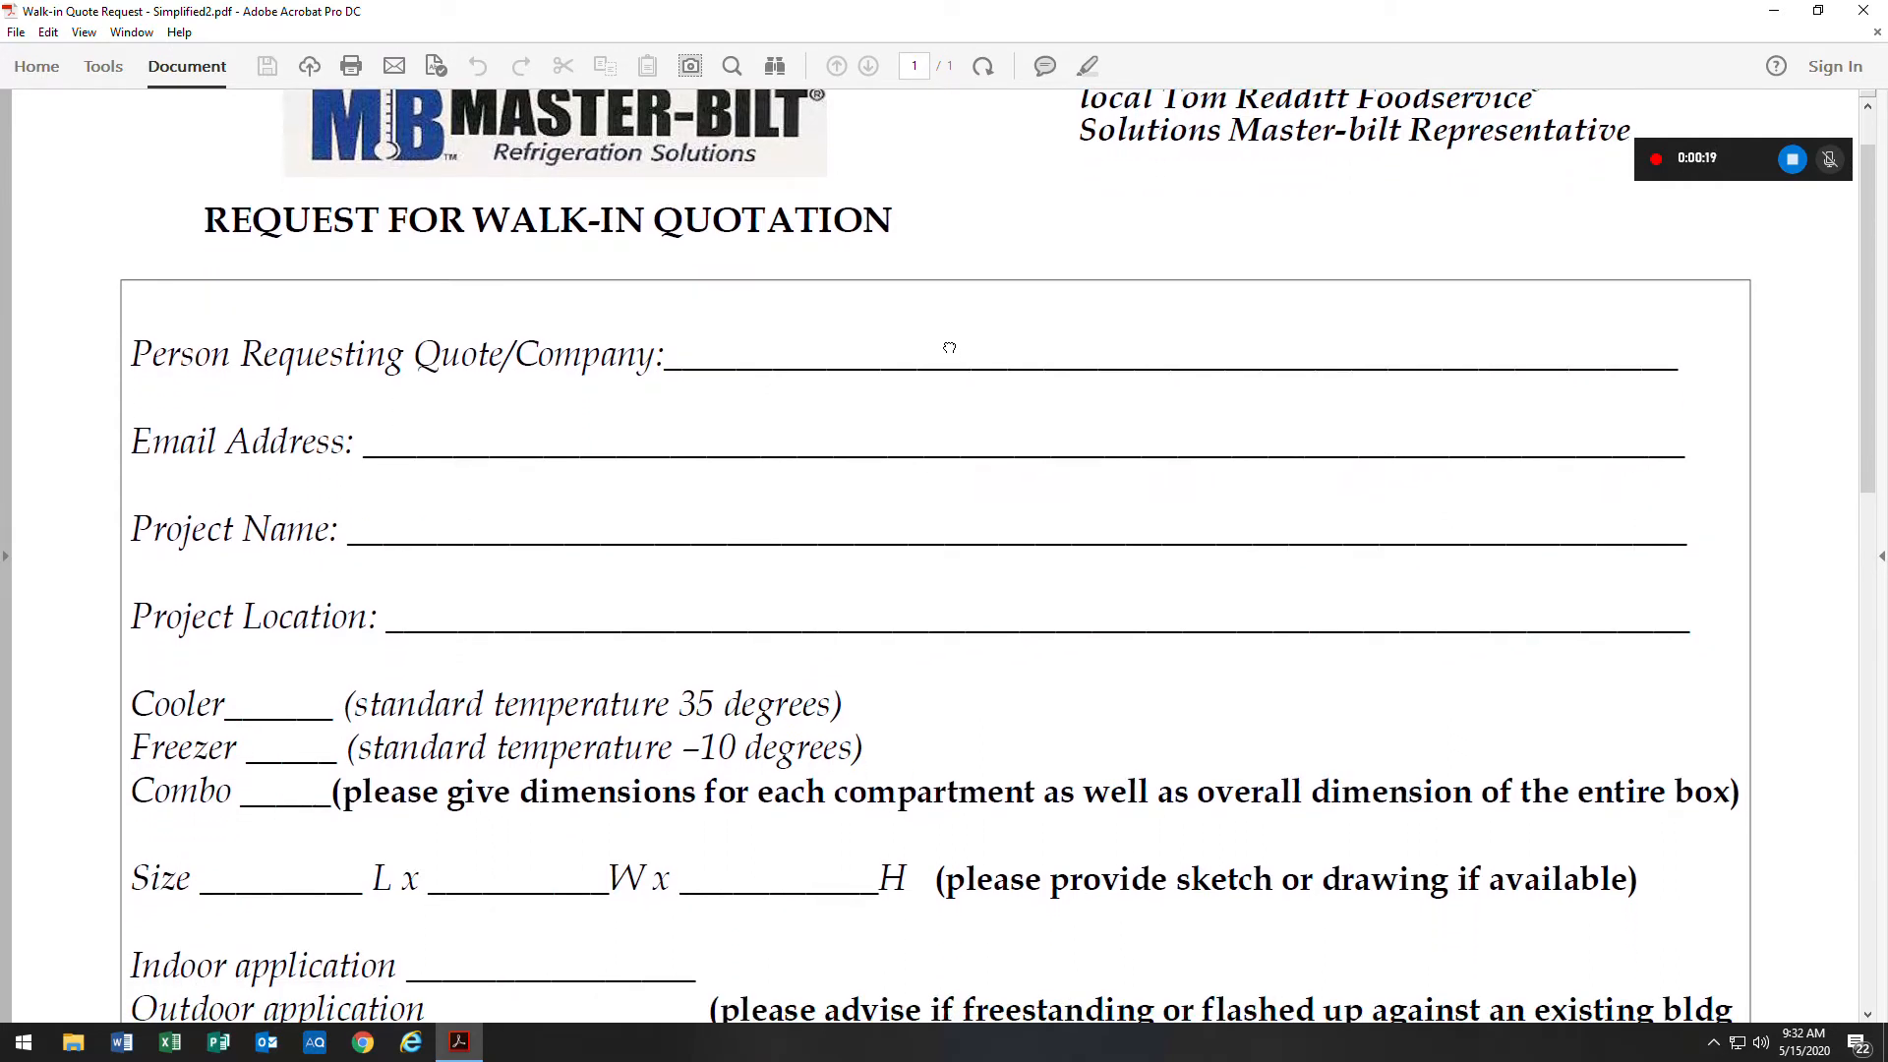
scroll(down, 3)
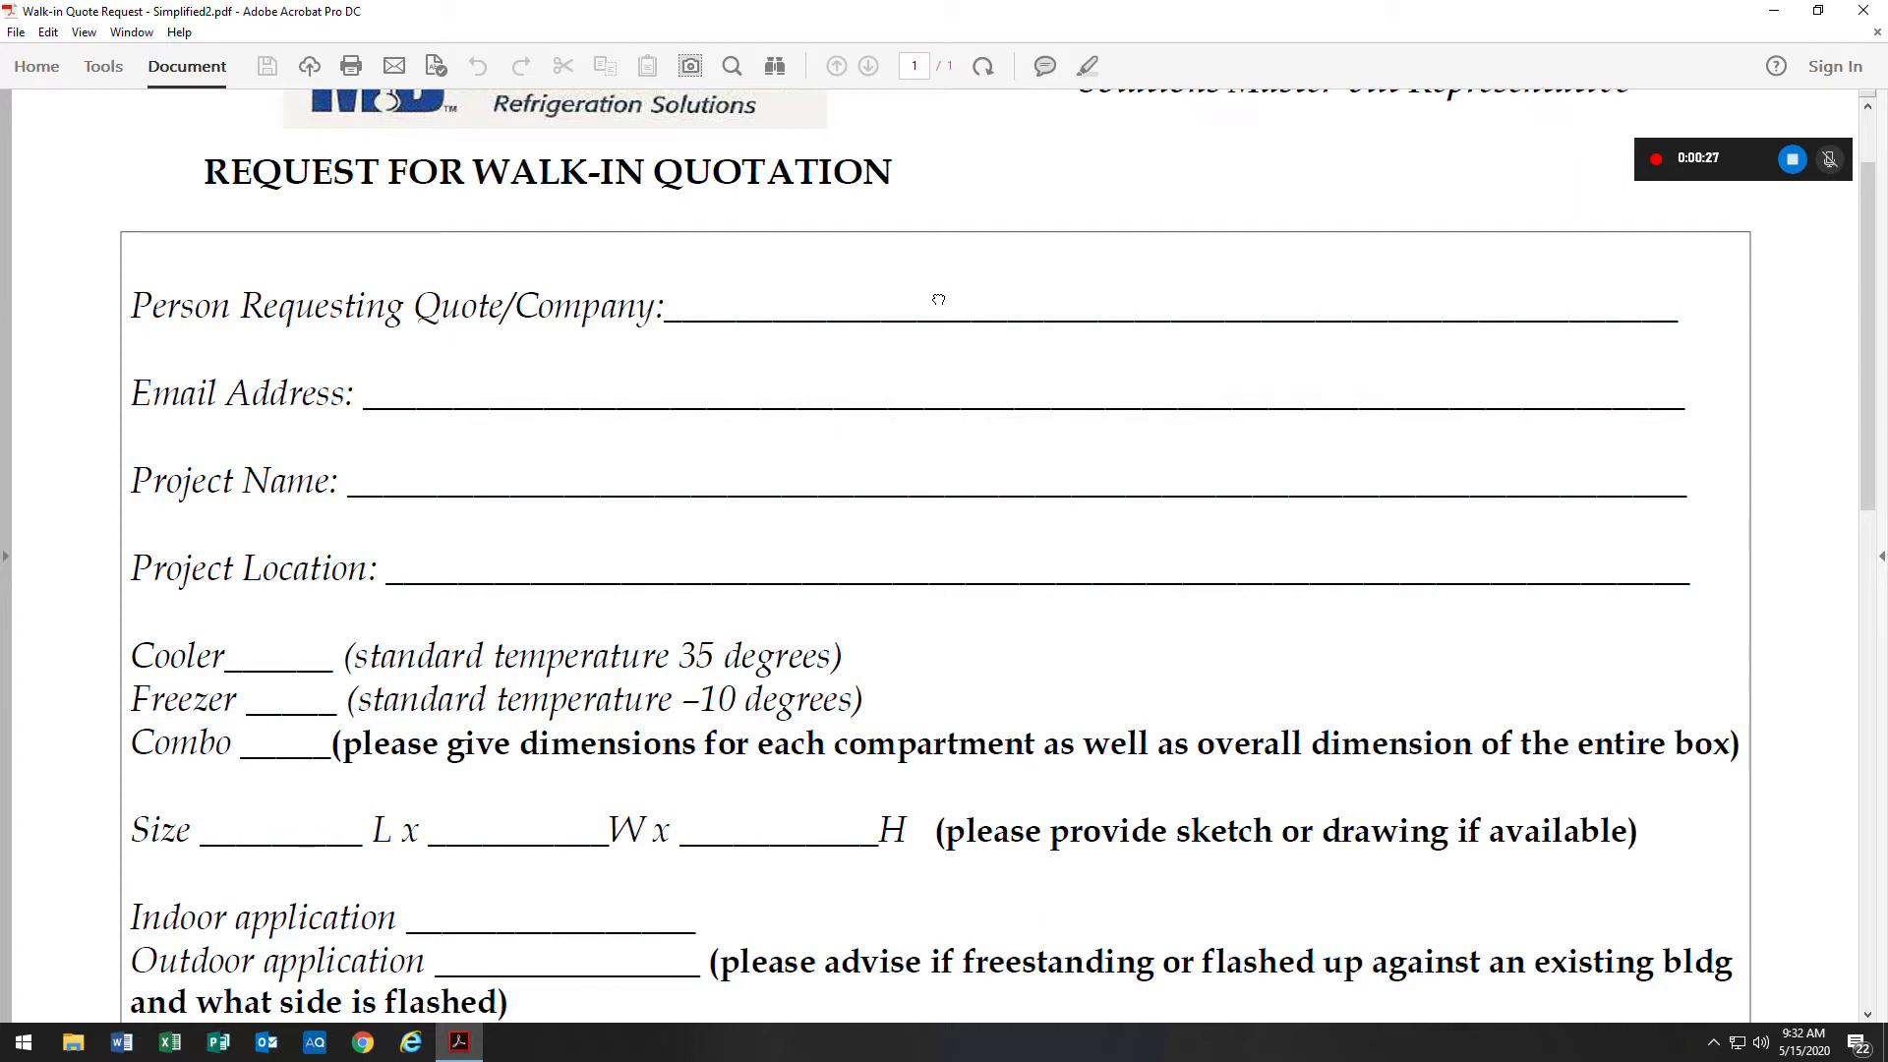
scroll(up, 3)
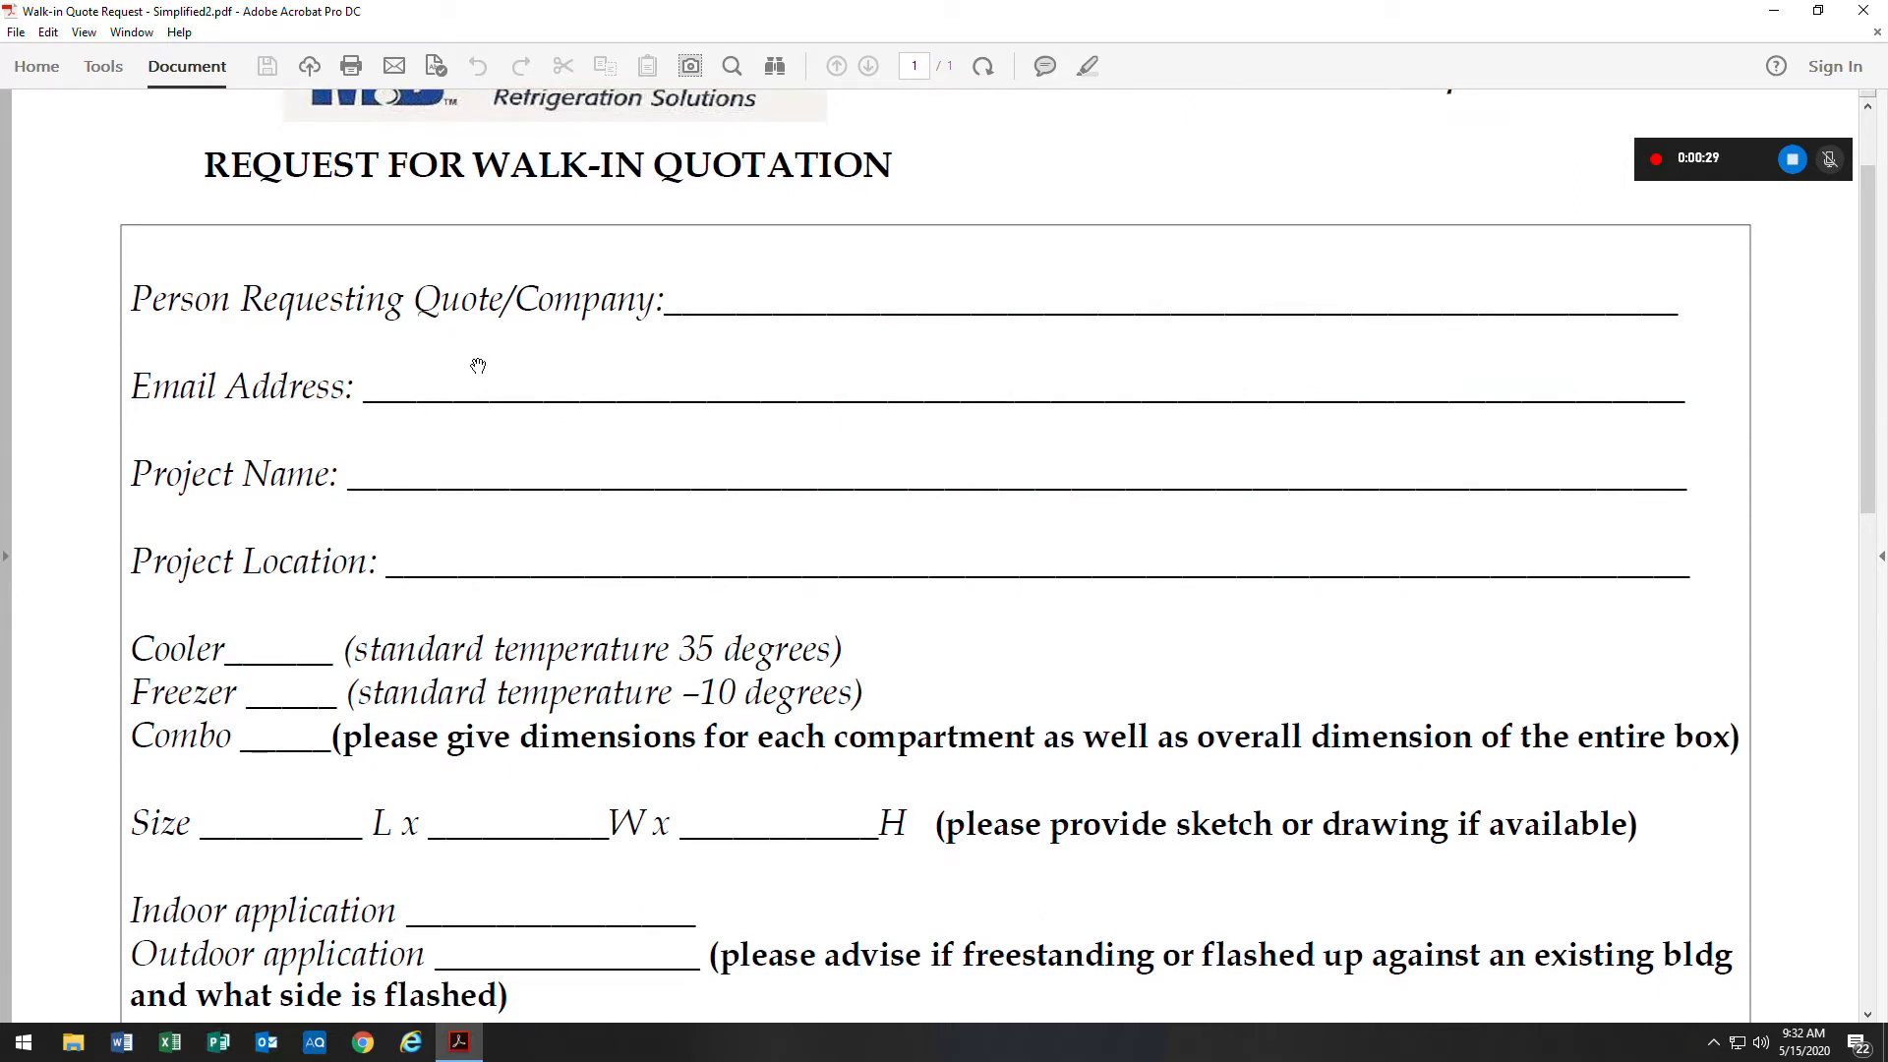
mouse_move(740, 374)
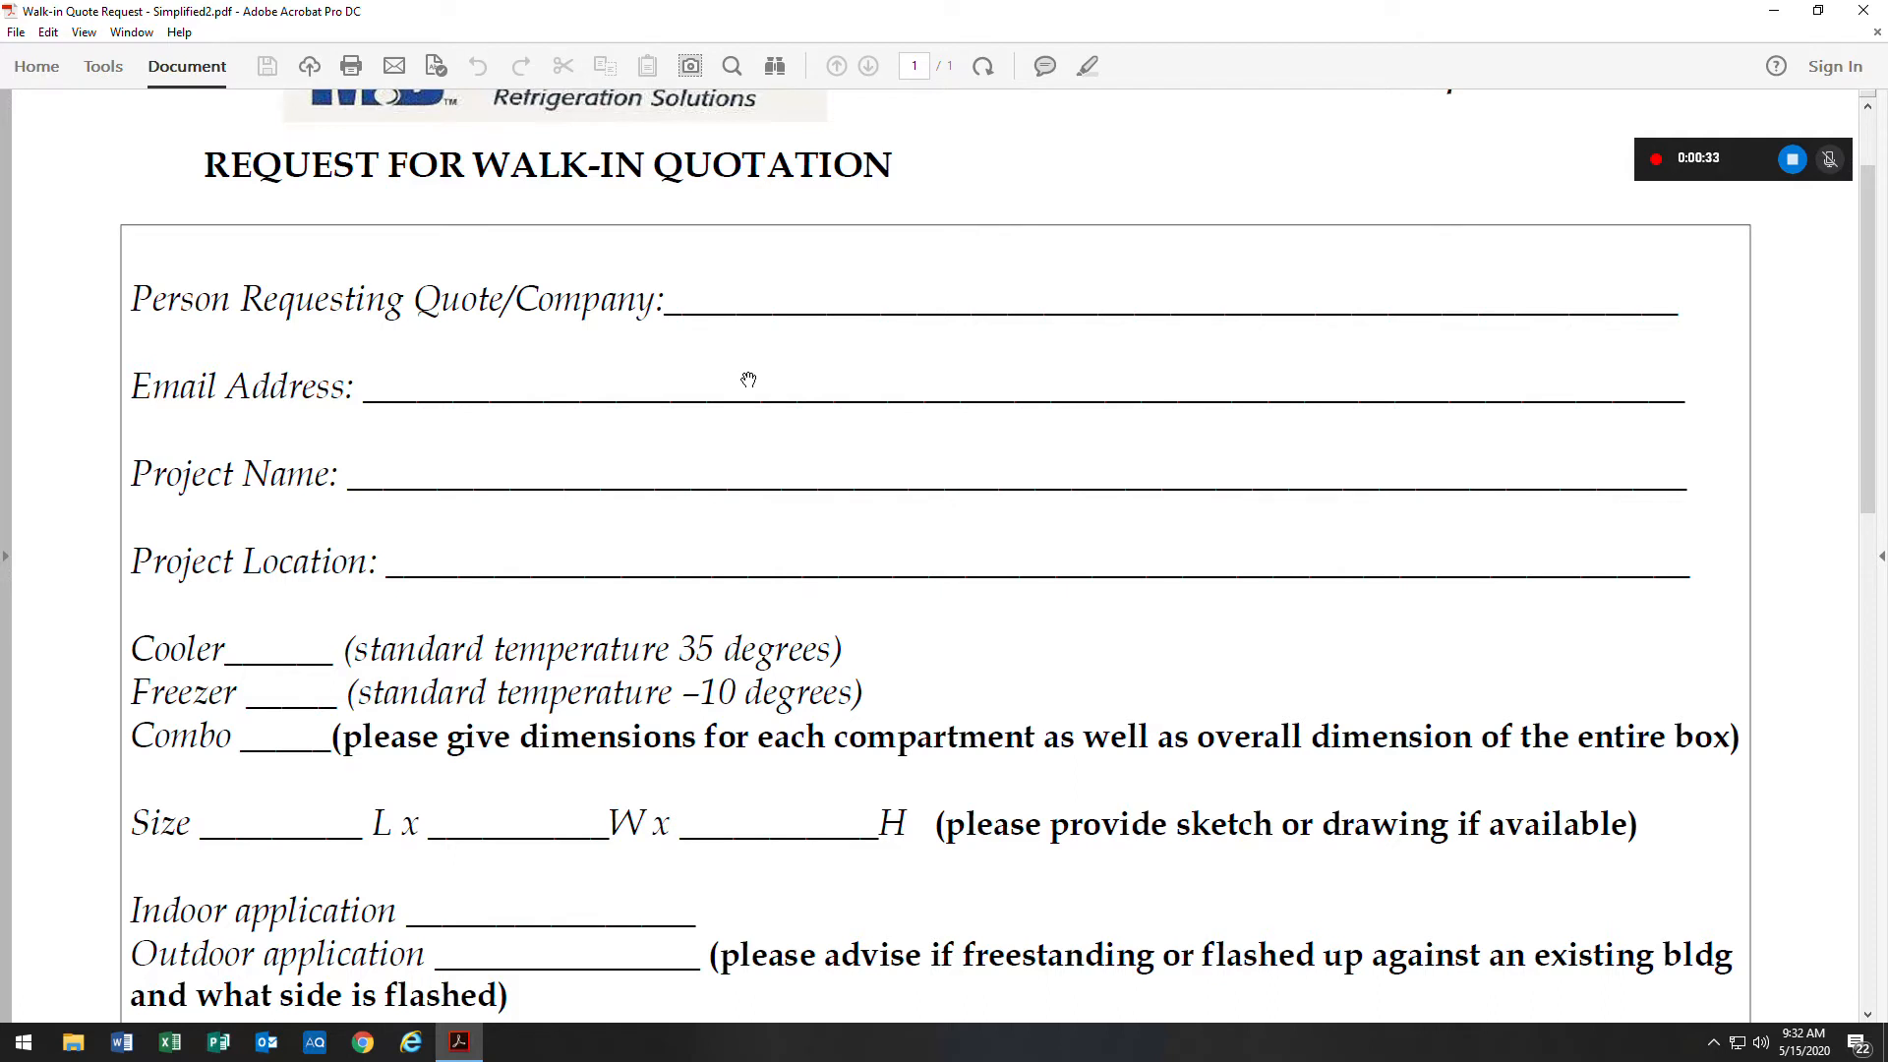
mouse_move(259, 343)
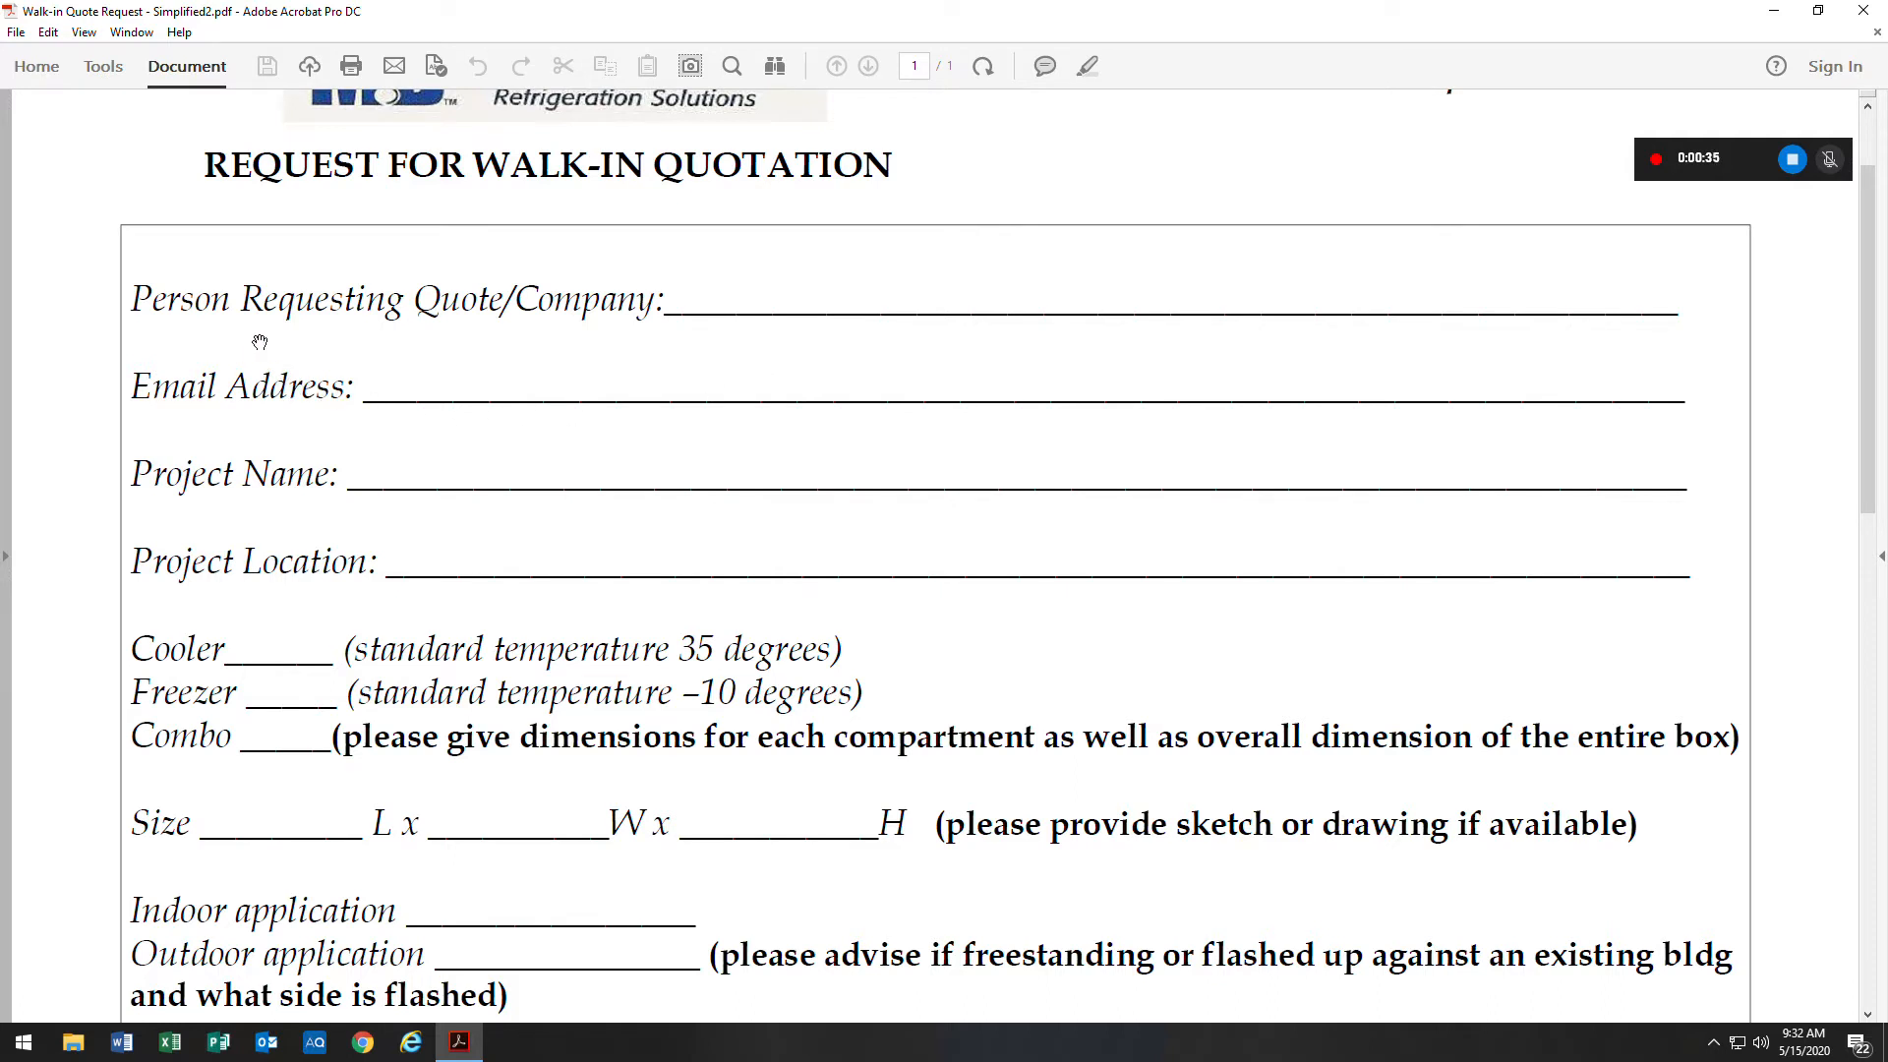
mouse_move(729, 327)
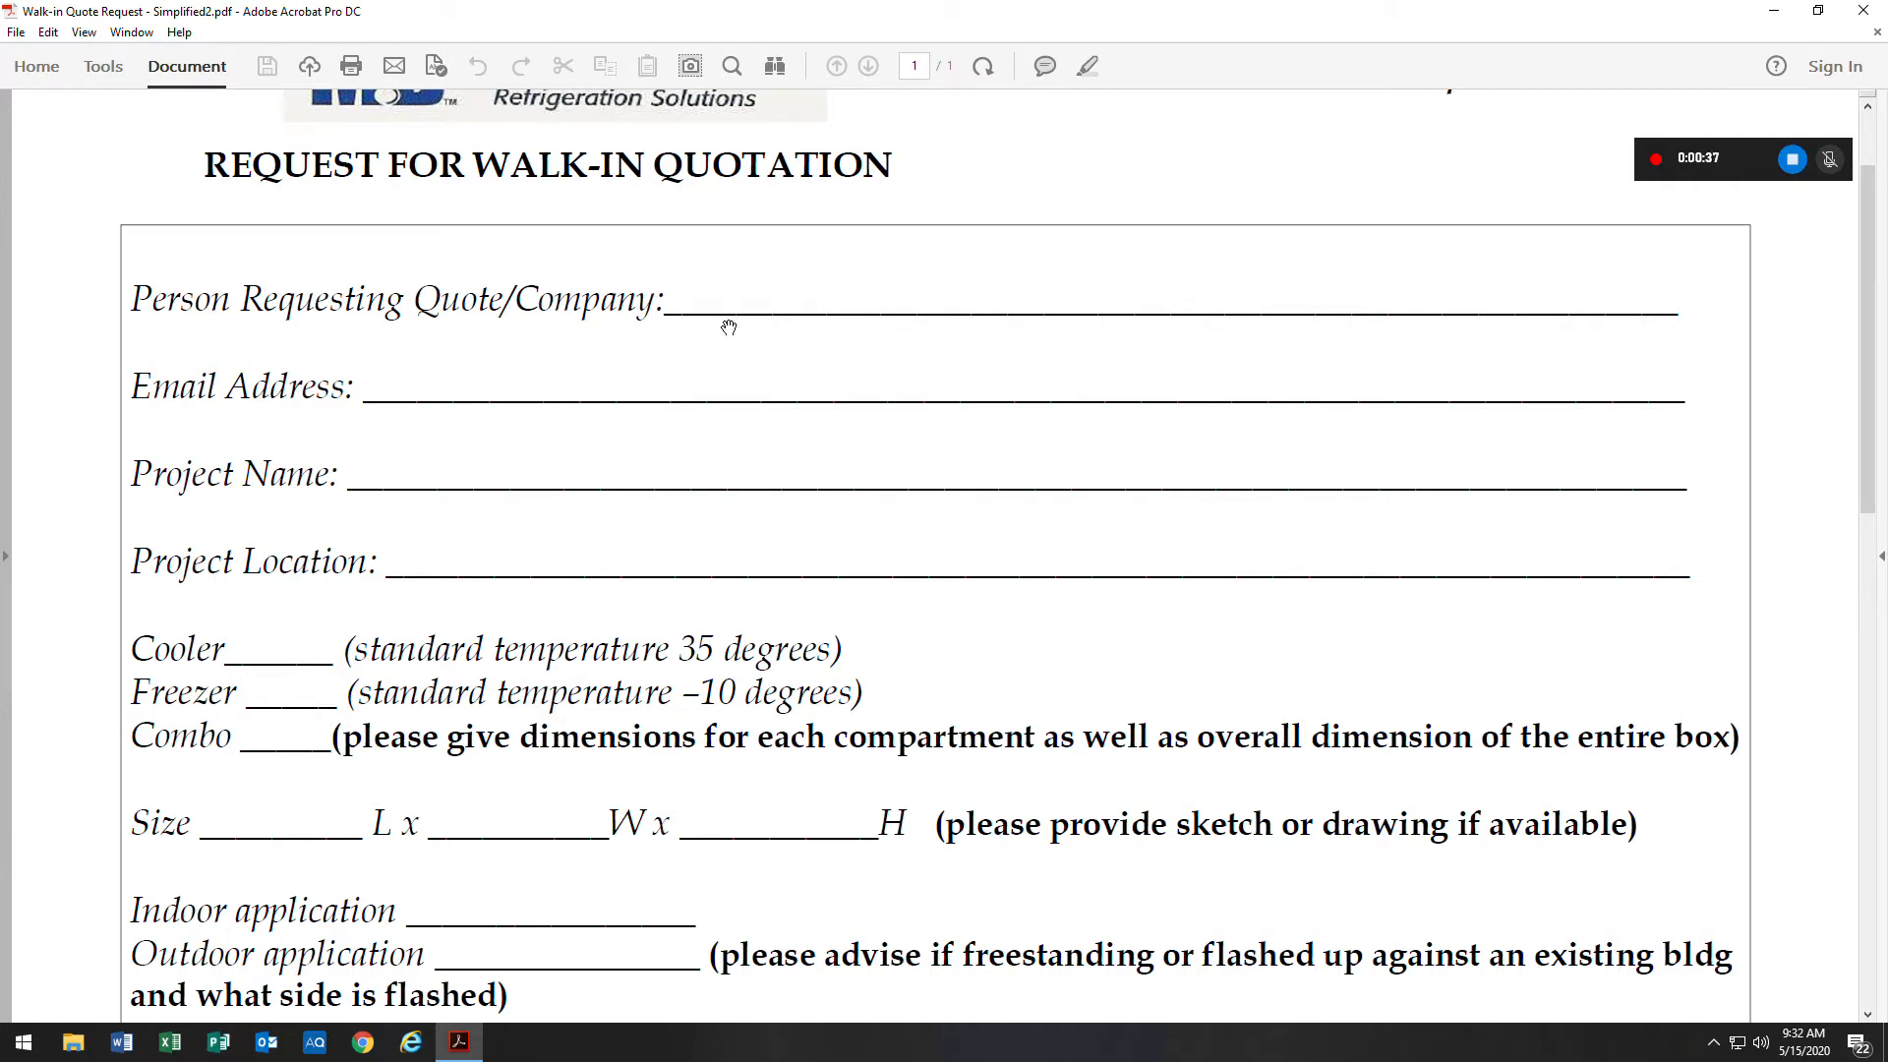
mouse_move(498, 396)
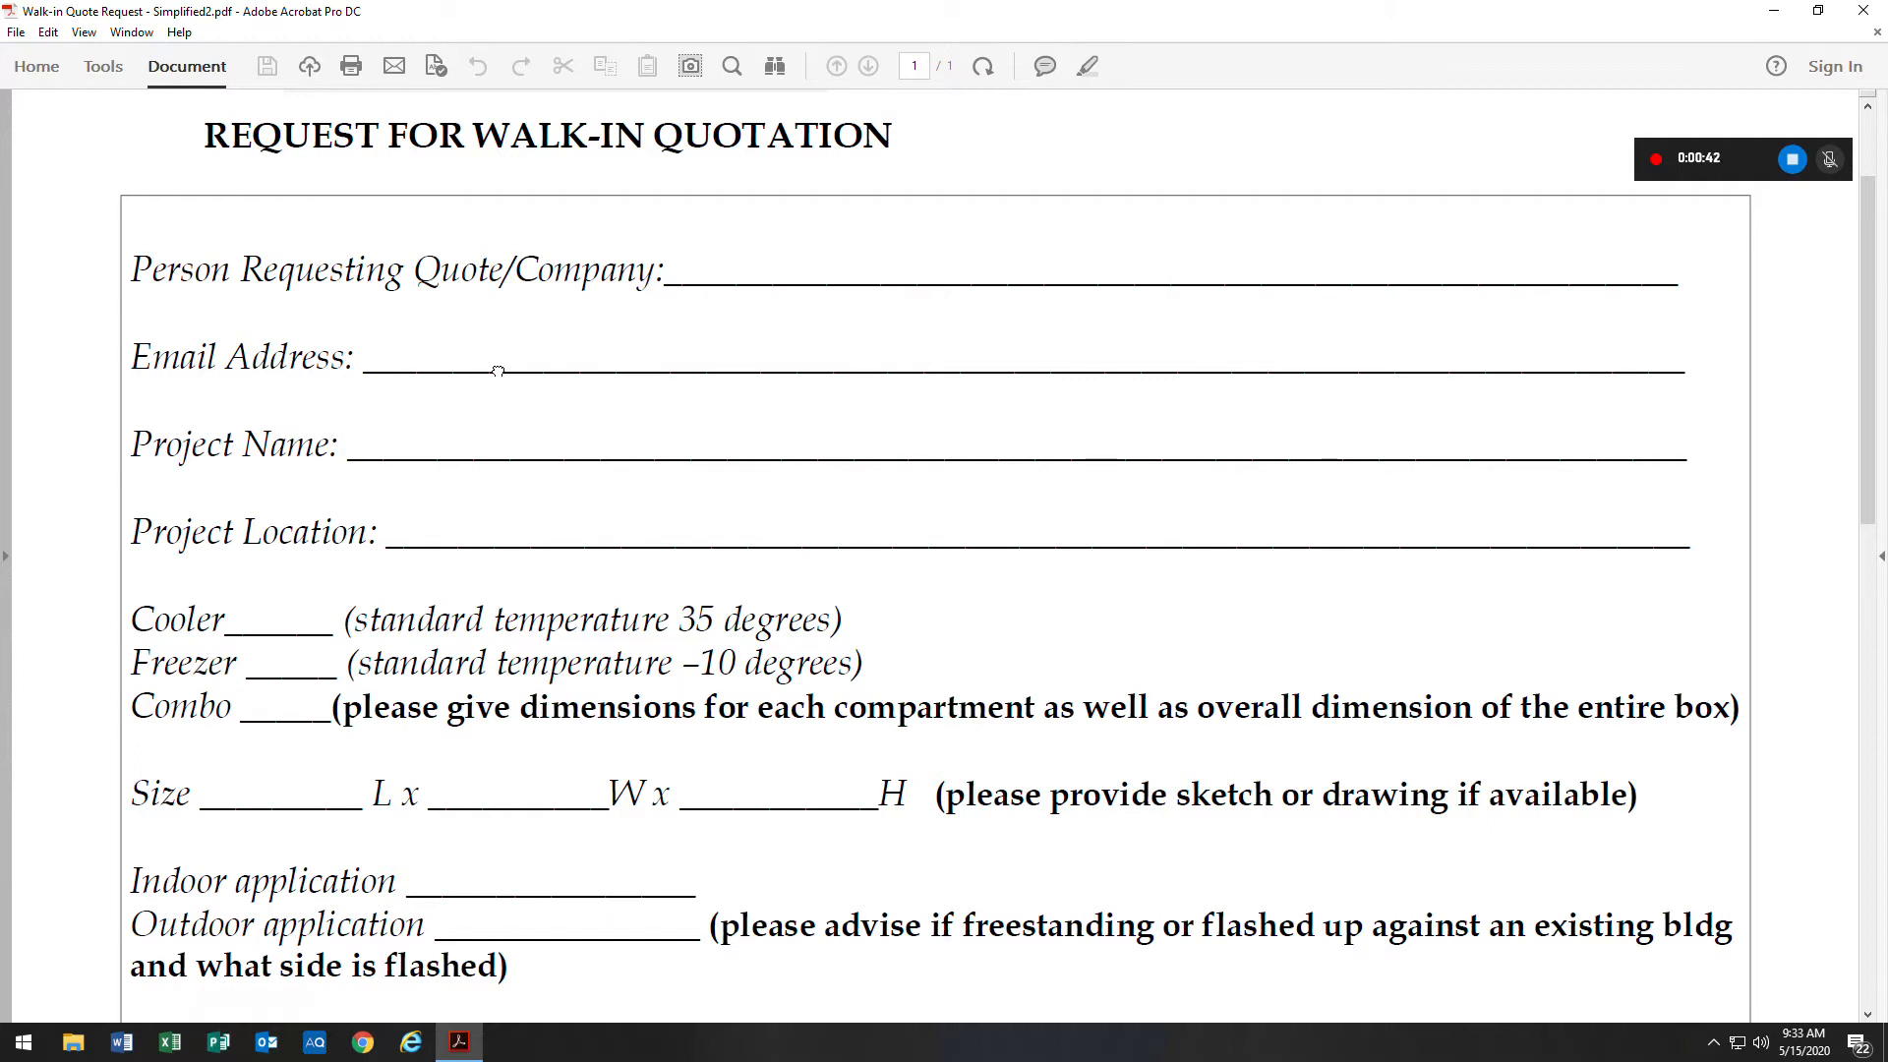
scroll(down, 3)
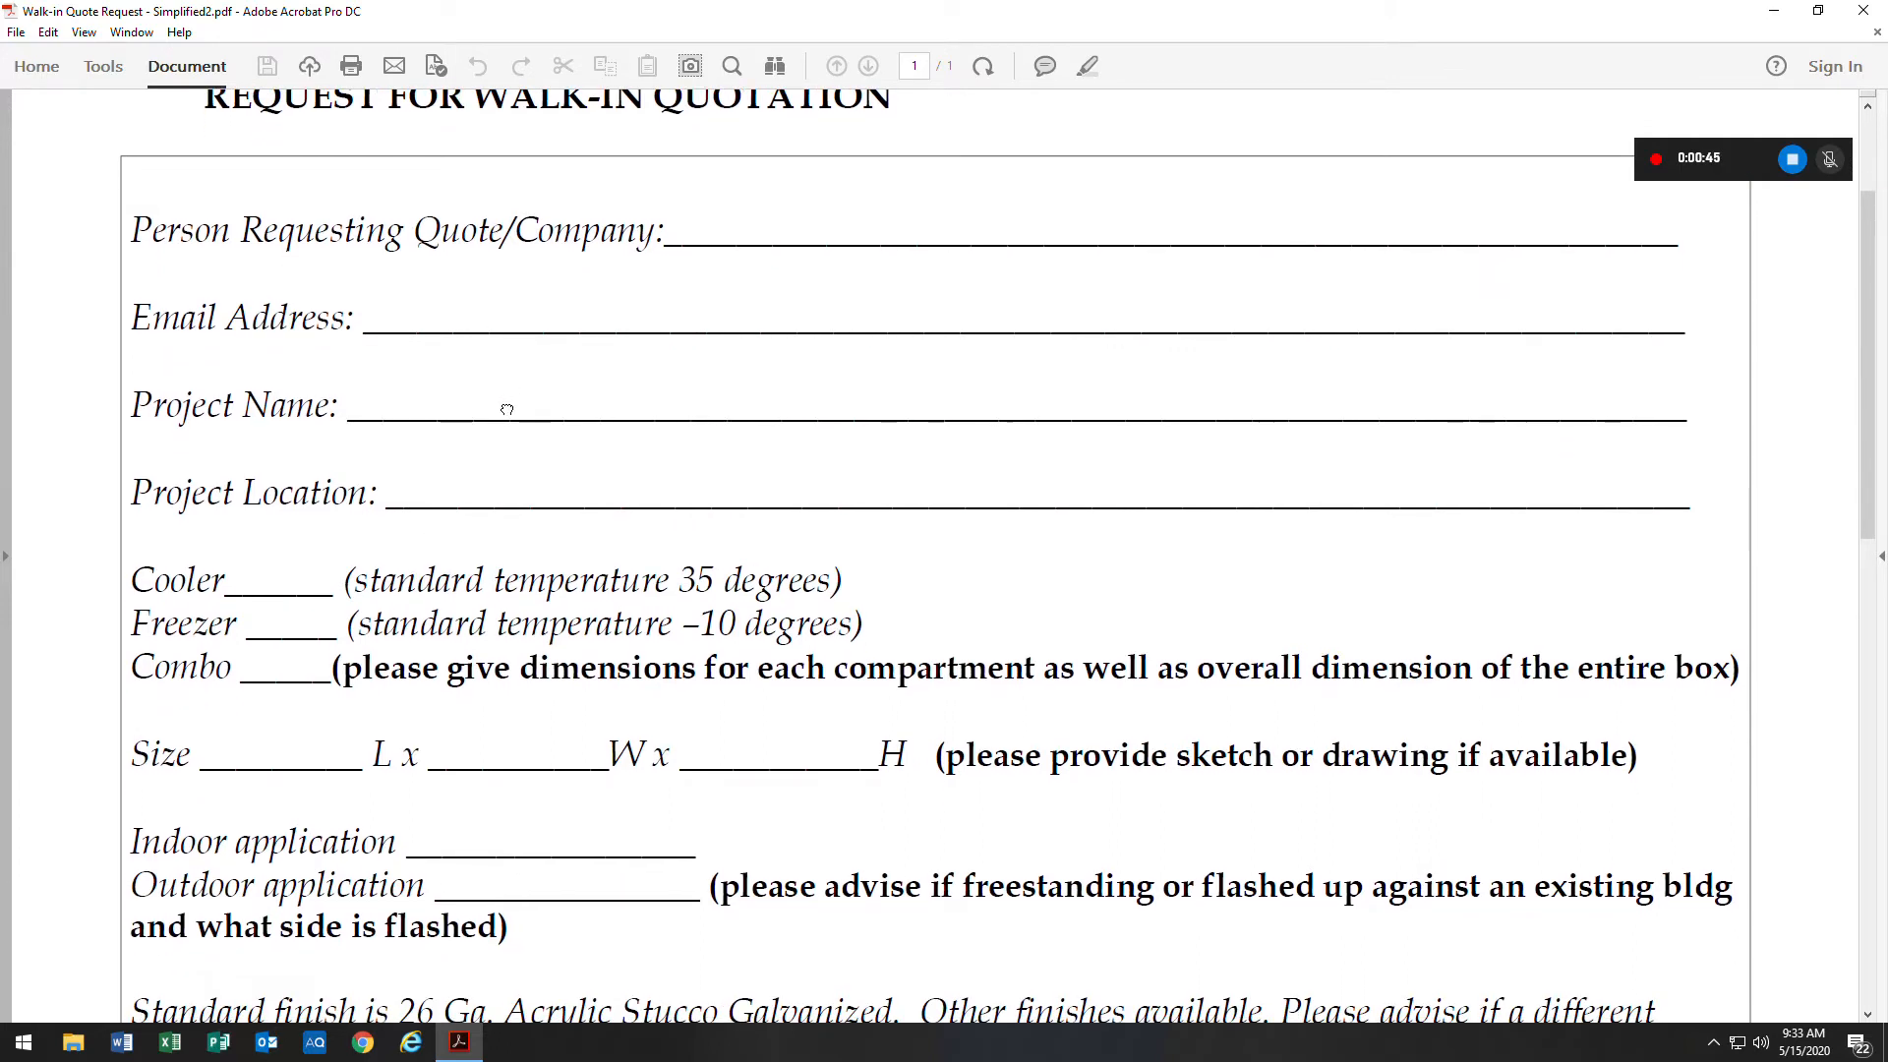
scroll(down, 3)
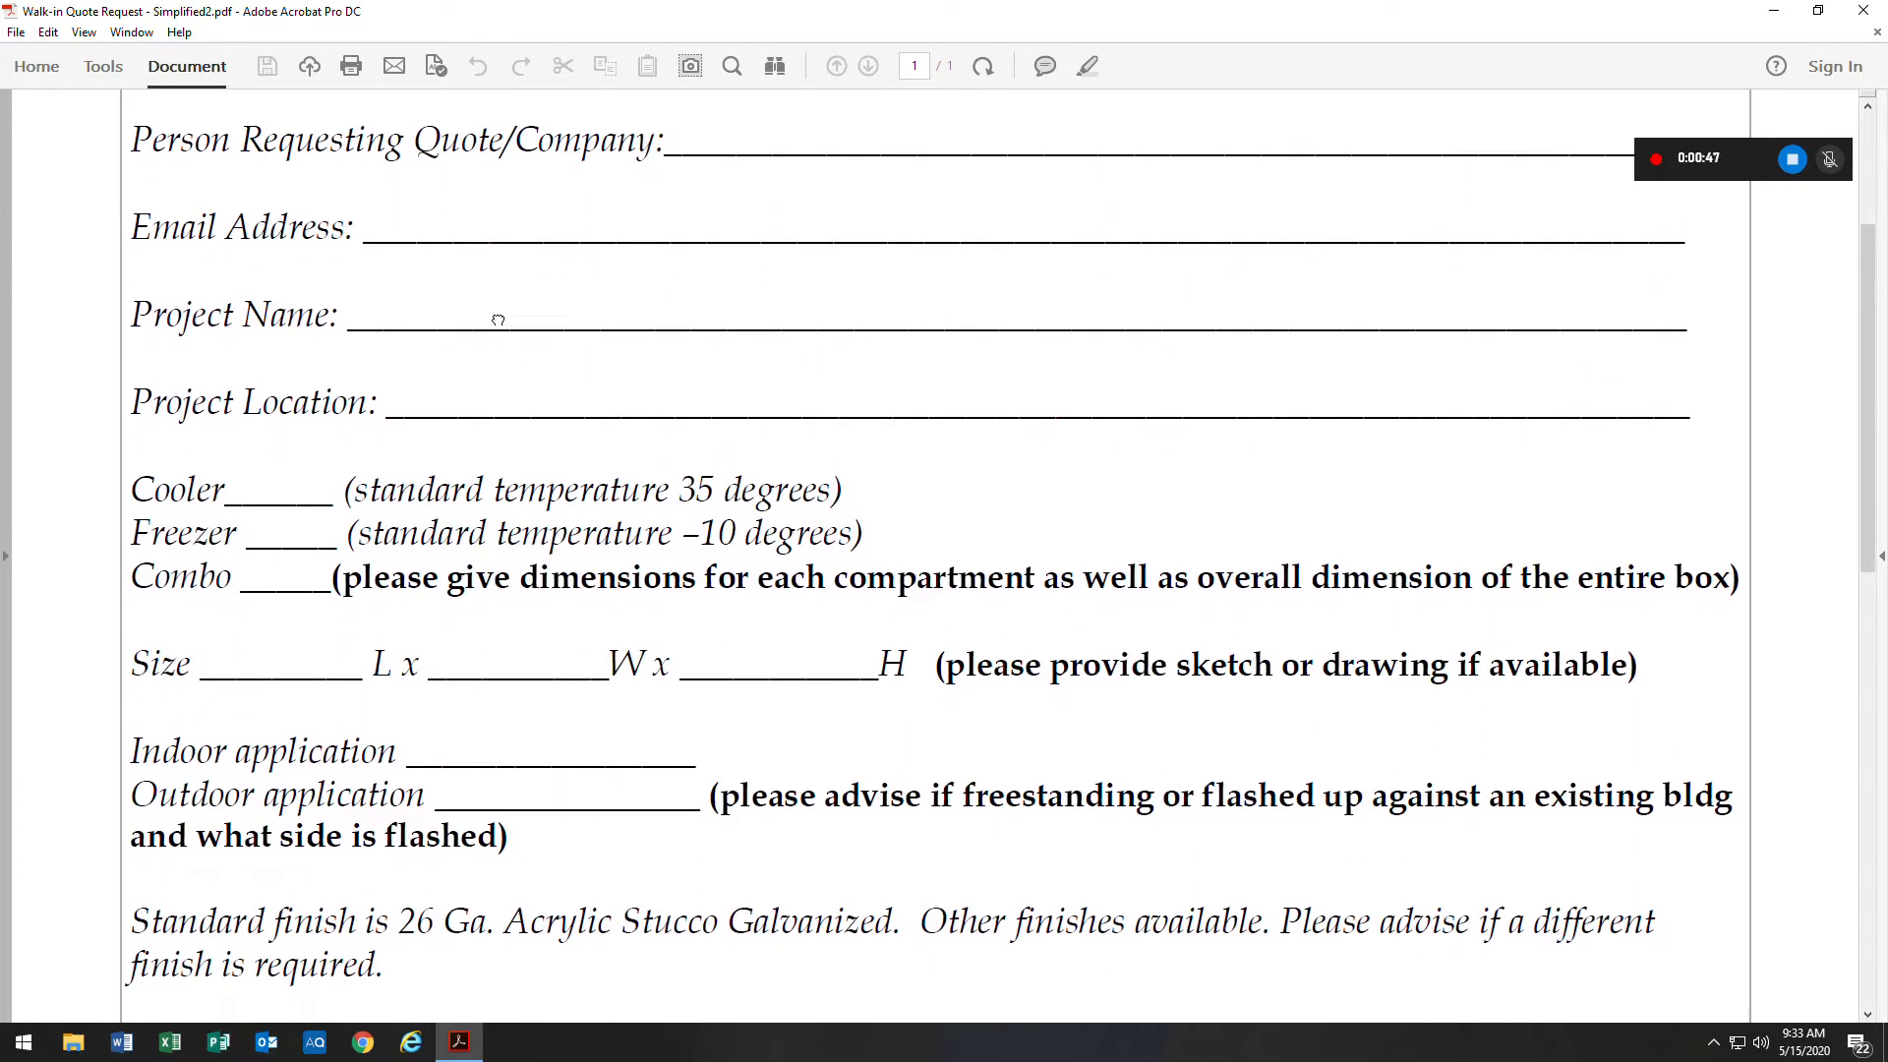
scroll(down, 3)
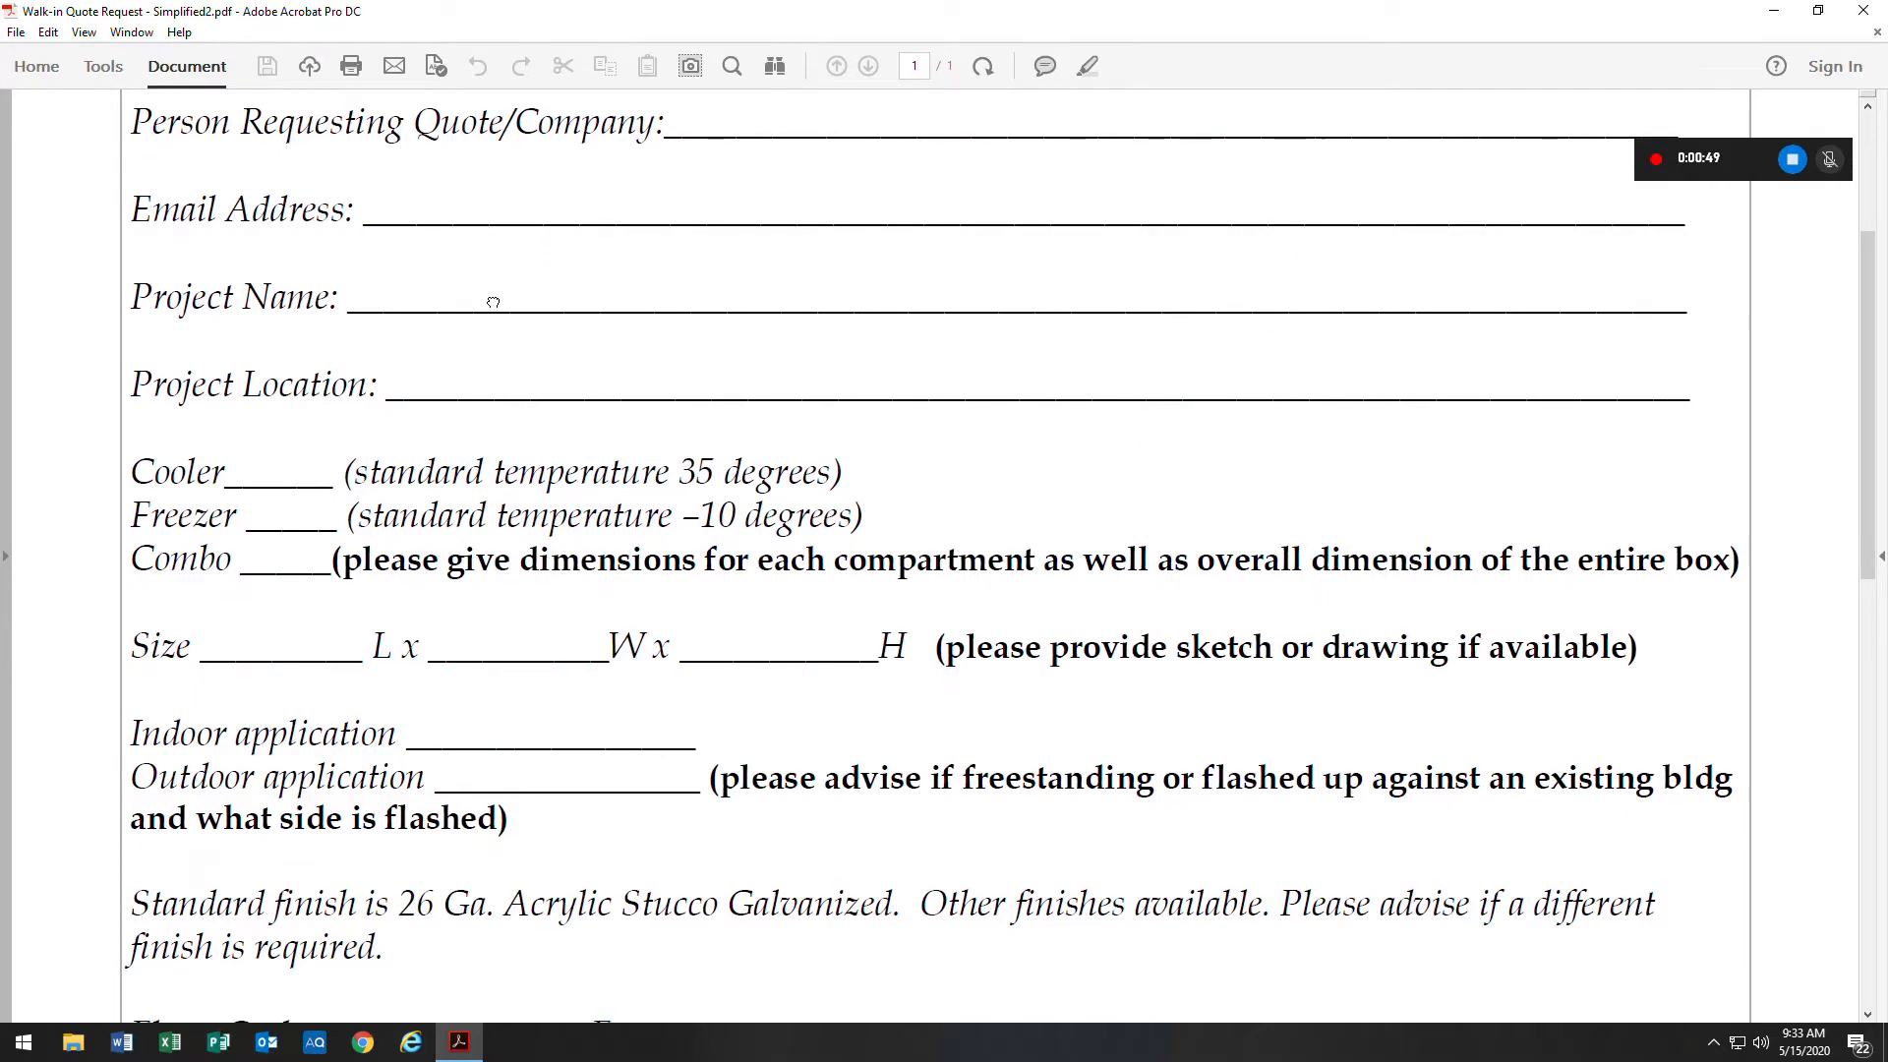
scroll(down, 3)
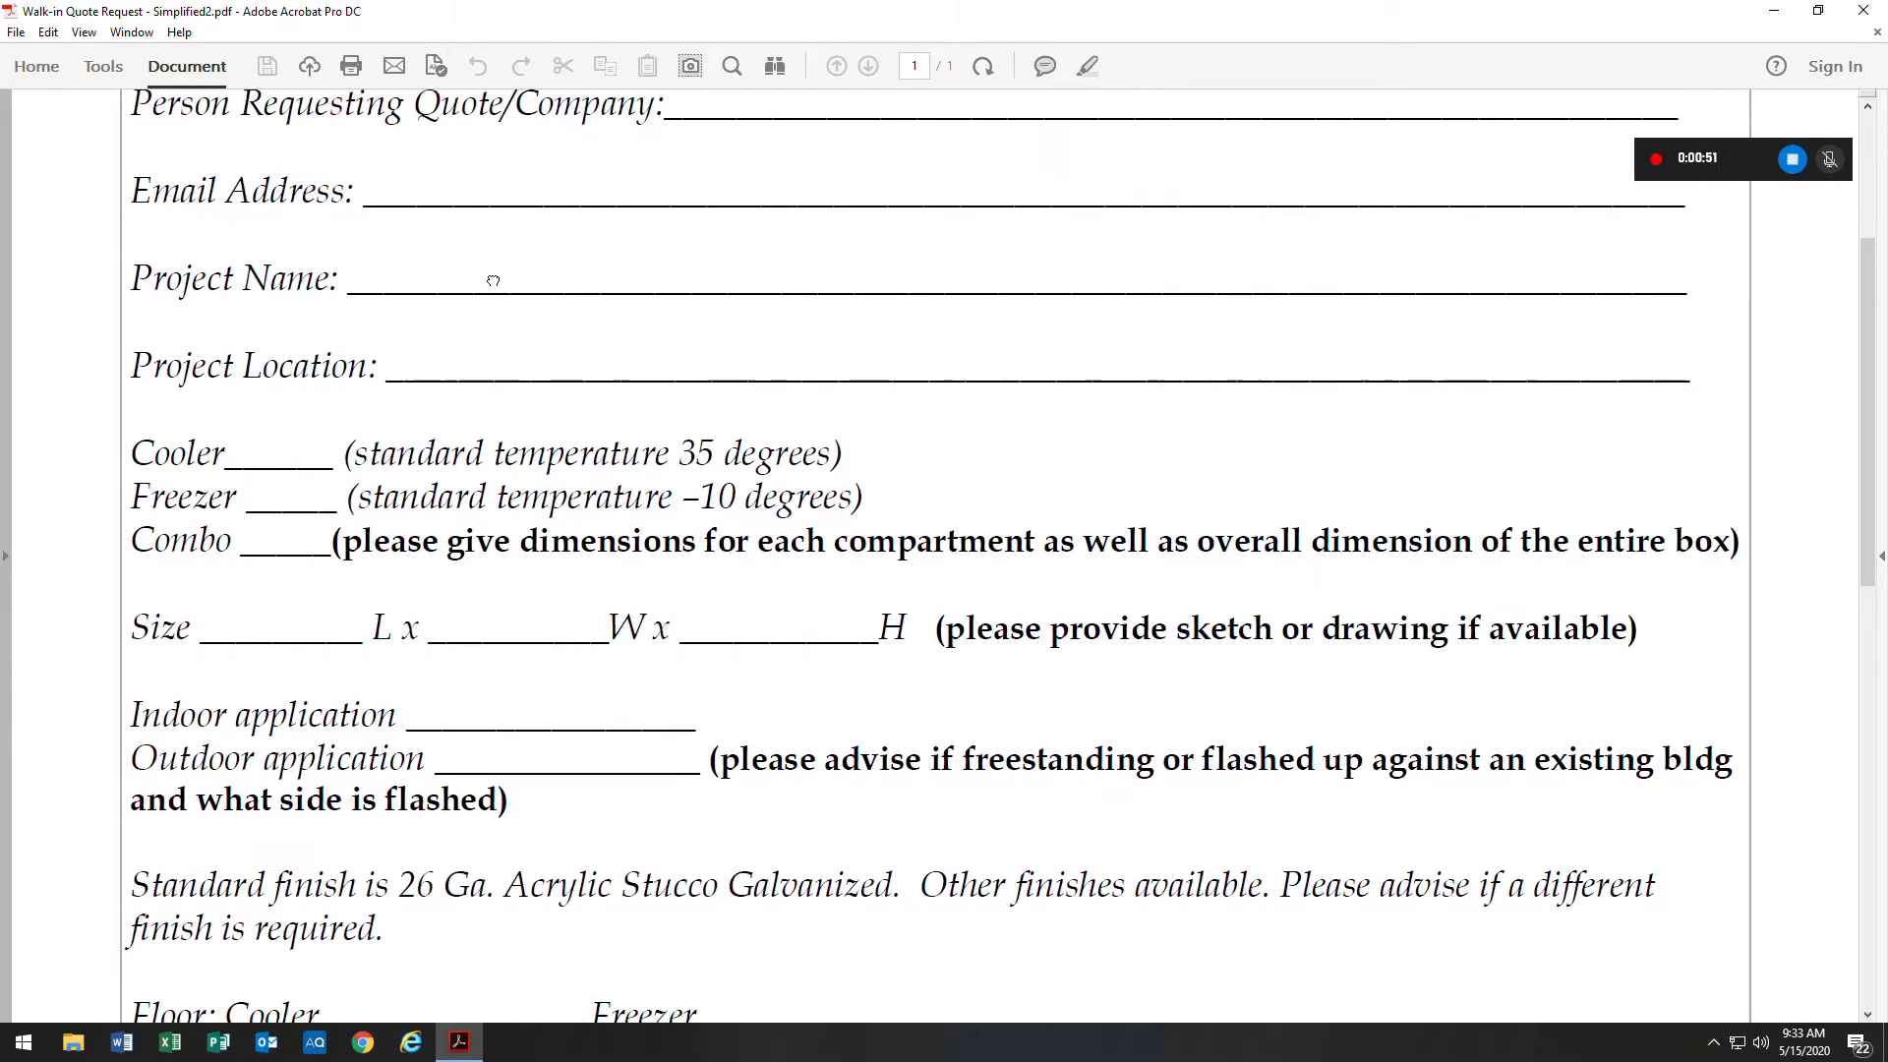
scroll(up, 3)
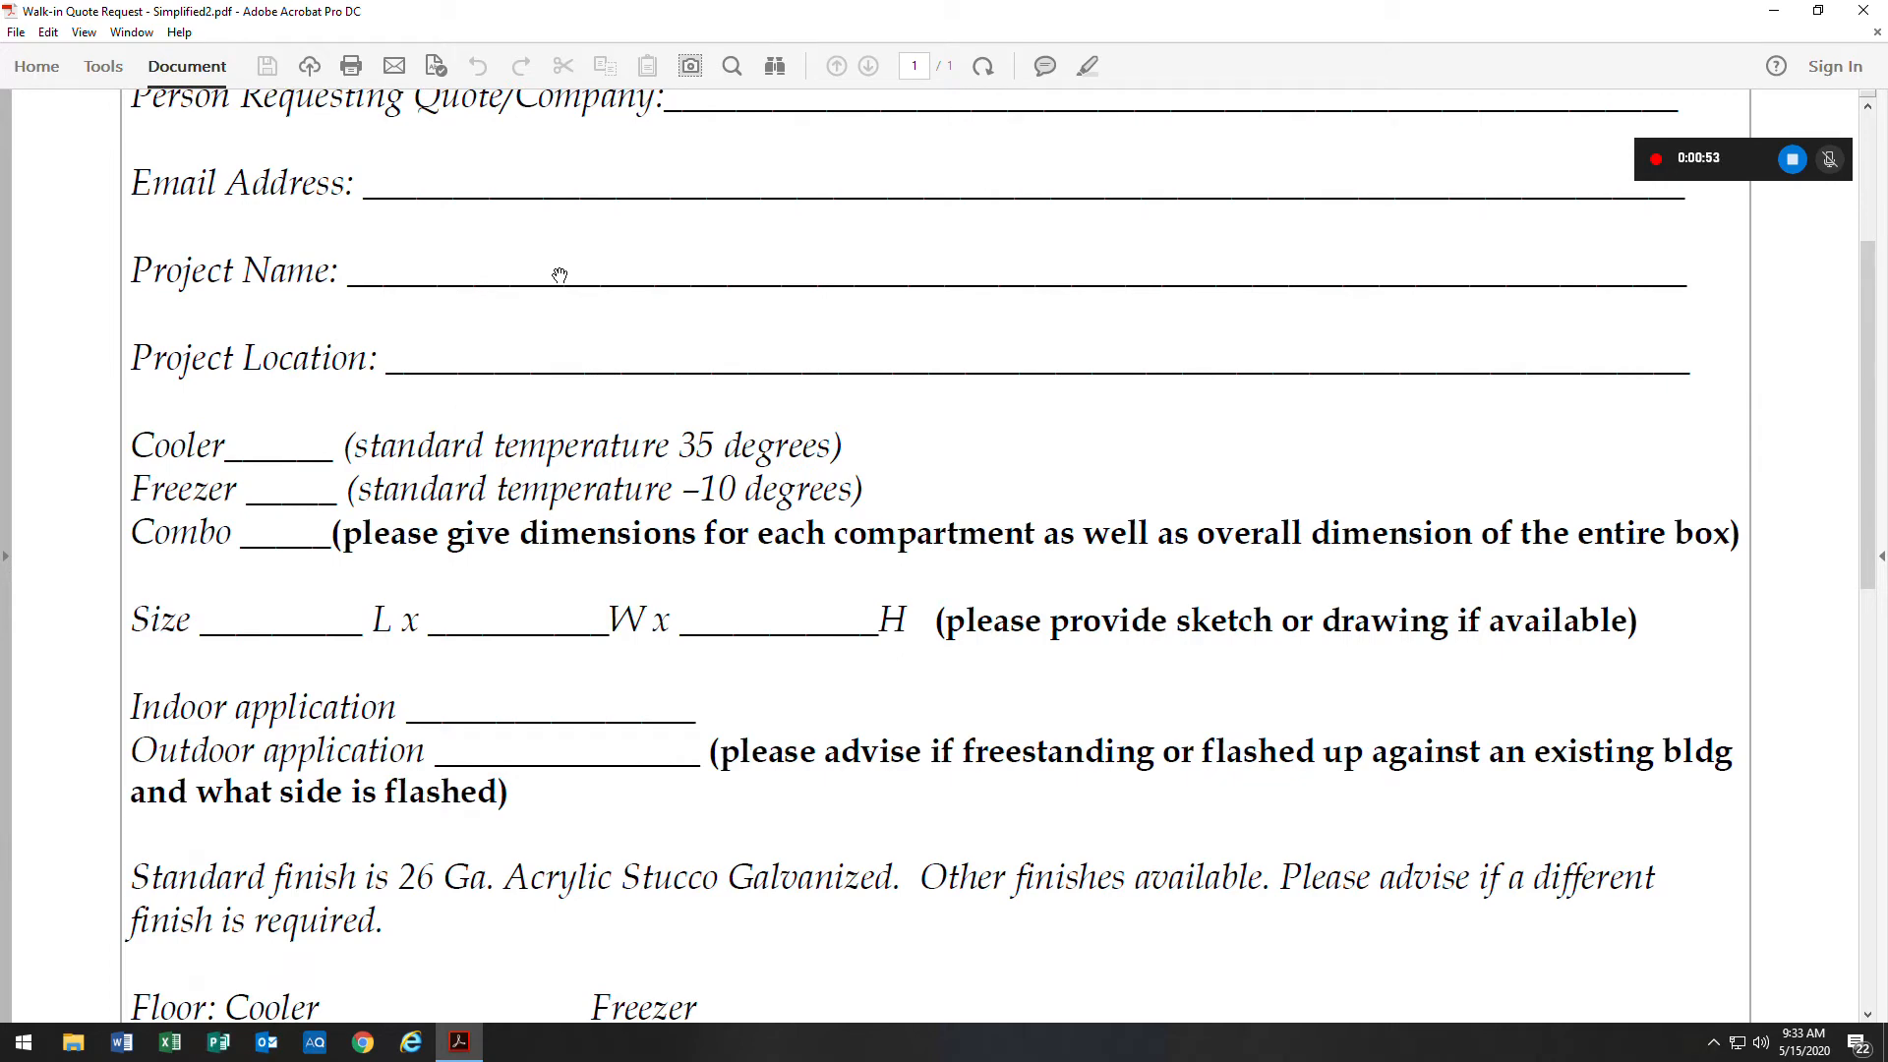
mouse_move(518, 367)
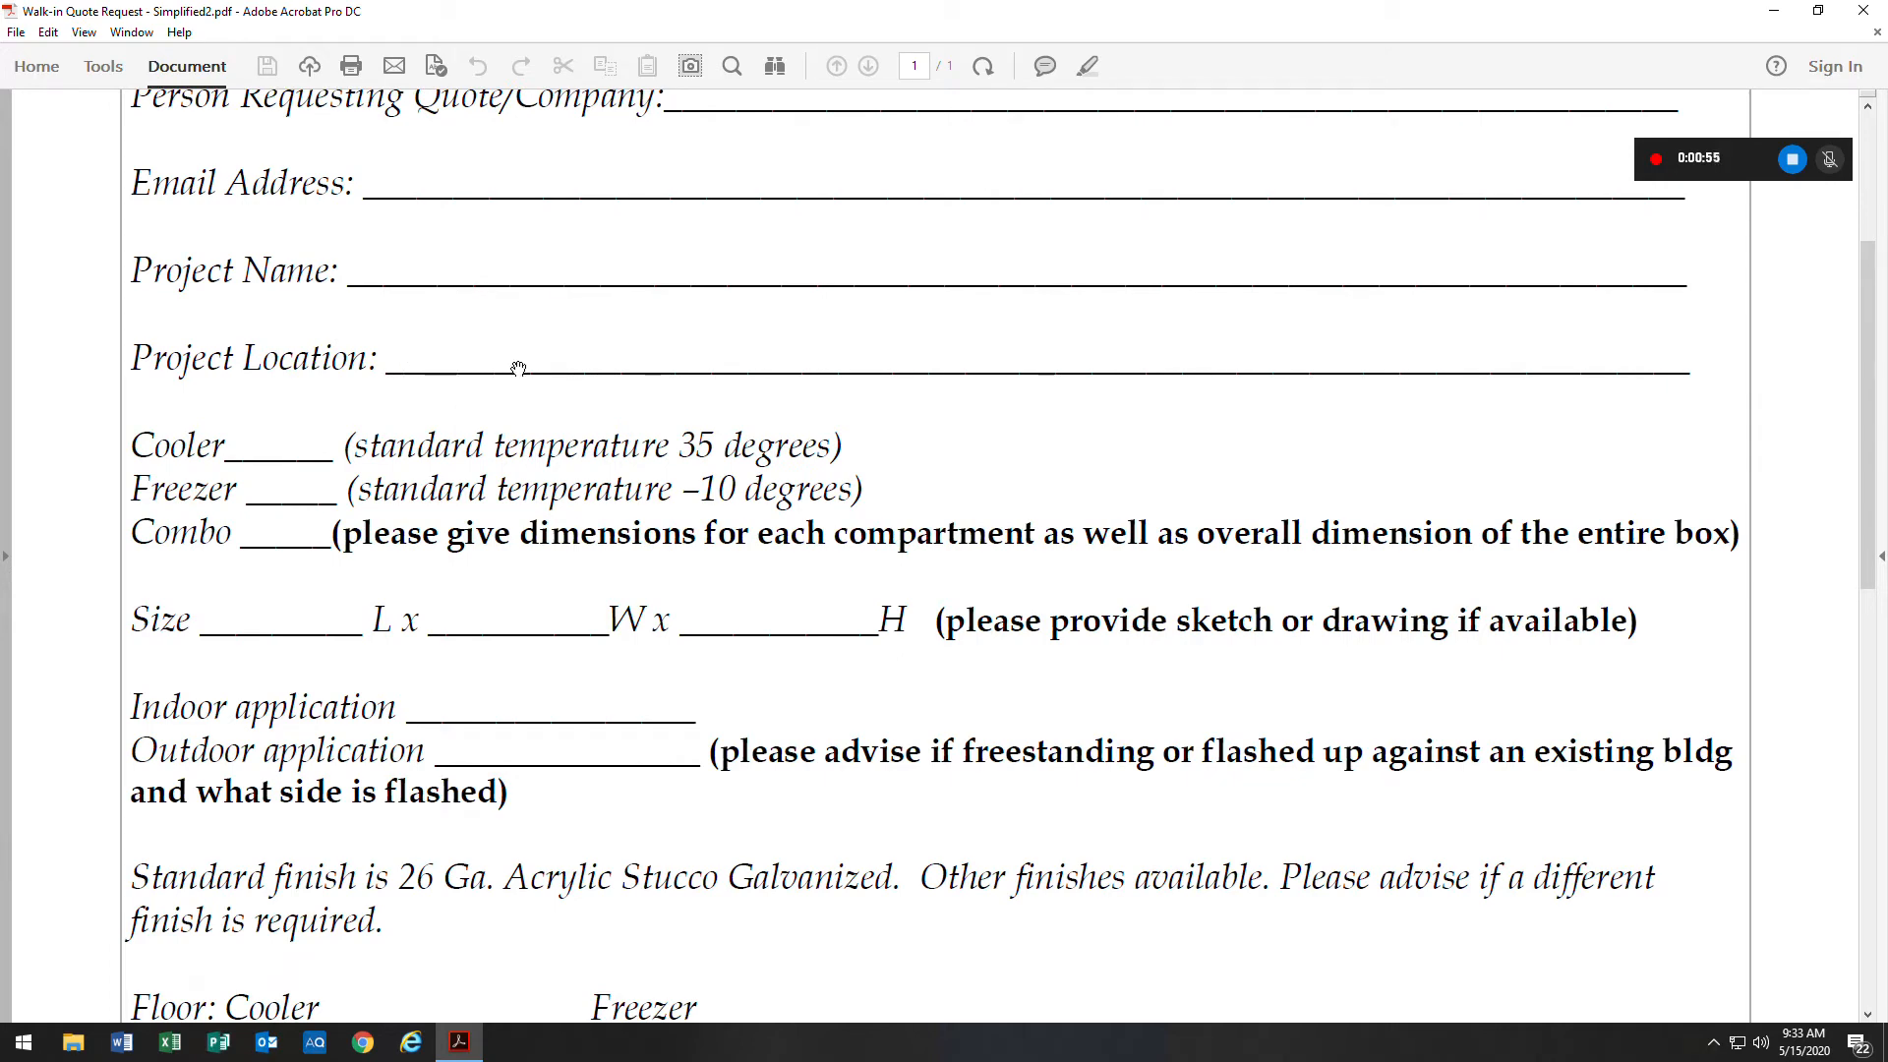
scroll(down, 3)
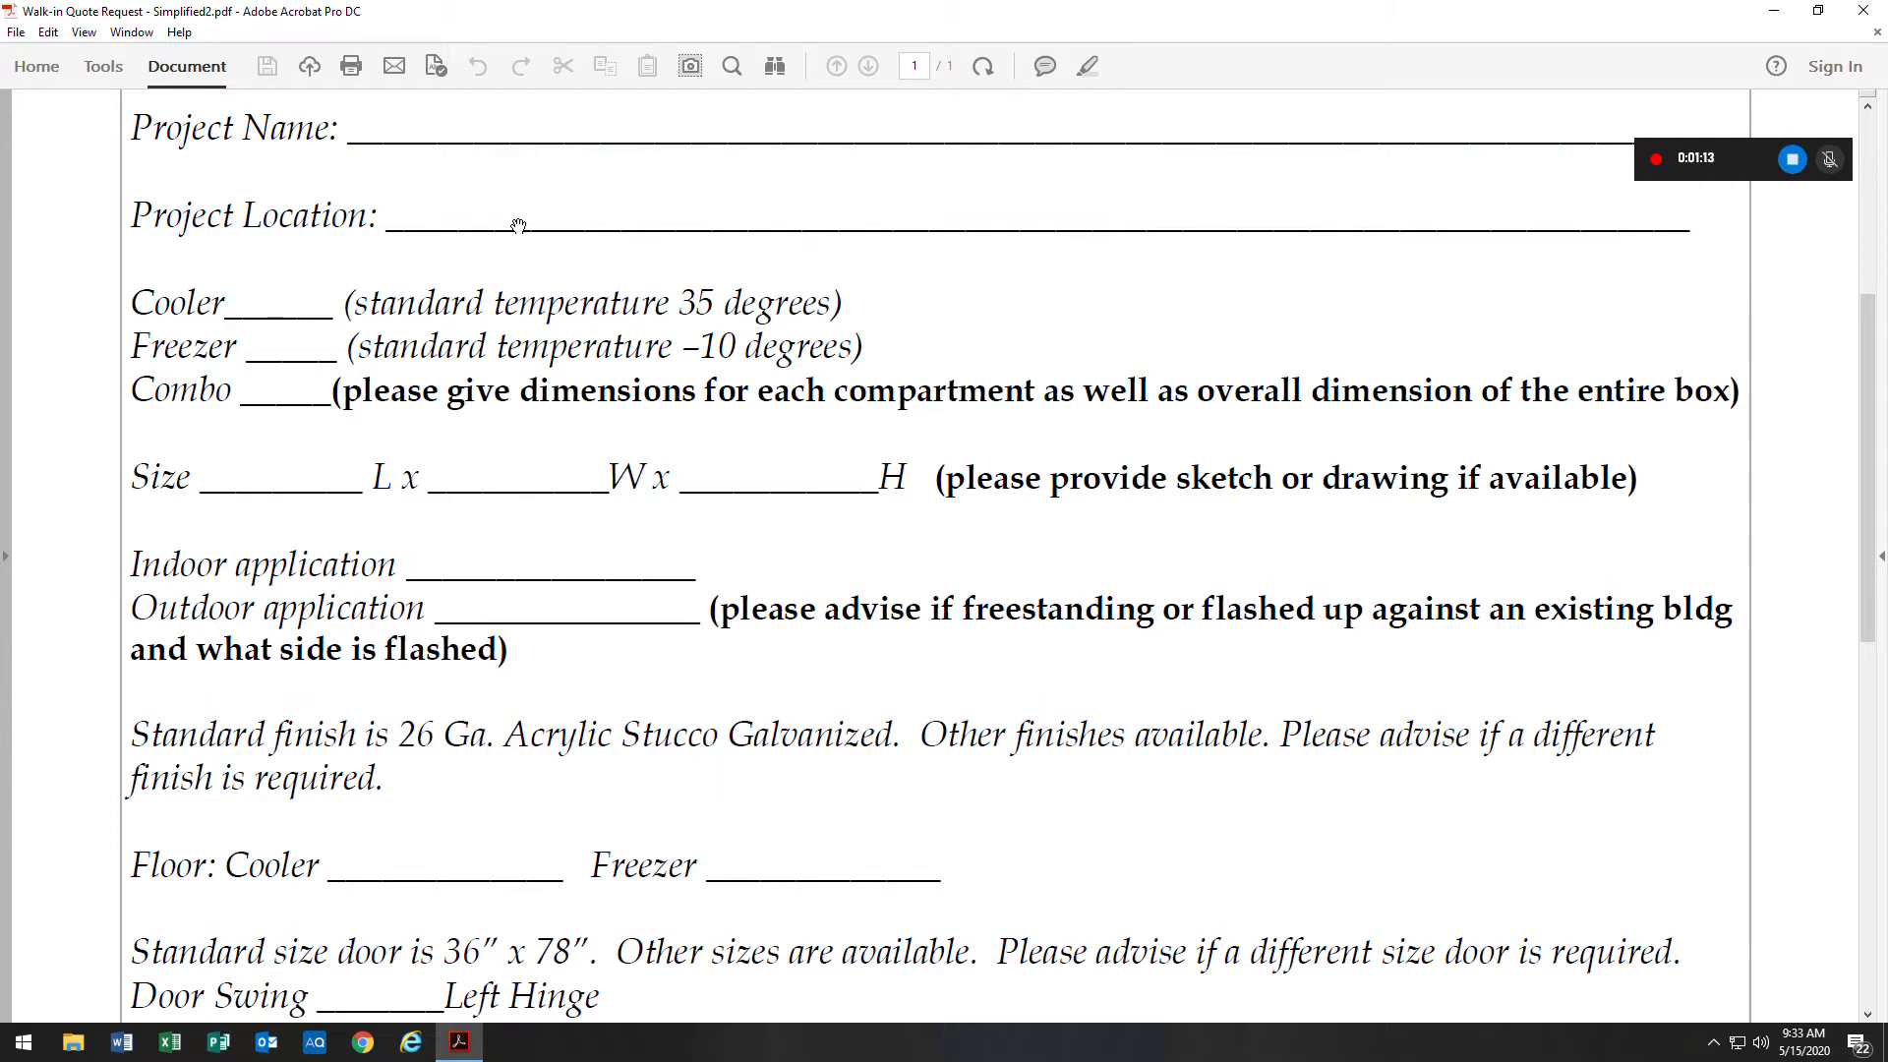
scroll(down, 3)
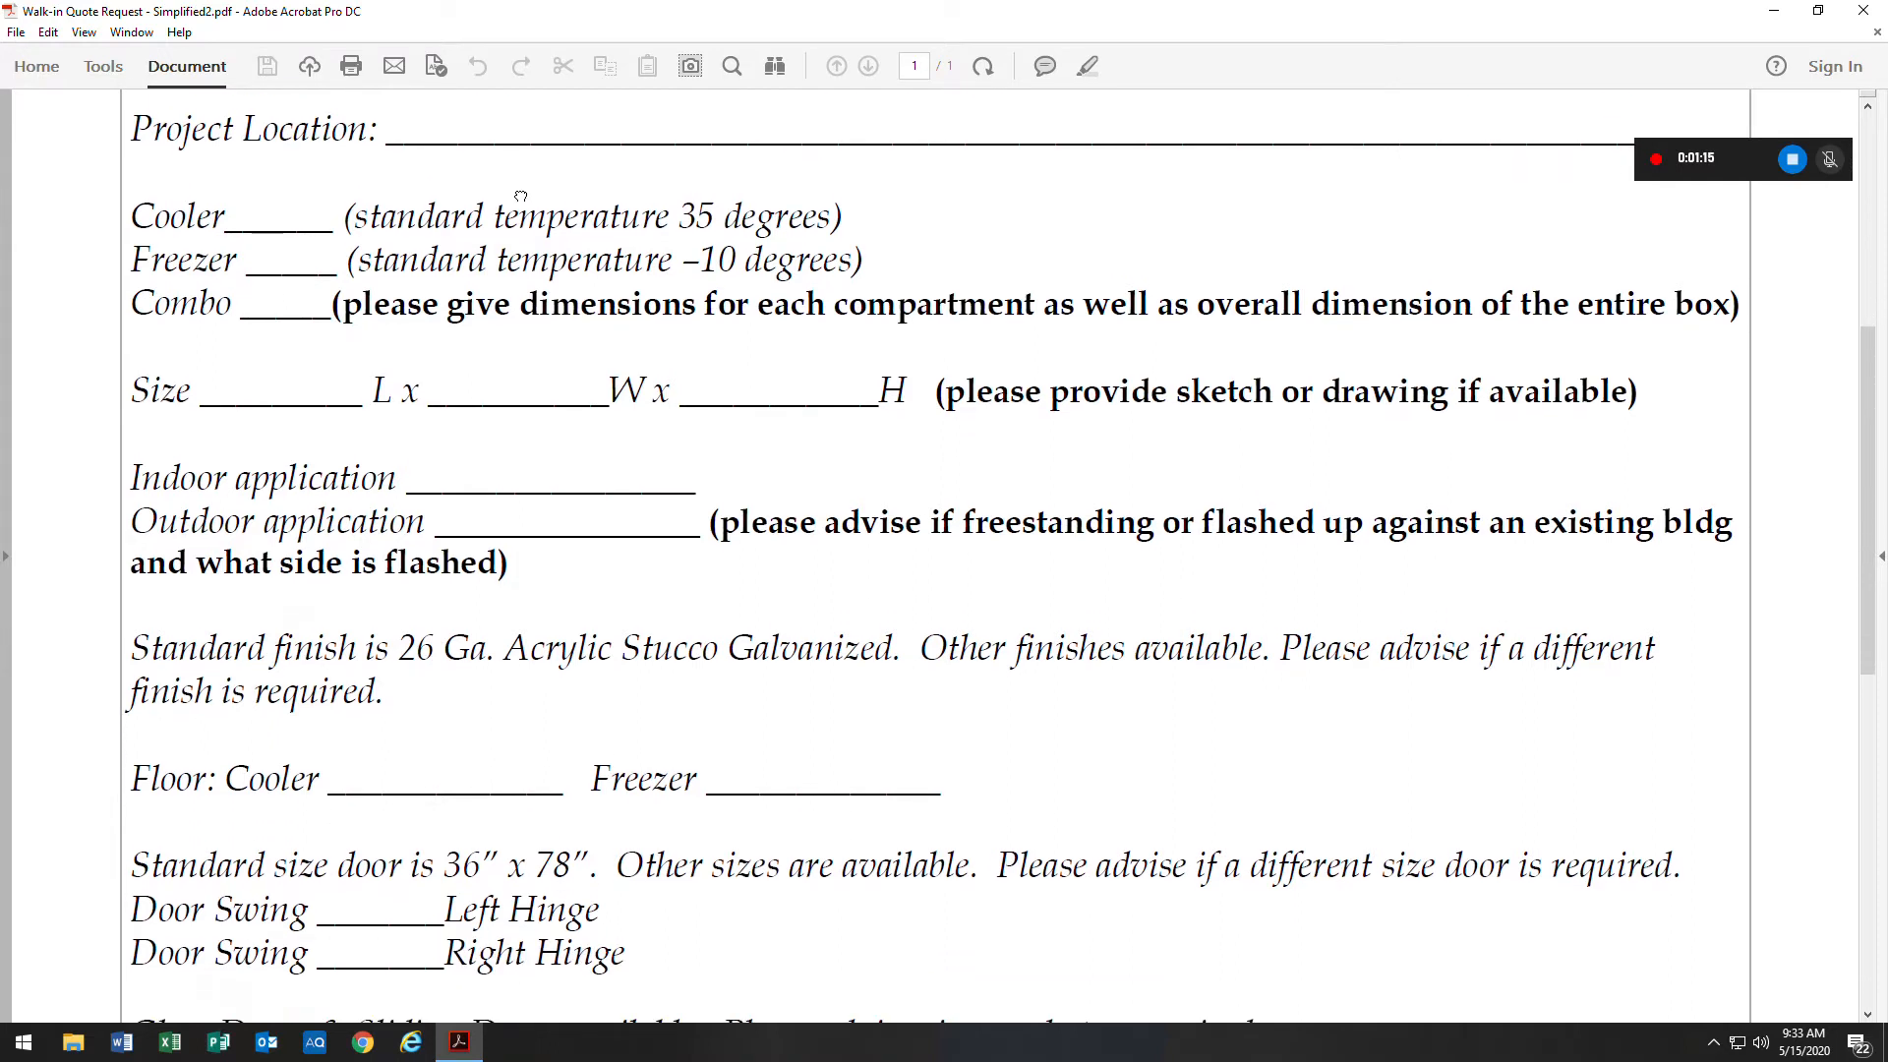
mouse_move(257, 332)
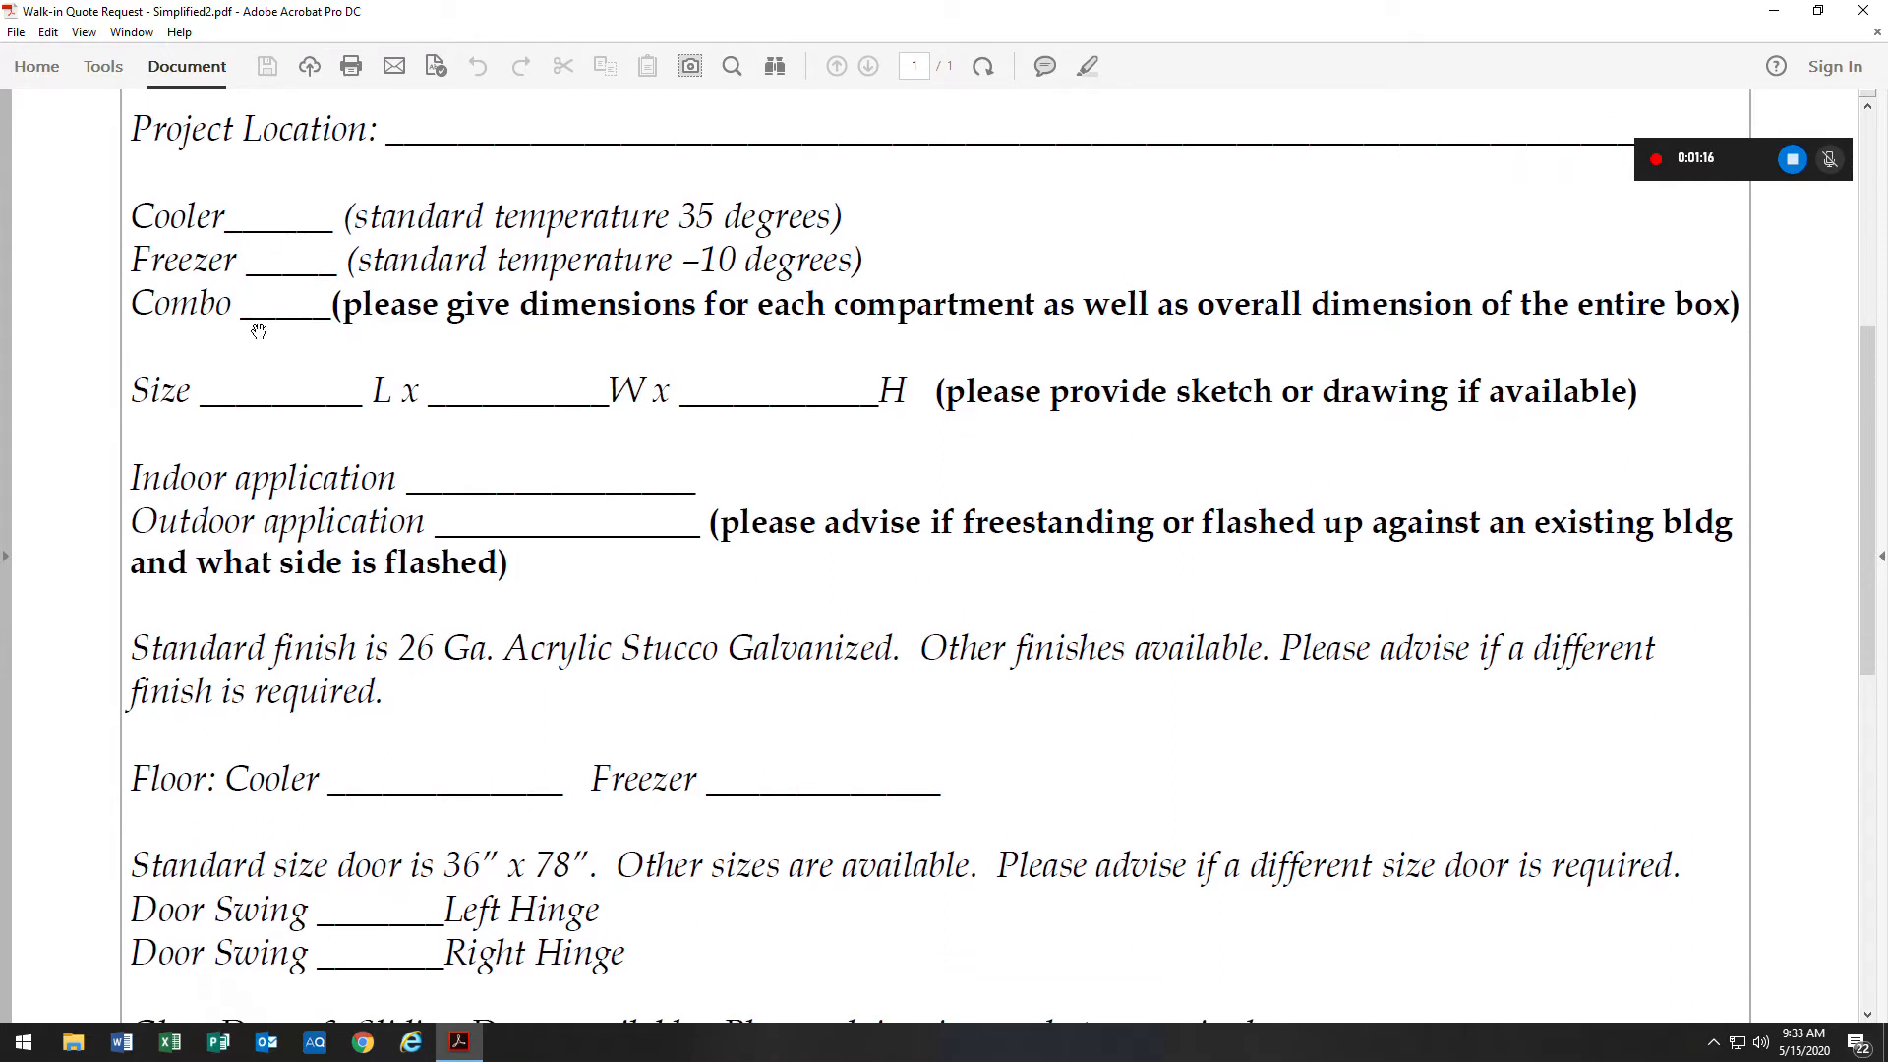
mouse_move(608, 247)
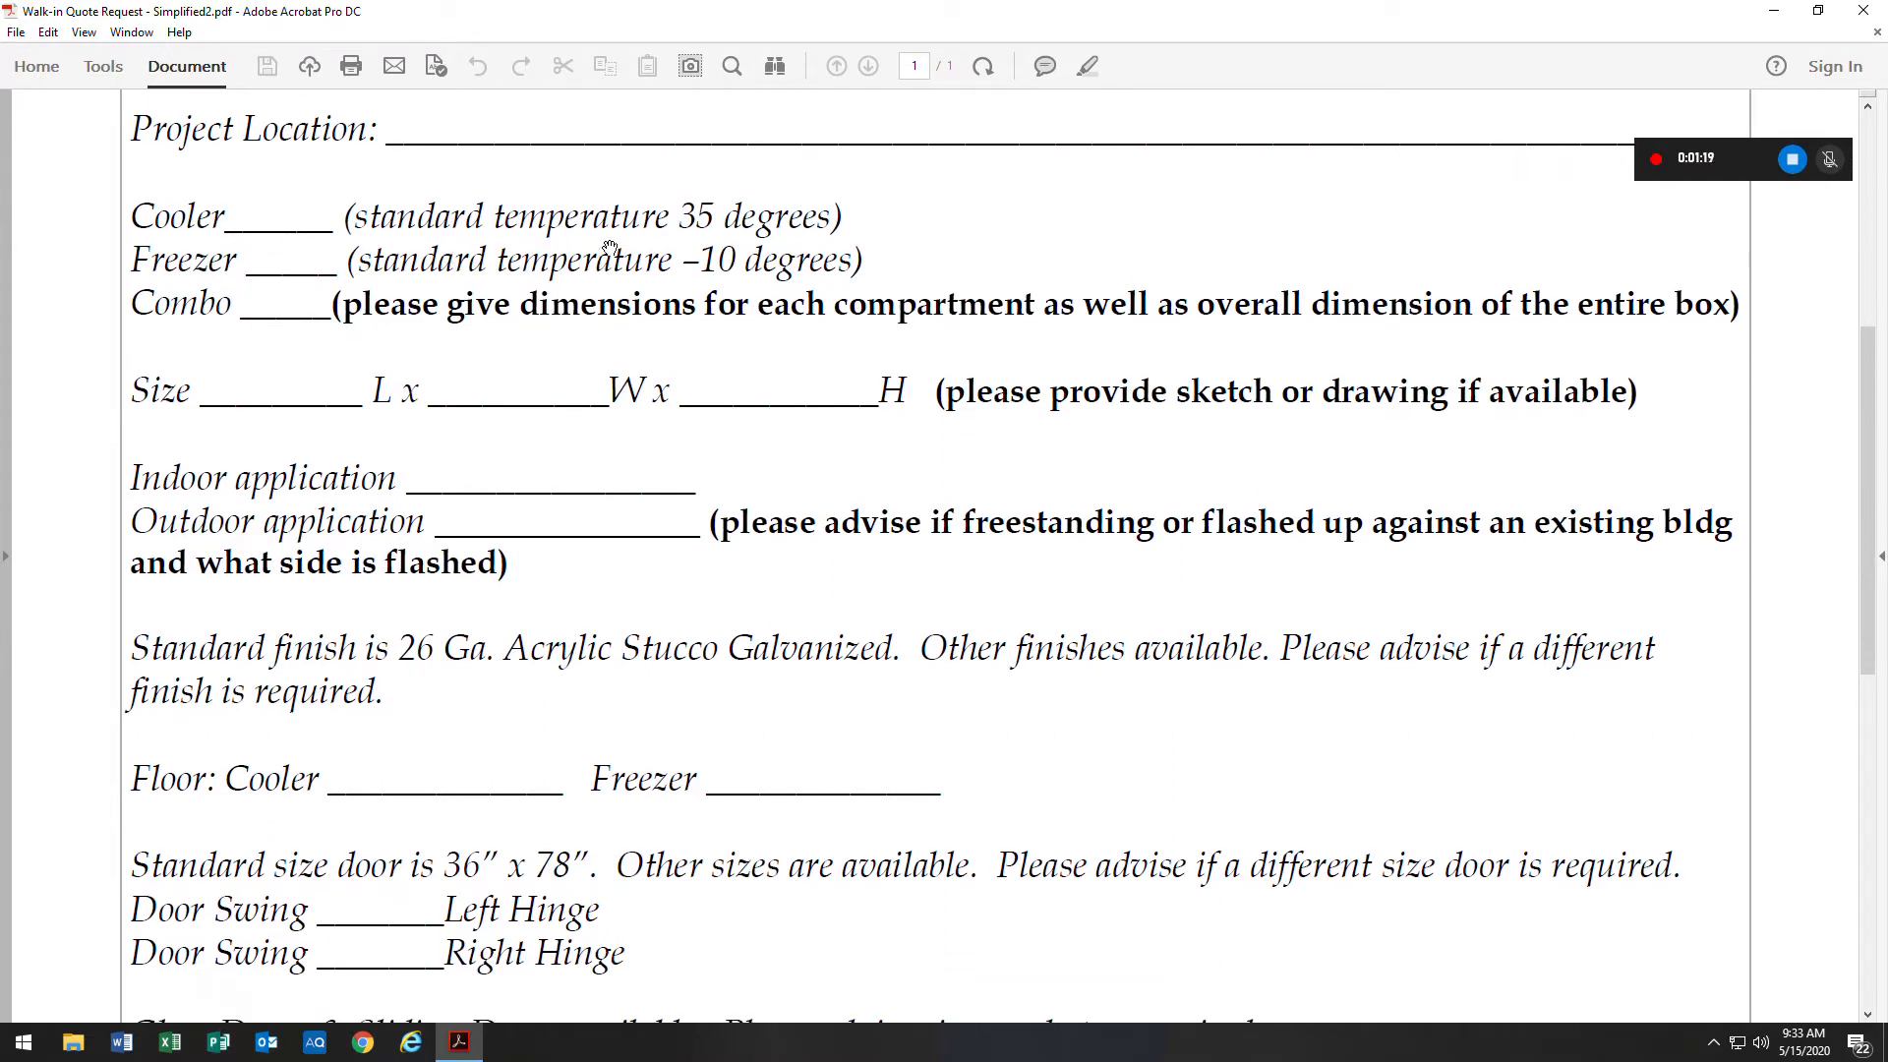
mouse_move(734, 246)
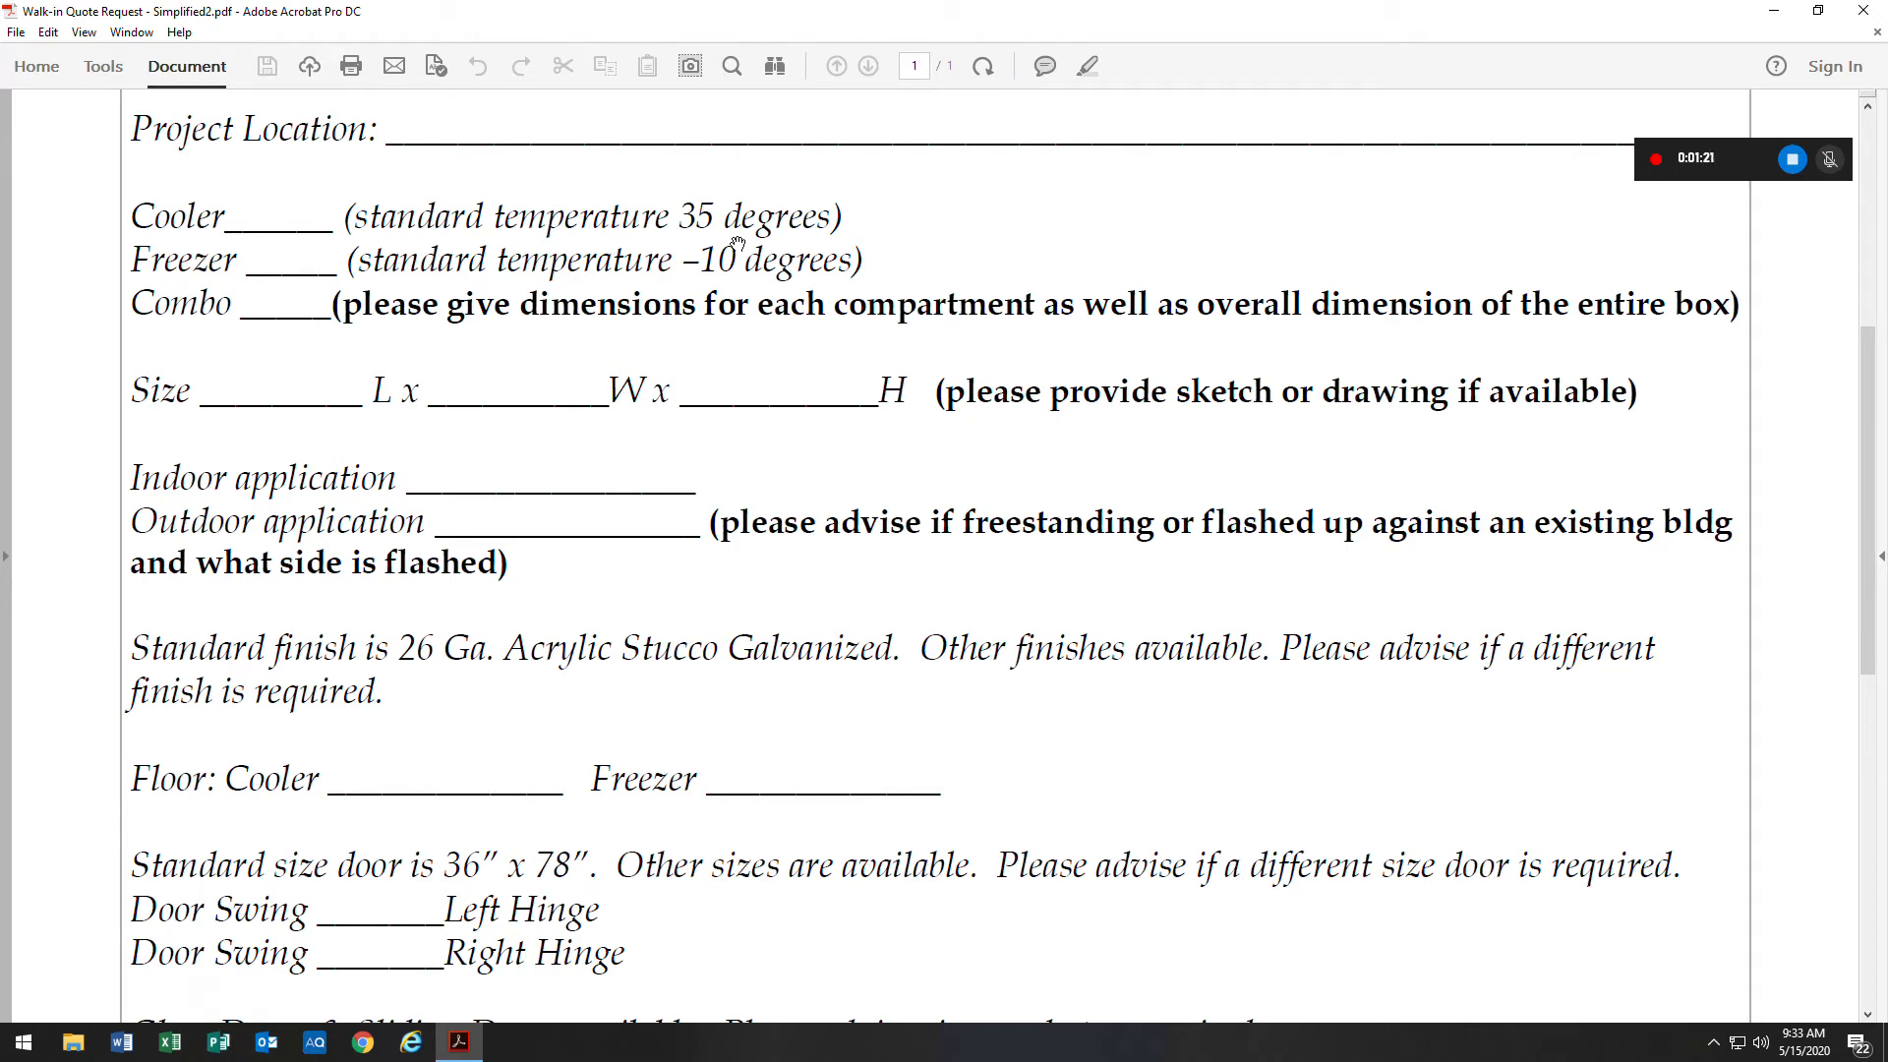
mouse_move(810, 243)
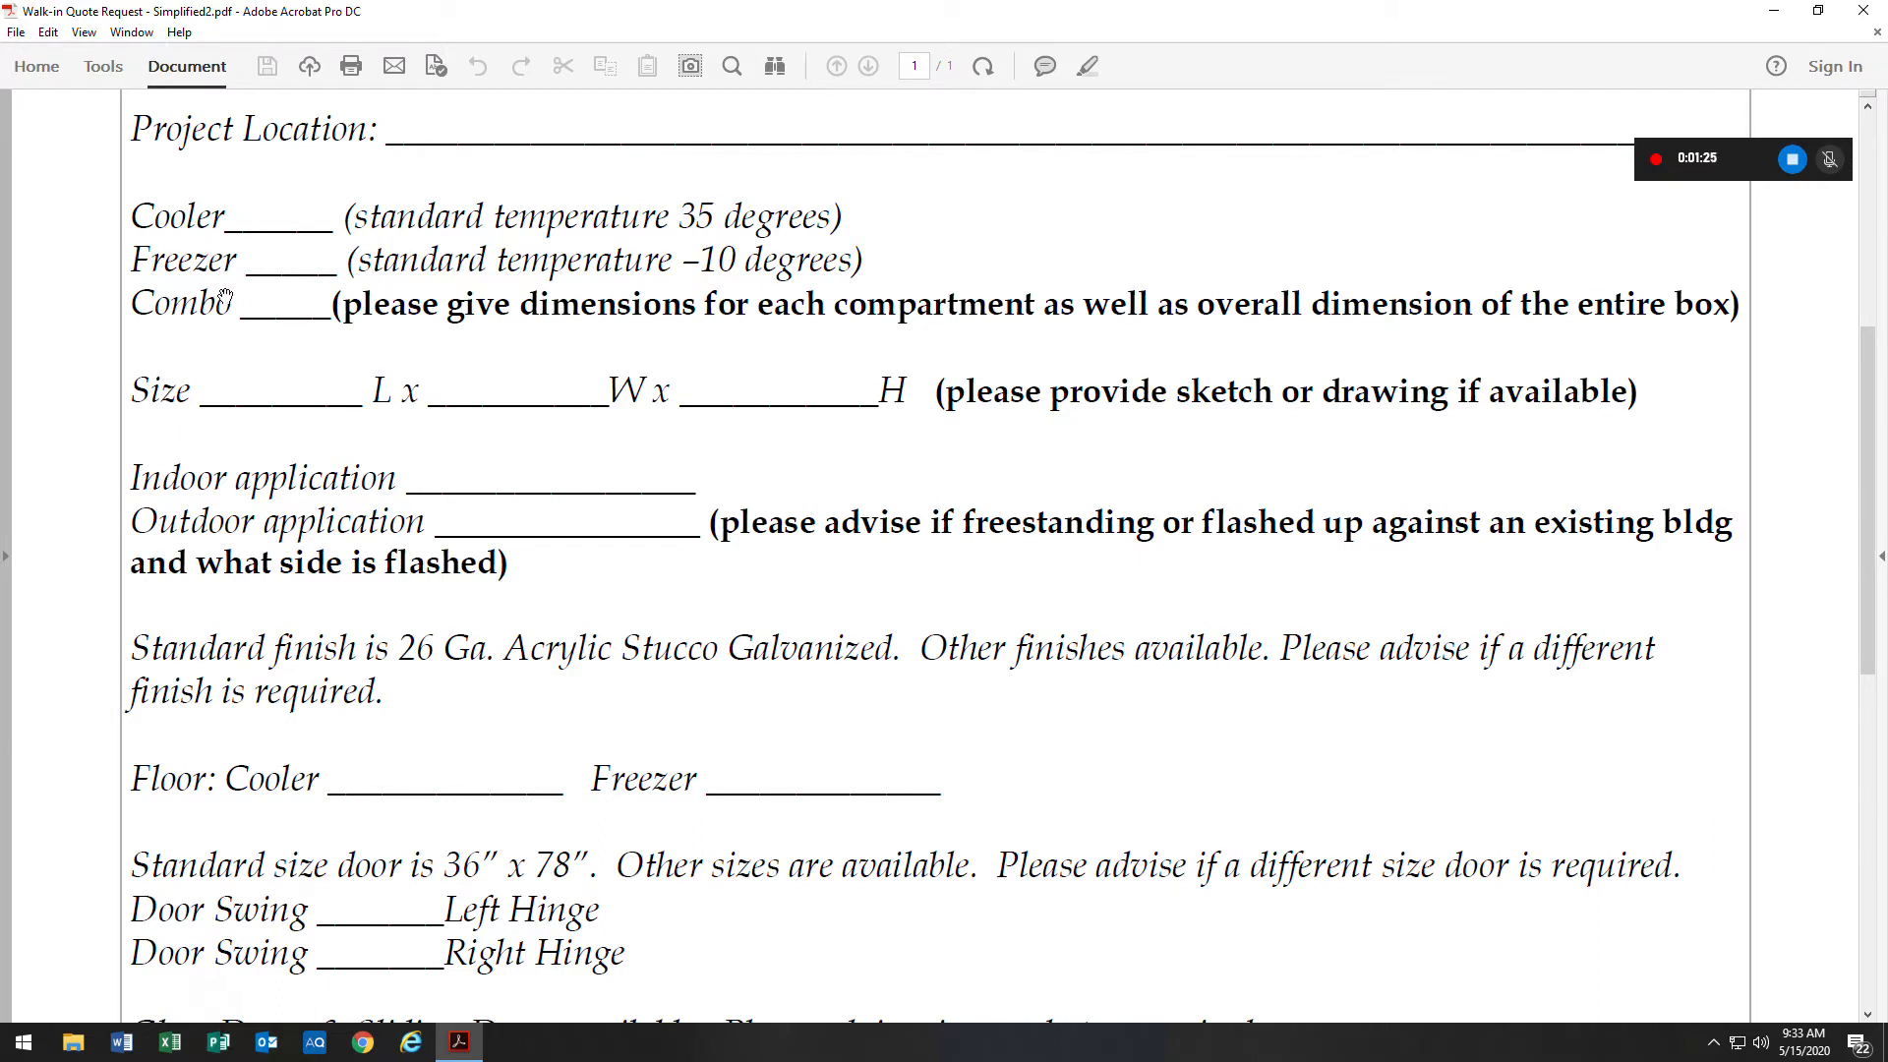
mouse_move(731, 286)
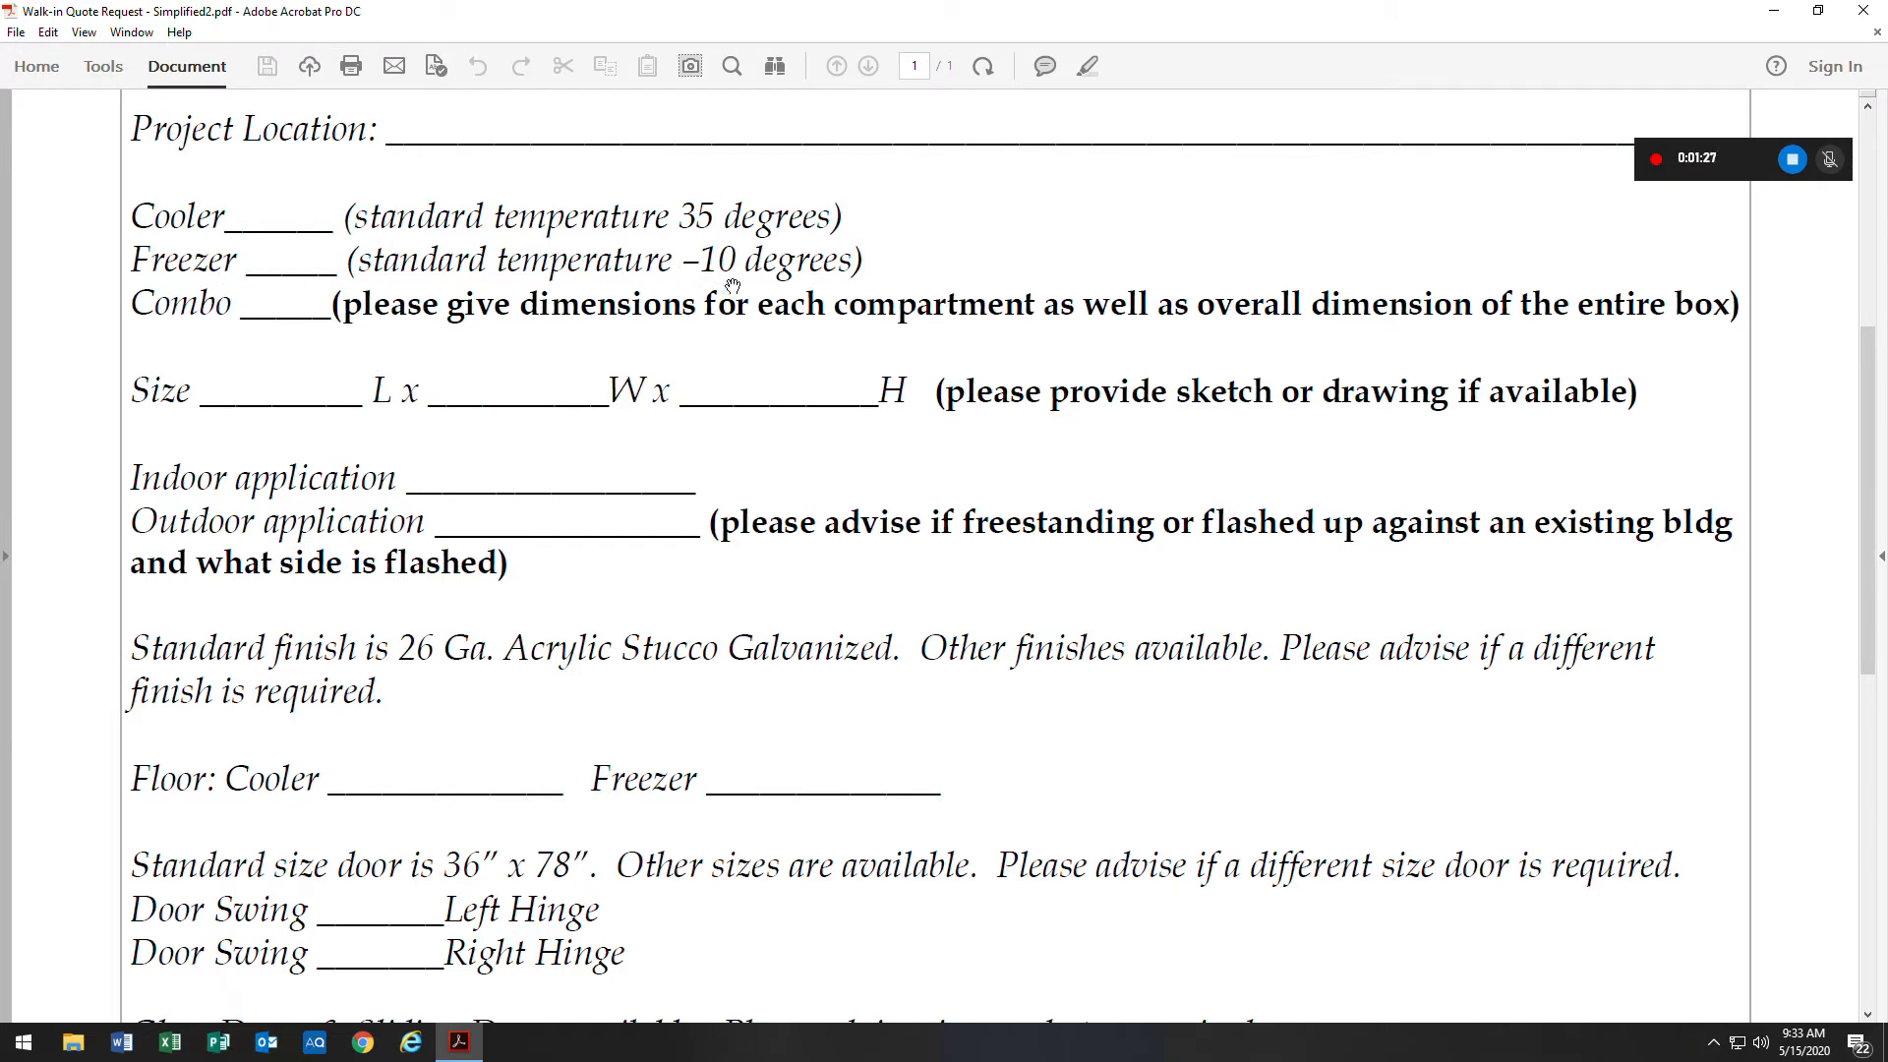
mouse_move(949, 284)
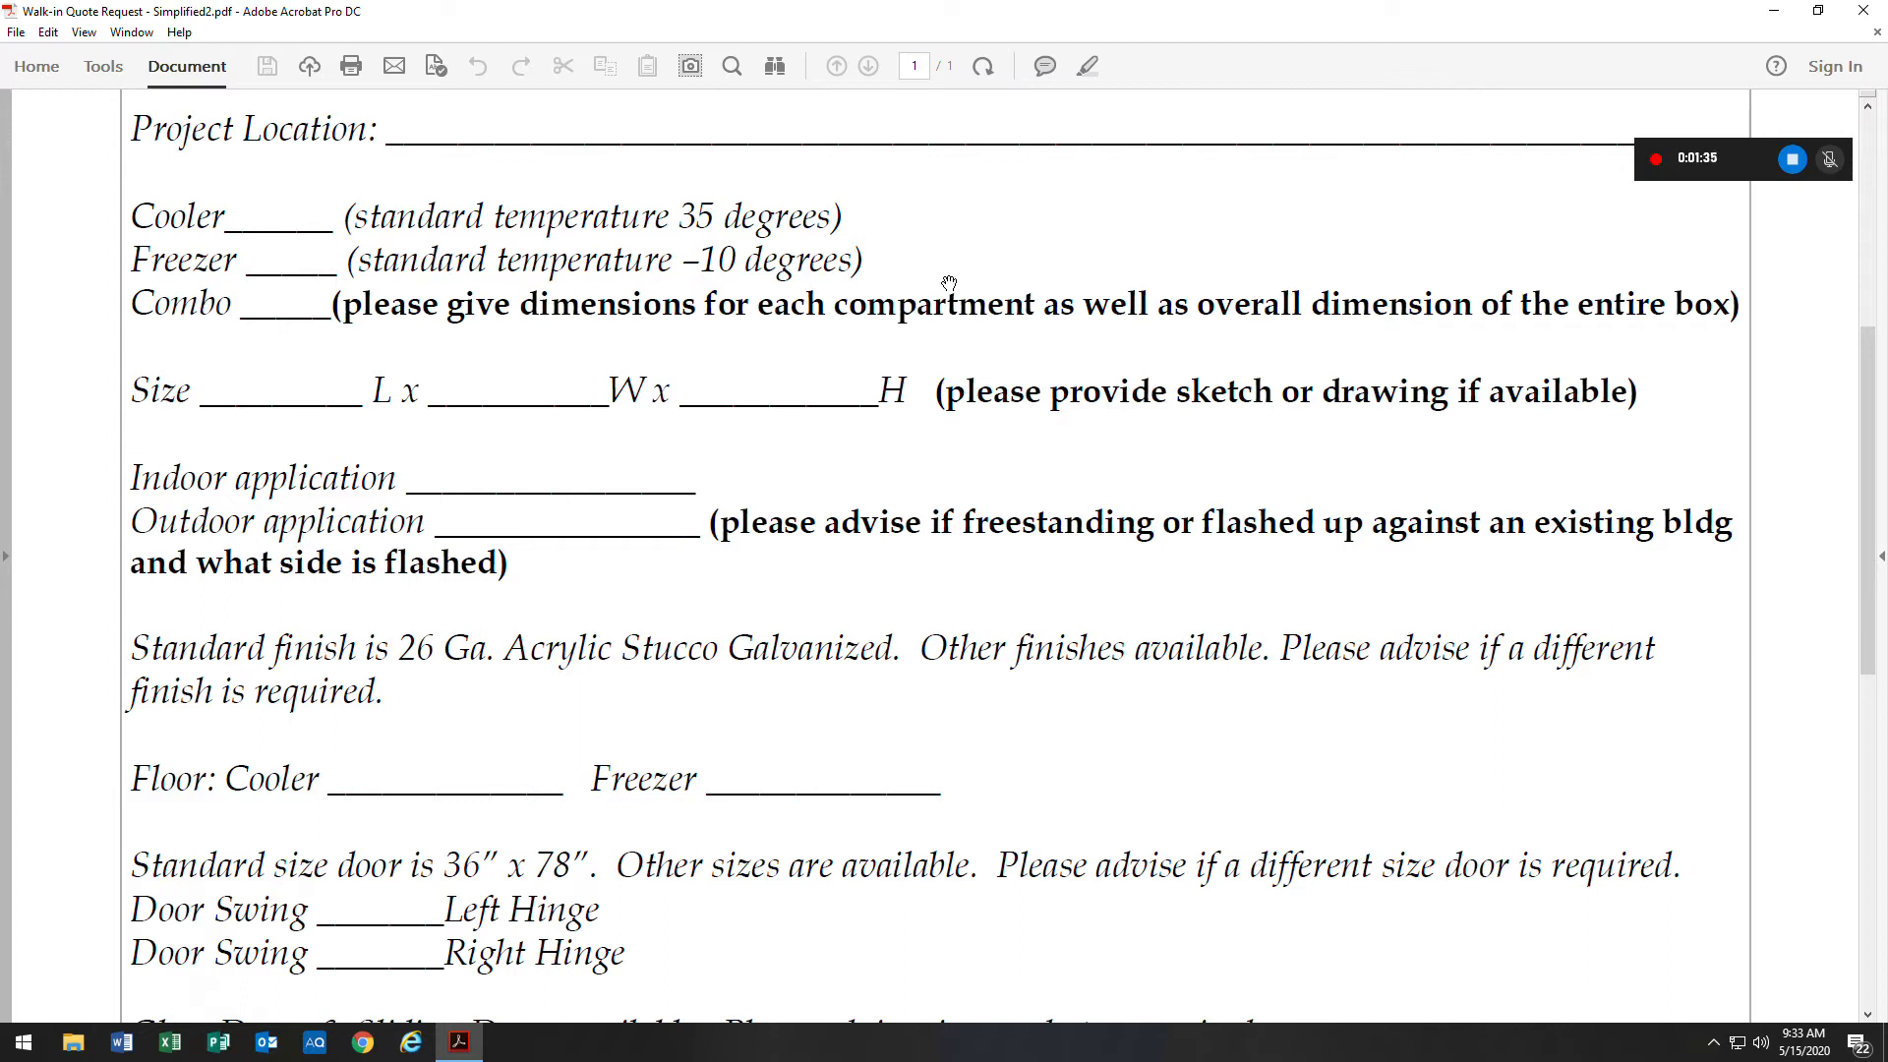
mouse_move(241, 356)
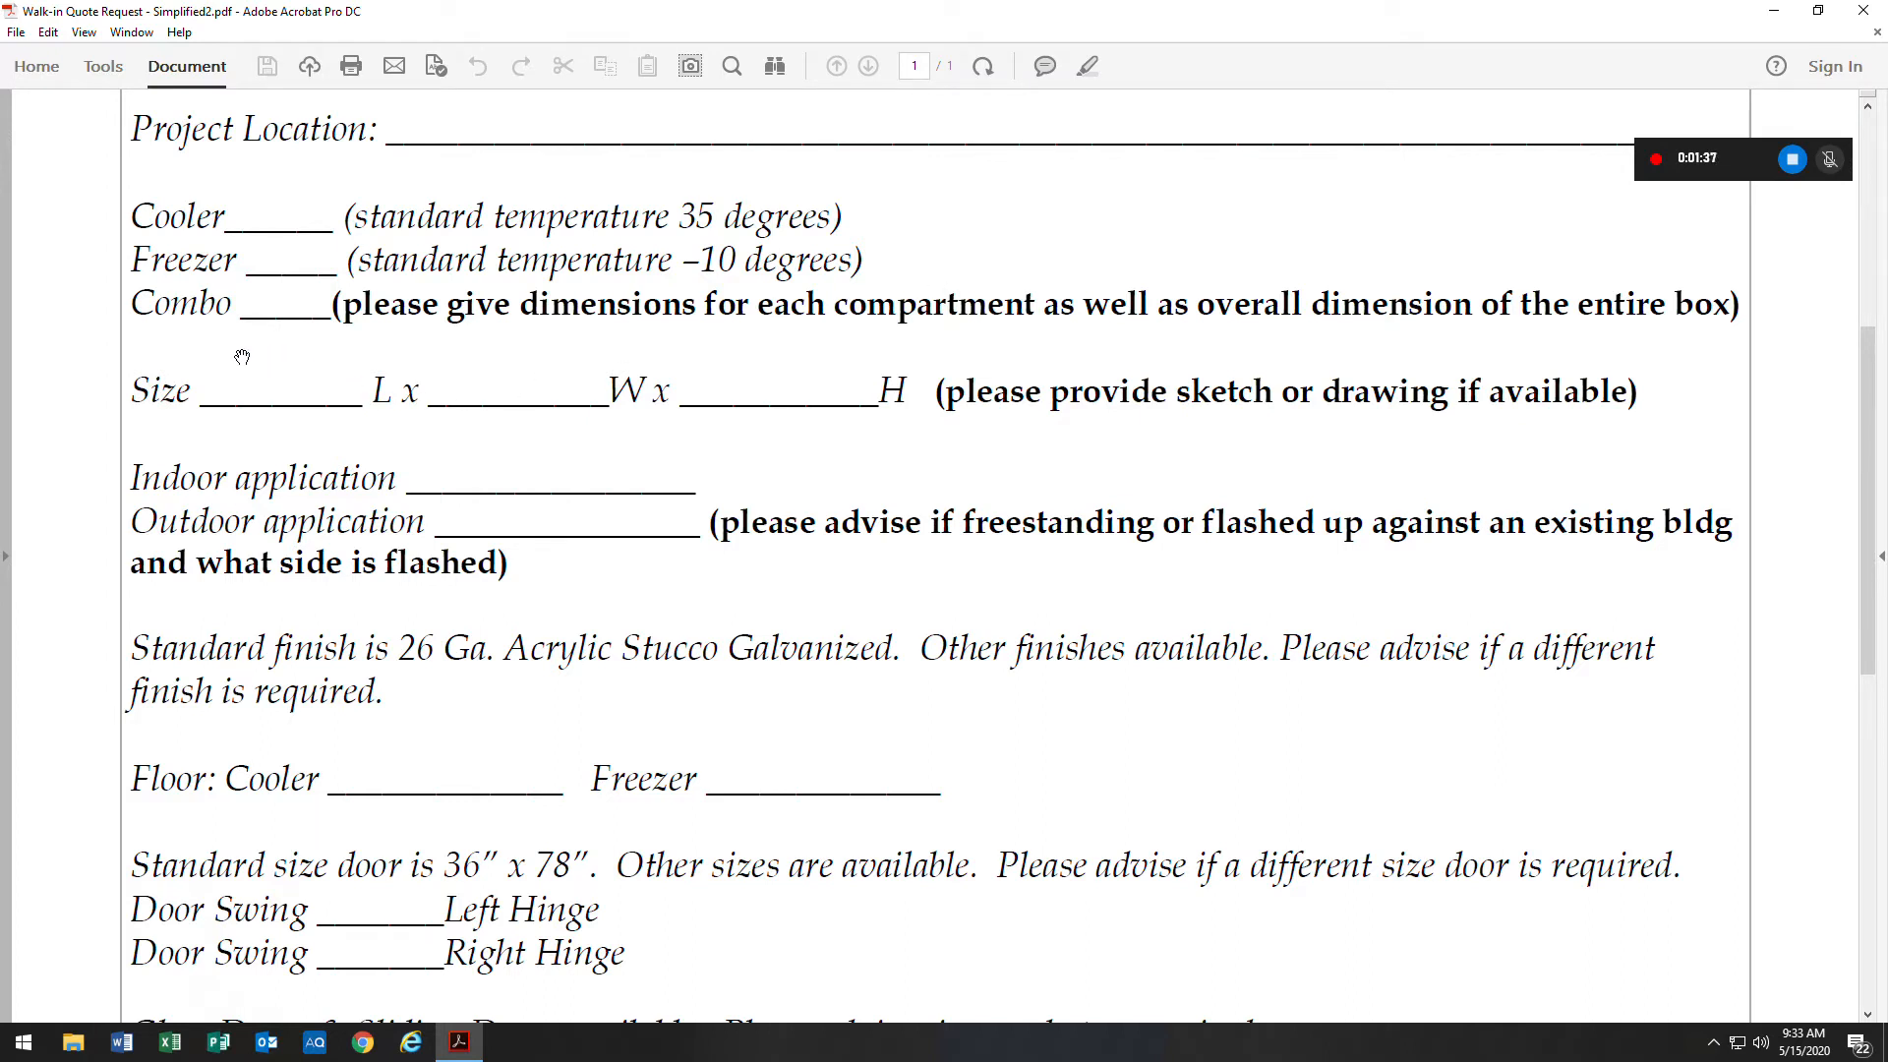
scroll(up, 3)
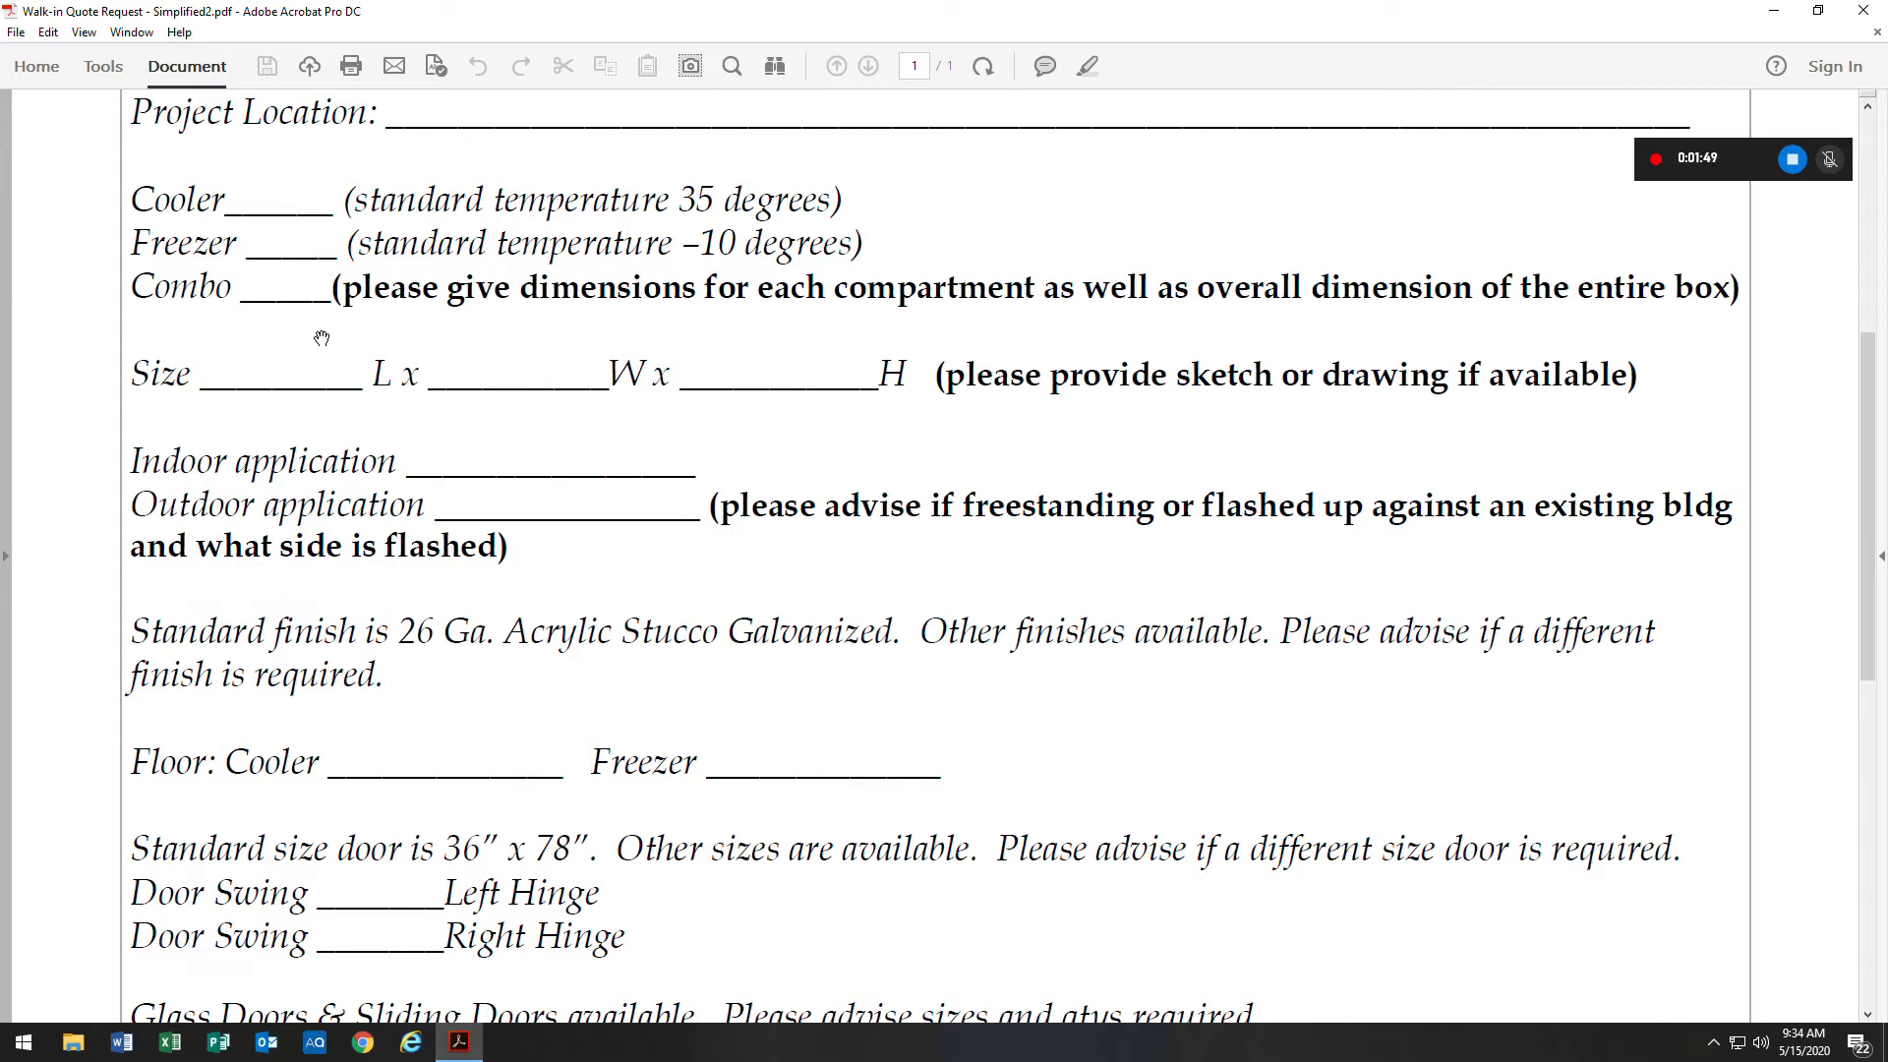
mouse_move(1020, 338)
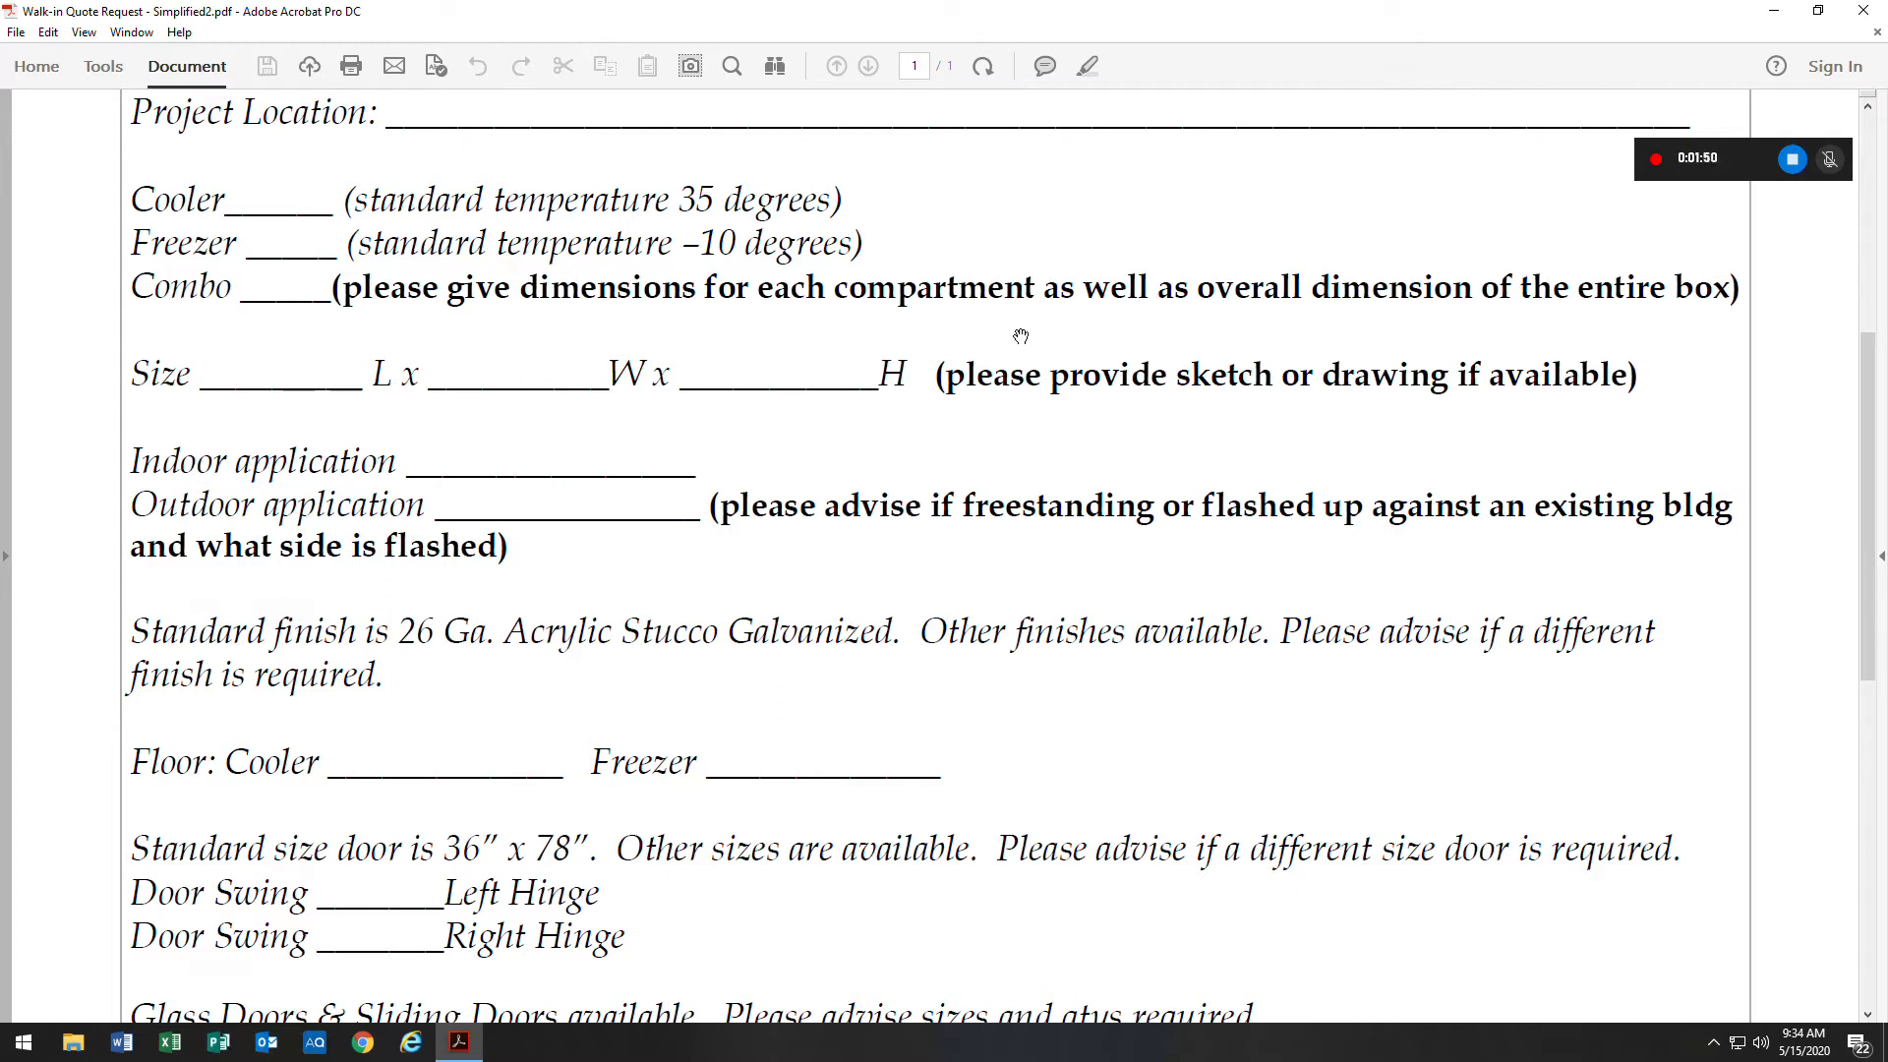
mouse_move(1283, 333)
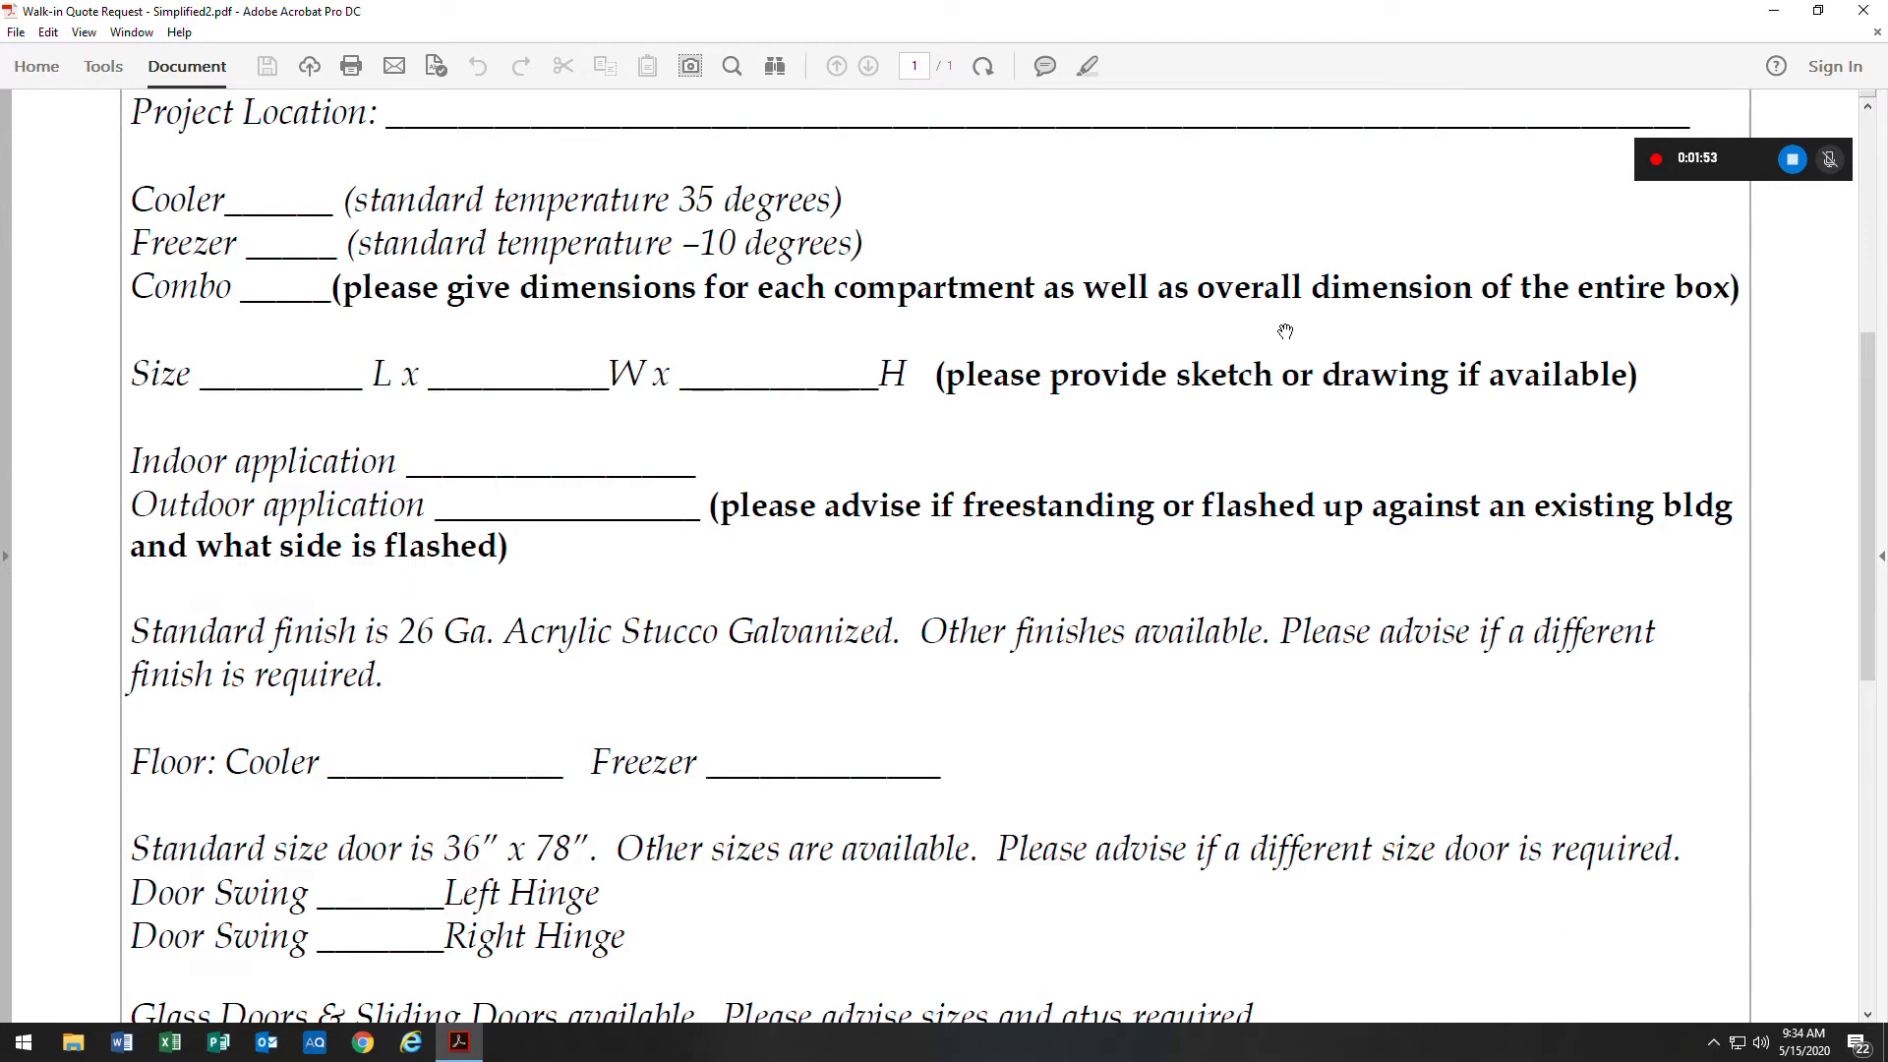
mouse_move(1407, 328)
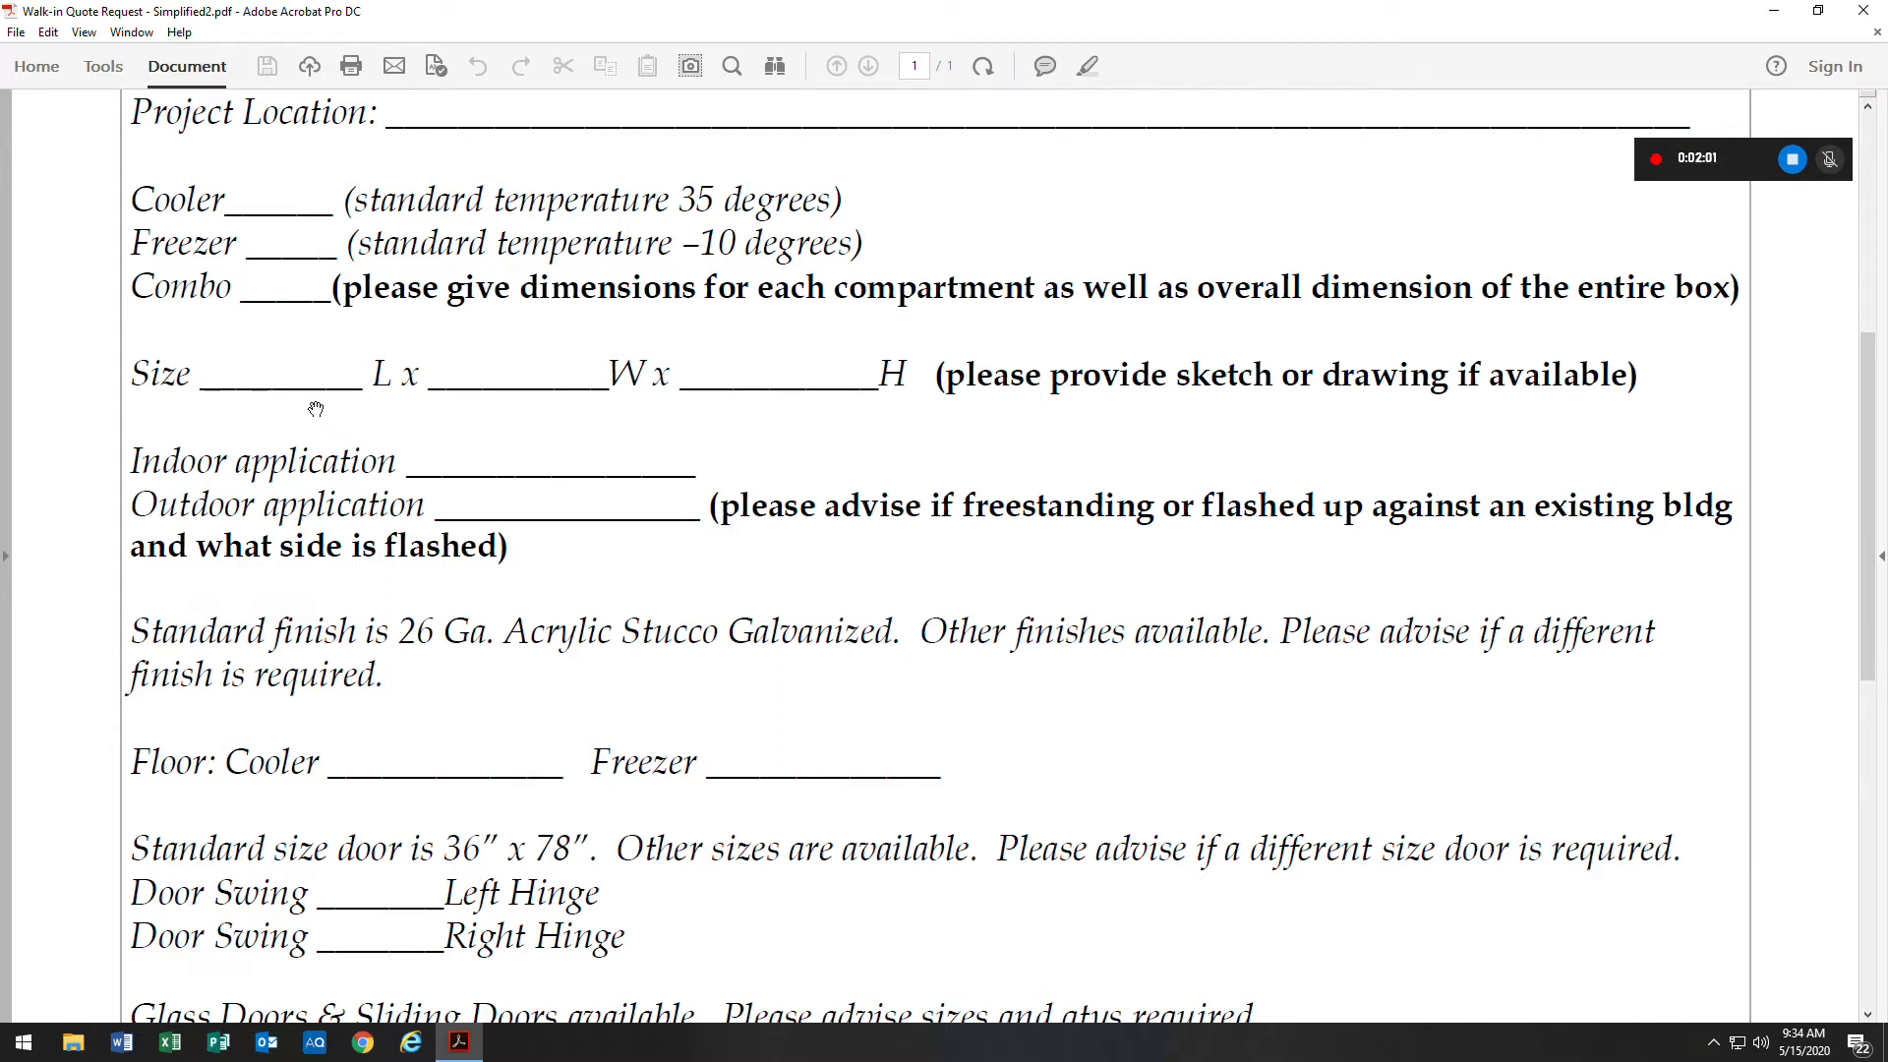
mouse_move(903, 418)
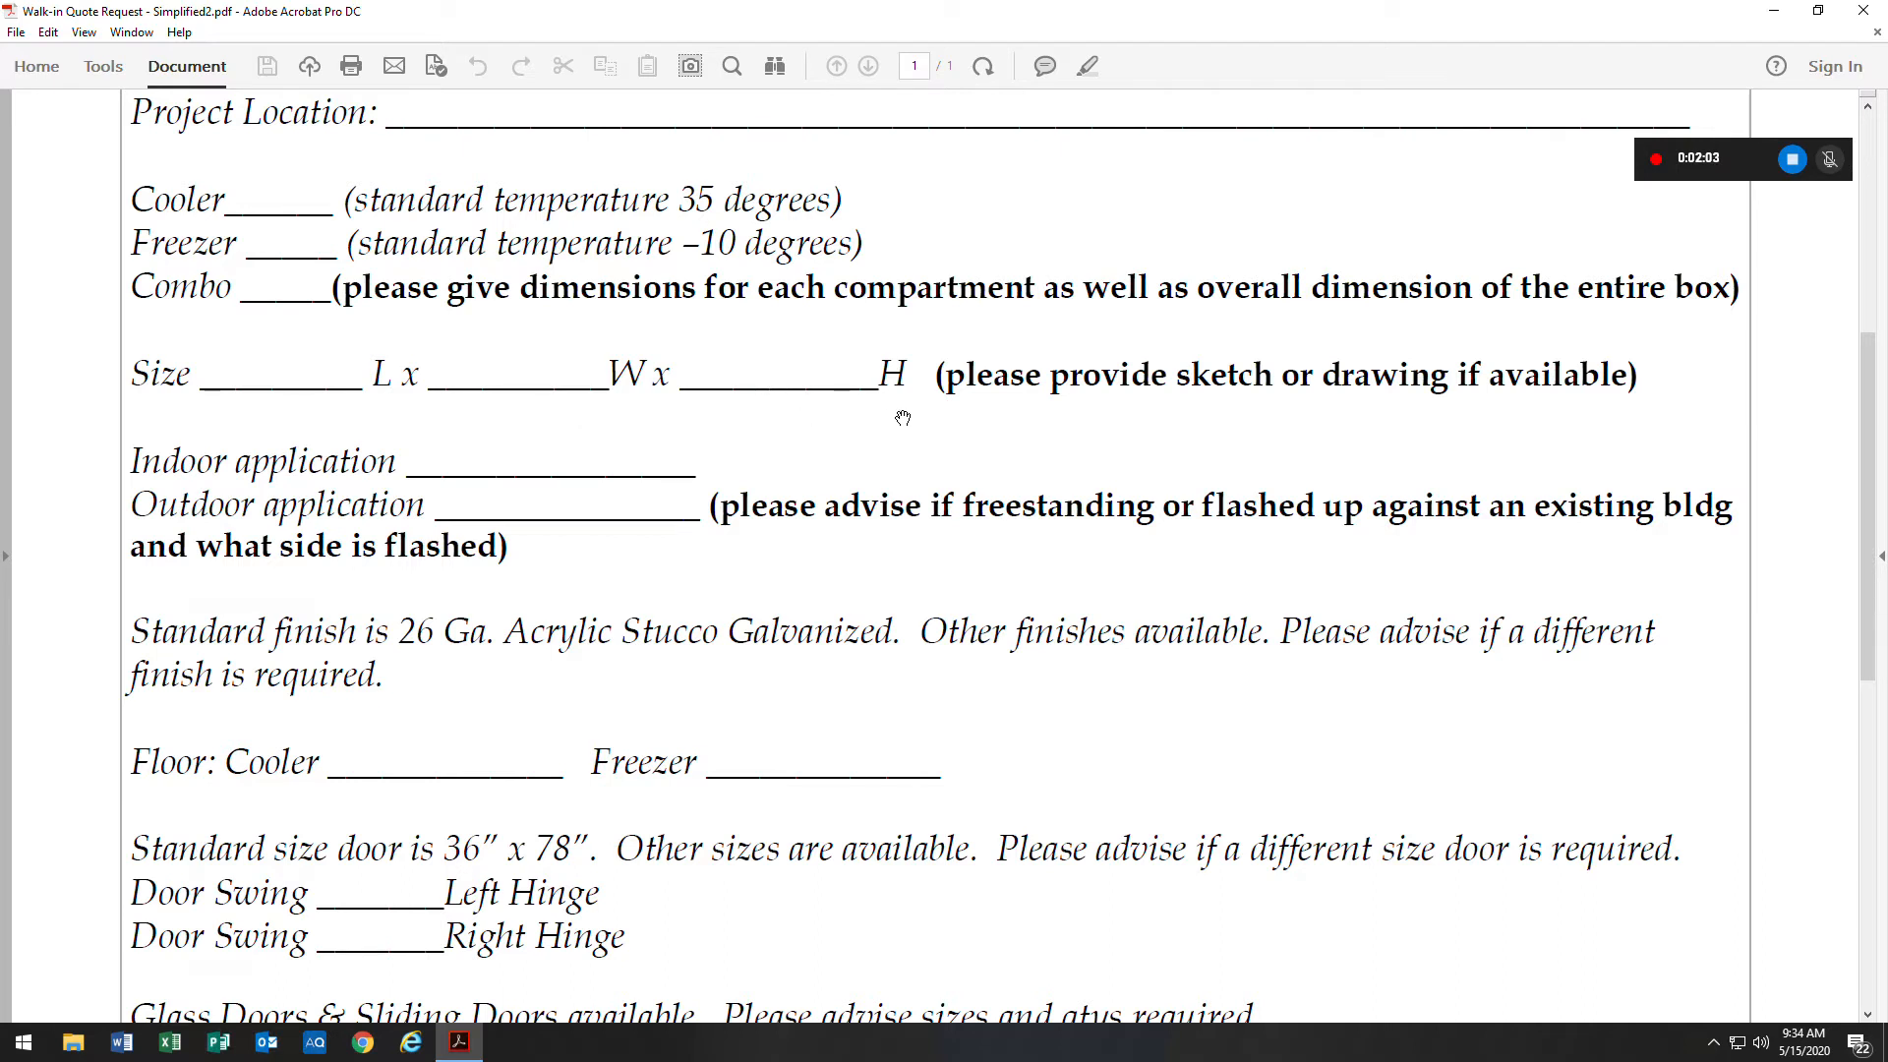
mouse_move(1216, 413)
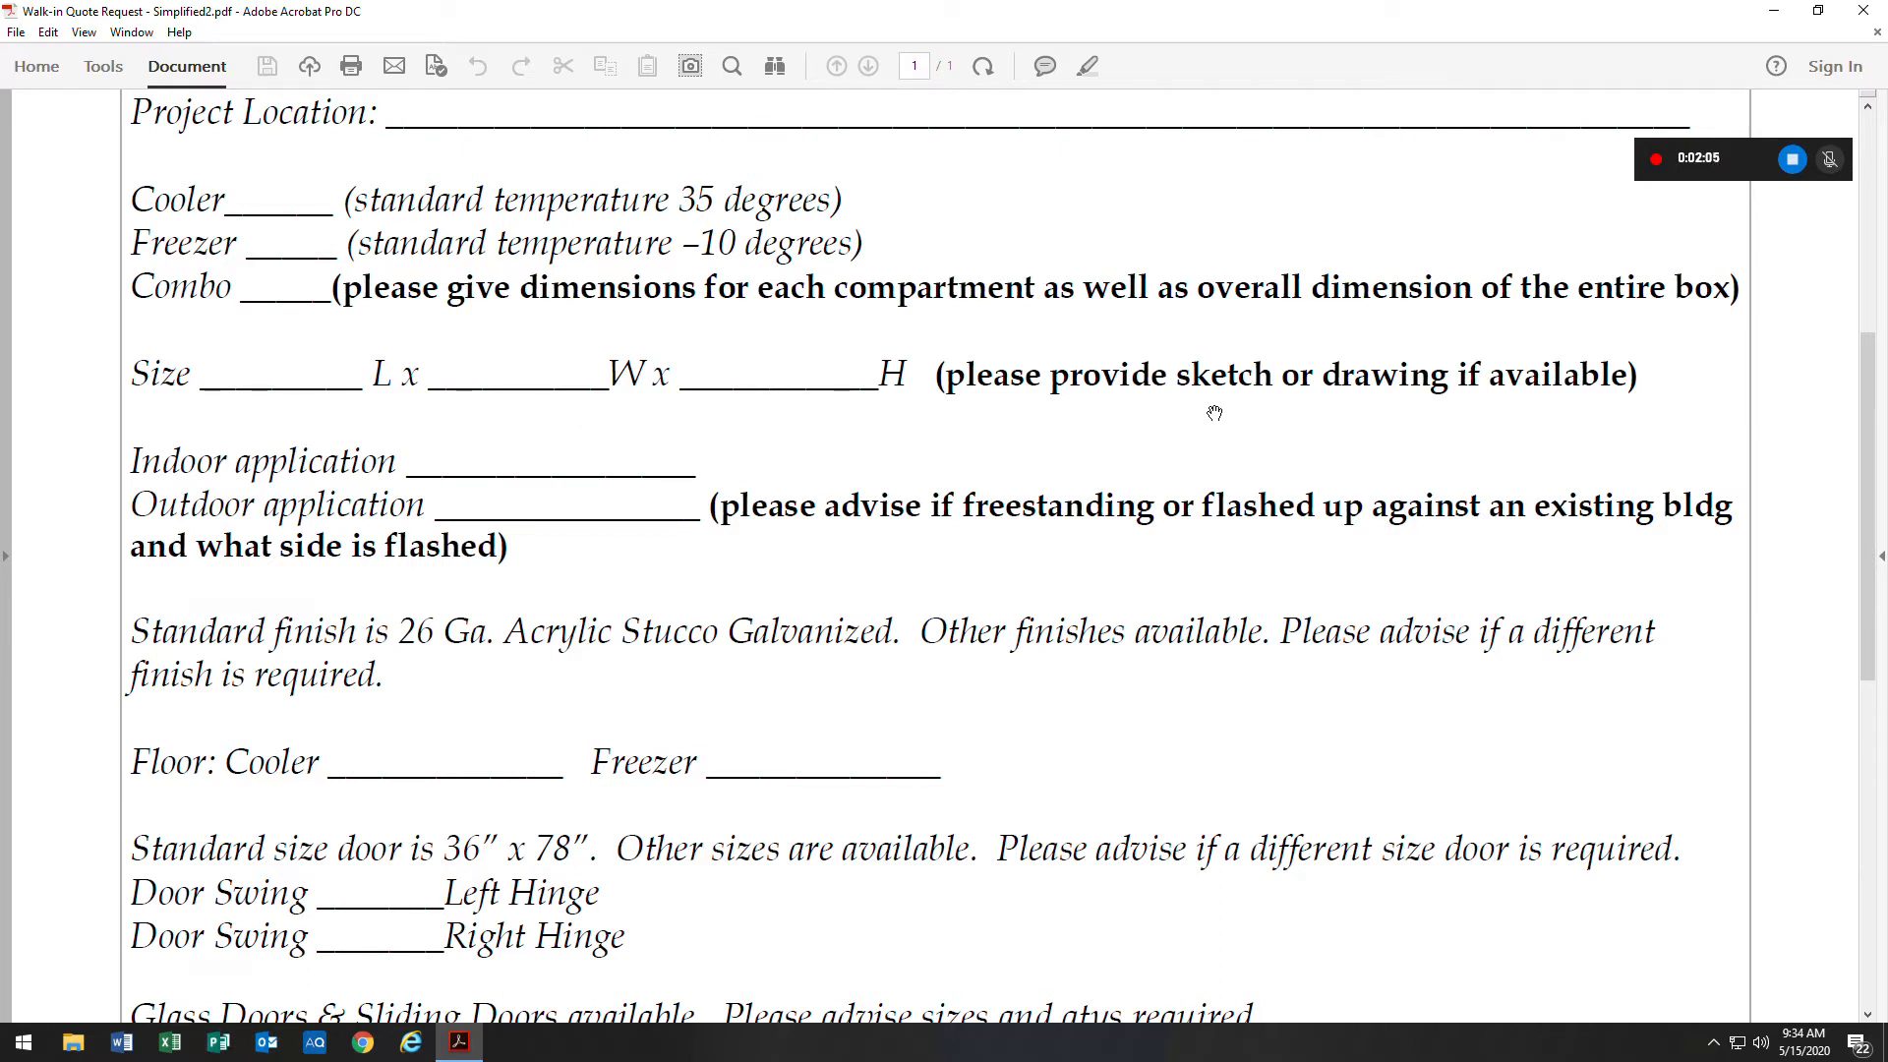
mouse_move(1425, 418)
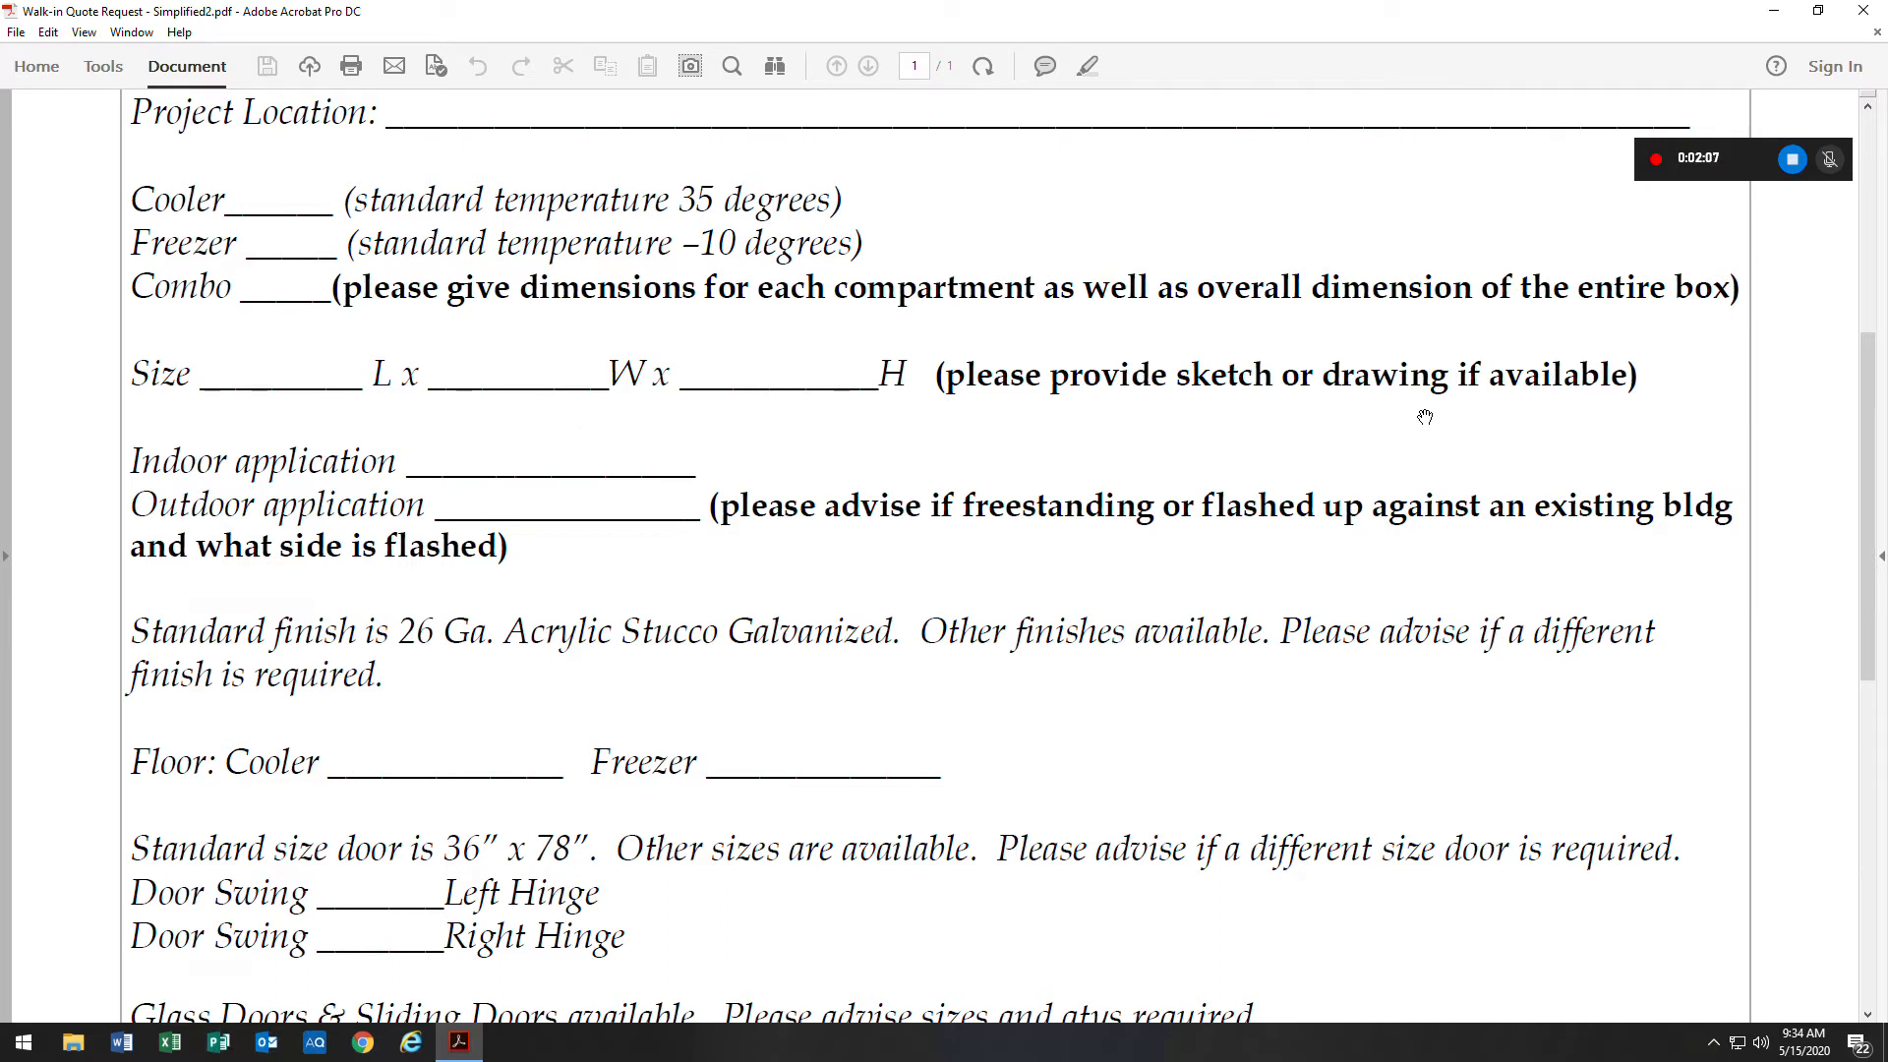
mouse_move(1300, 433)
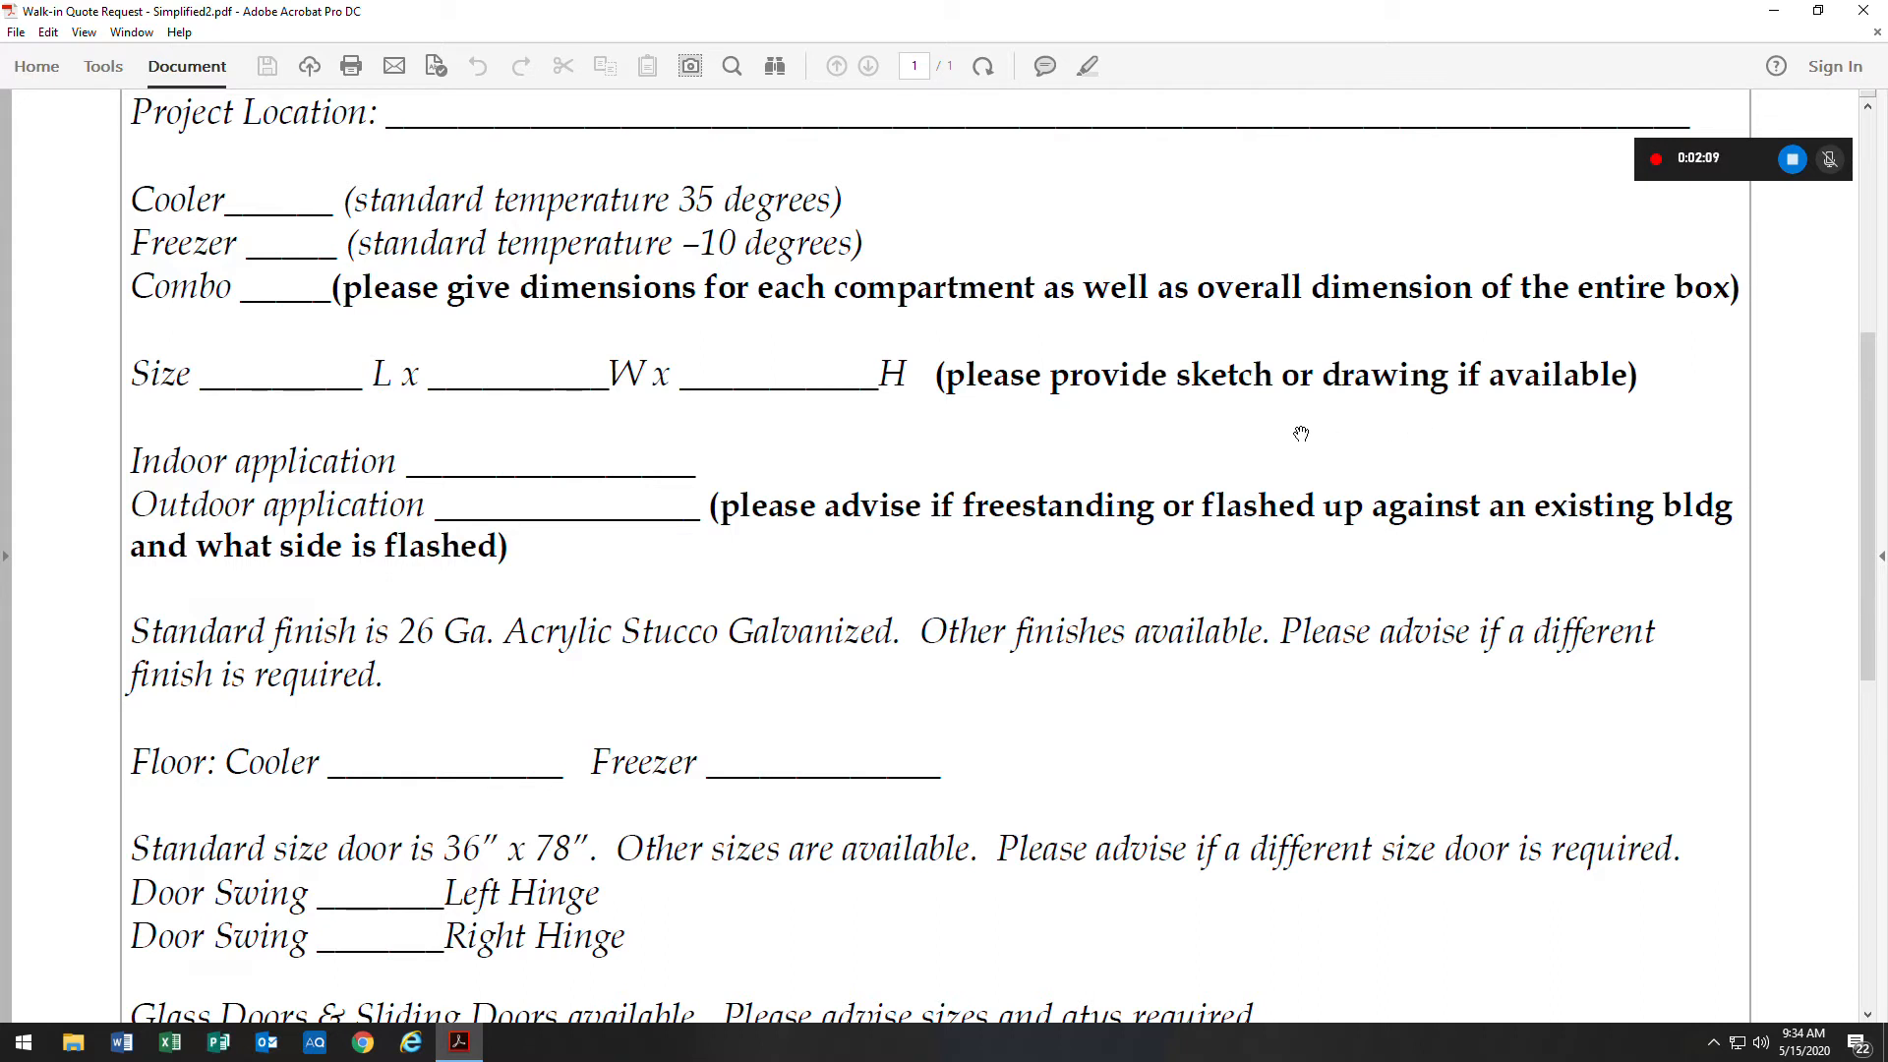
scroll(down, 3)
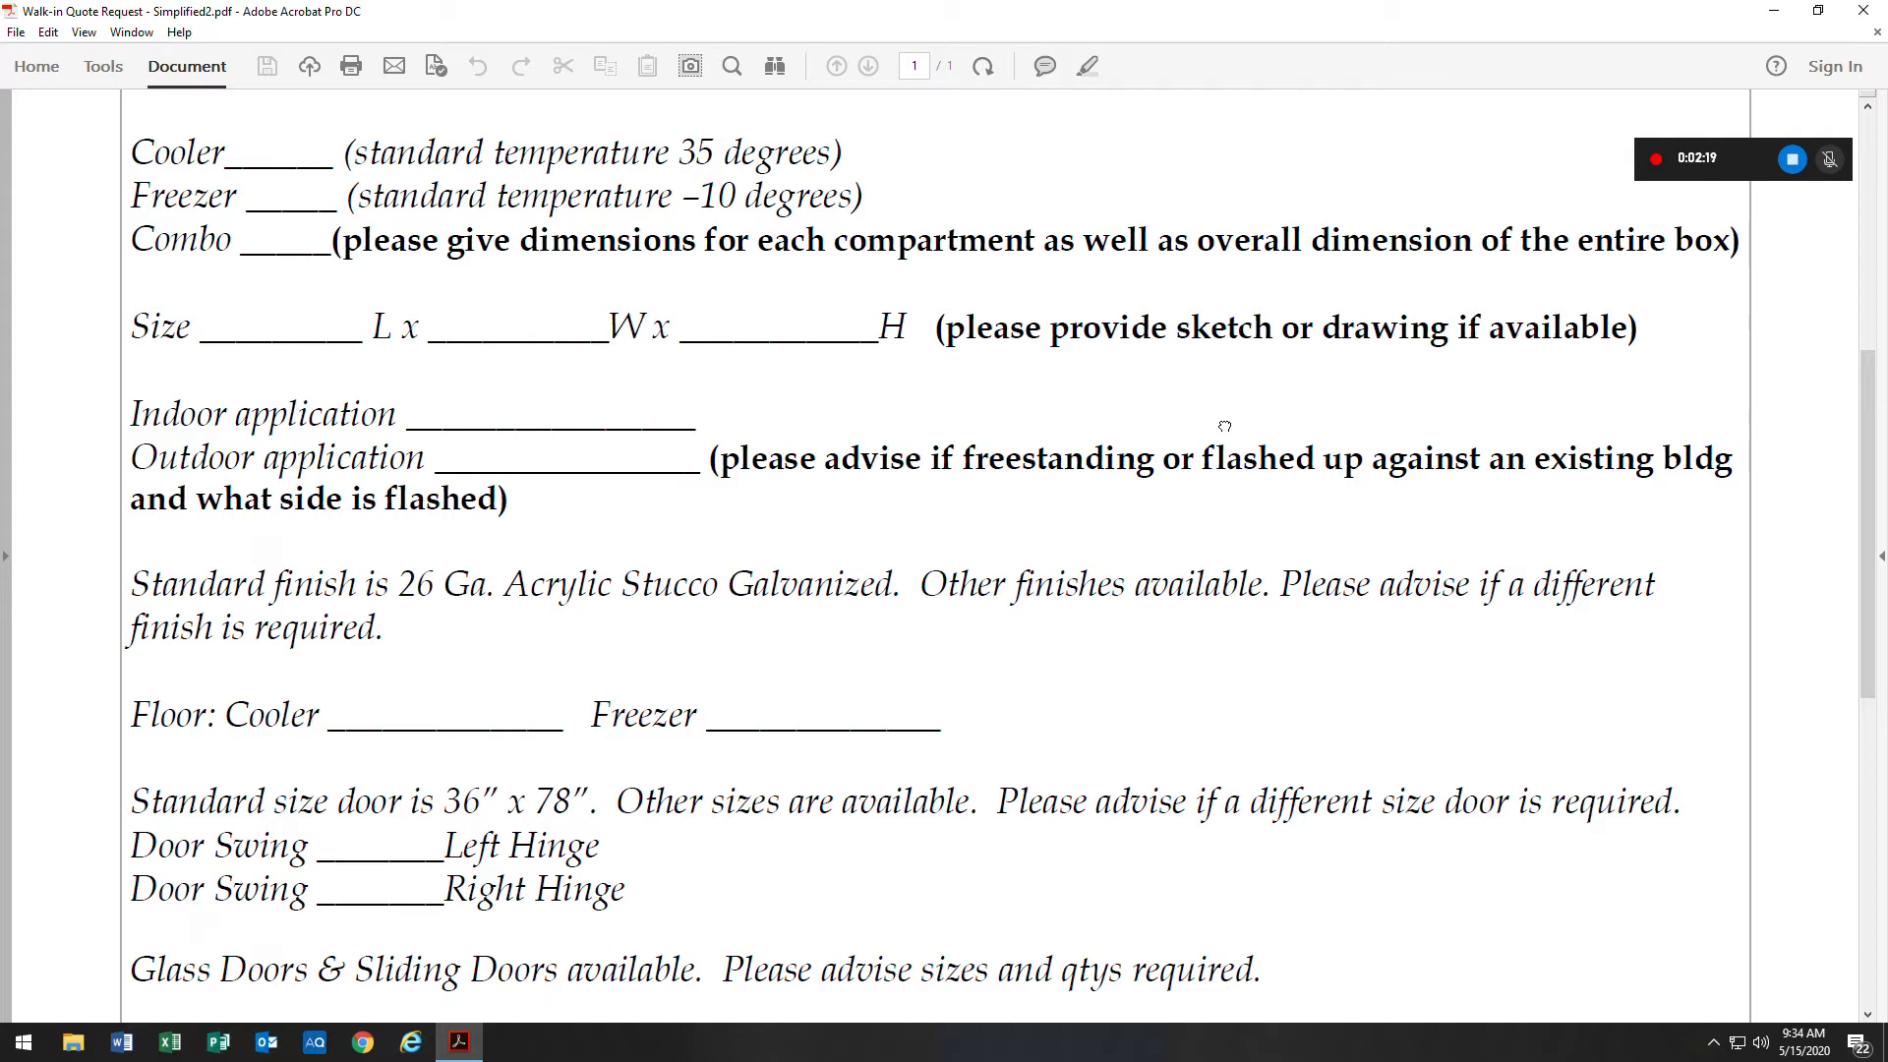
mouse_move(815, 409)
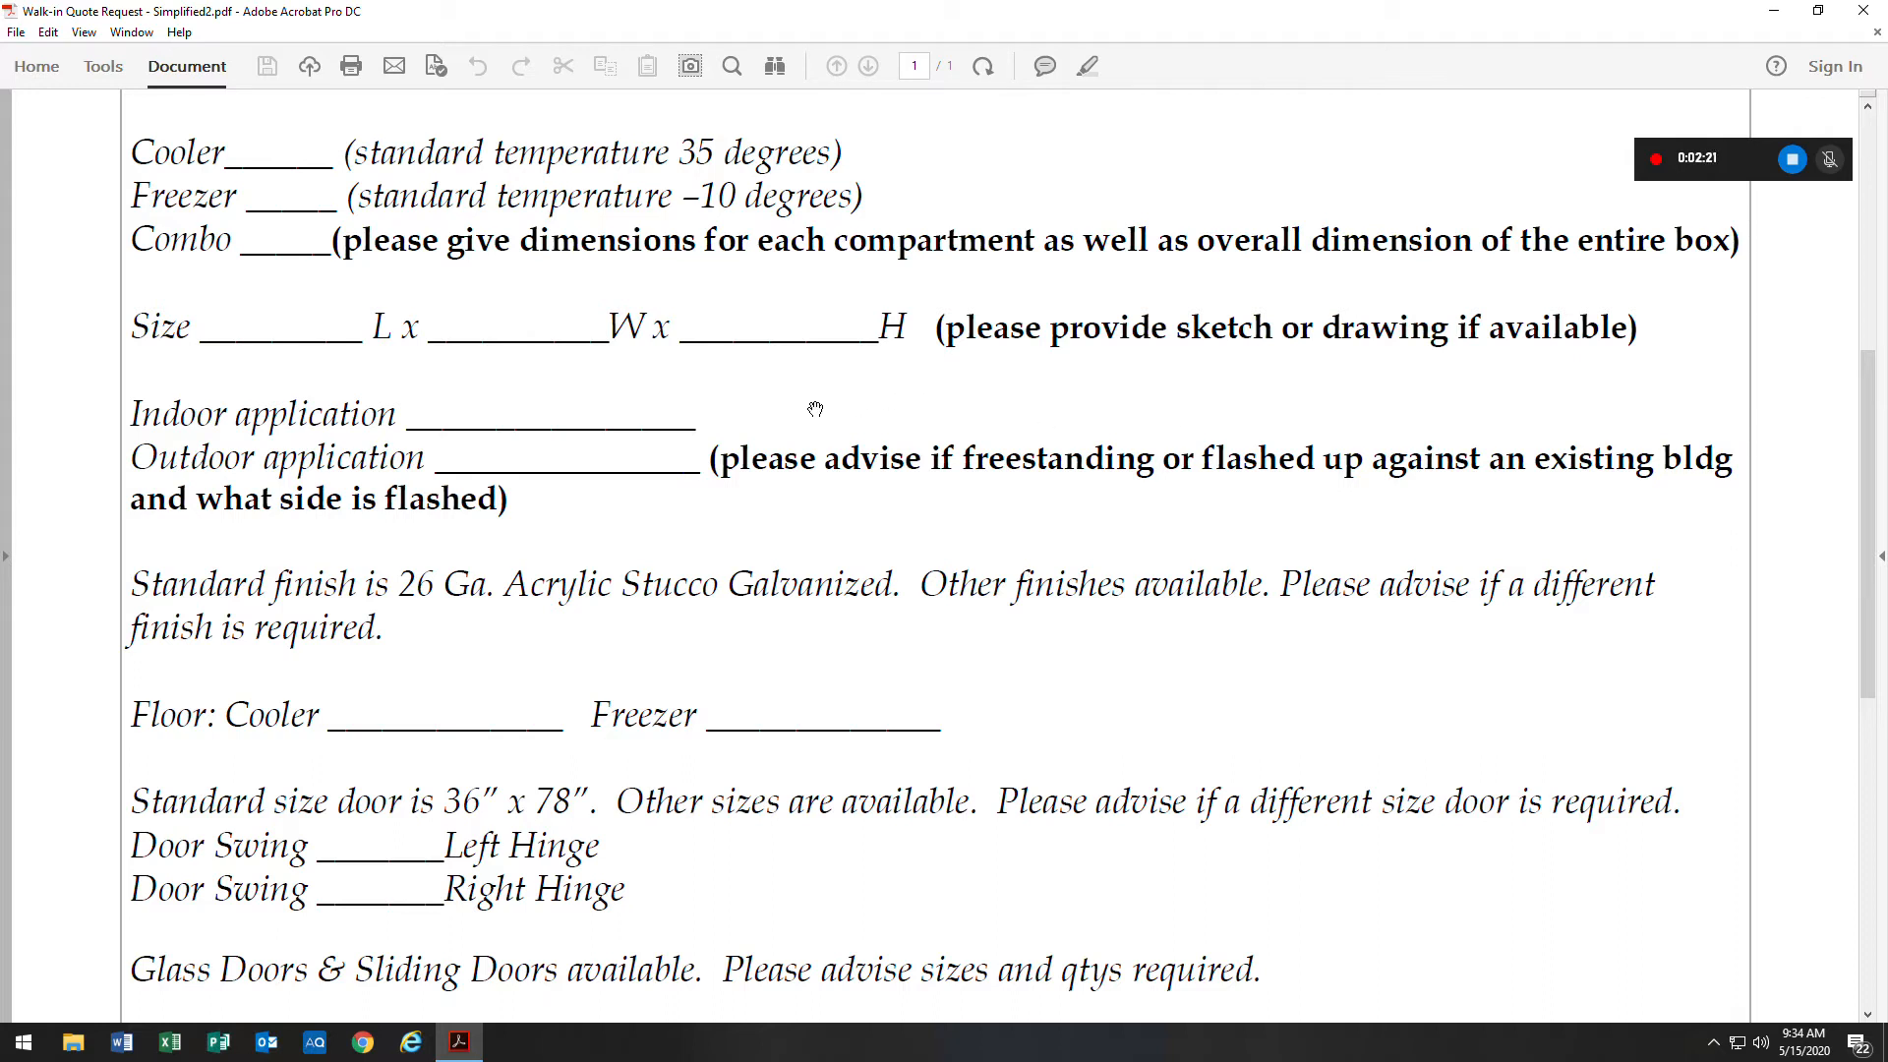
mouse_move(776, 432)
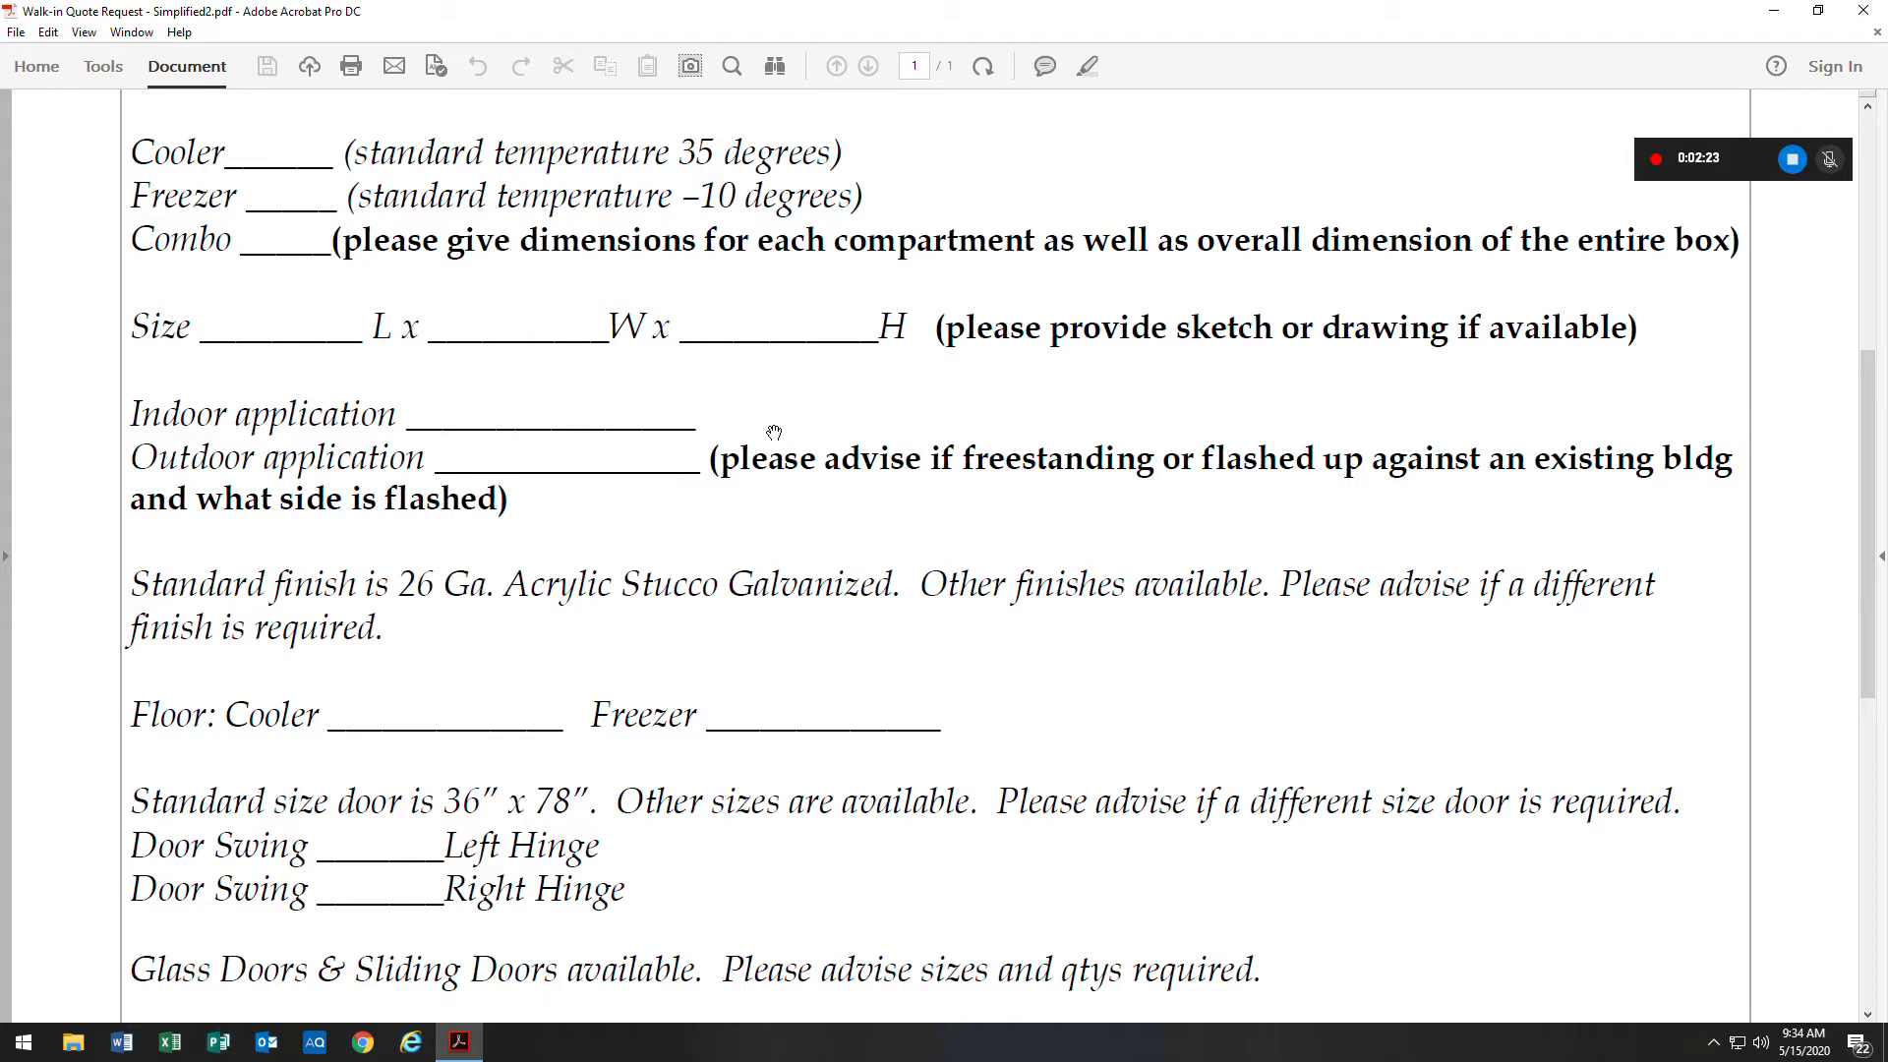
mouse_move(349, 349)
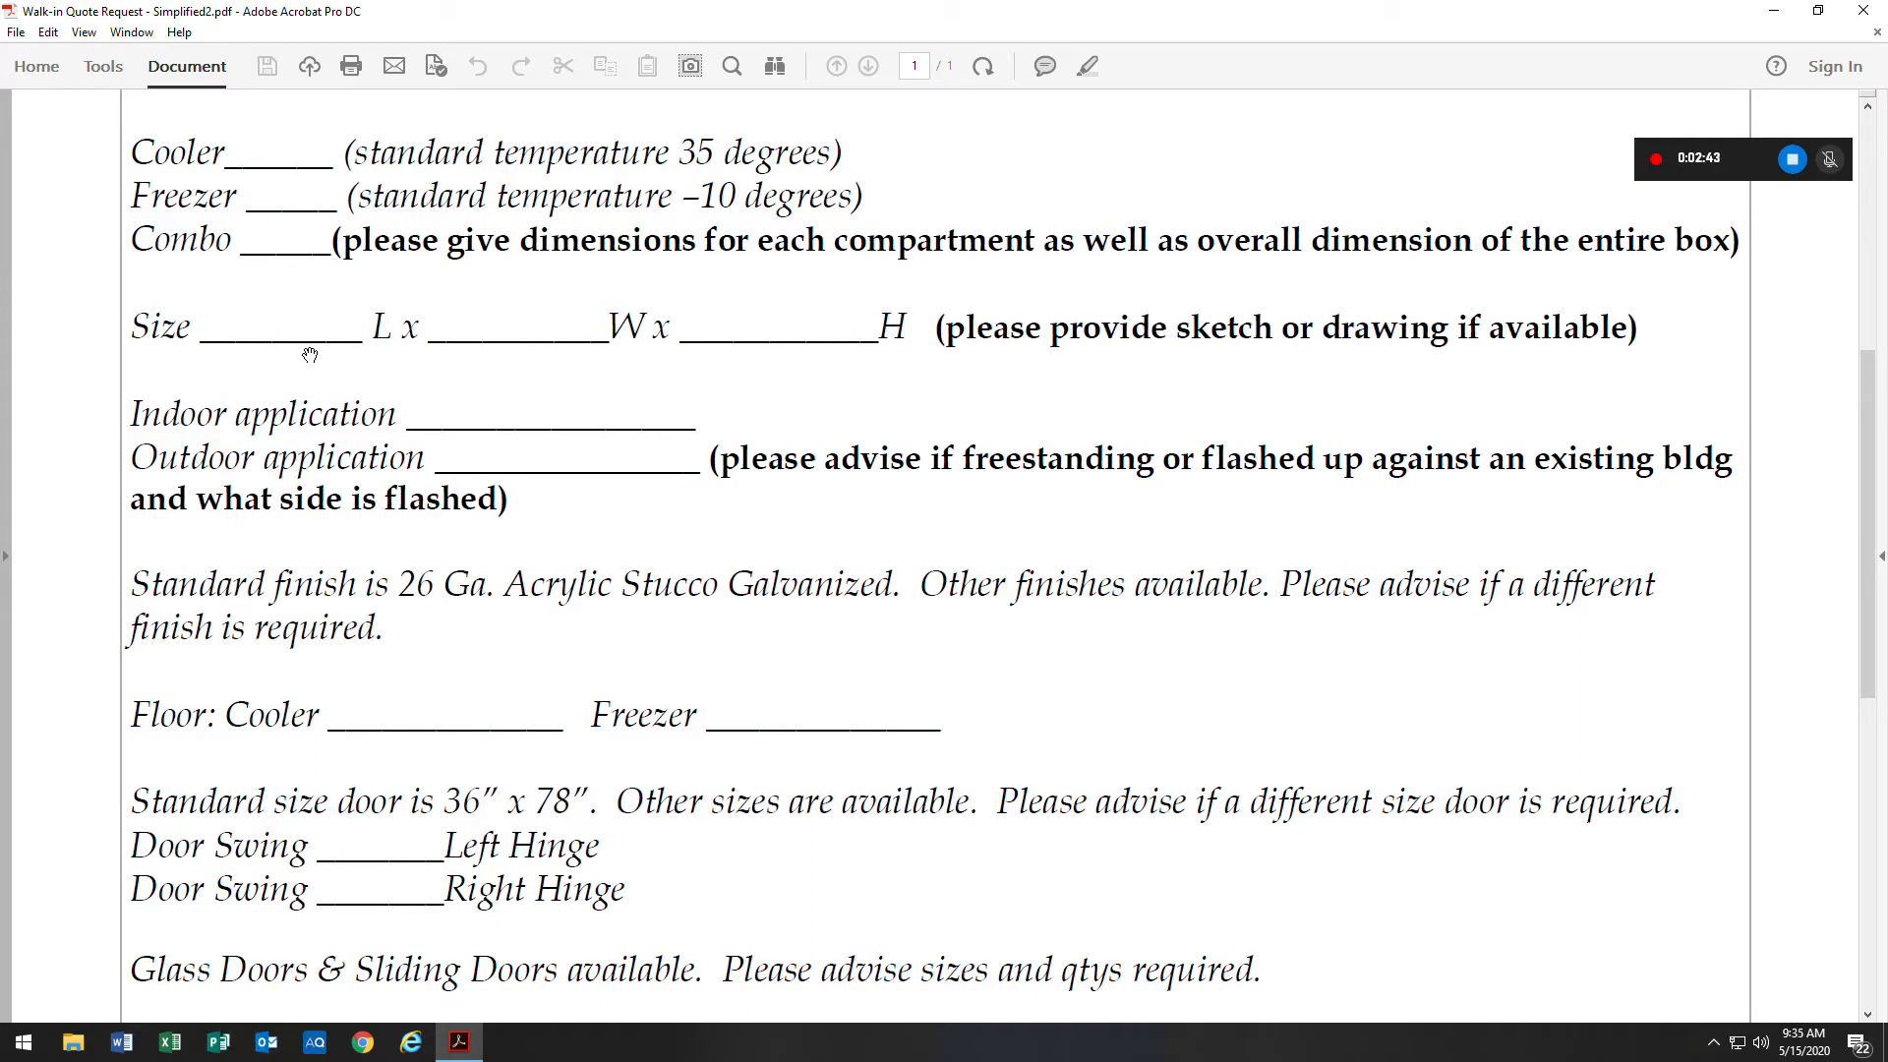
mouse_move(418, 355)
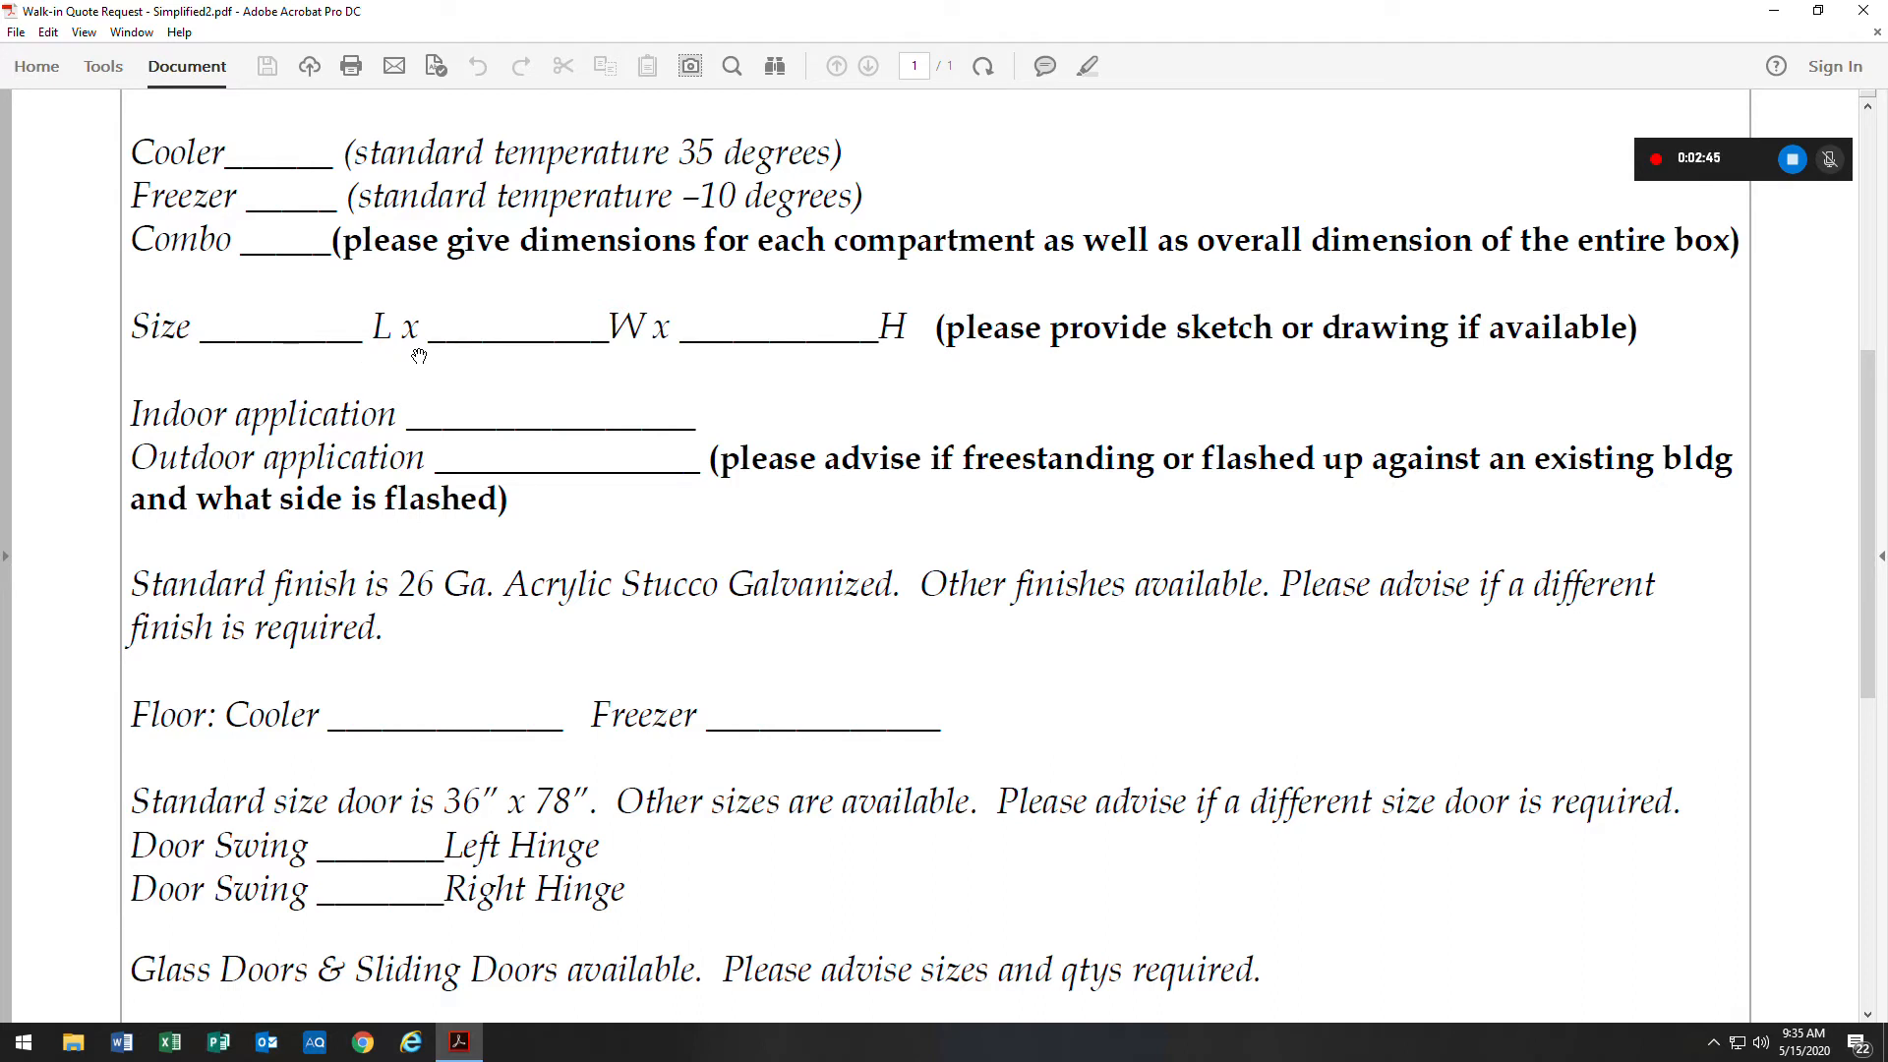
mouse_move(713, 380)
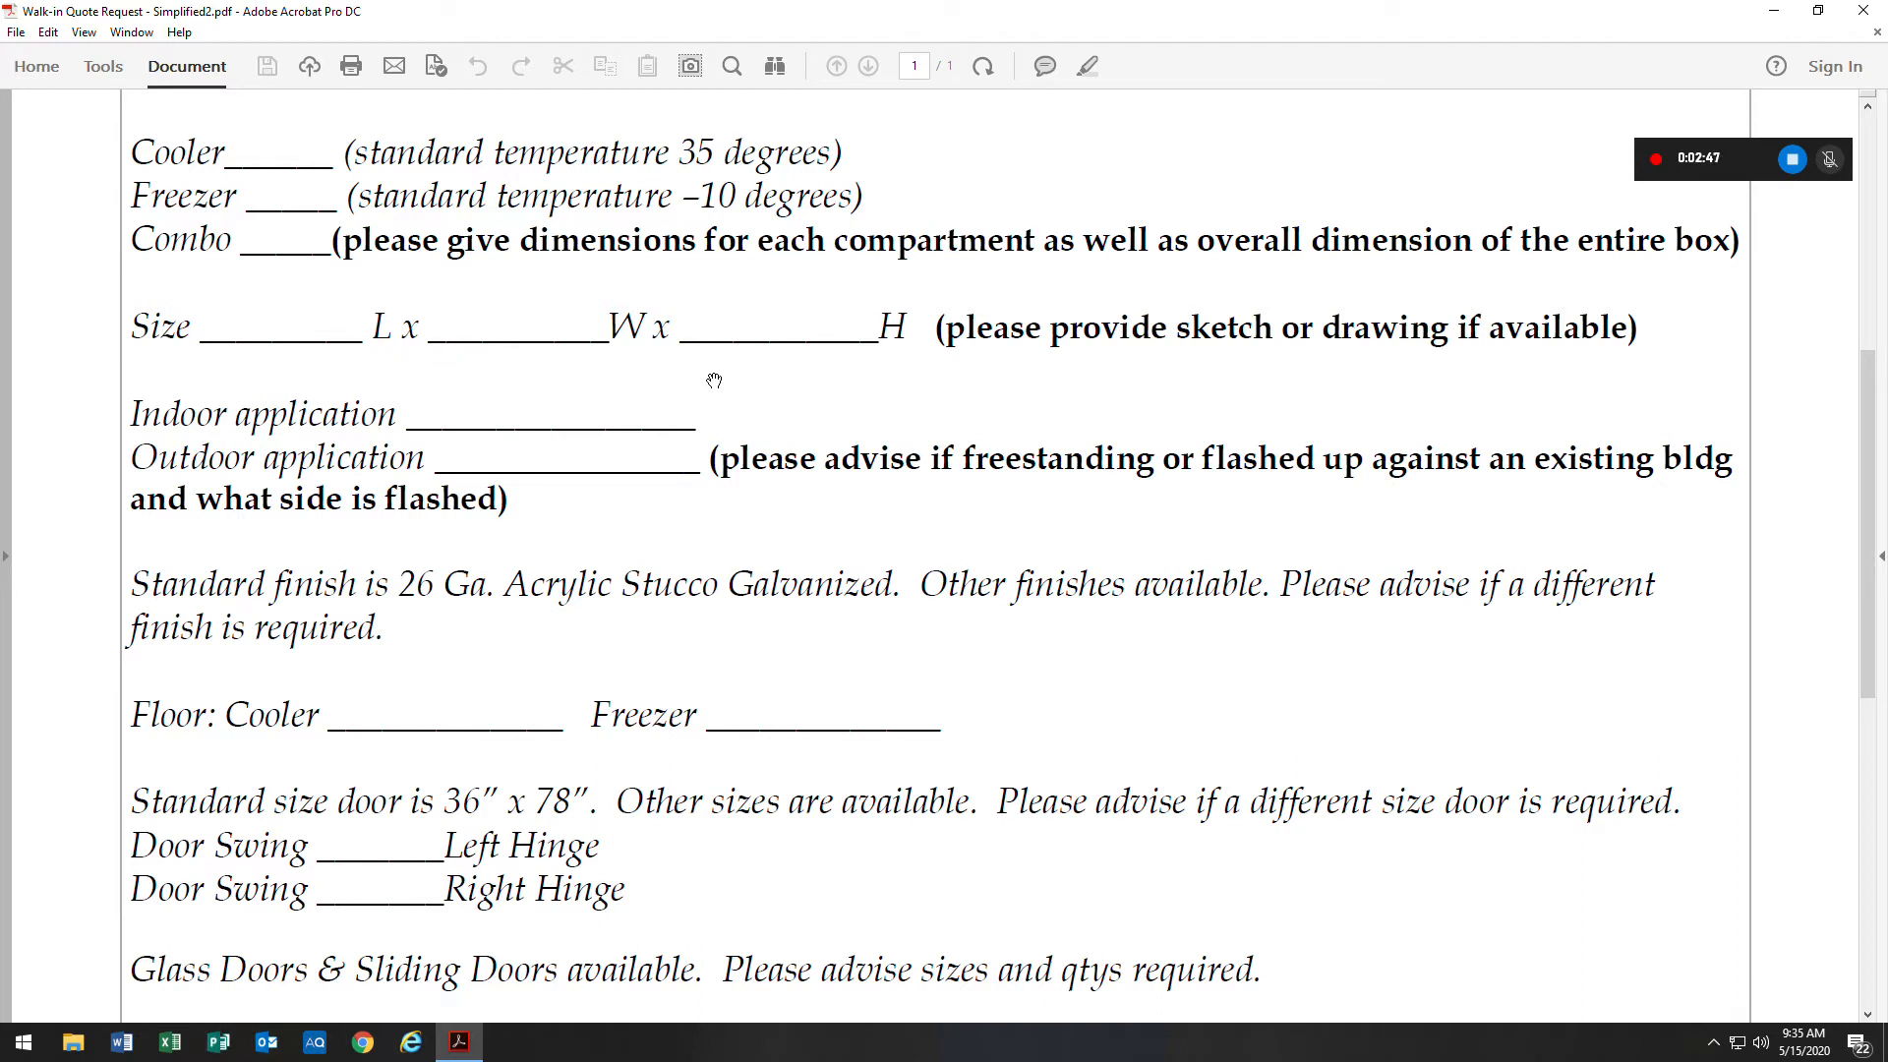
mouse_move(748, 380)
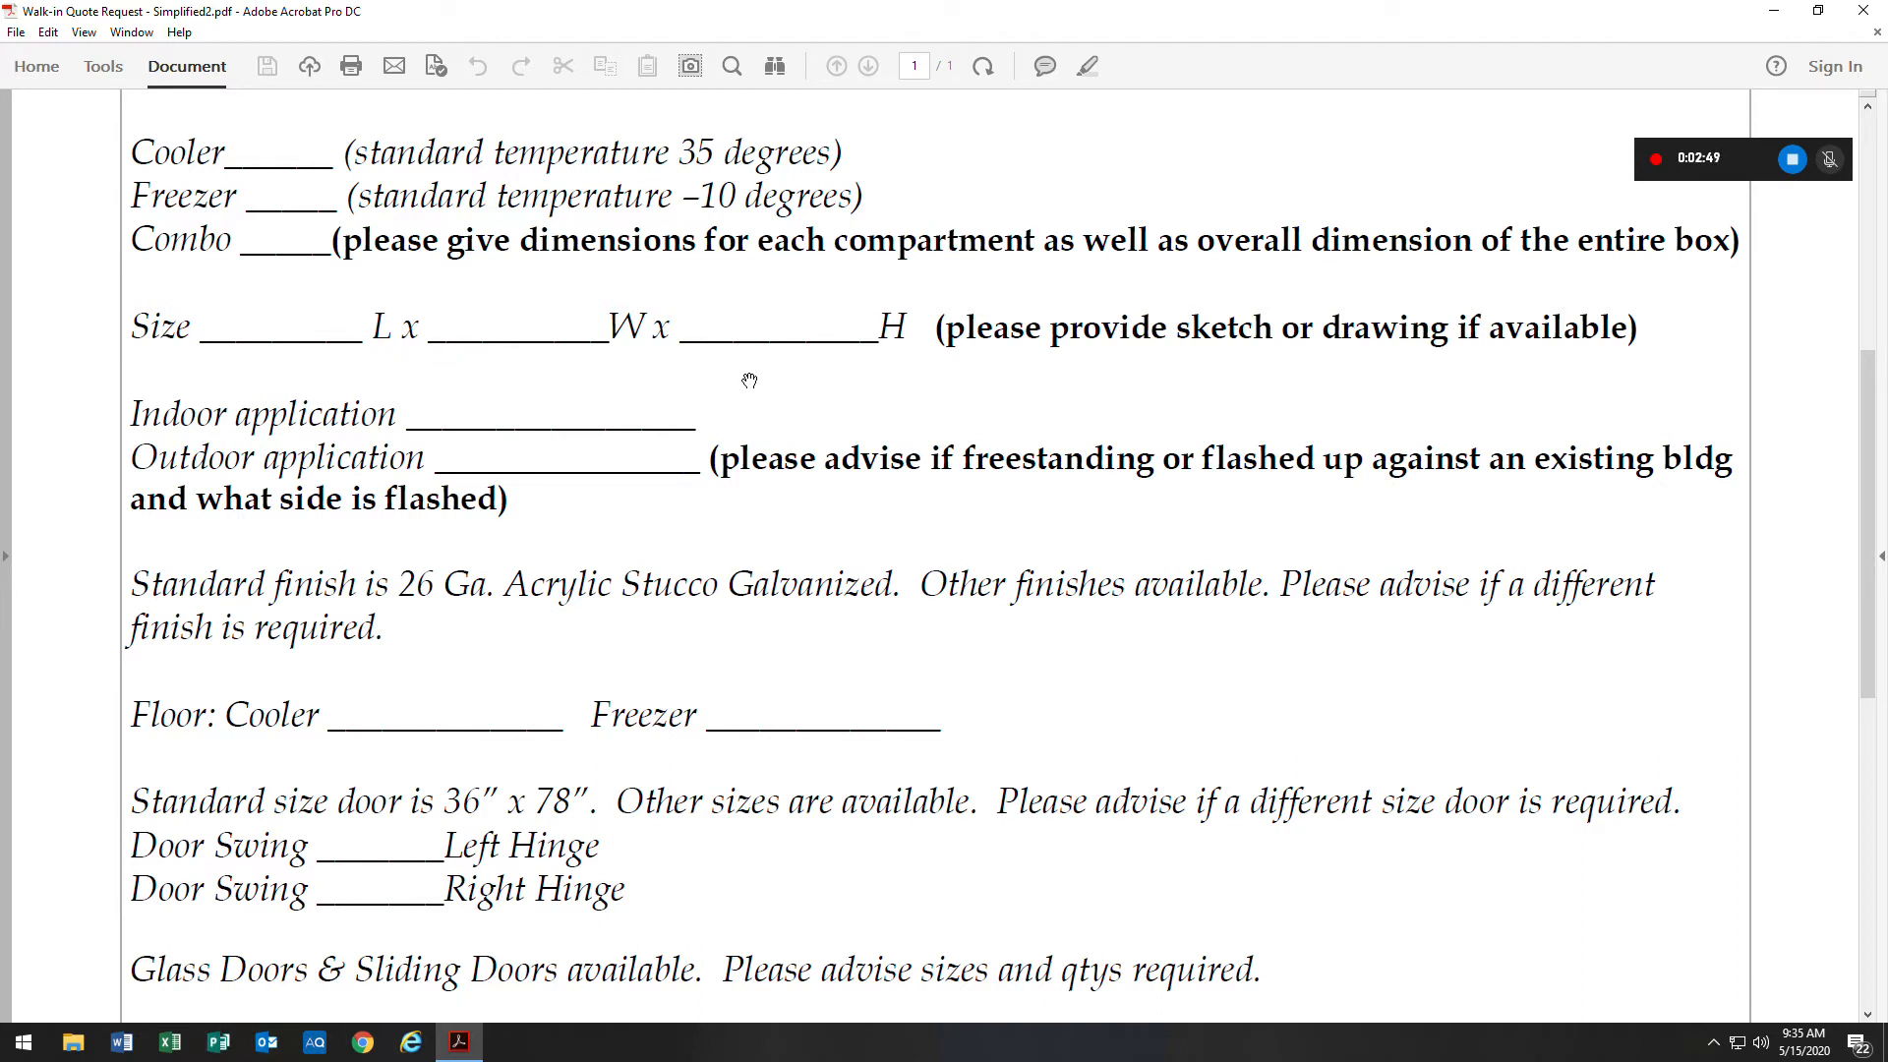
mouse_move(773, 349)
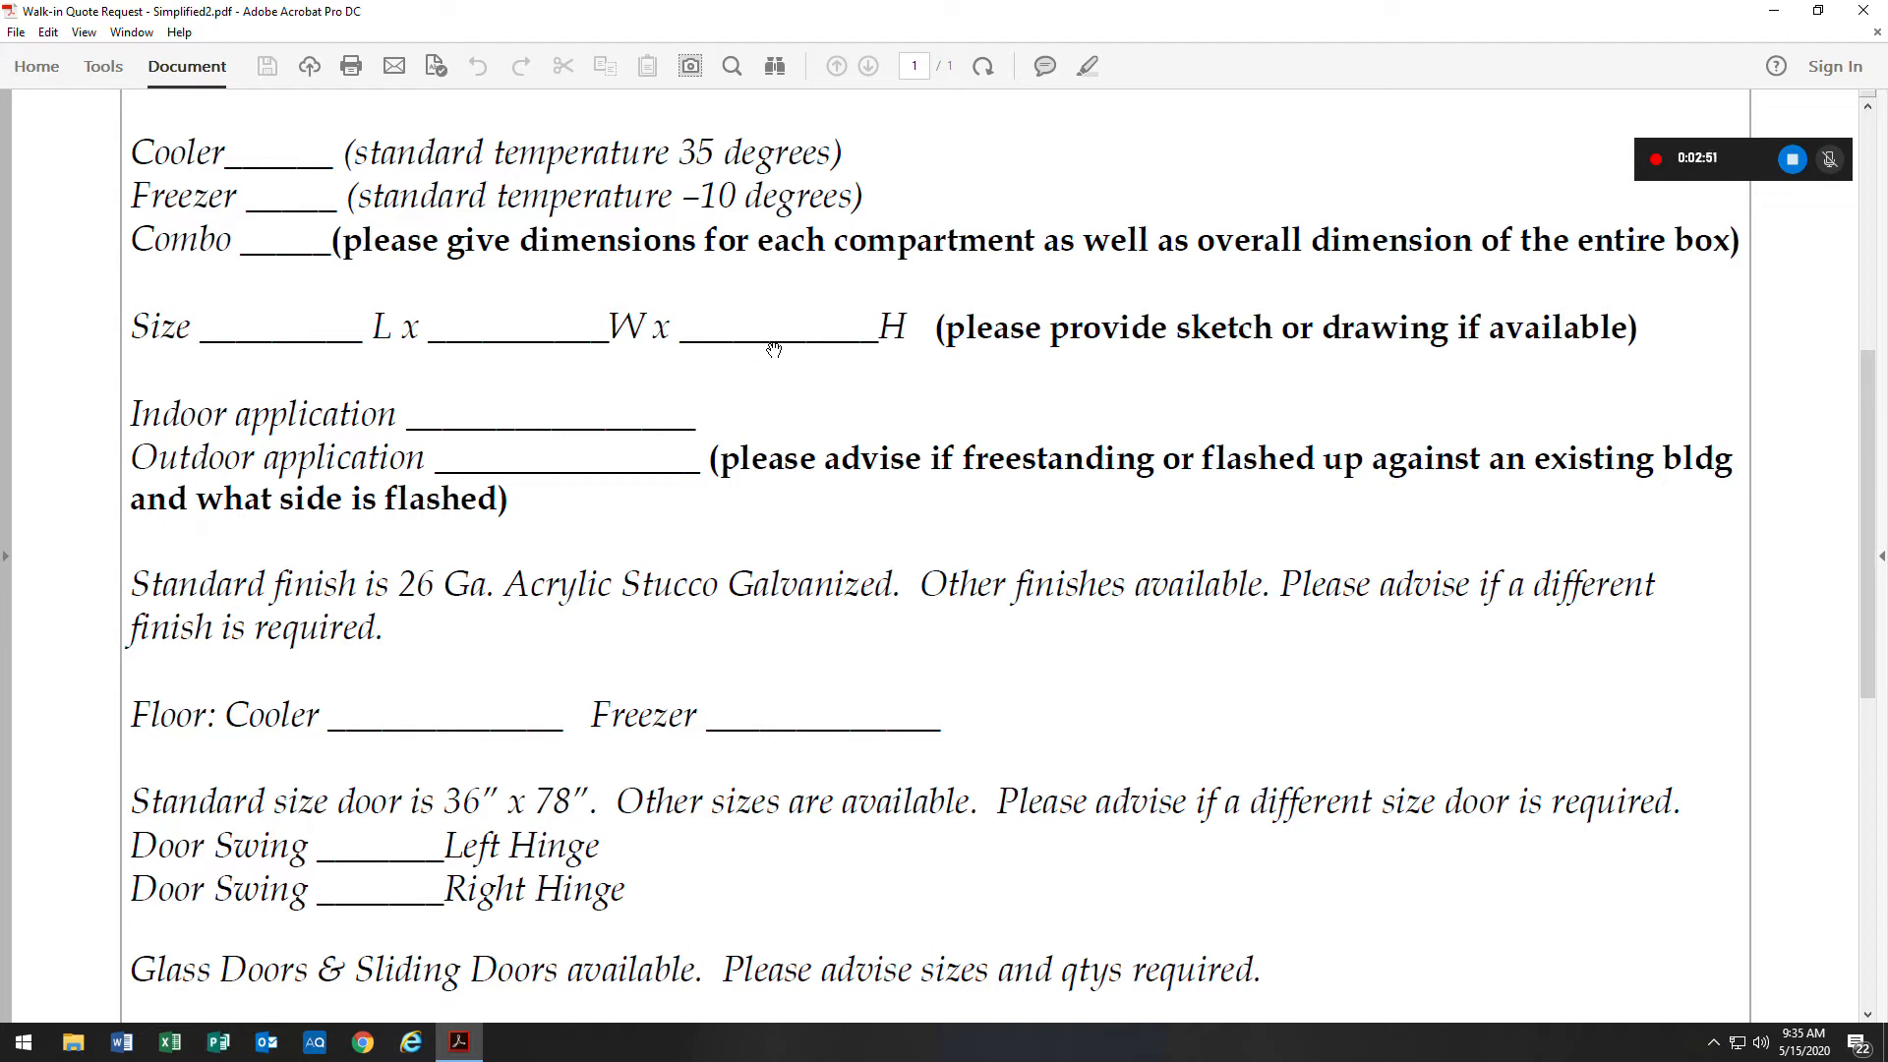
scroll(down, 3)
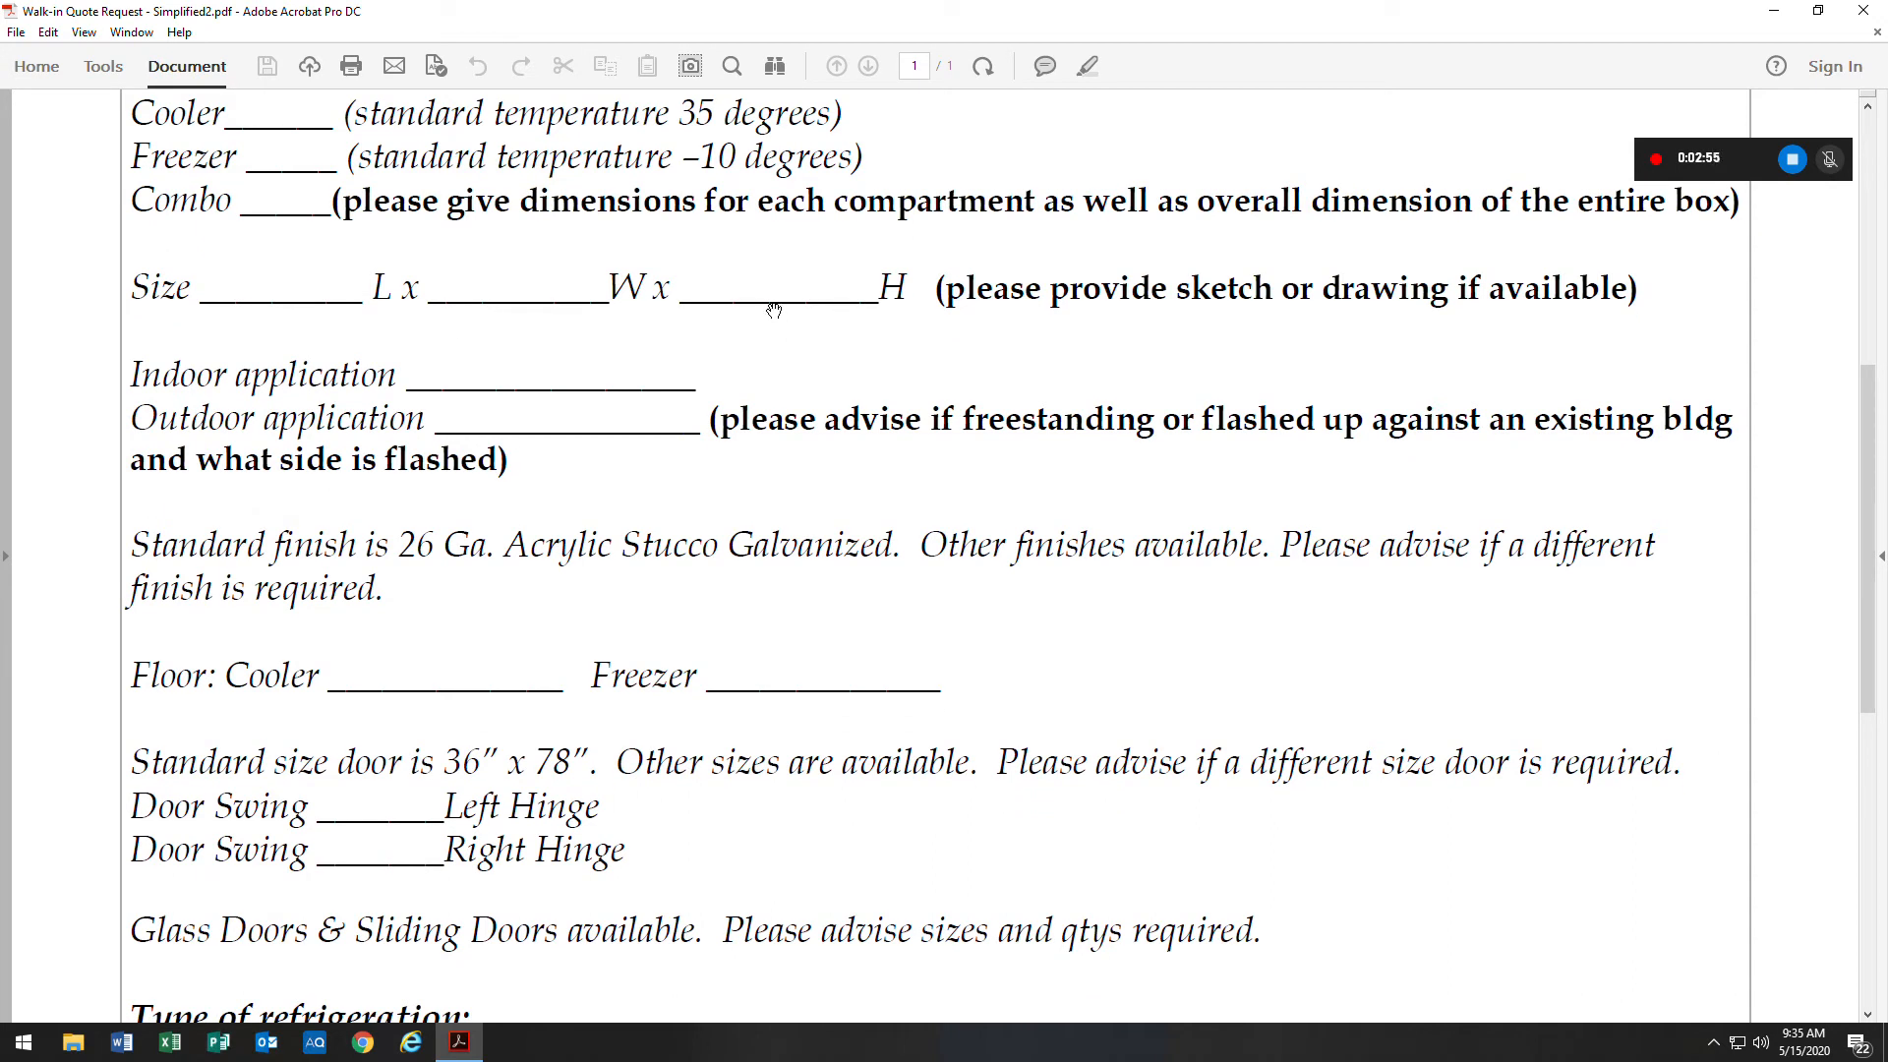
mouse_move(814, 345)
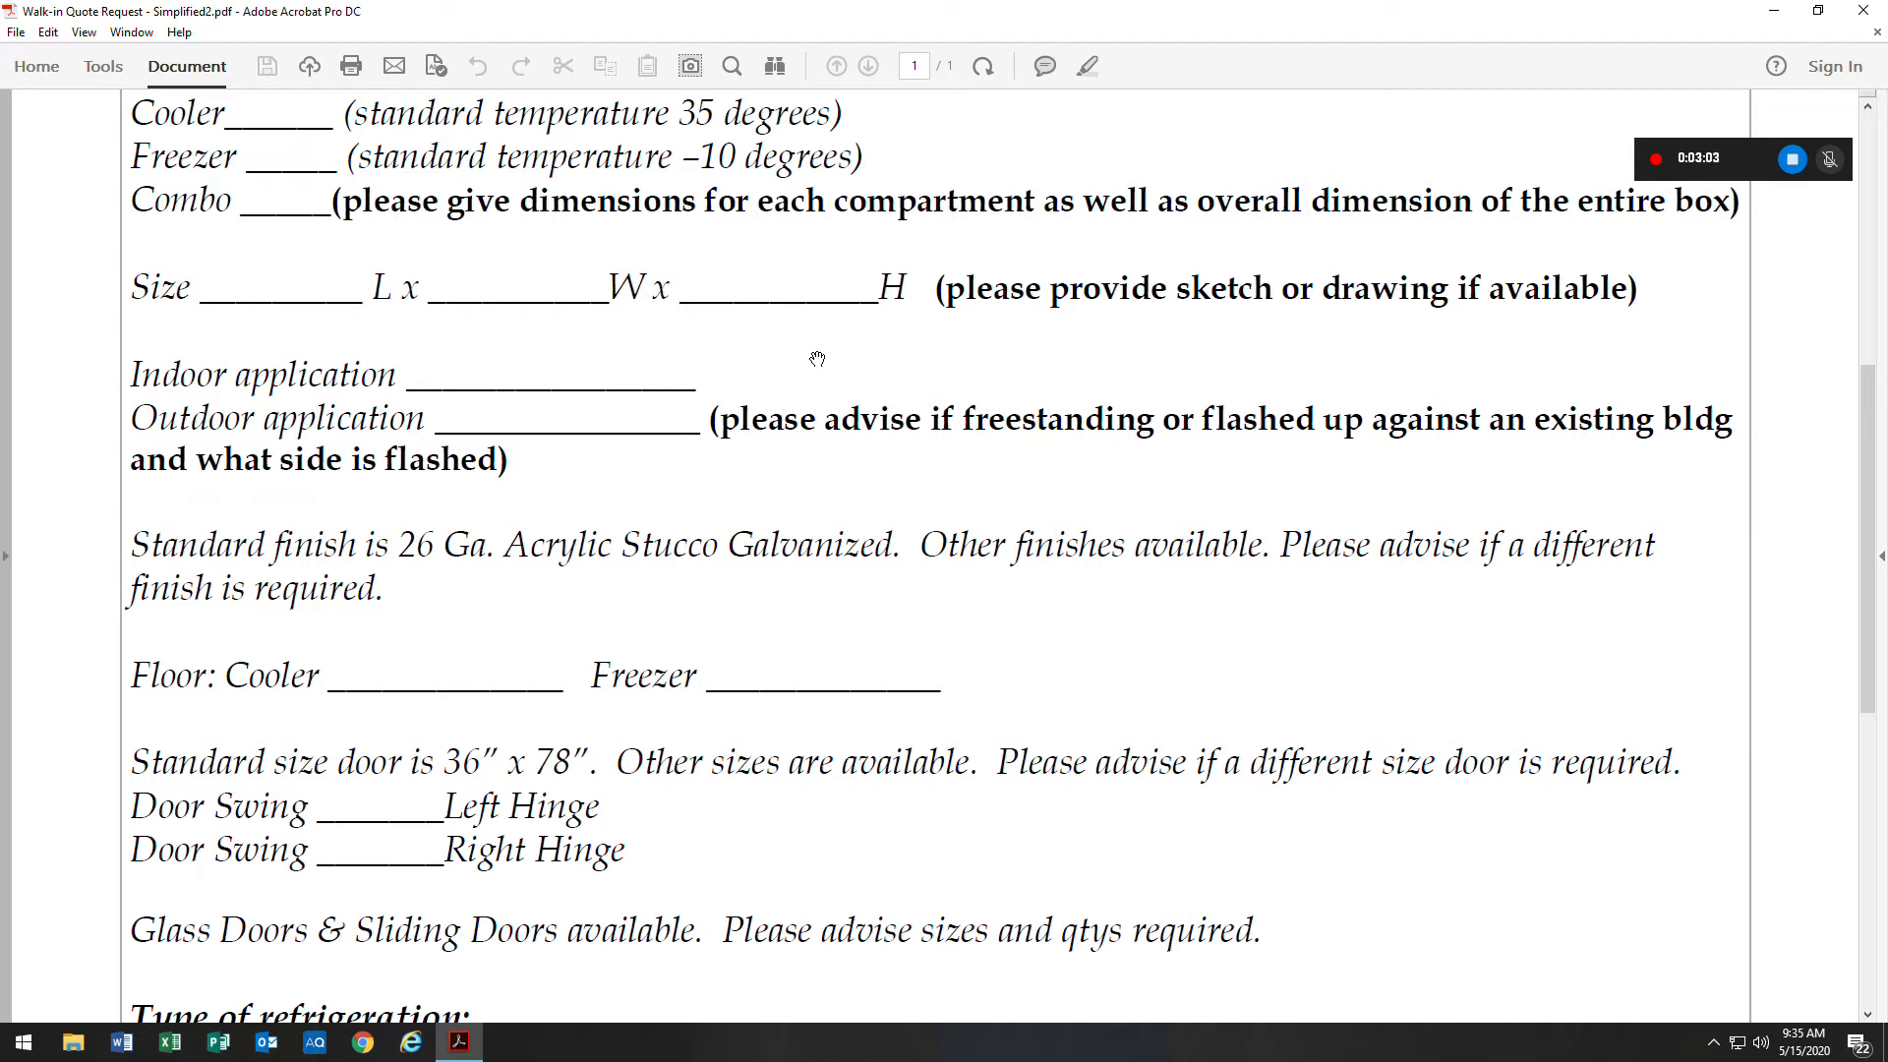
mouse_move(831, 376)
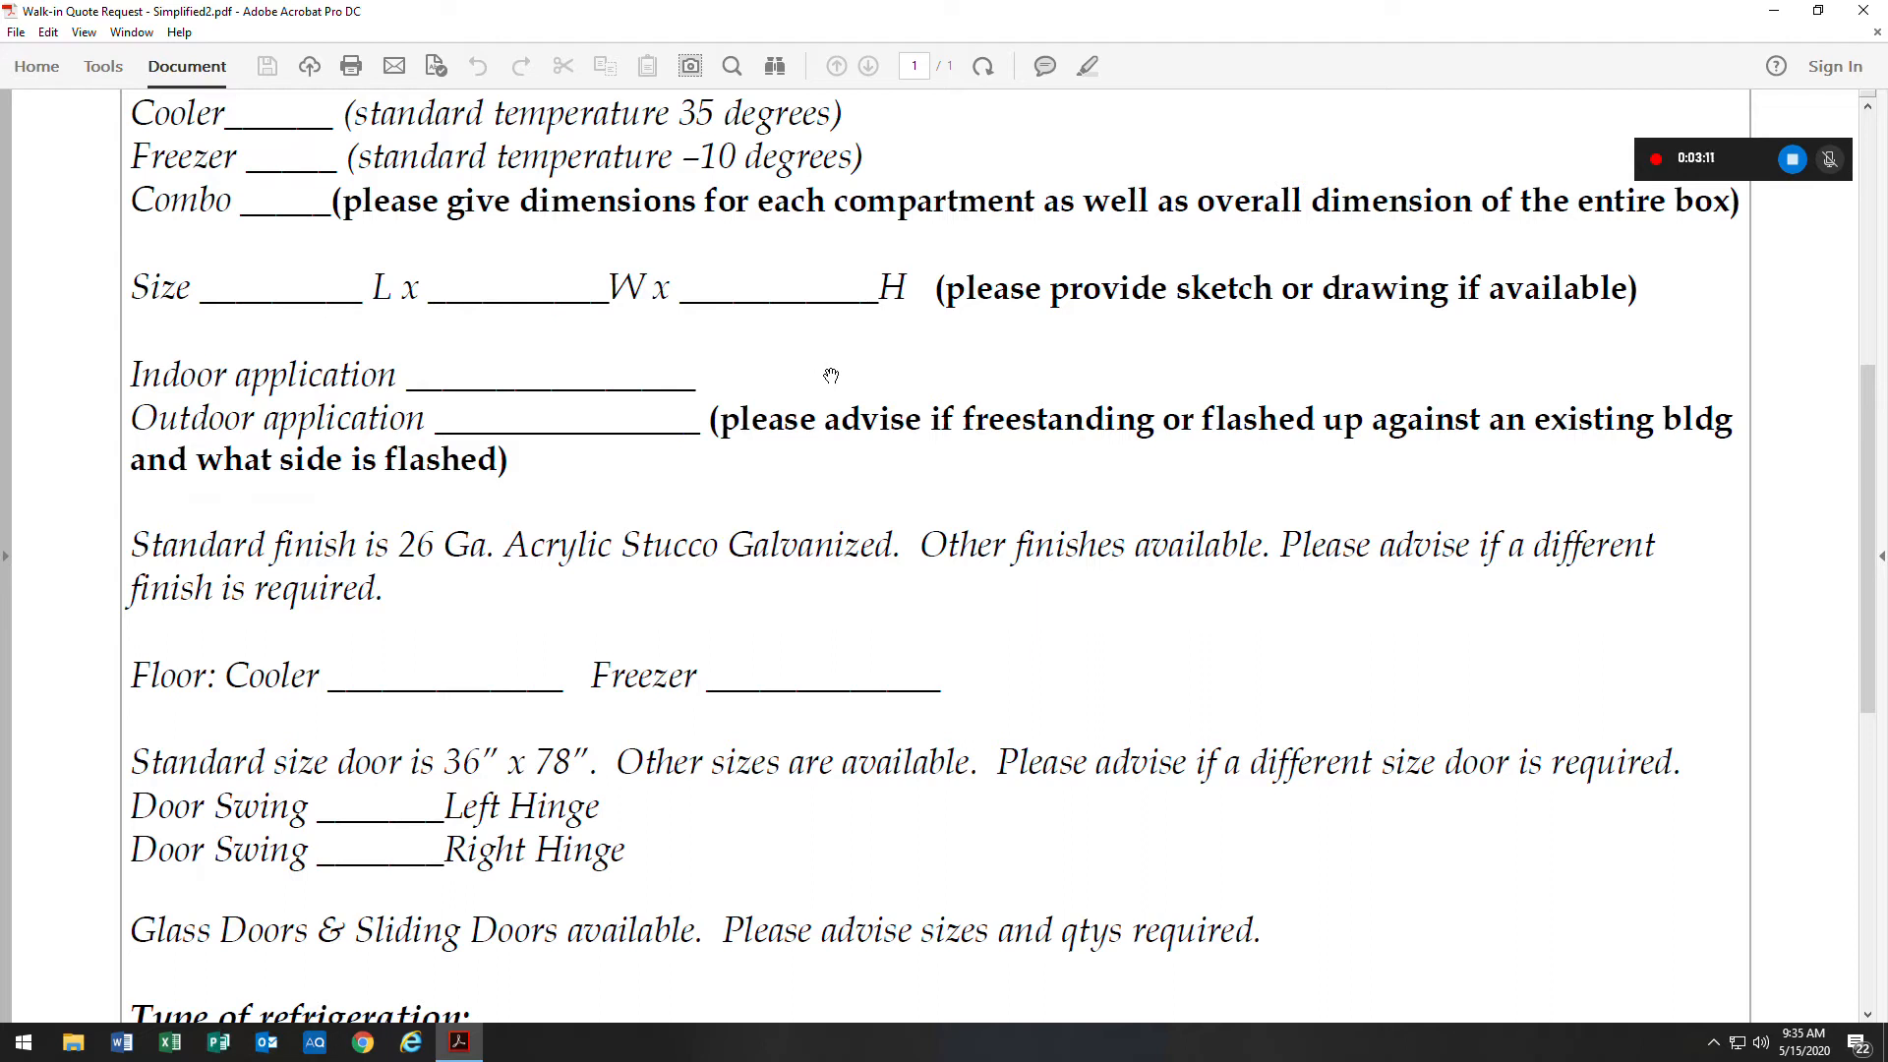
scroll(down, 3)
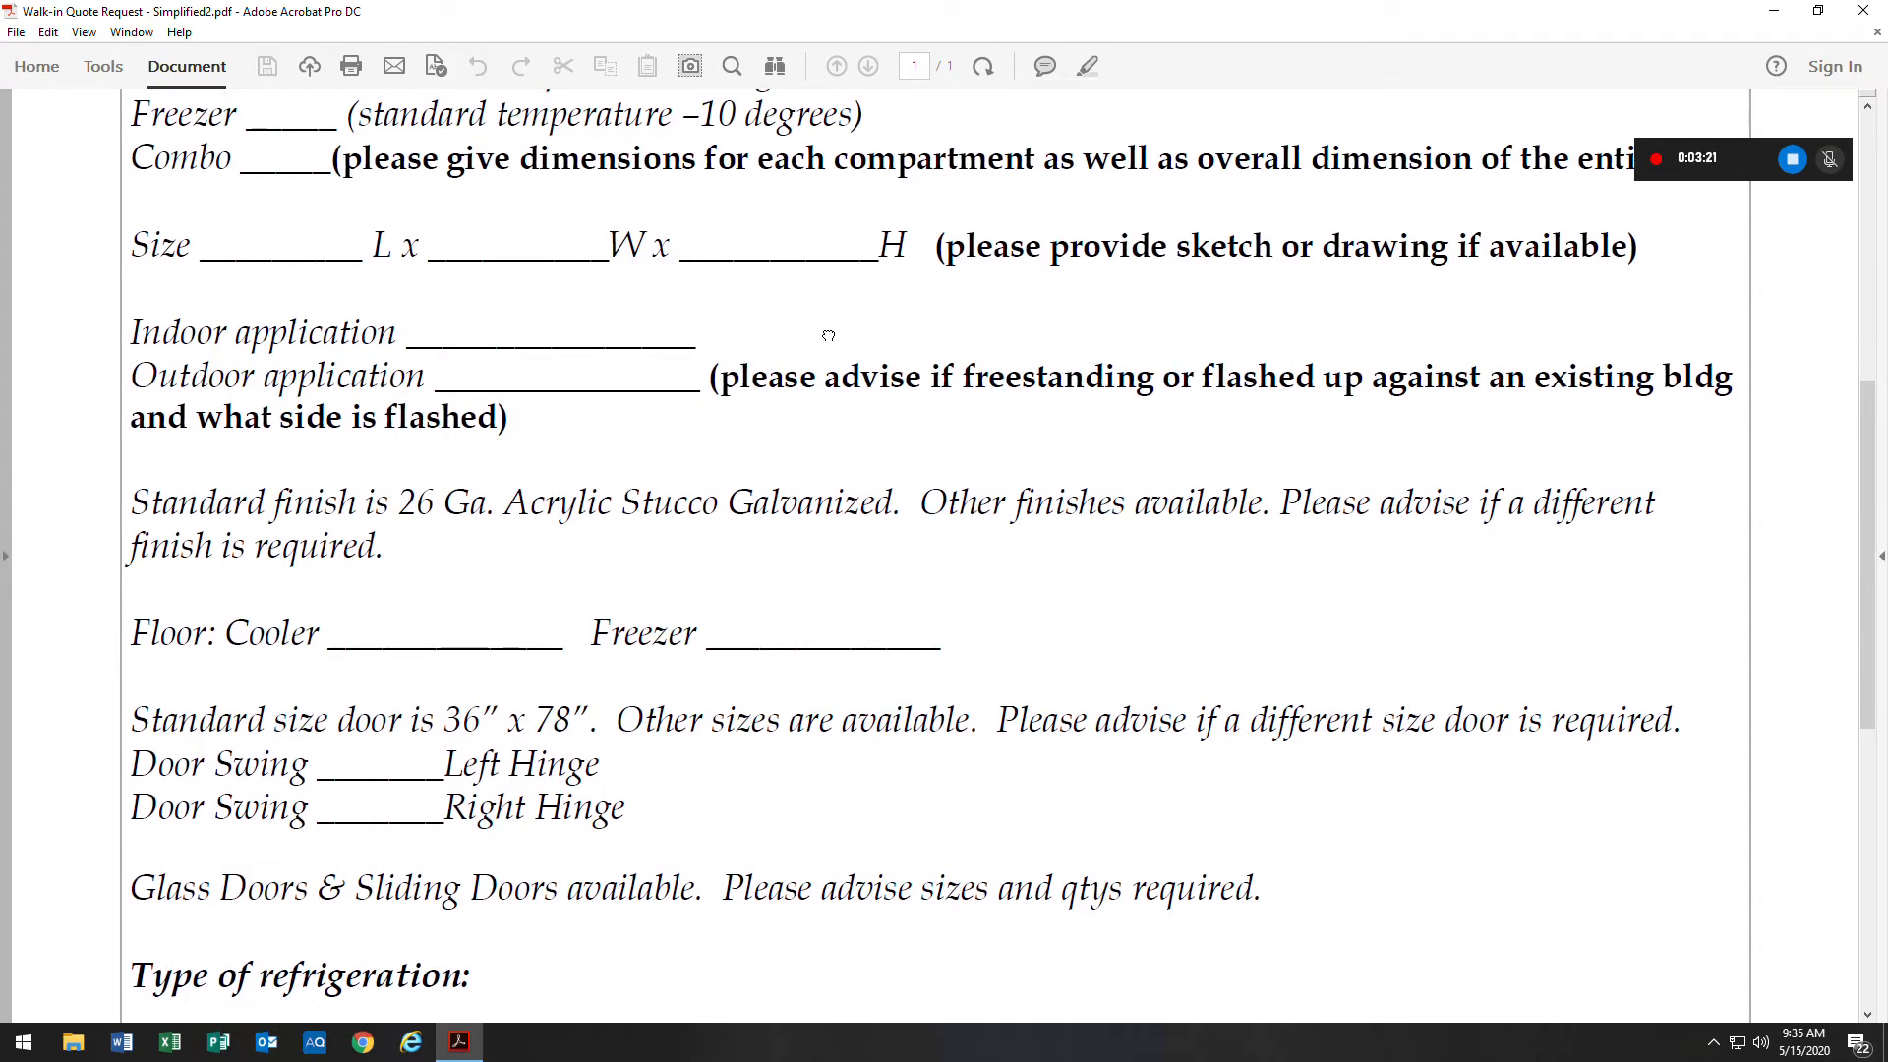
mouse_move(463, 375)
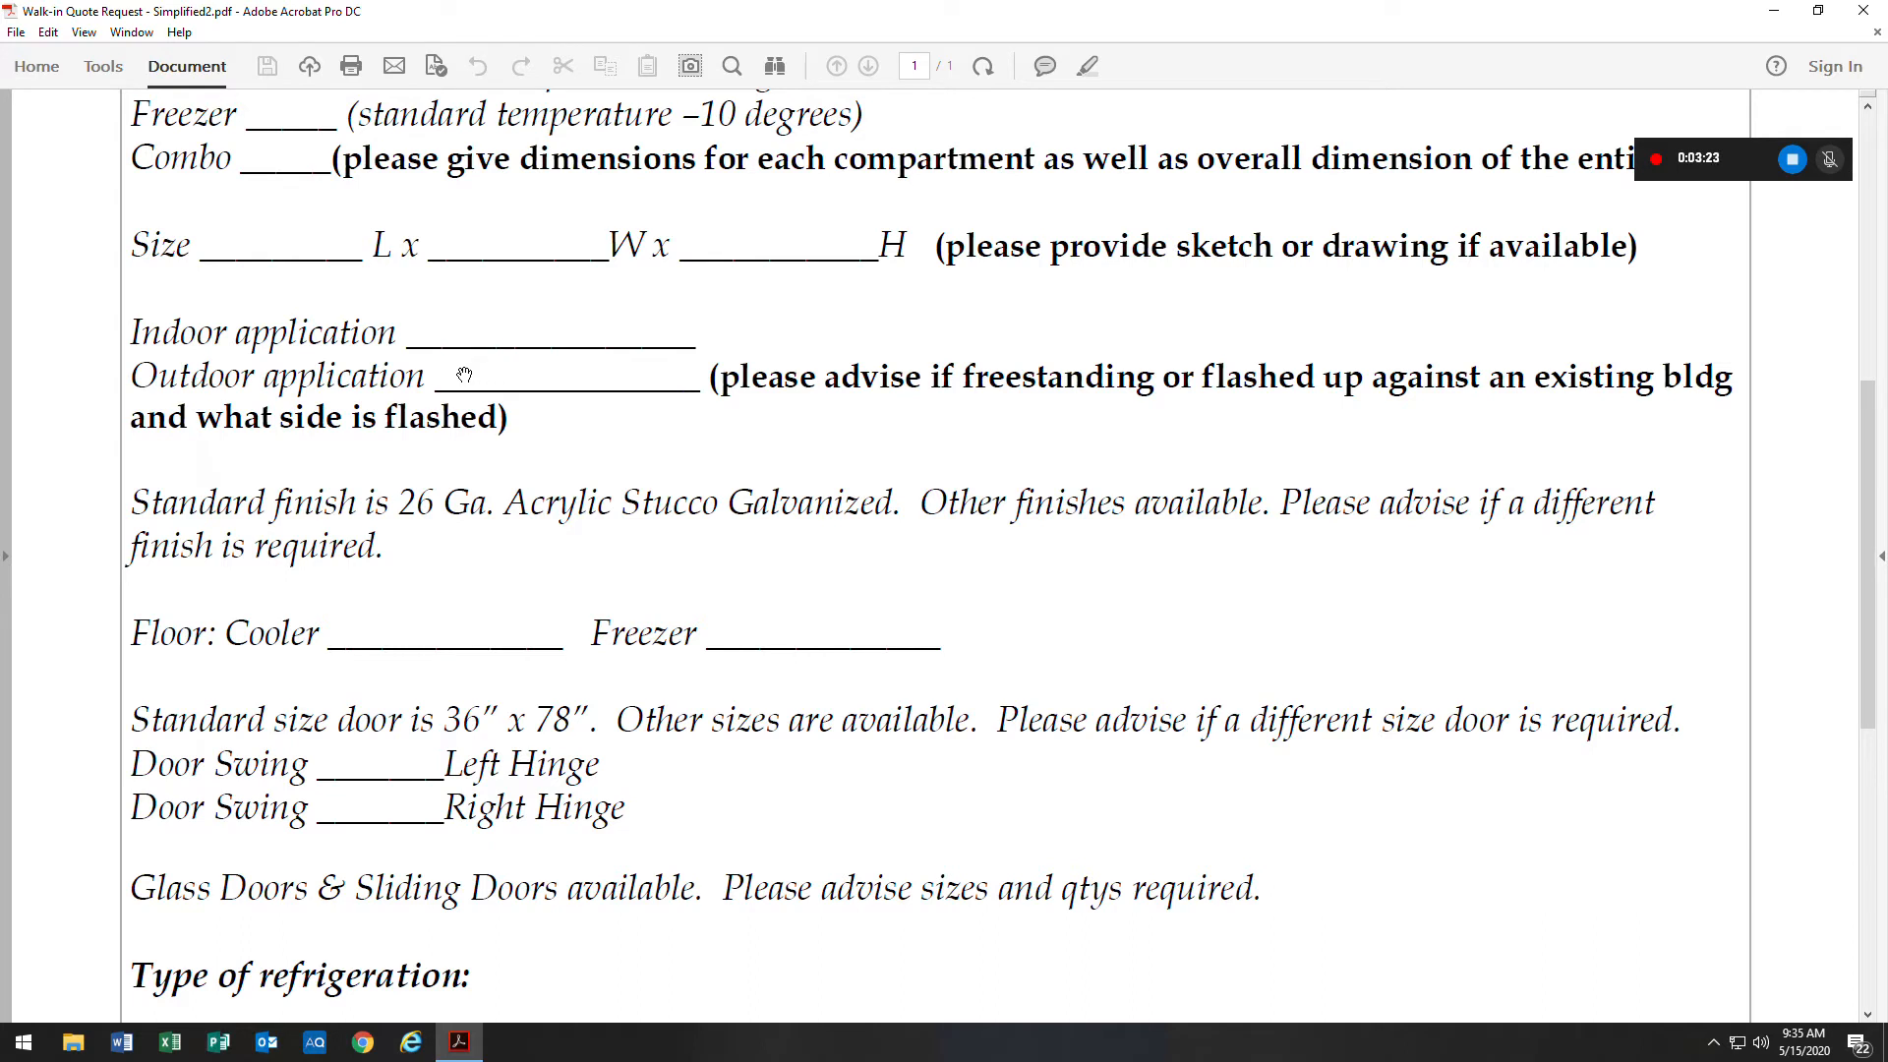
mouse_move(367, 366)
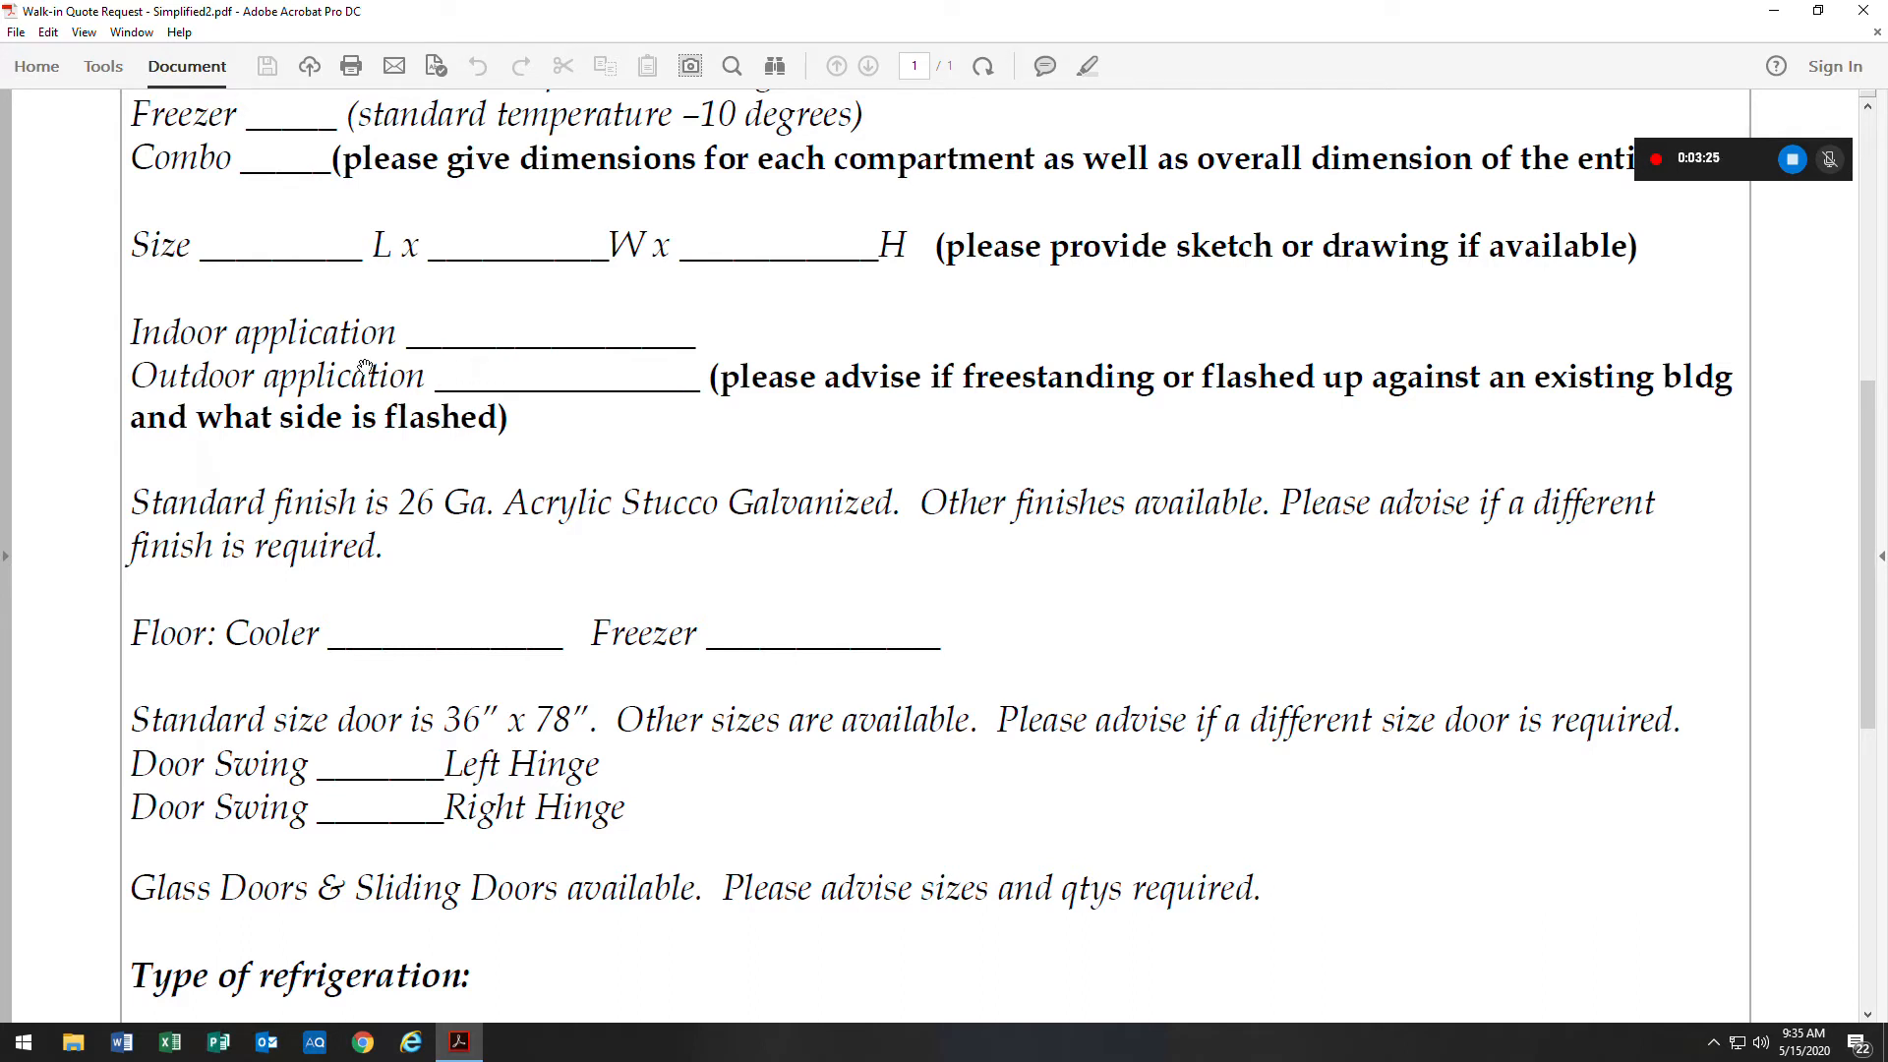
mouse_move(542, 377)
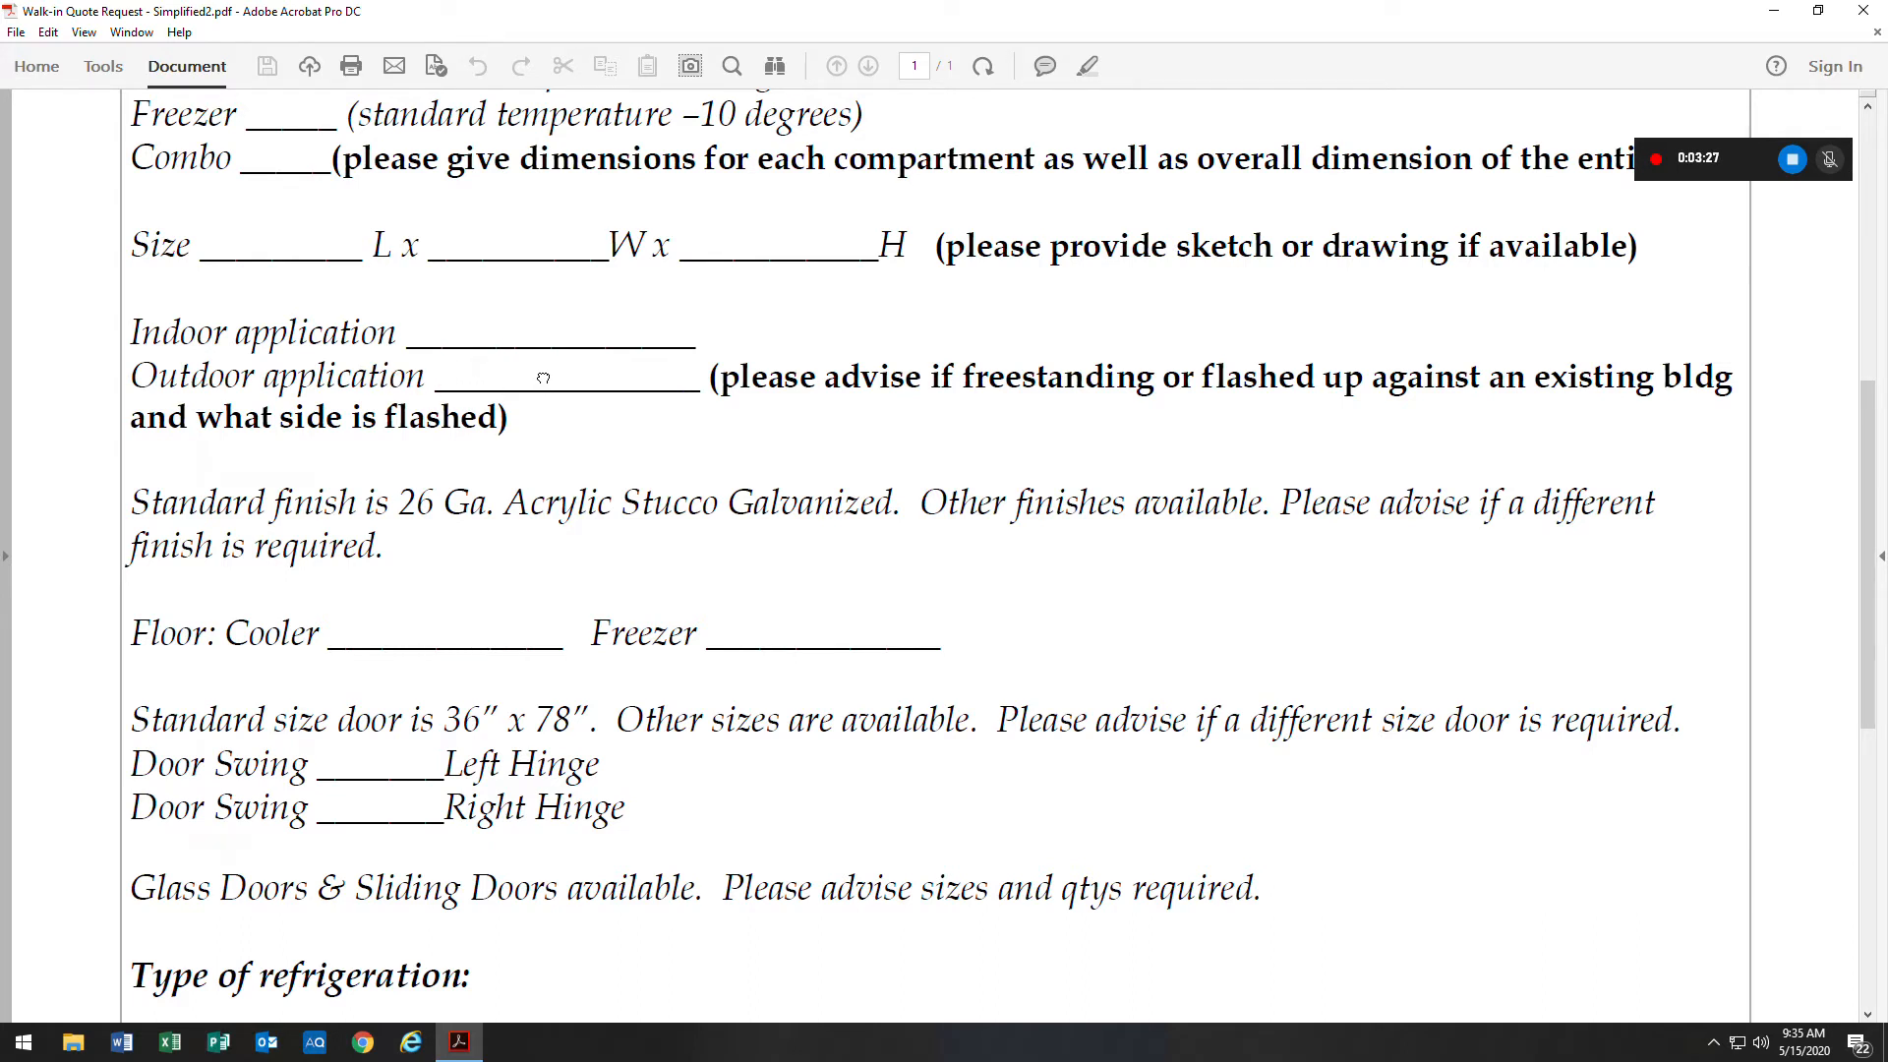
scroll(down, 3)
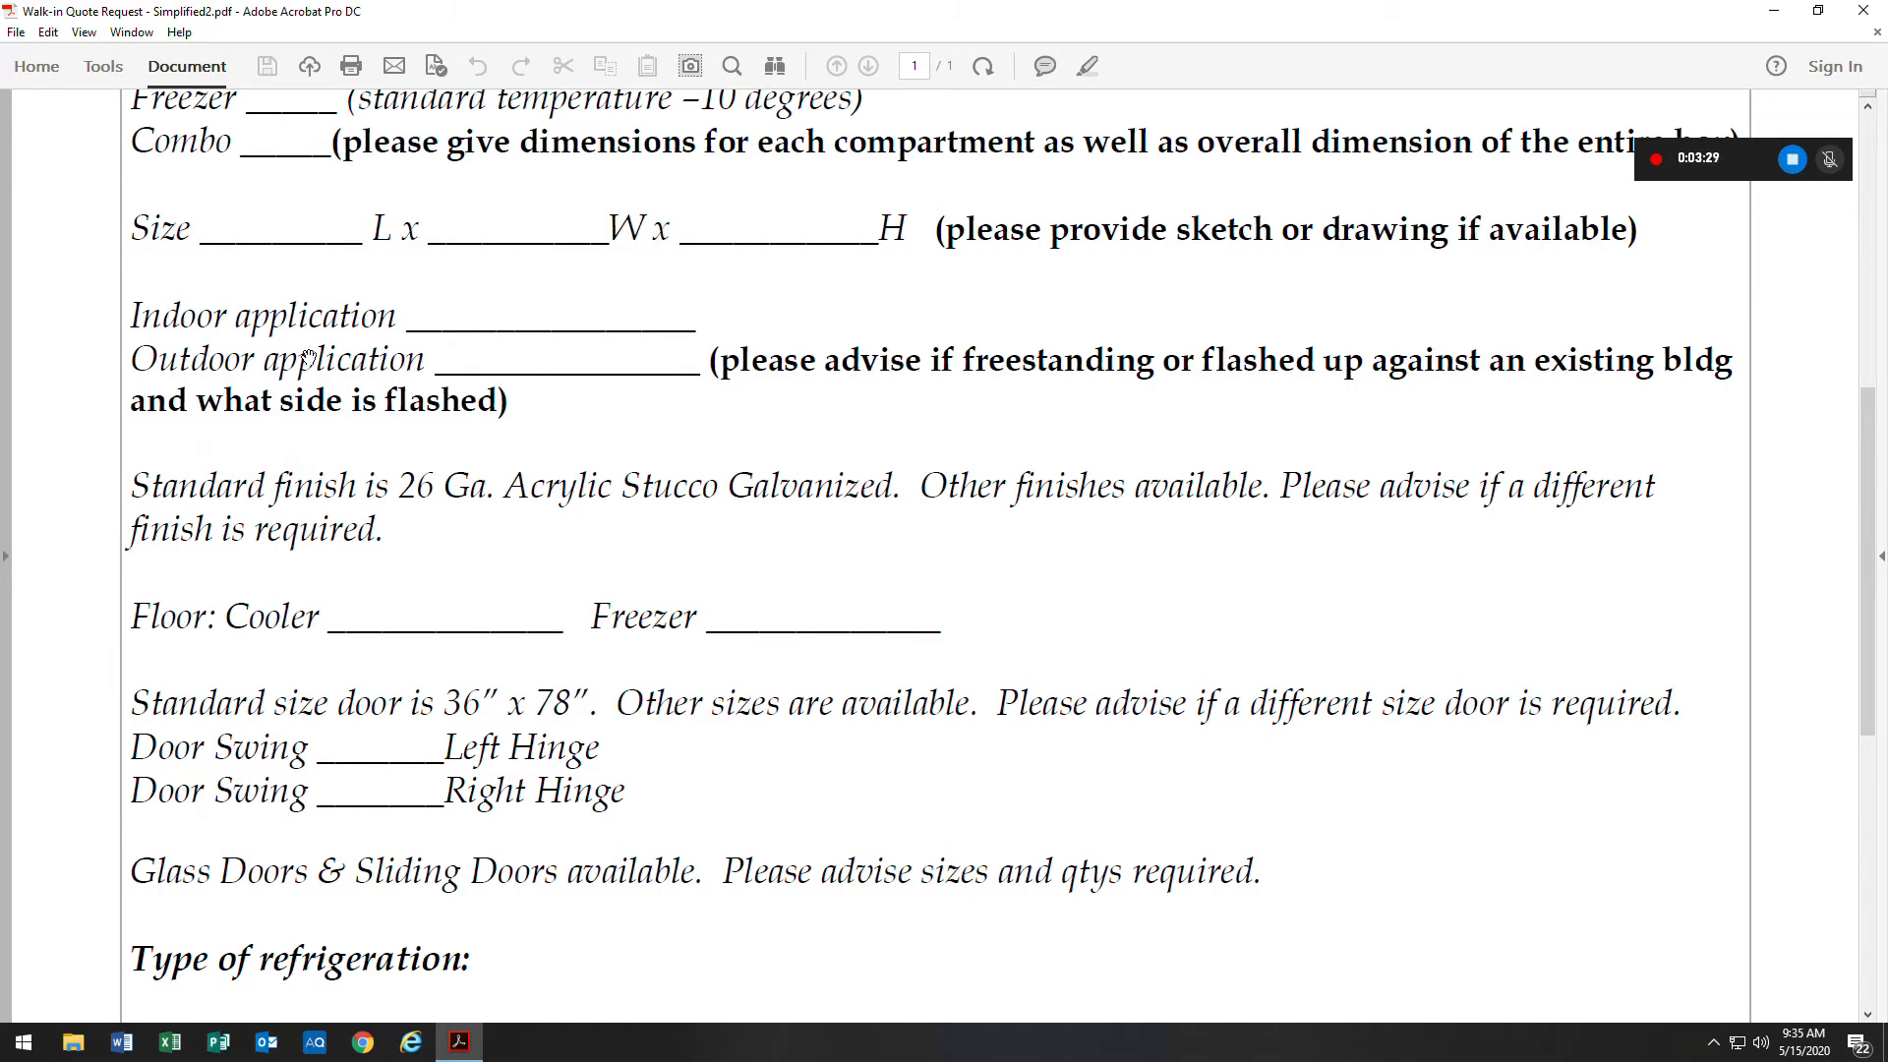
mouse_move(498, 344)
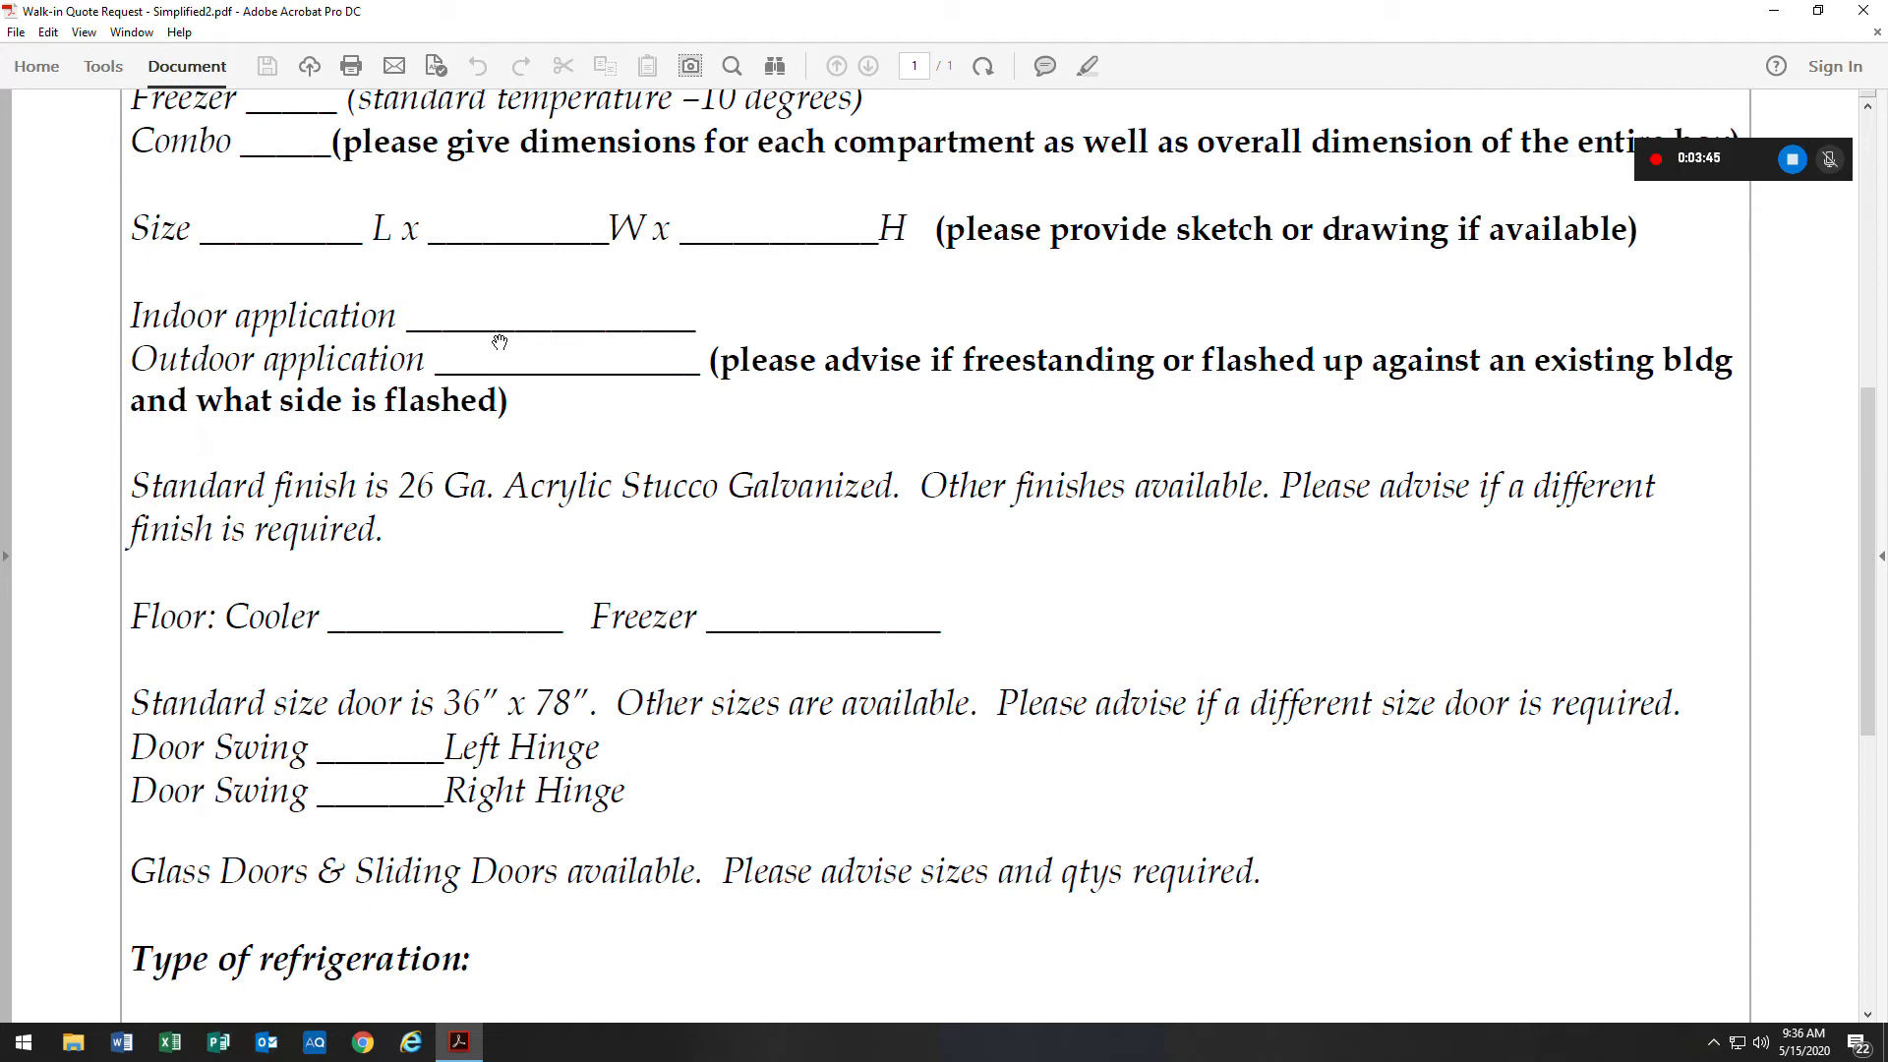
mouse_move(355, 387)
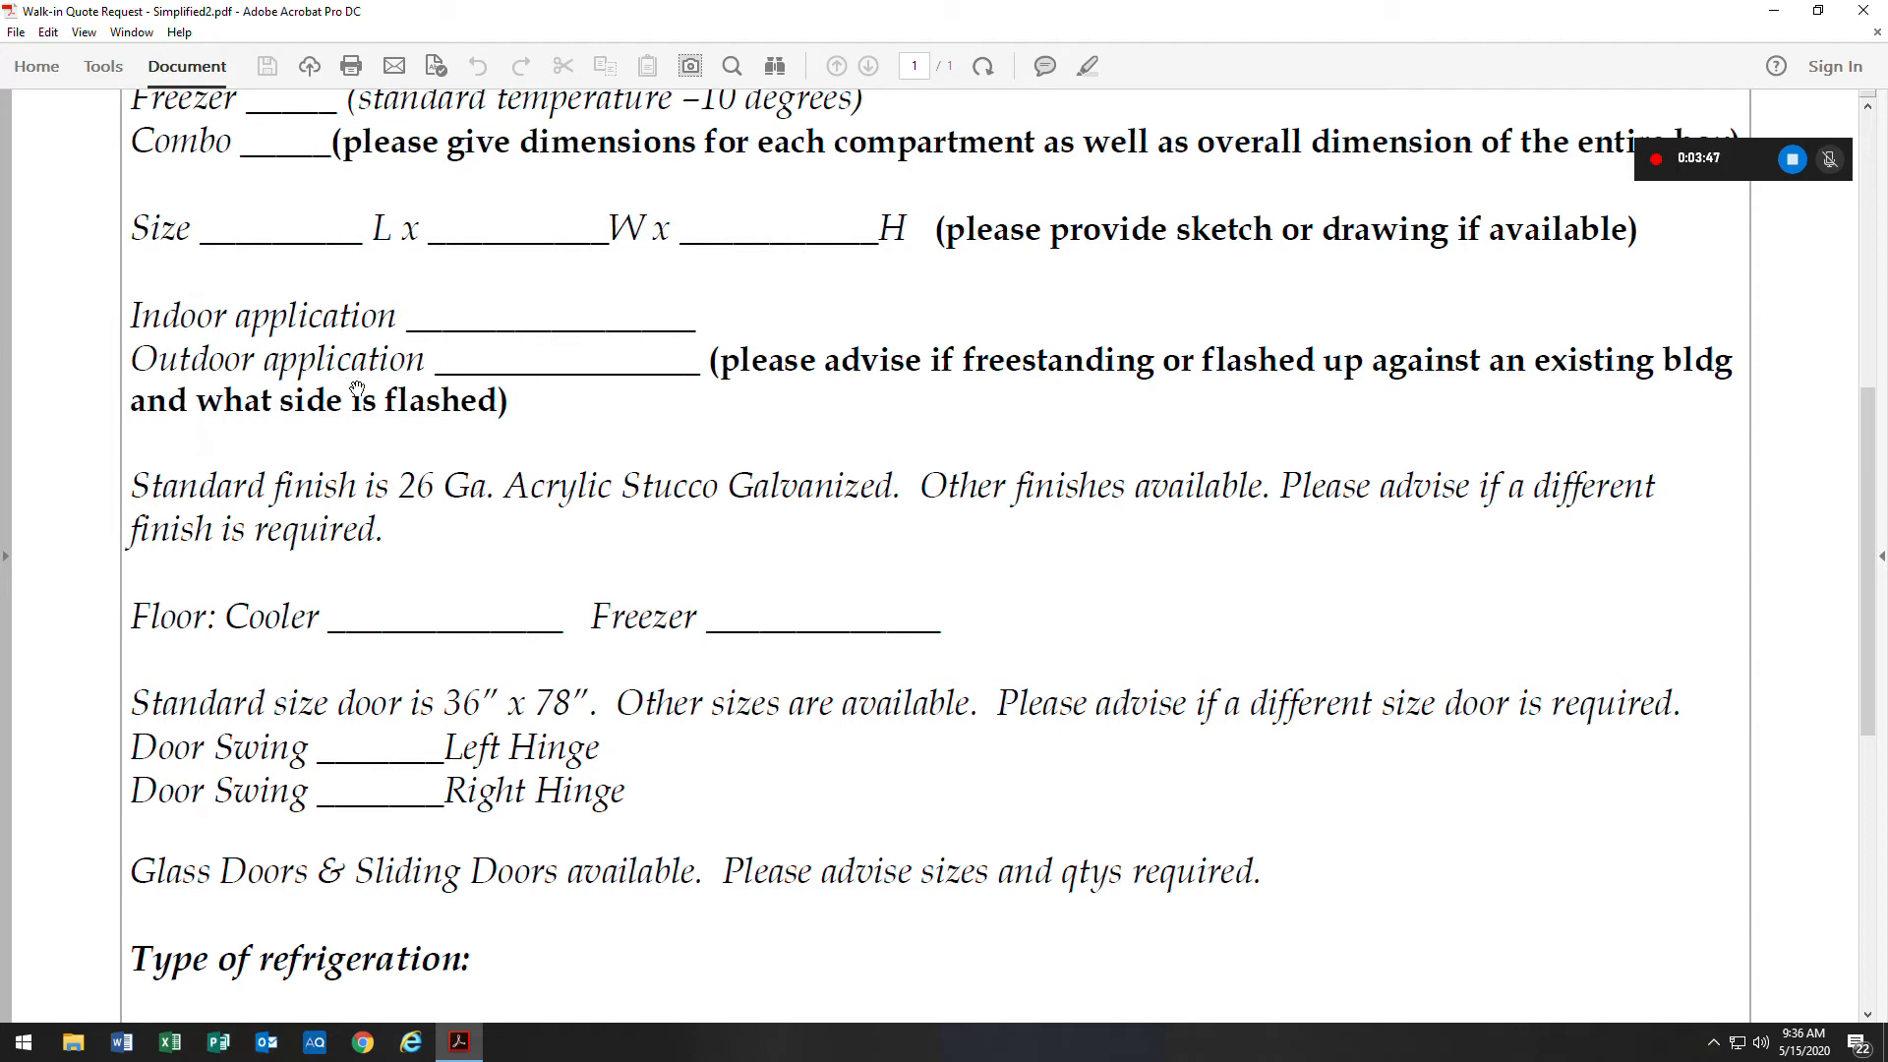
scroll(down, 3)
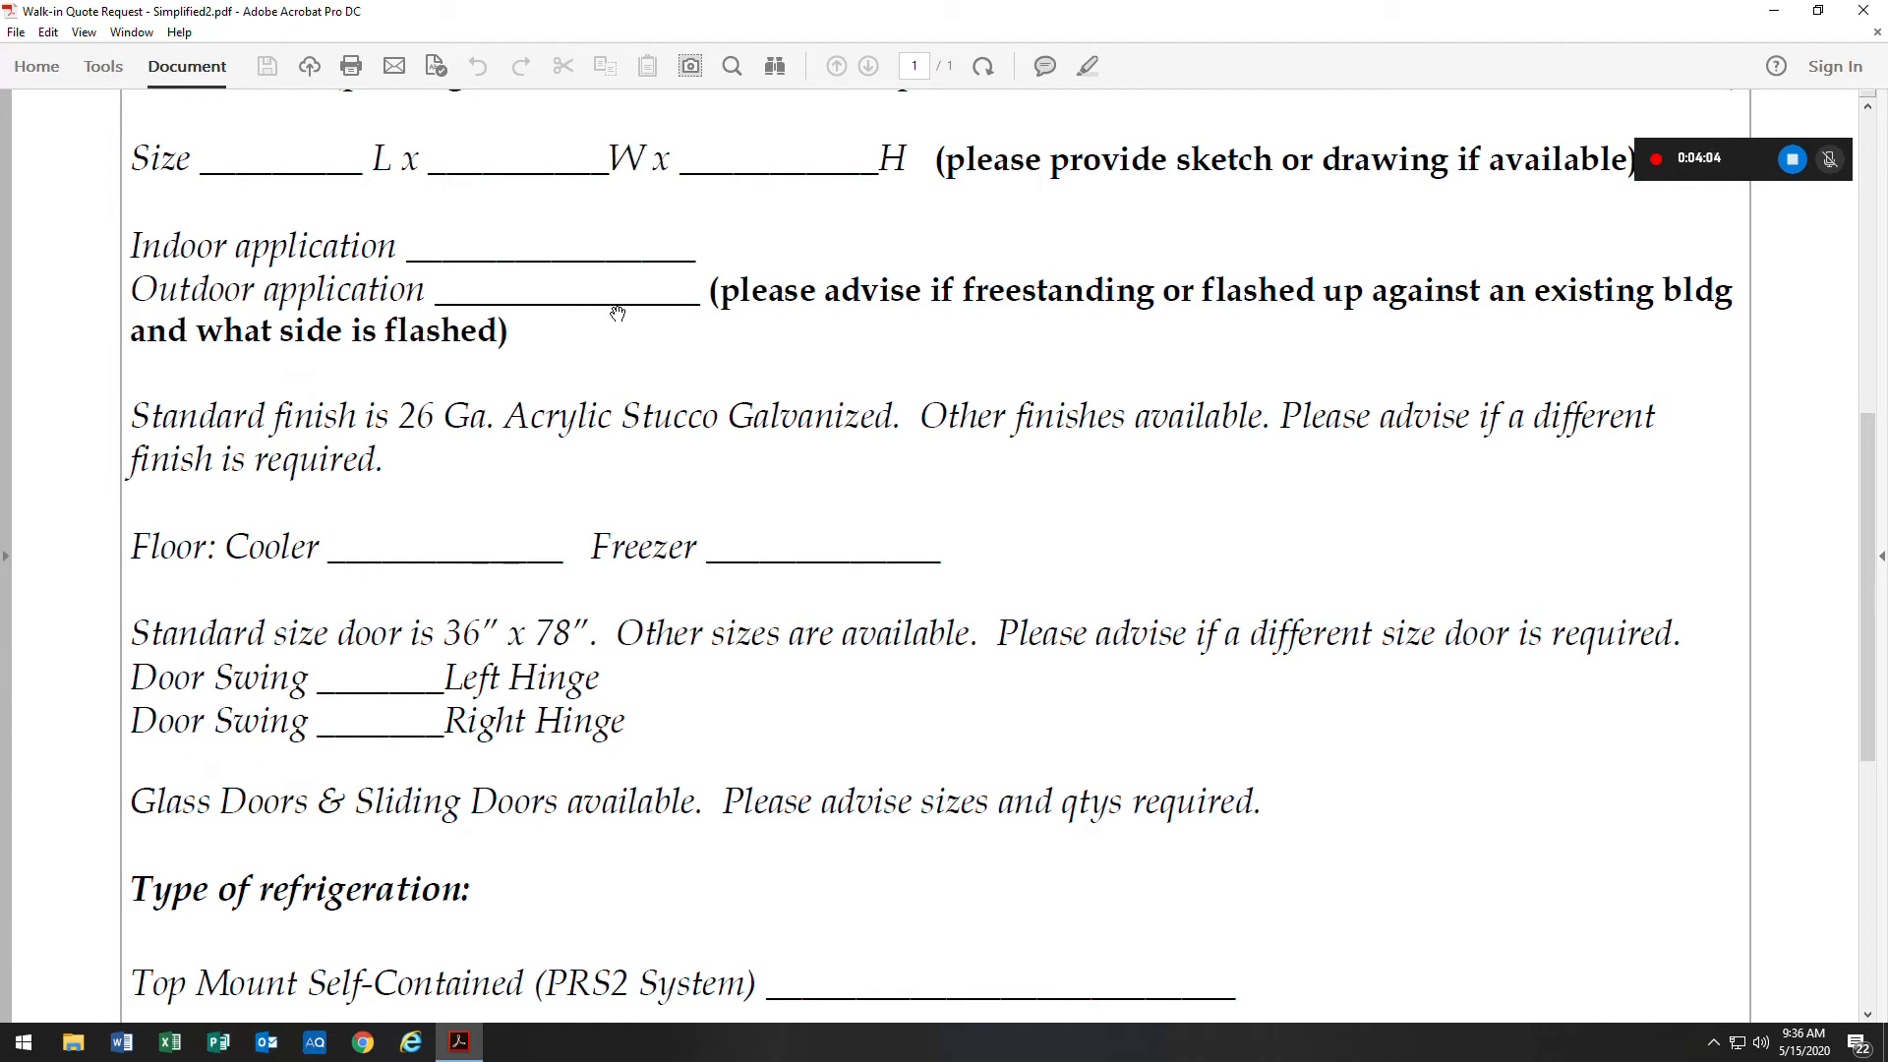
mouse_move(1012, 330)
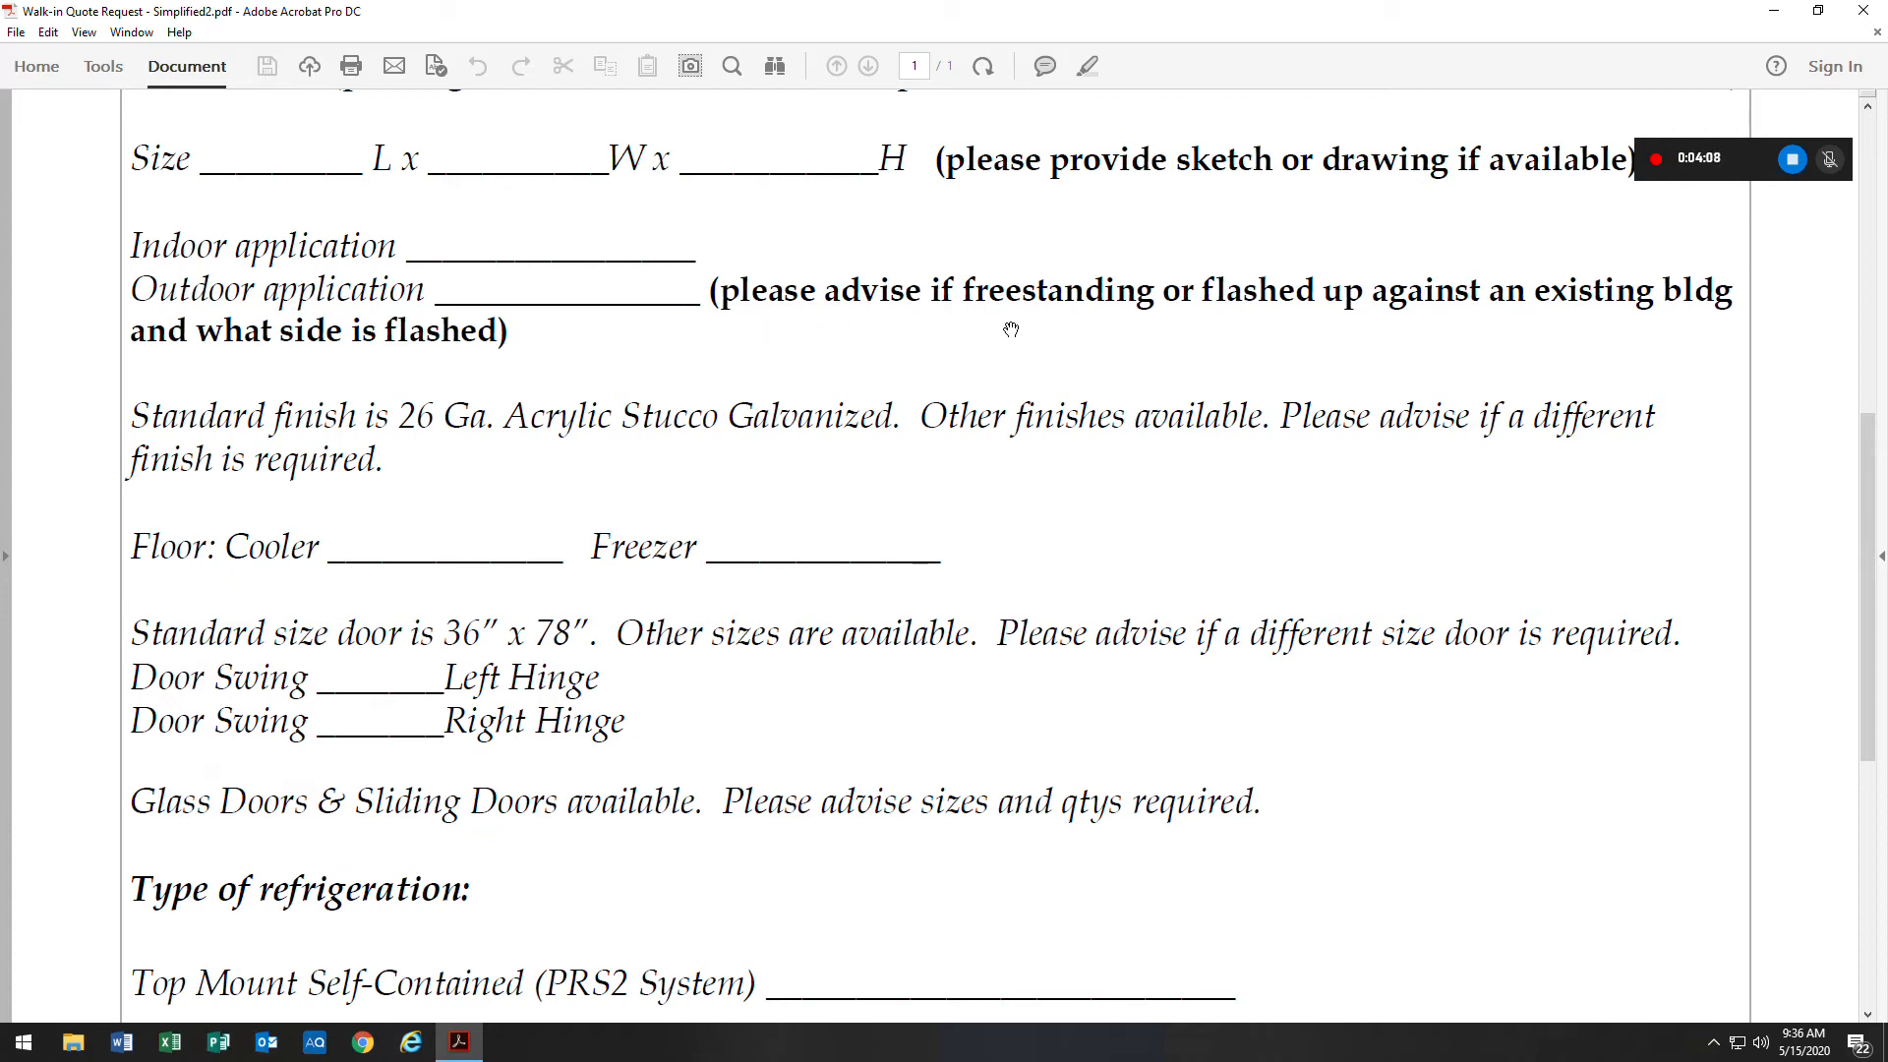
mouse_move(1383, 331)
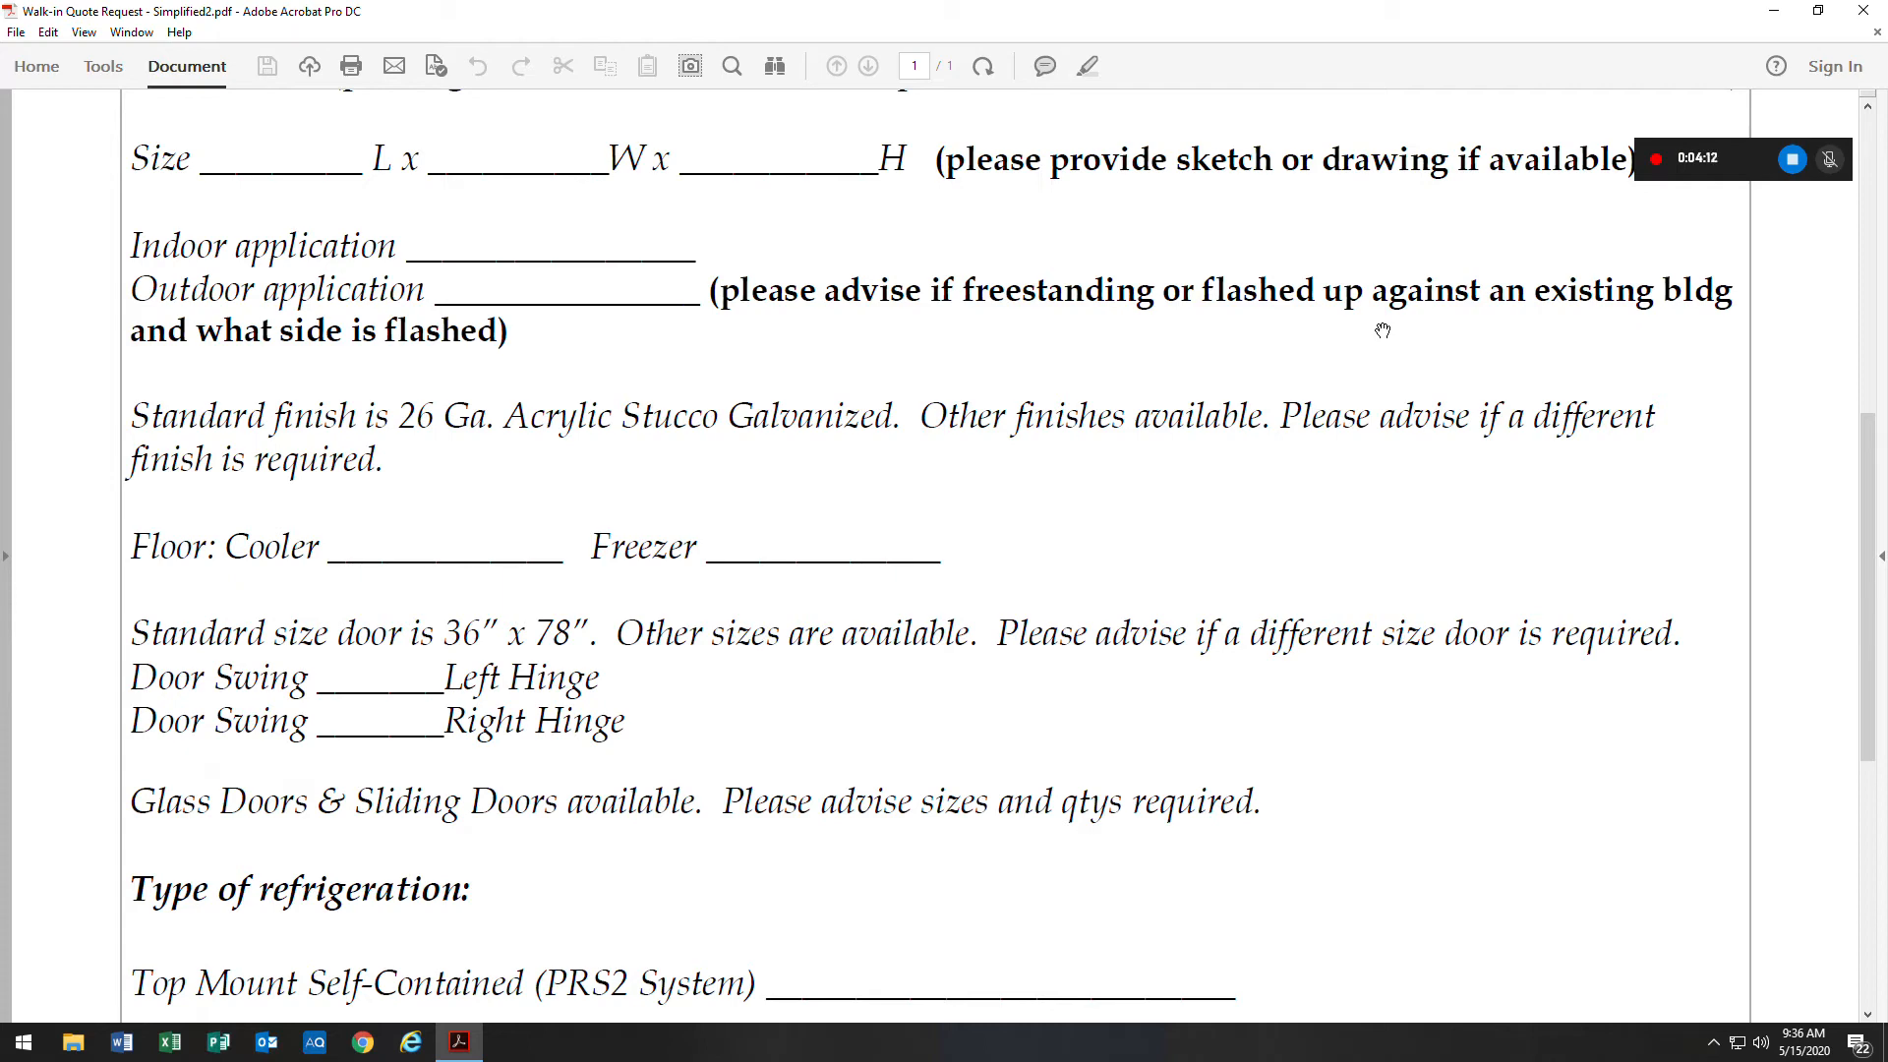
mouse_move(1399, 333)
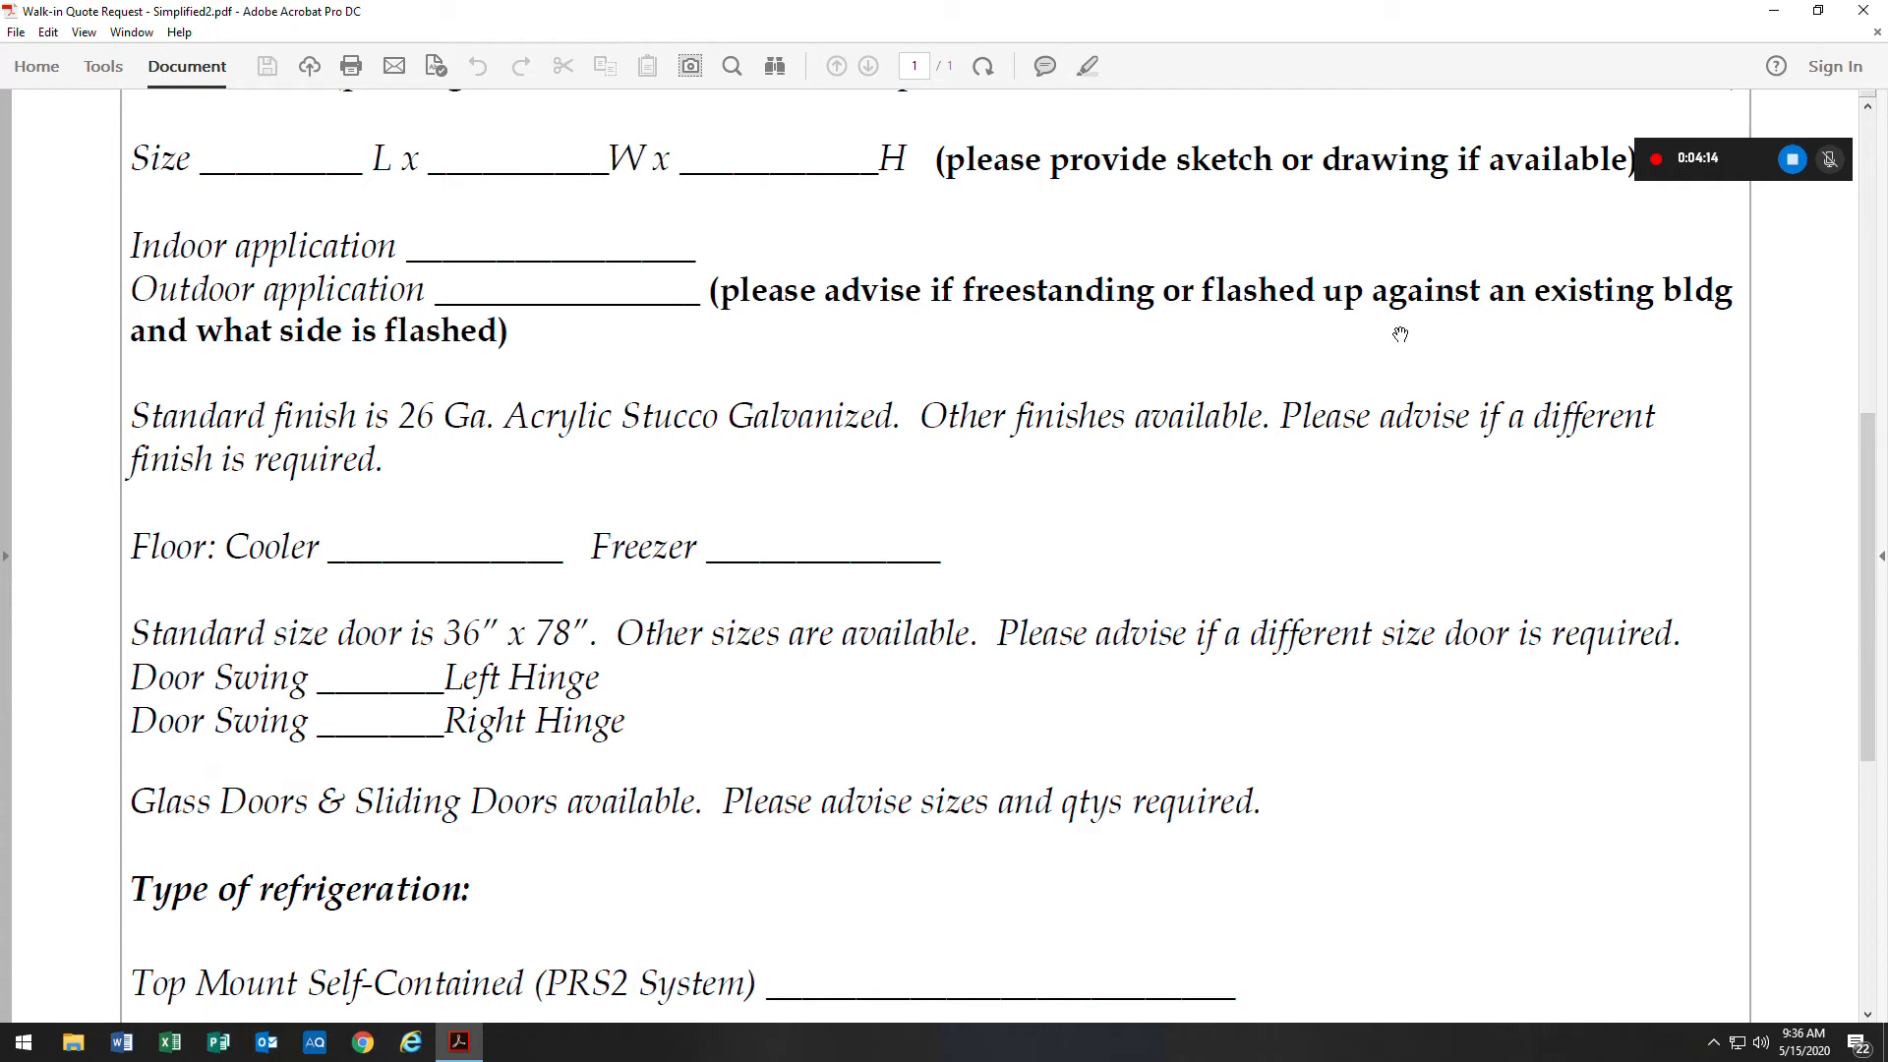
mouse_move(467, 377)
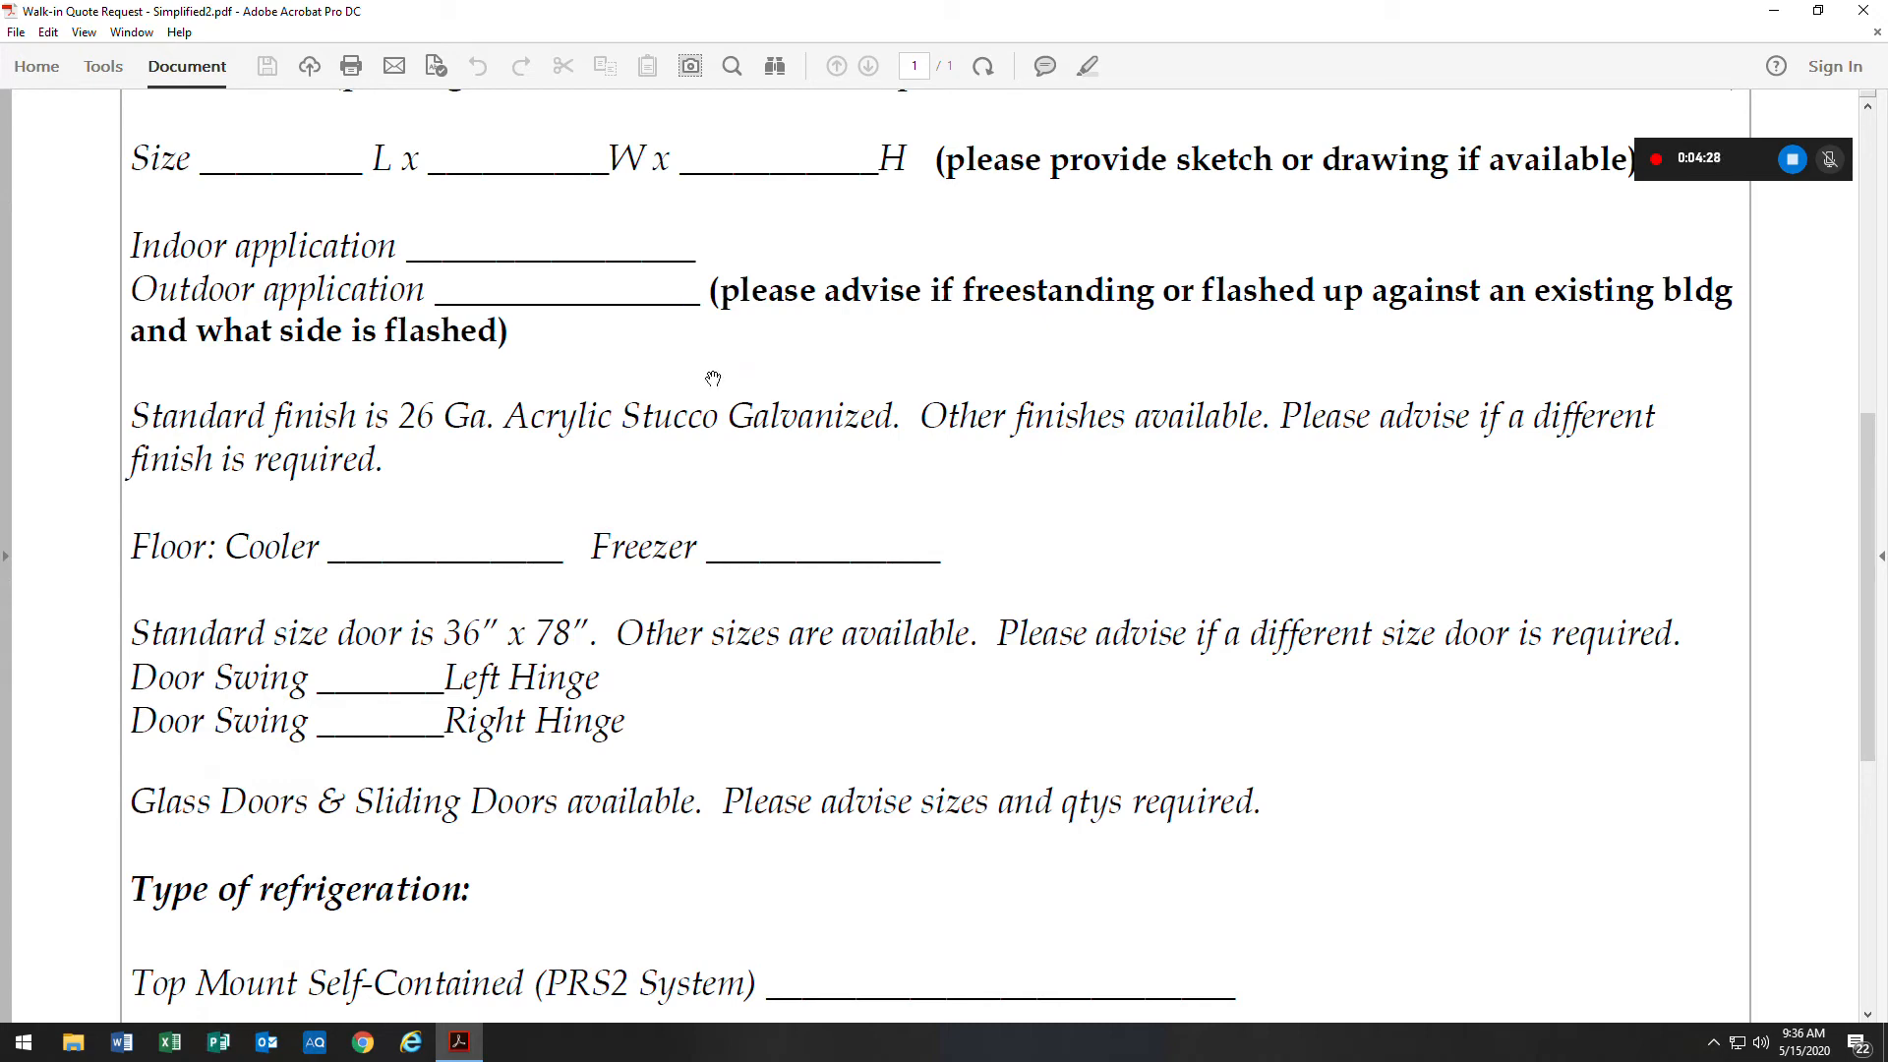
scroll(down, 3)
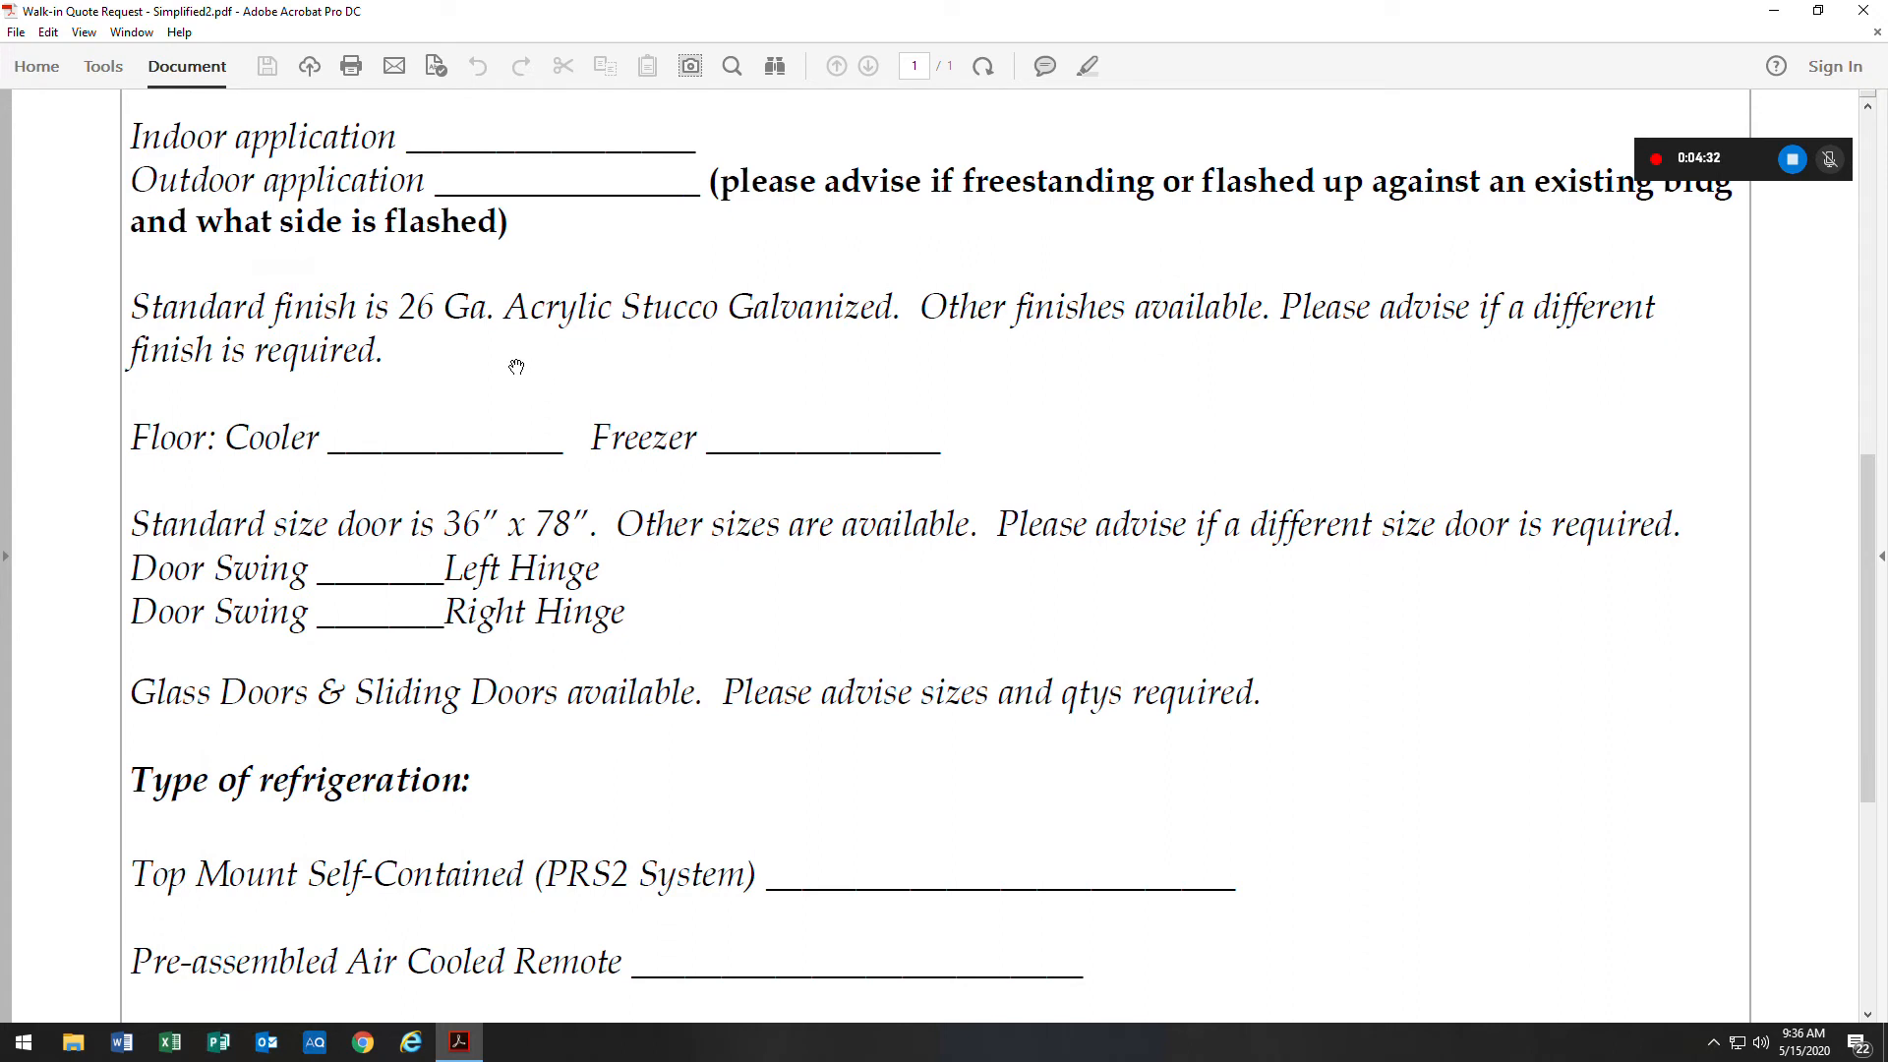
mouse_move(590, 360)
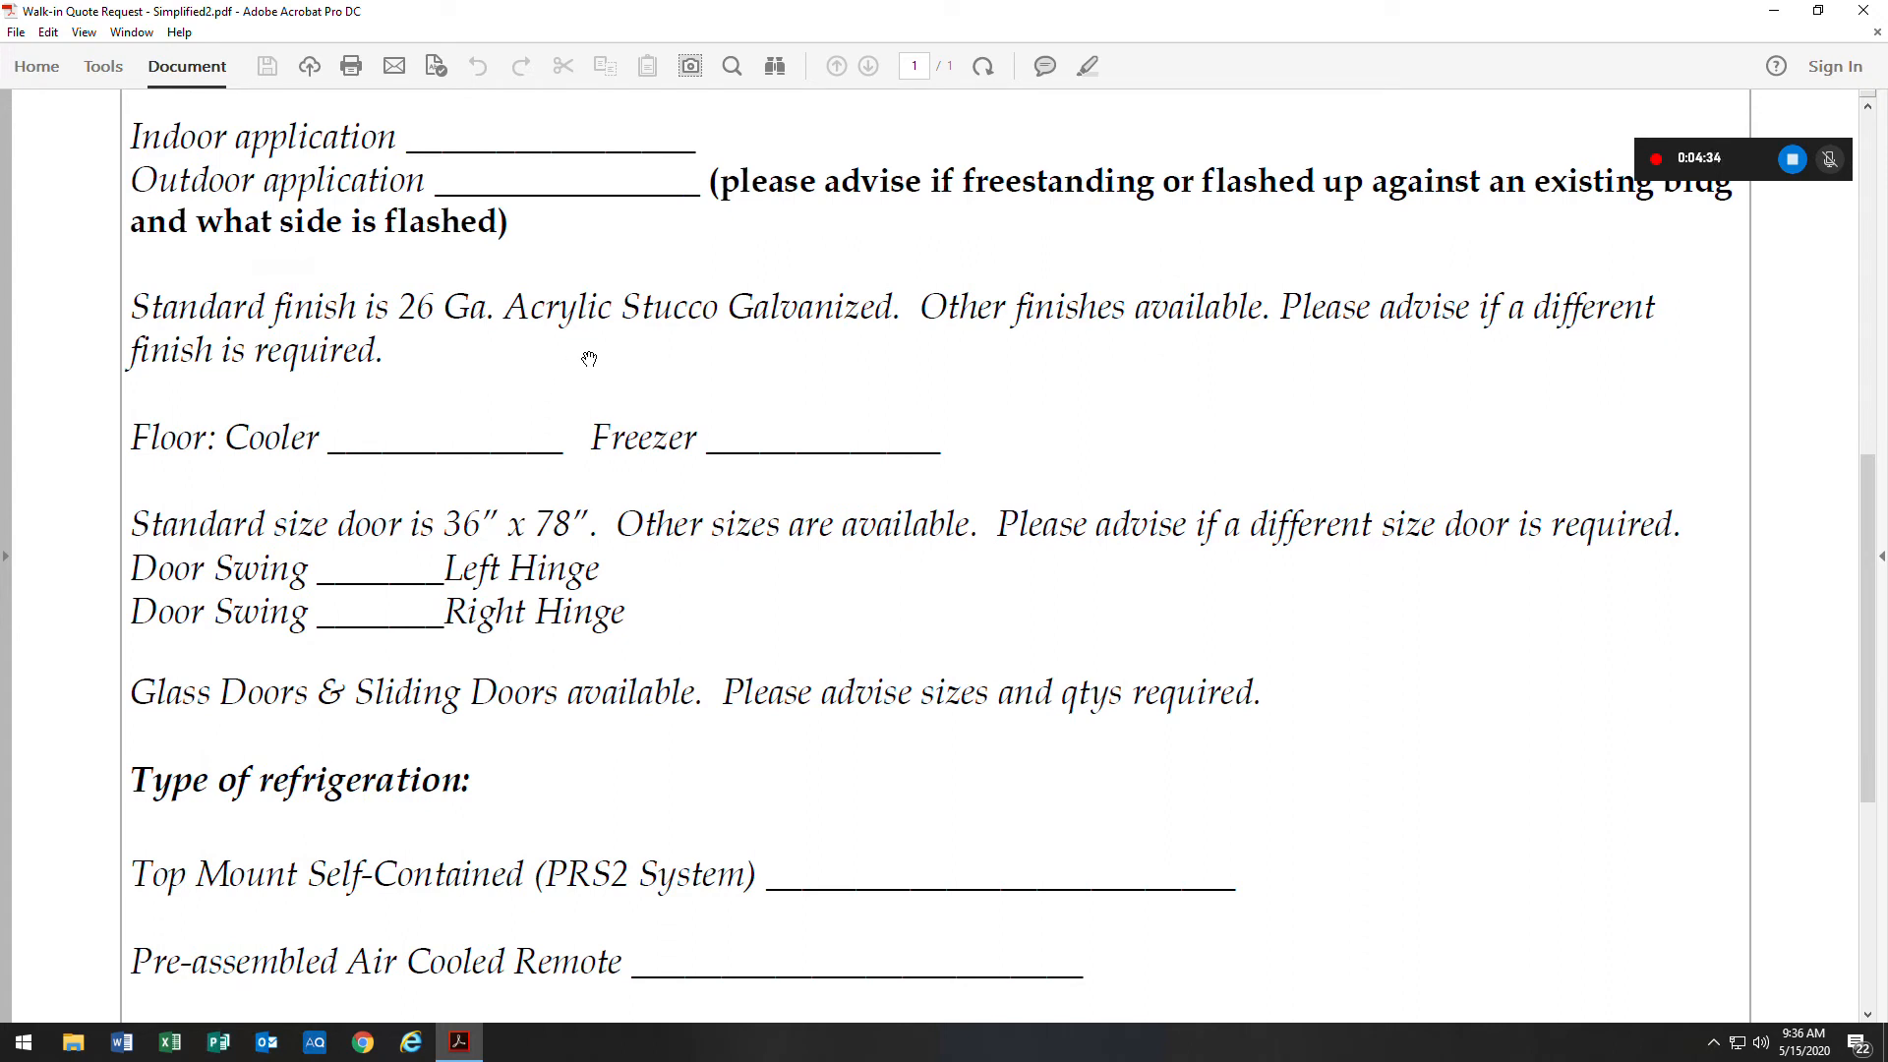
mouse_move(891, 376)
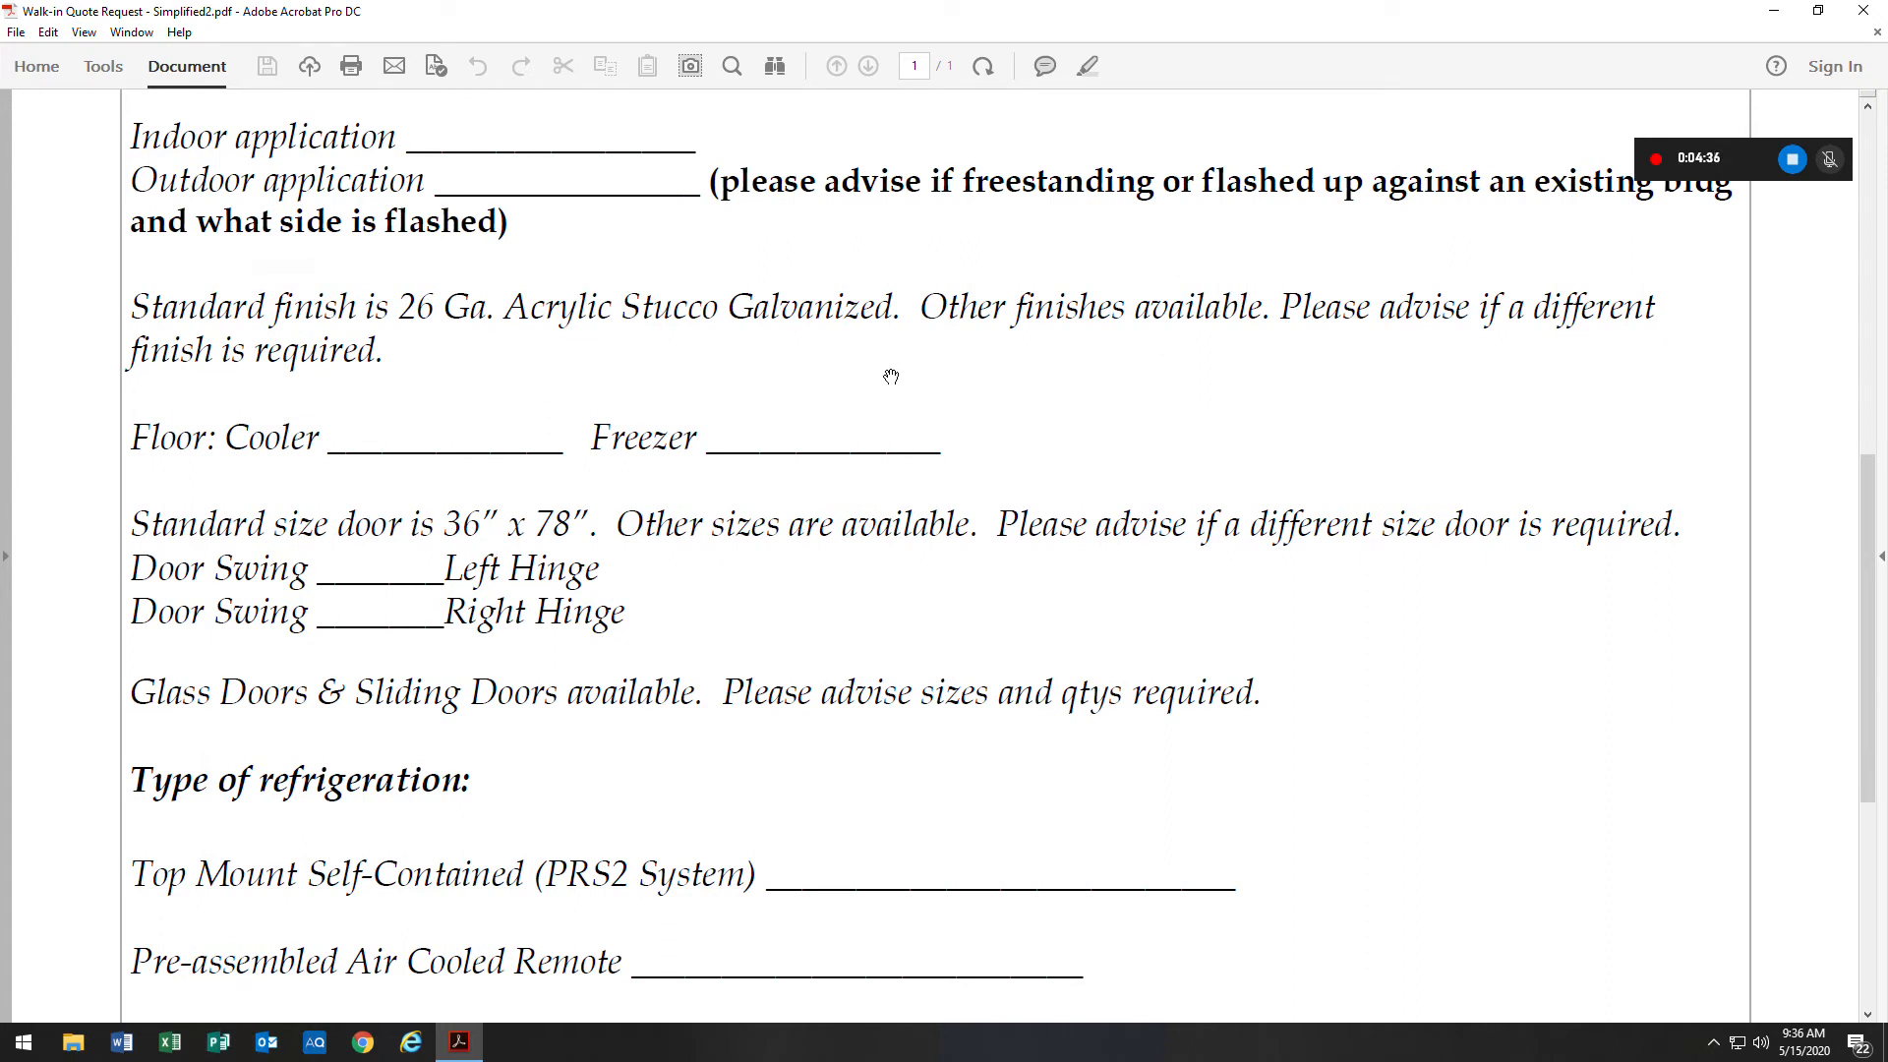
mouse_move(1105, 366)
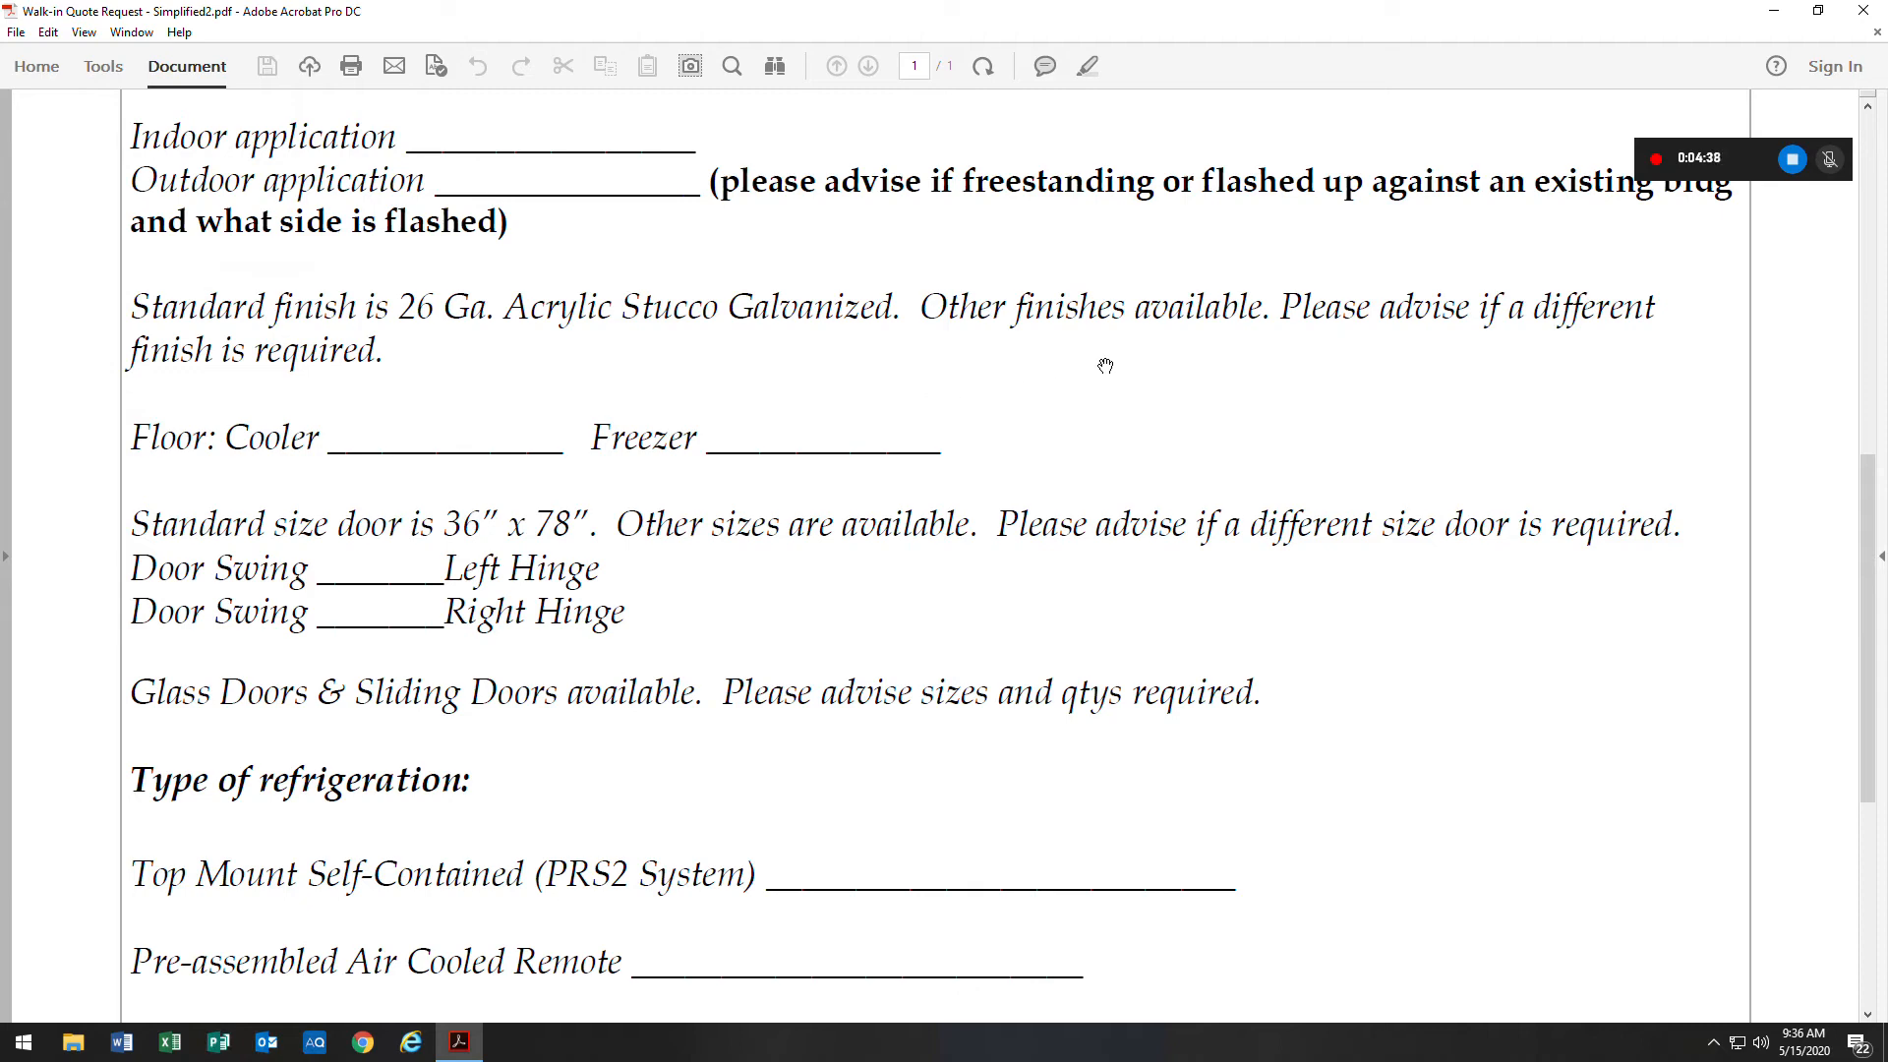
scroll(down, 3)
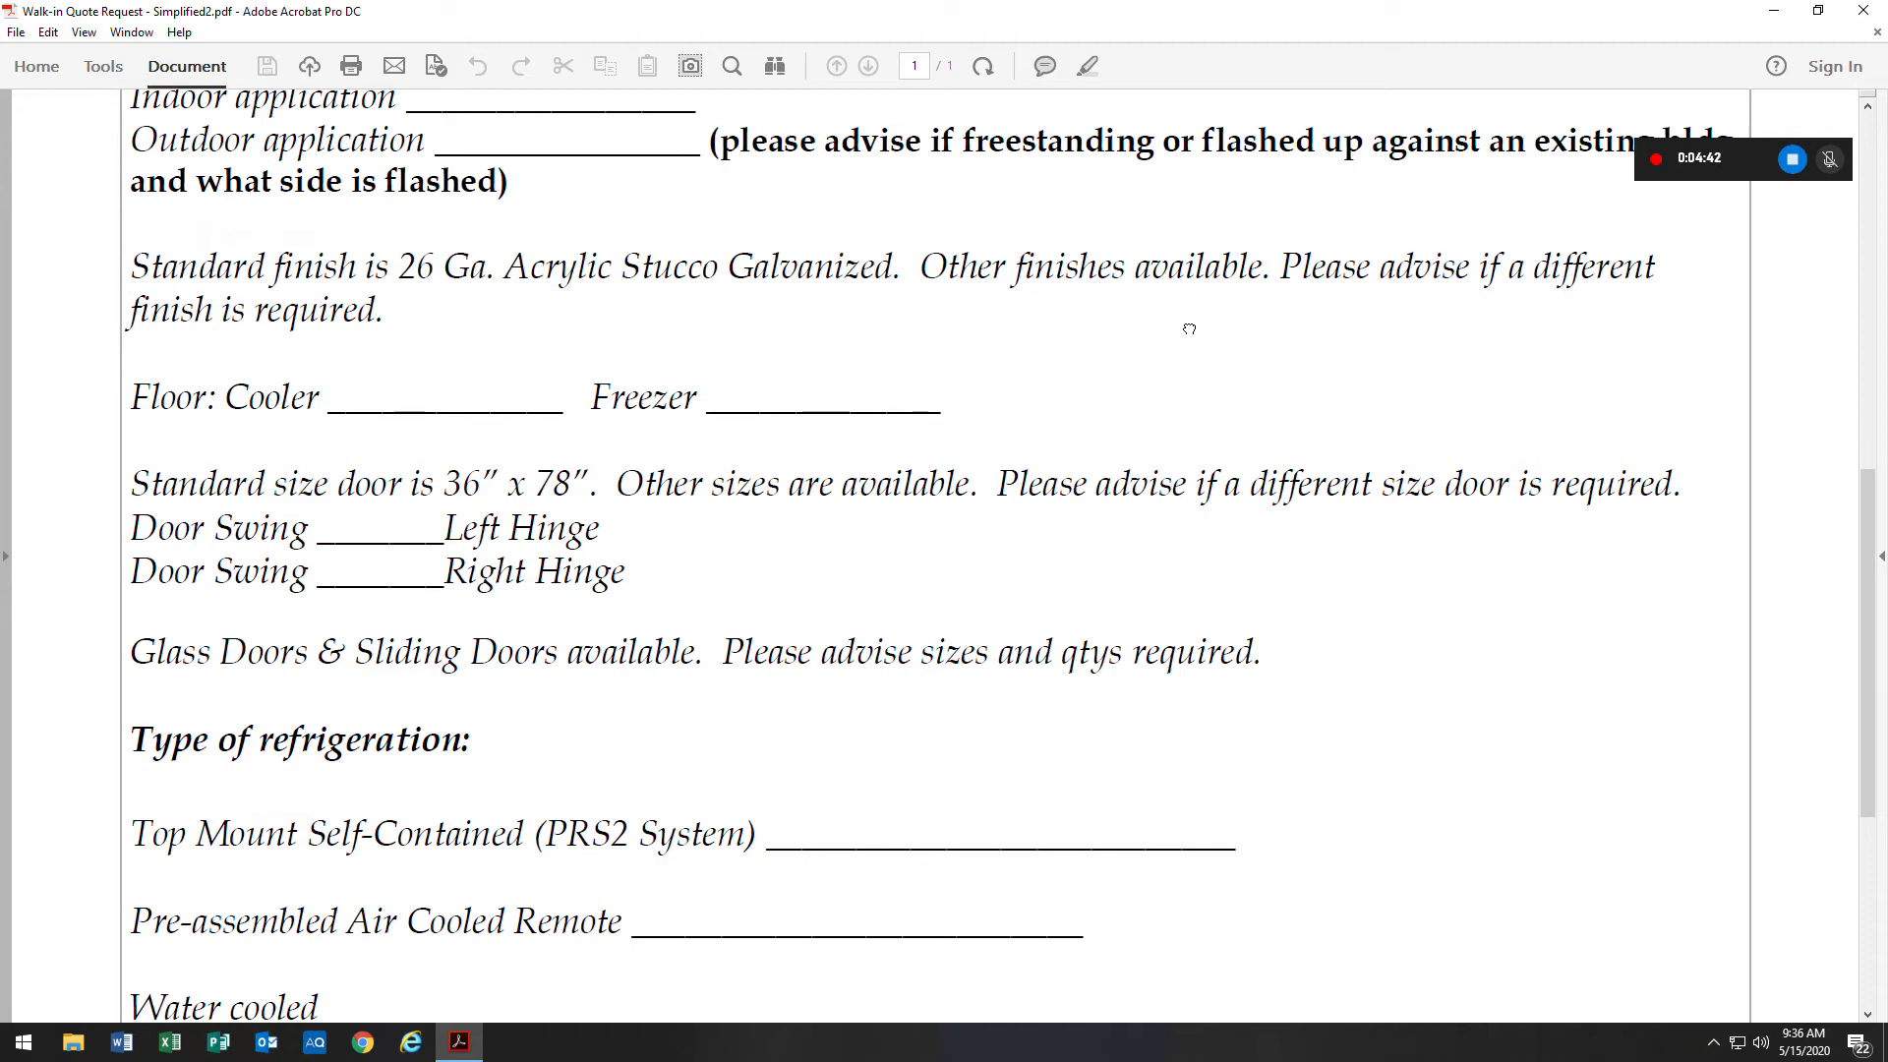
scroll(down, 3)
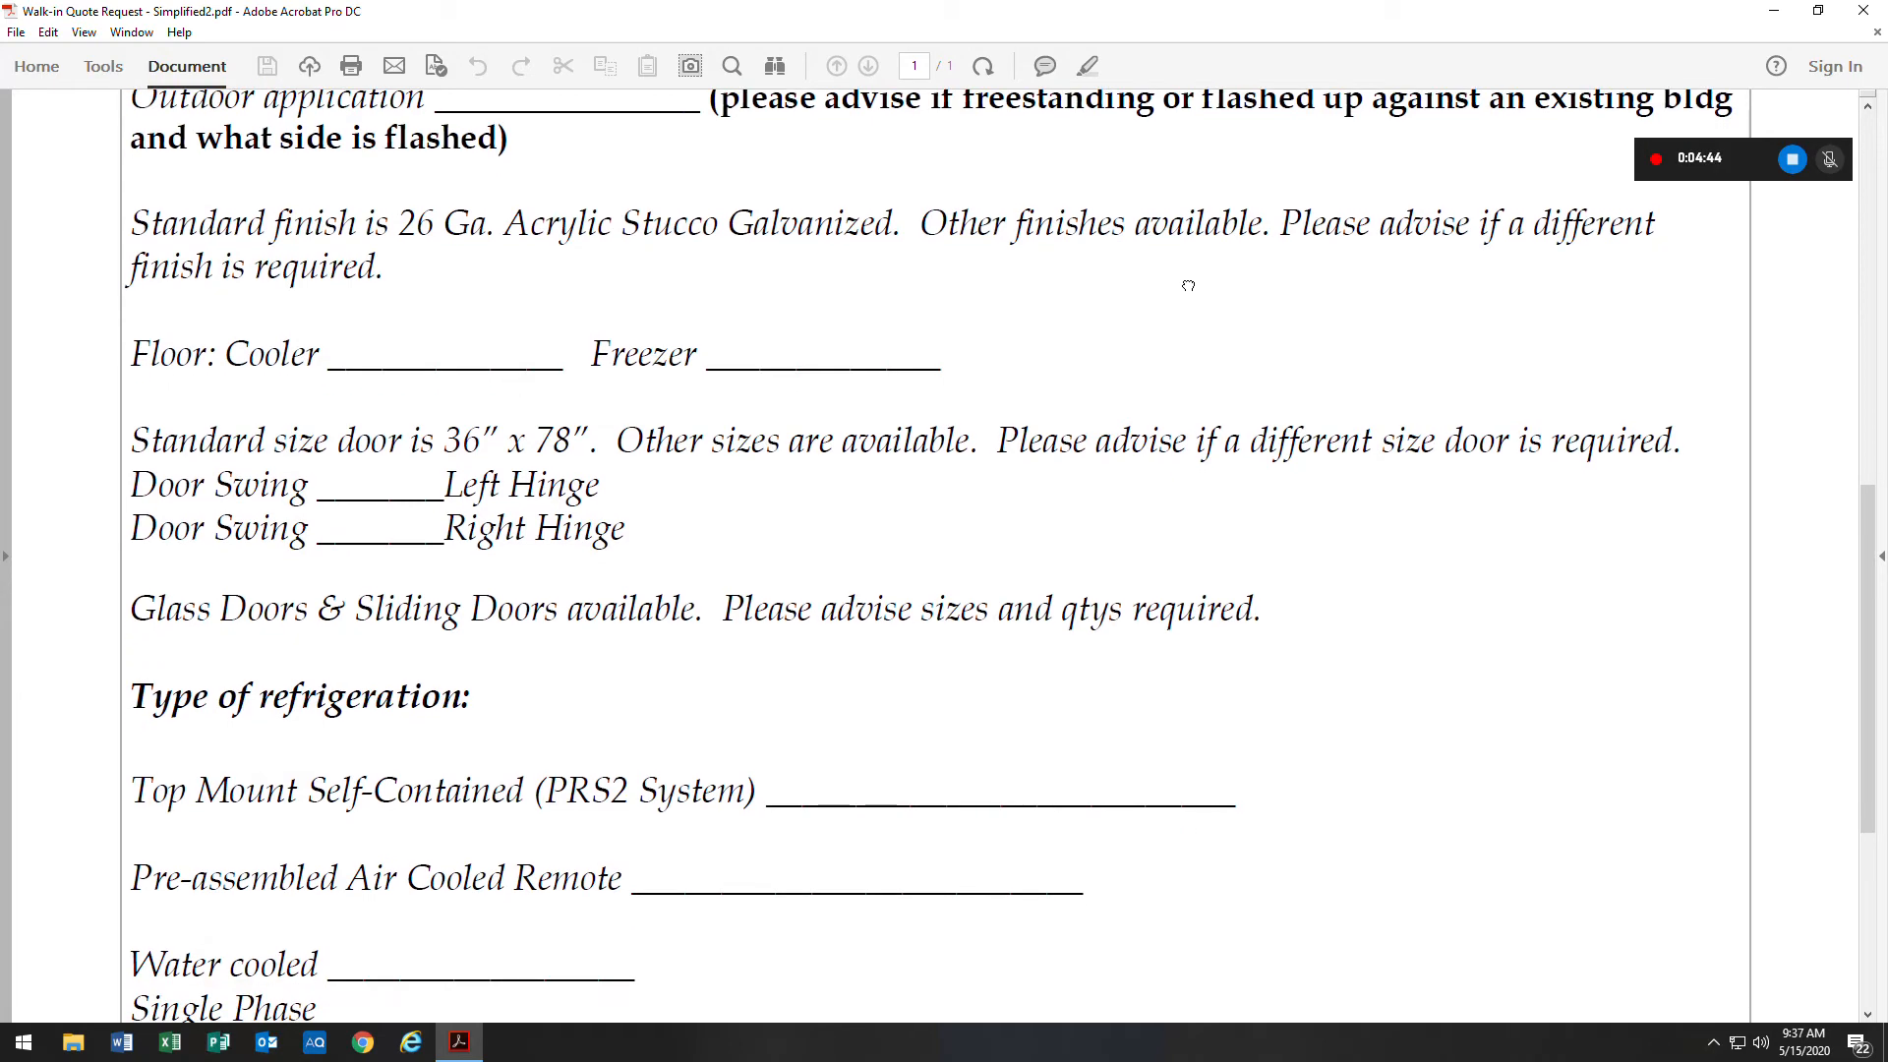
mouse_move(445, 377)
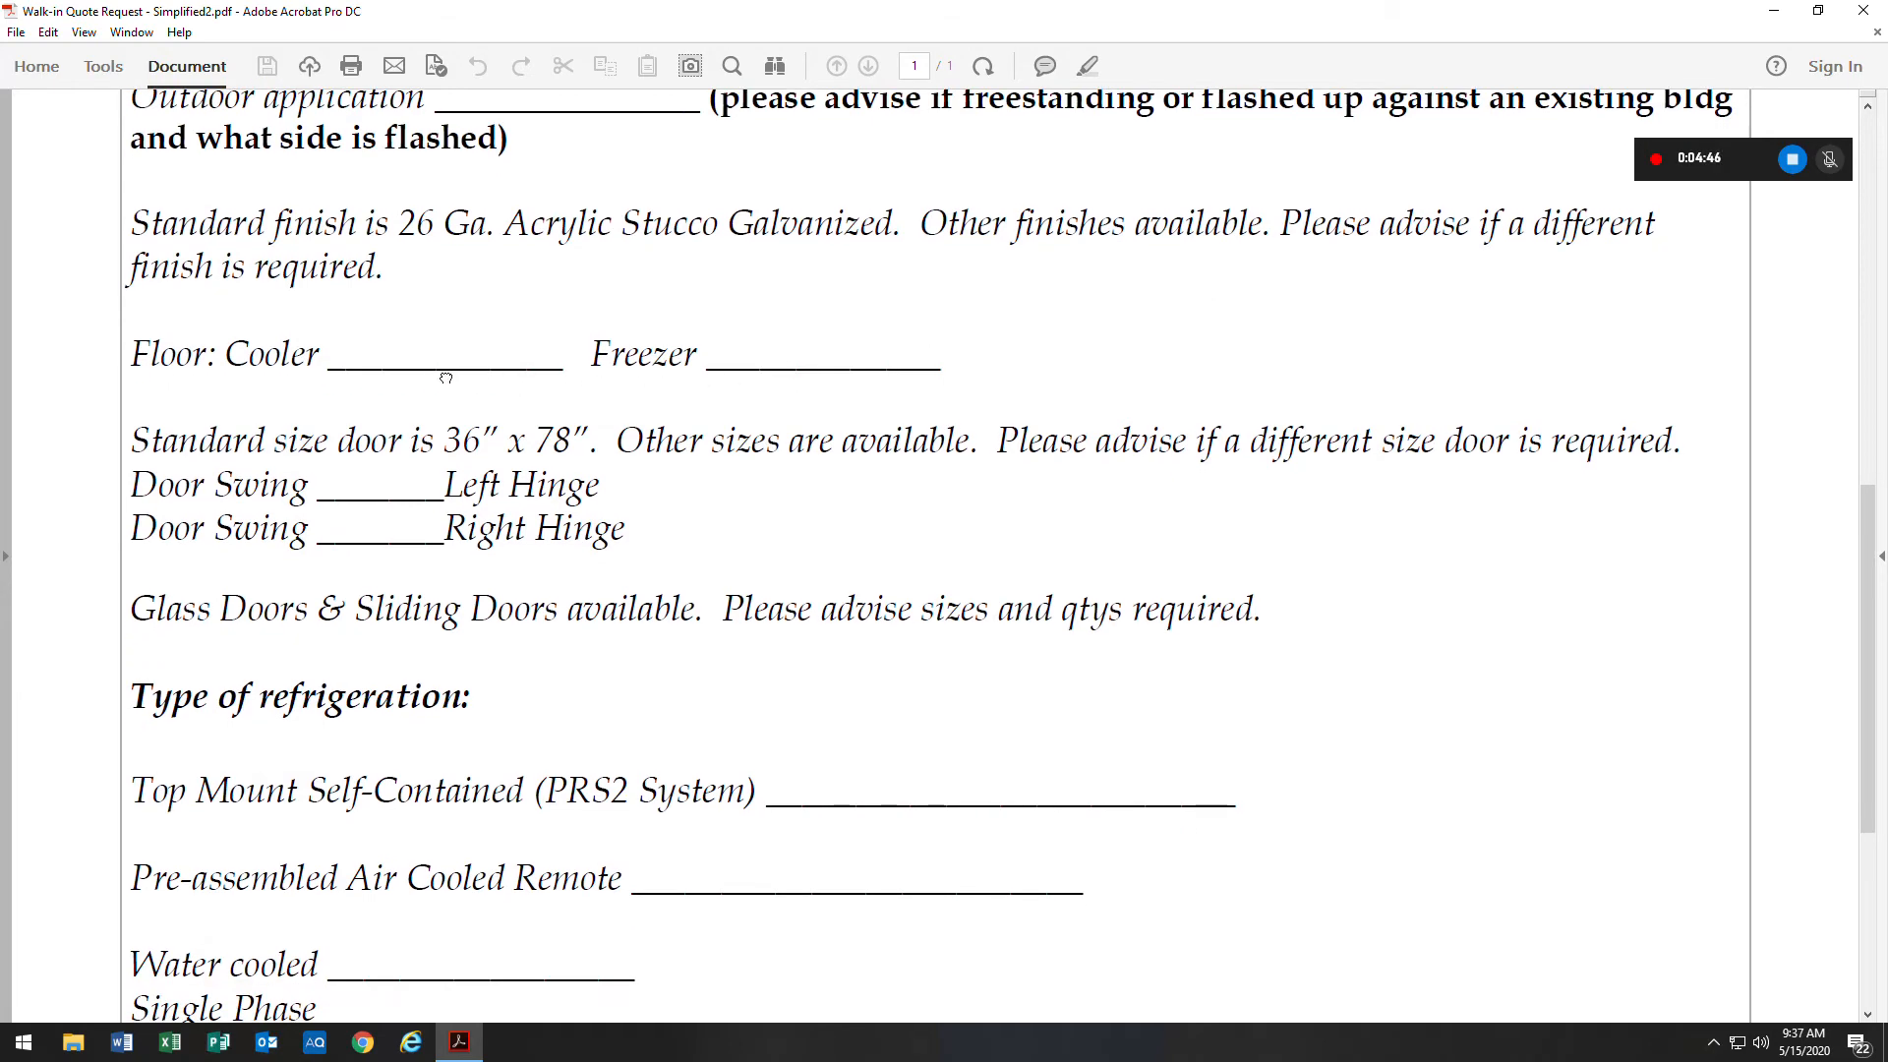
scroll(down, 3)
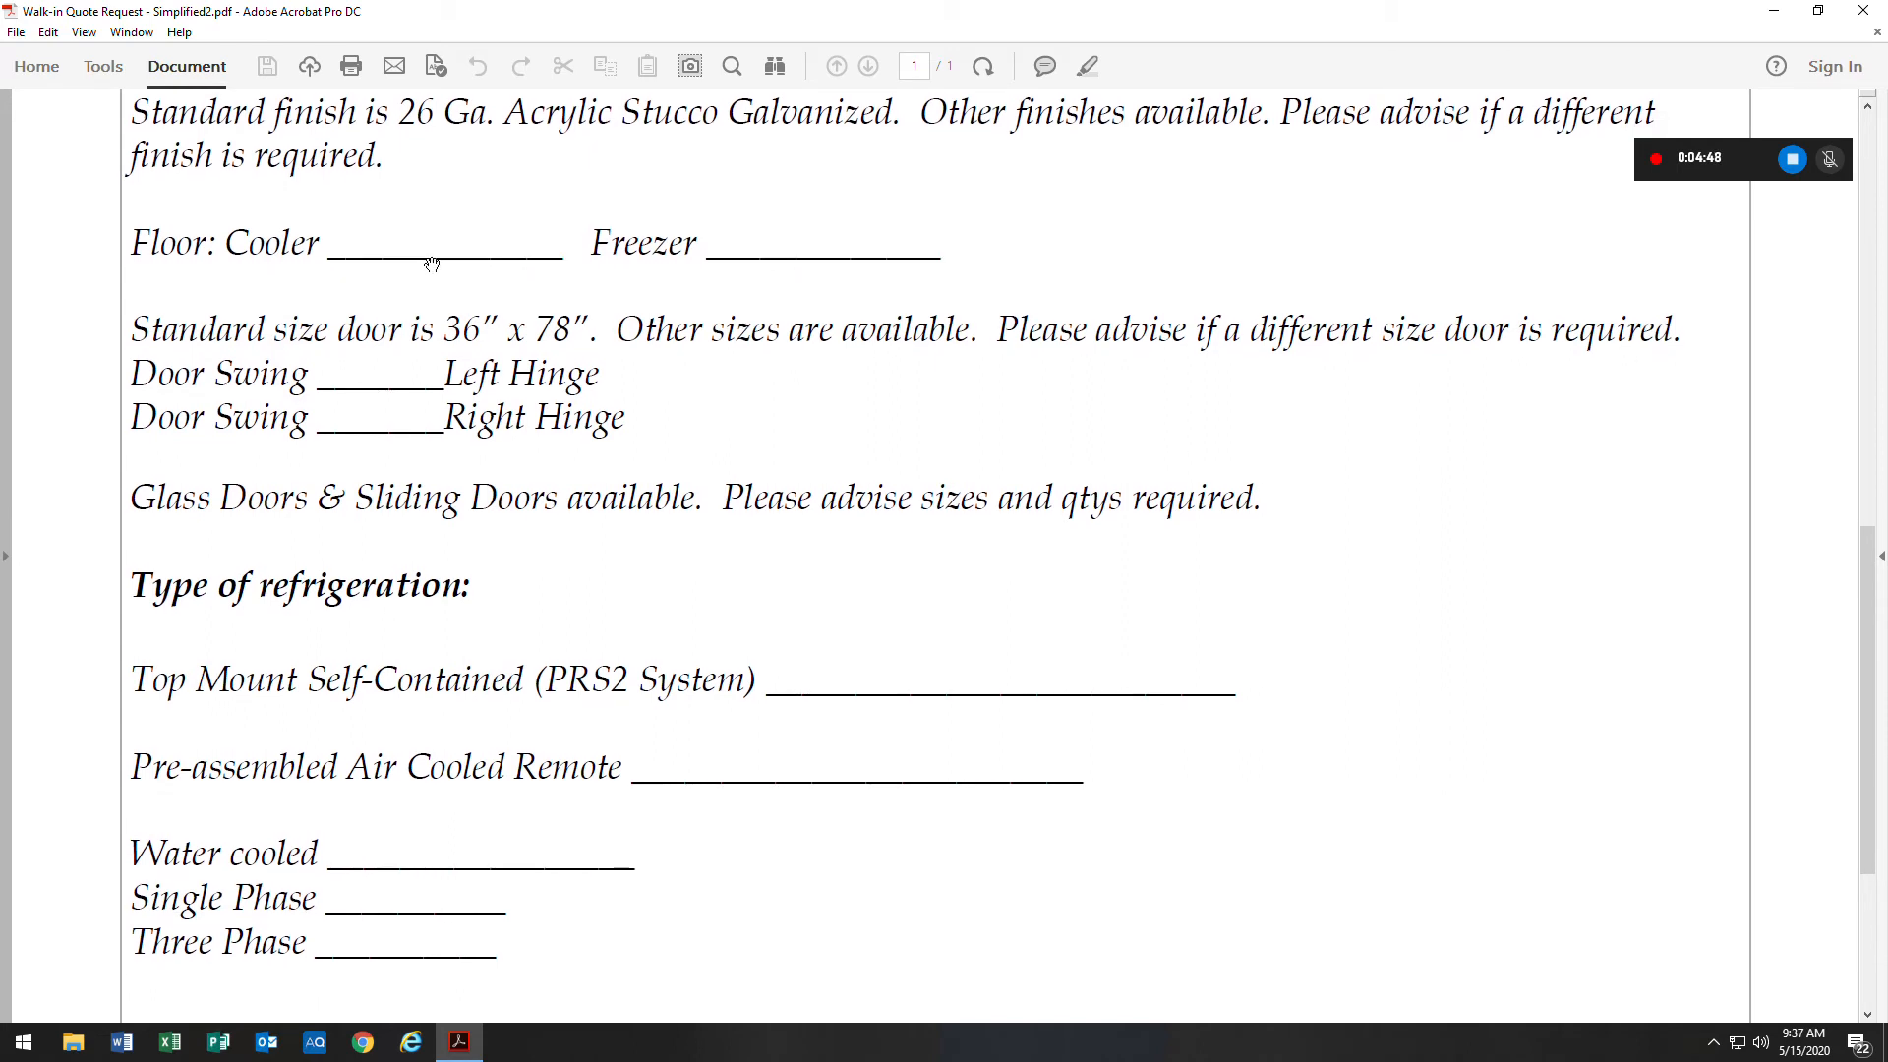
mouse_move(409, 256)
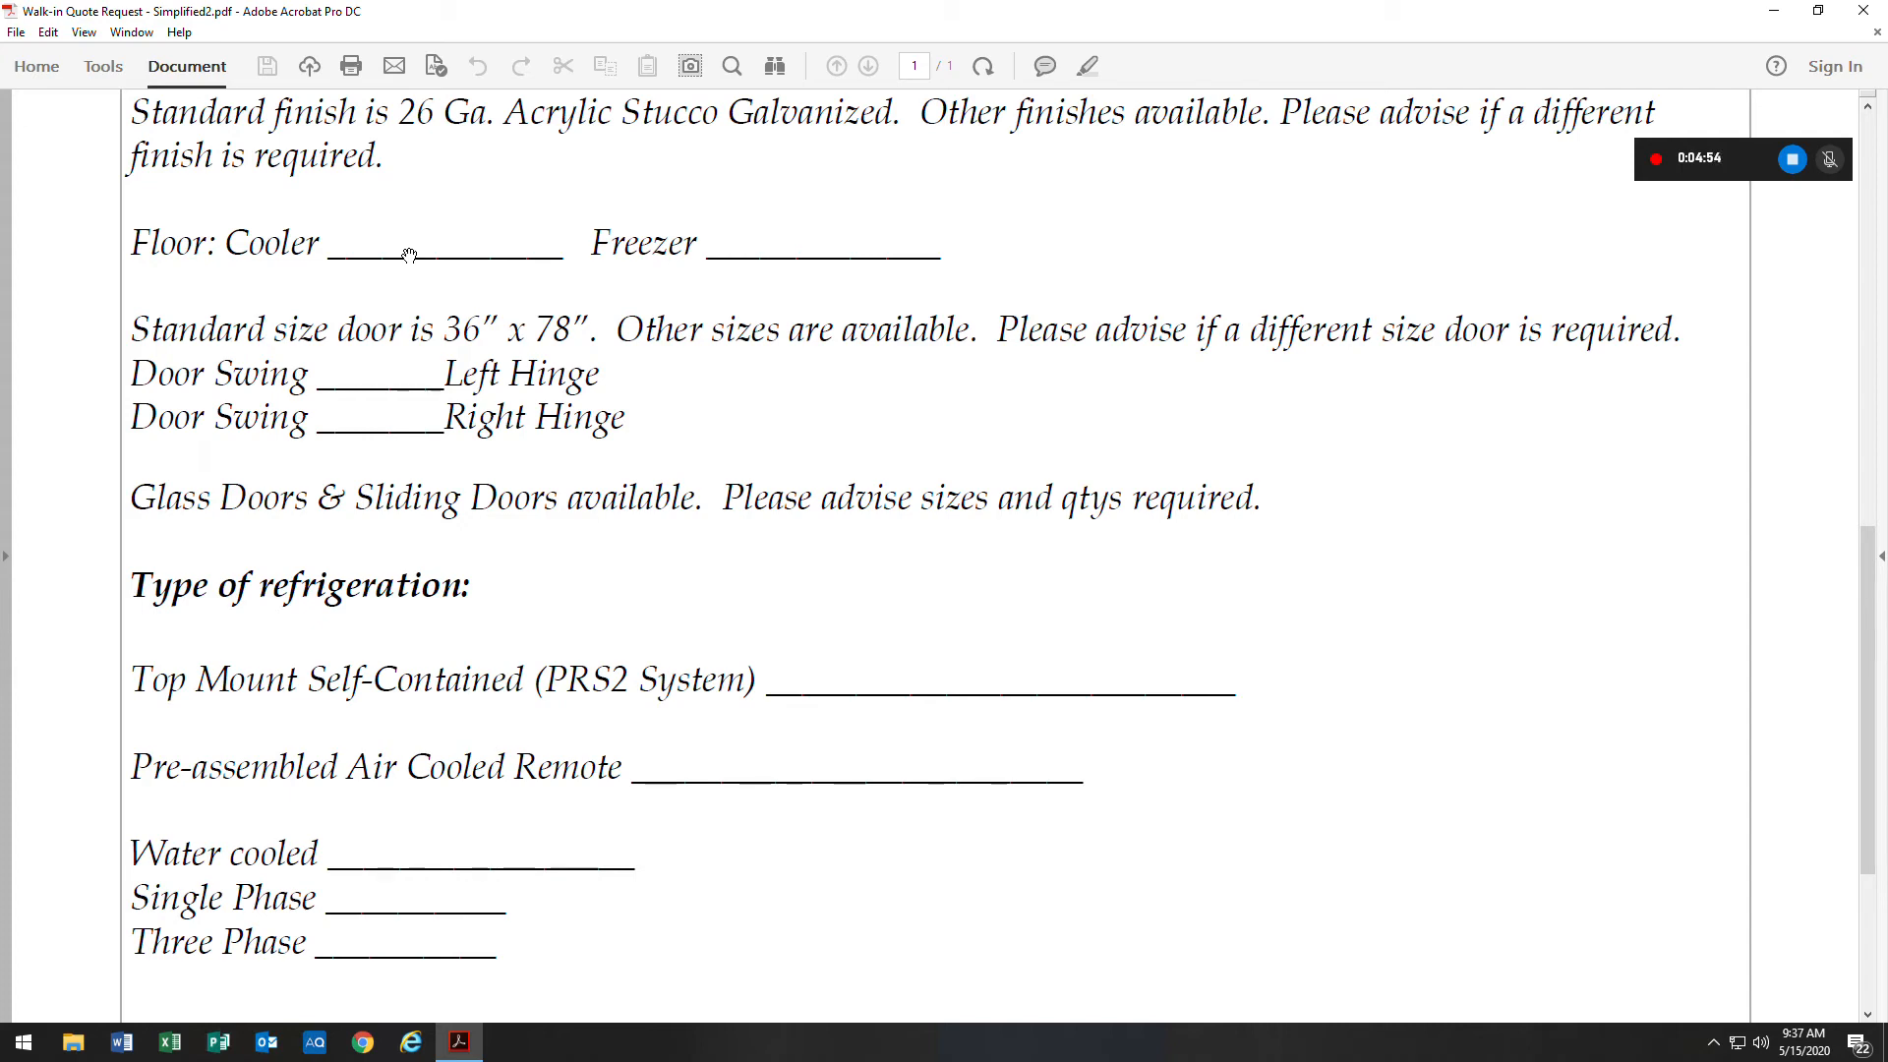
mouse_move(662, 299)
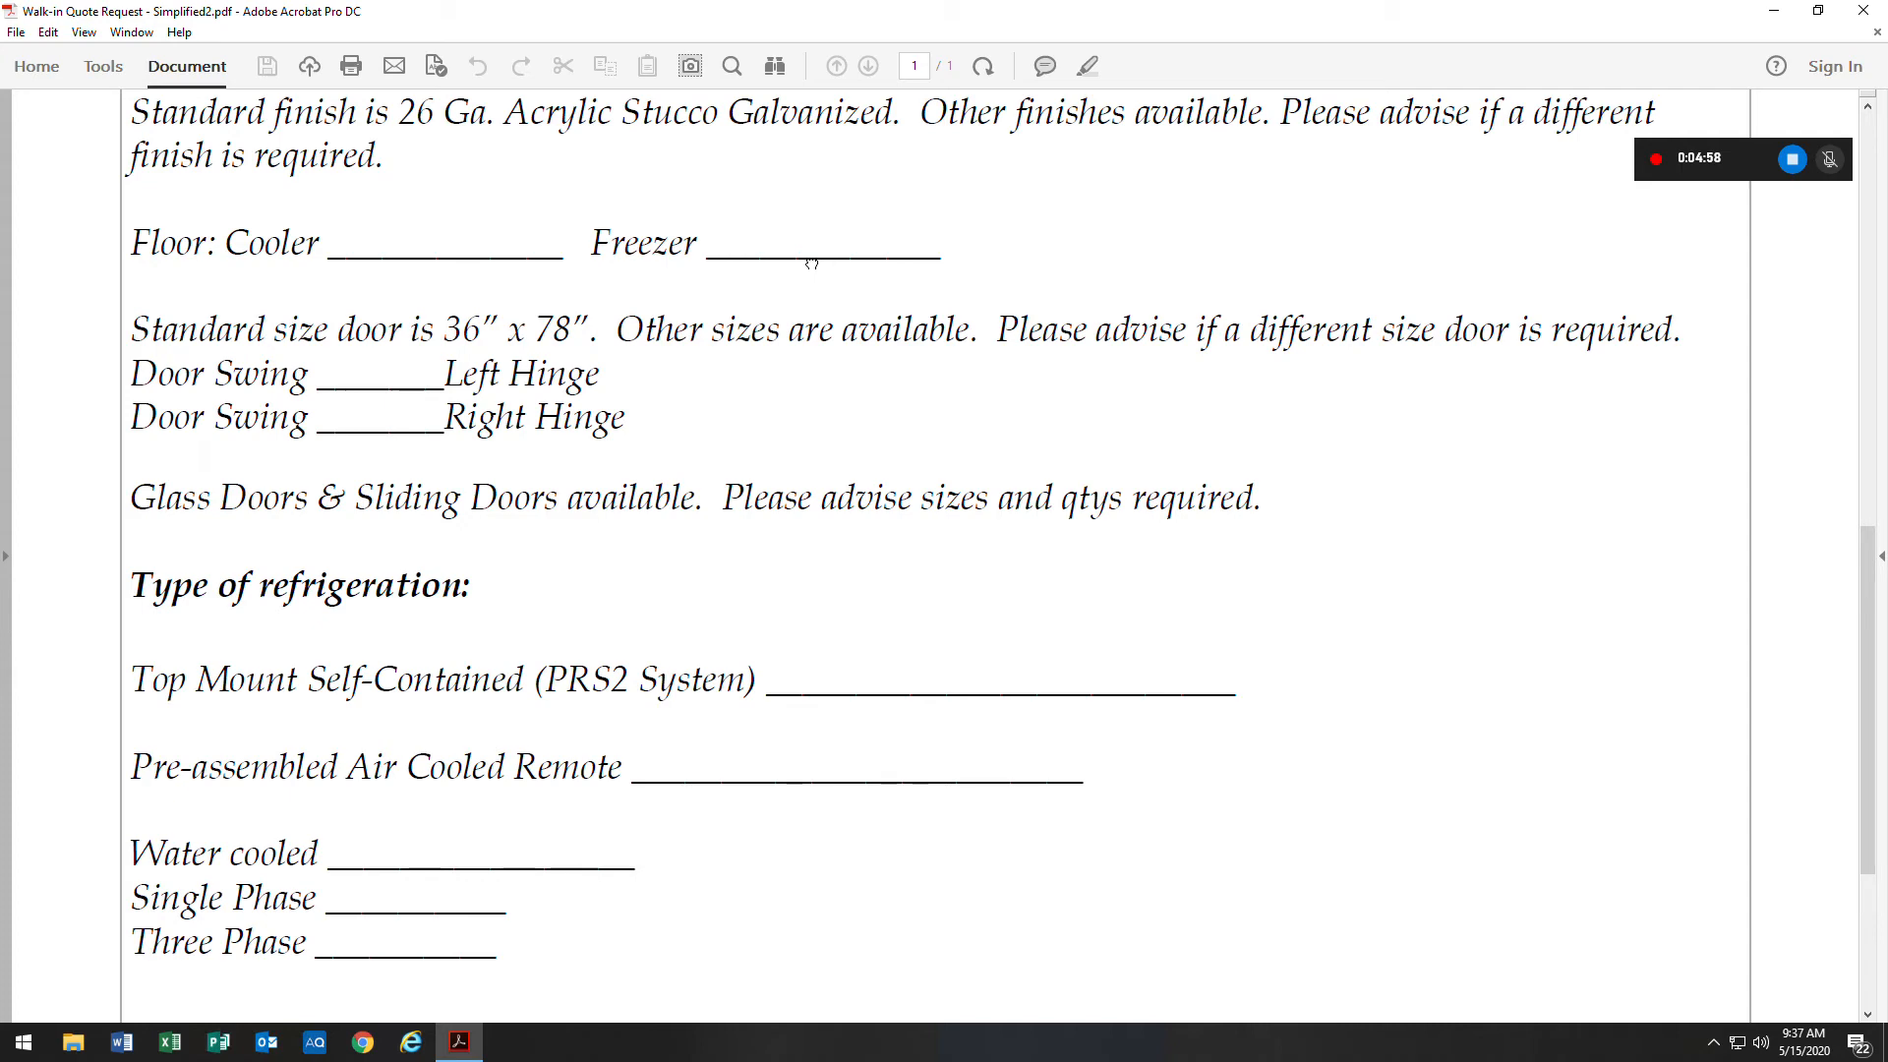
scroll(down, 3)
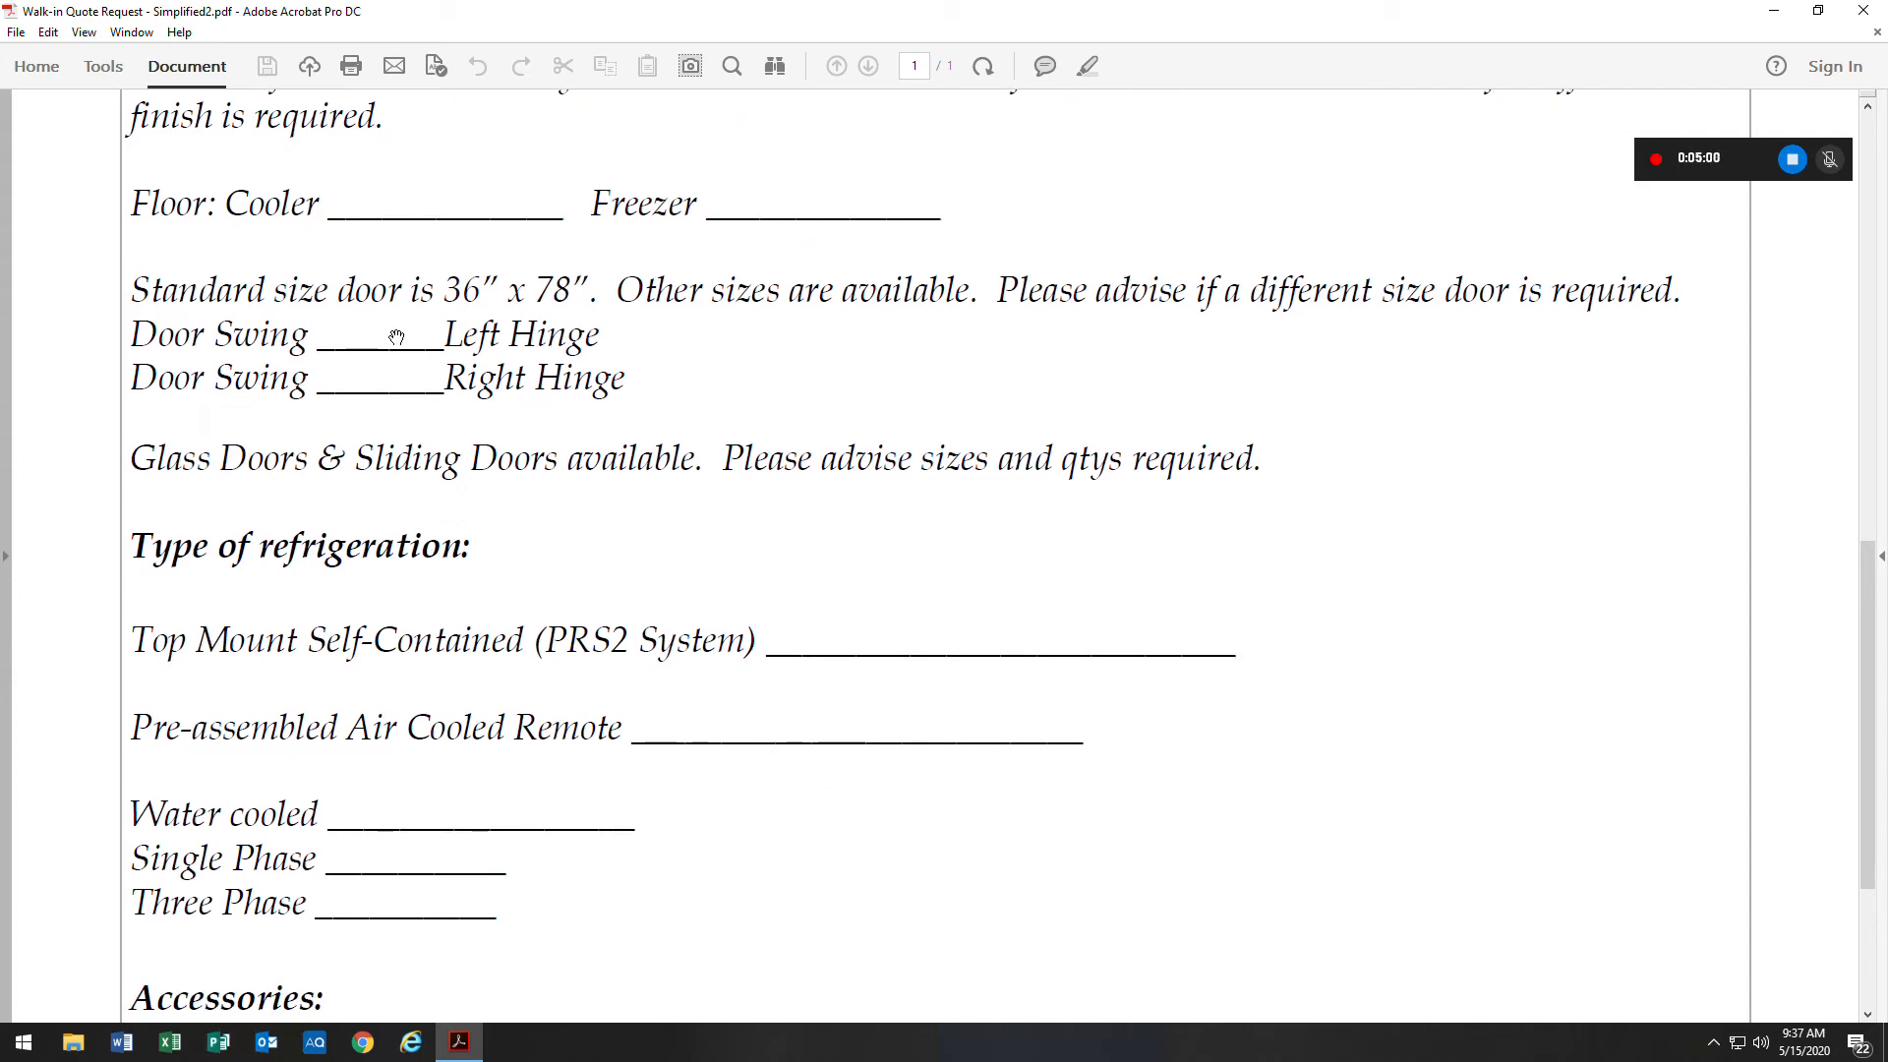
scroll(down, 3)
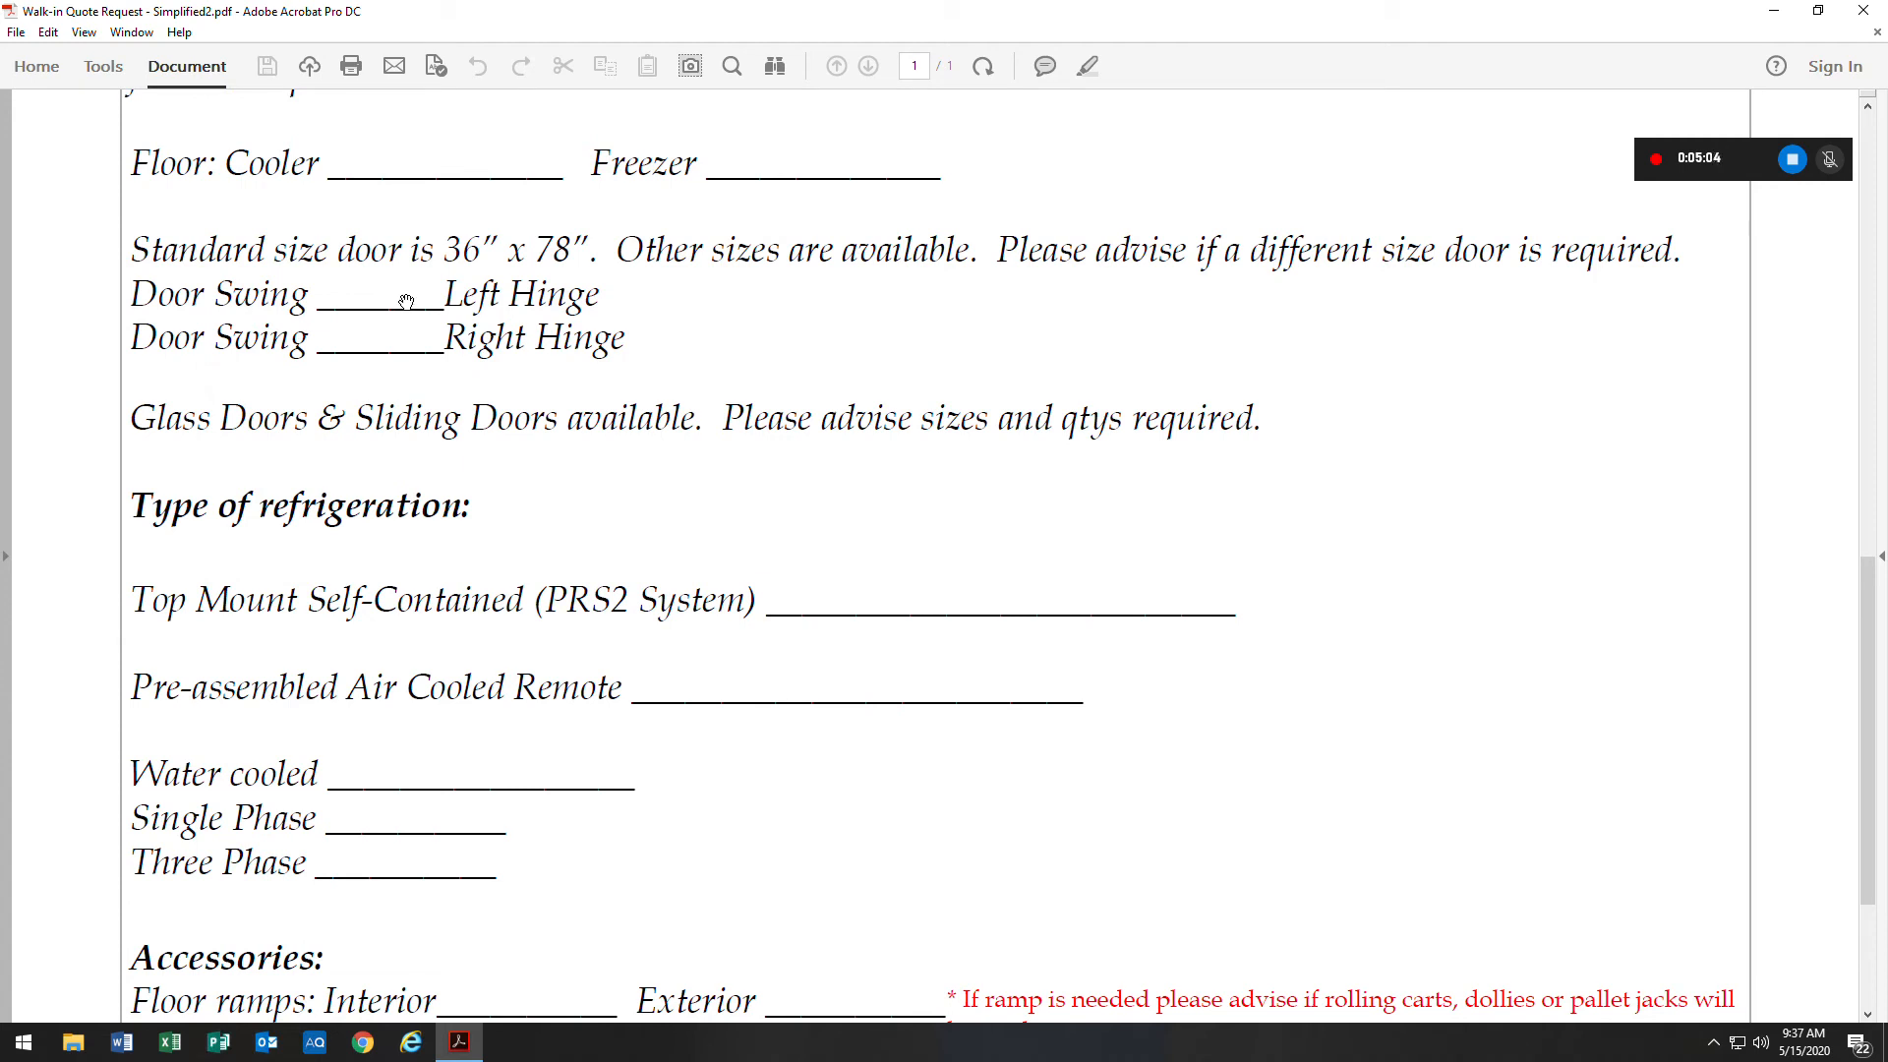
mouse_move(818, 323)
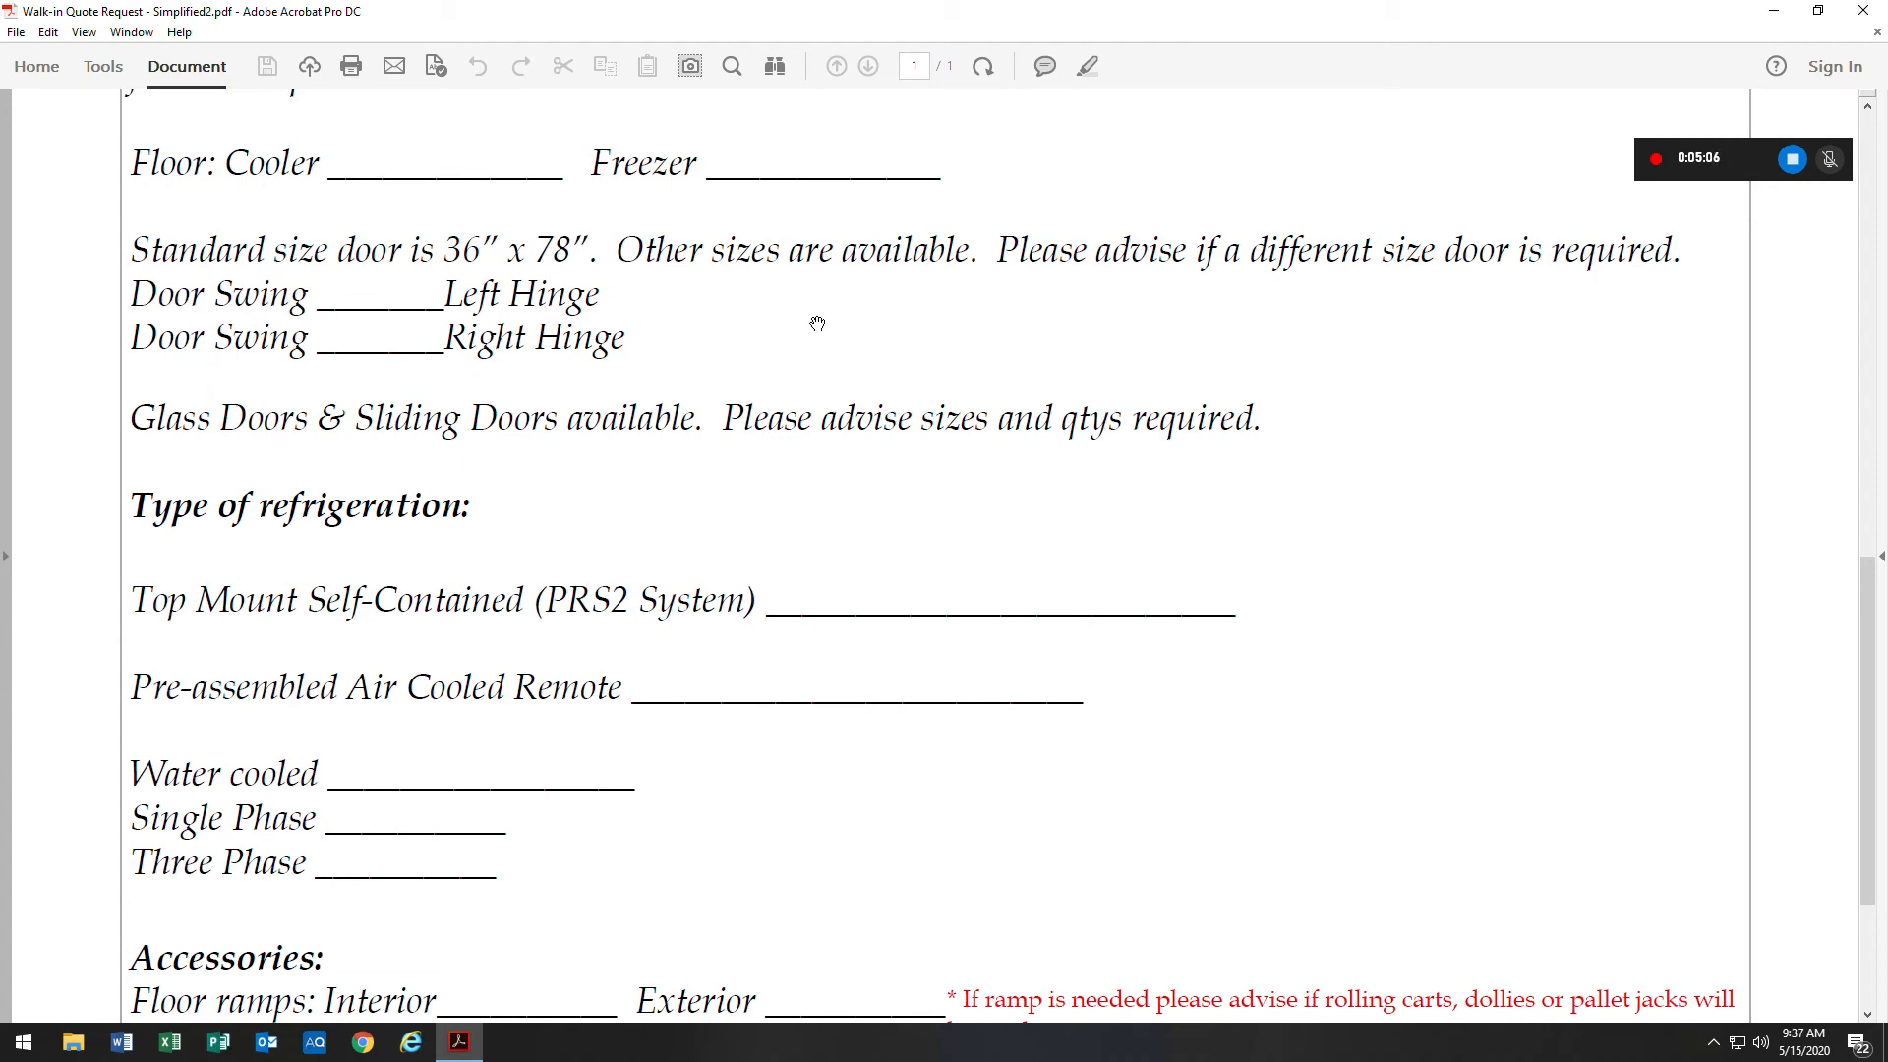
mouse_move(1023, 311)
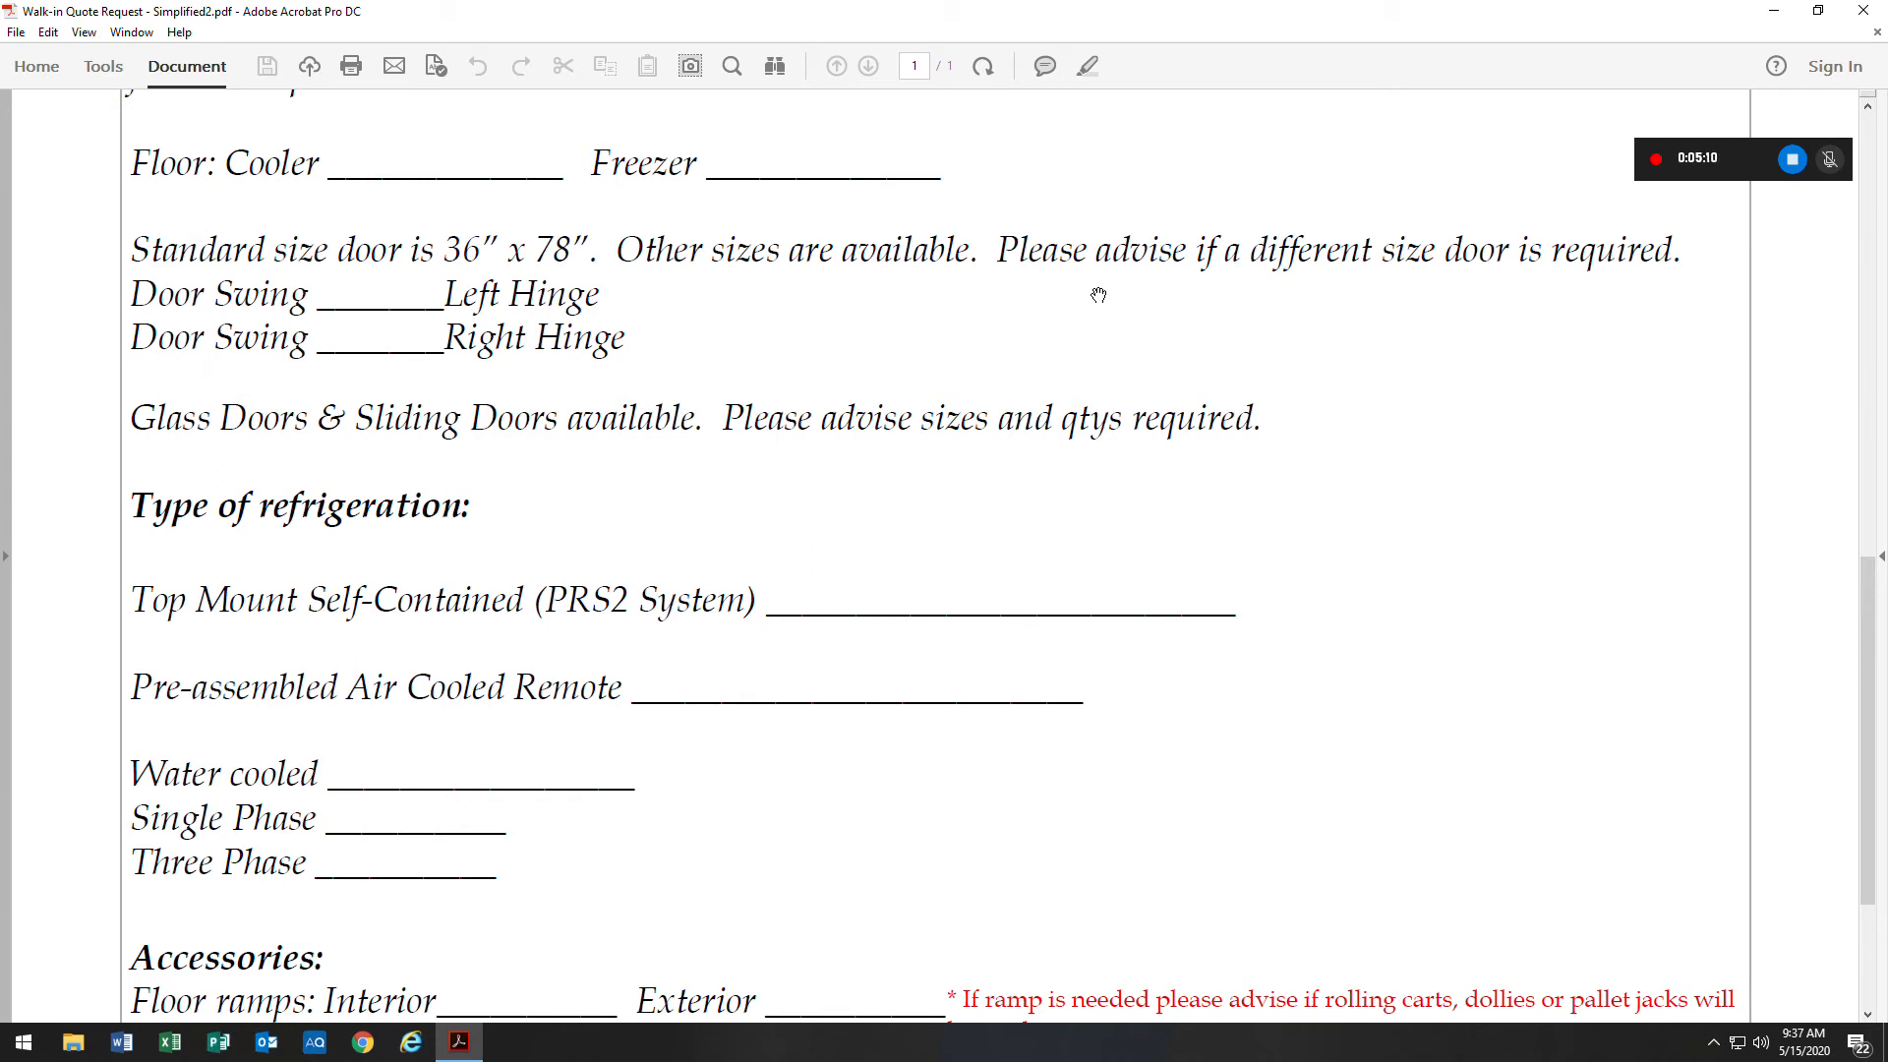
mouse_move(483, 360)
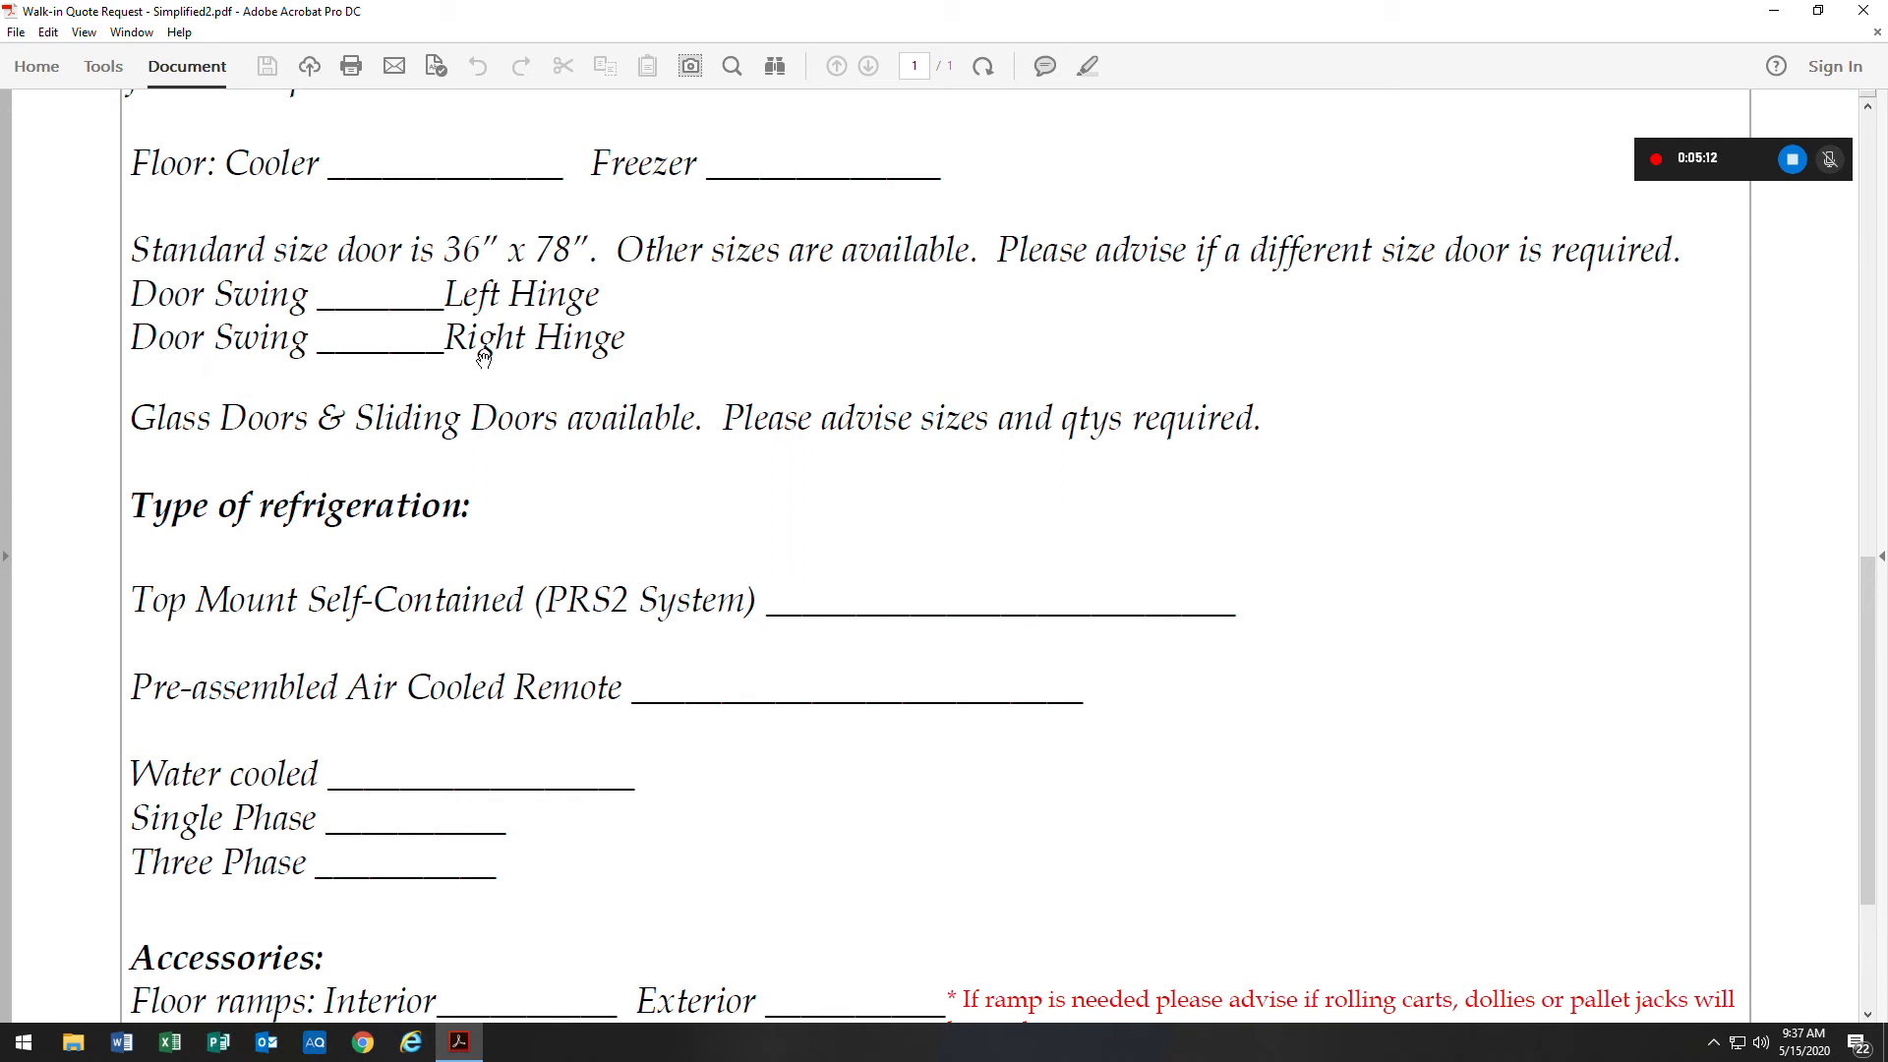
mouse_move(558, 365)
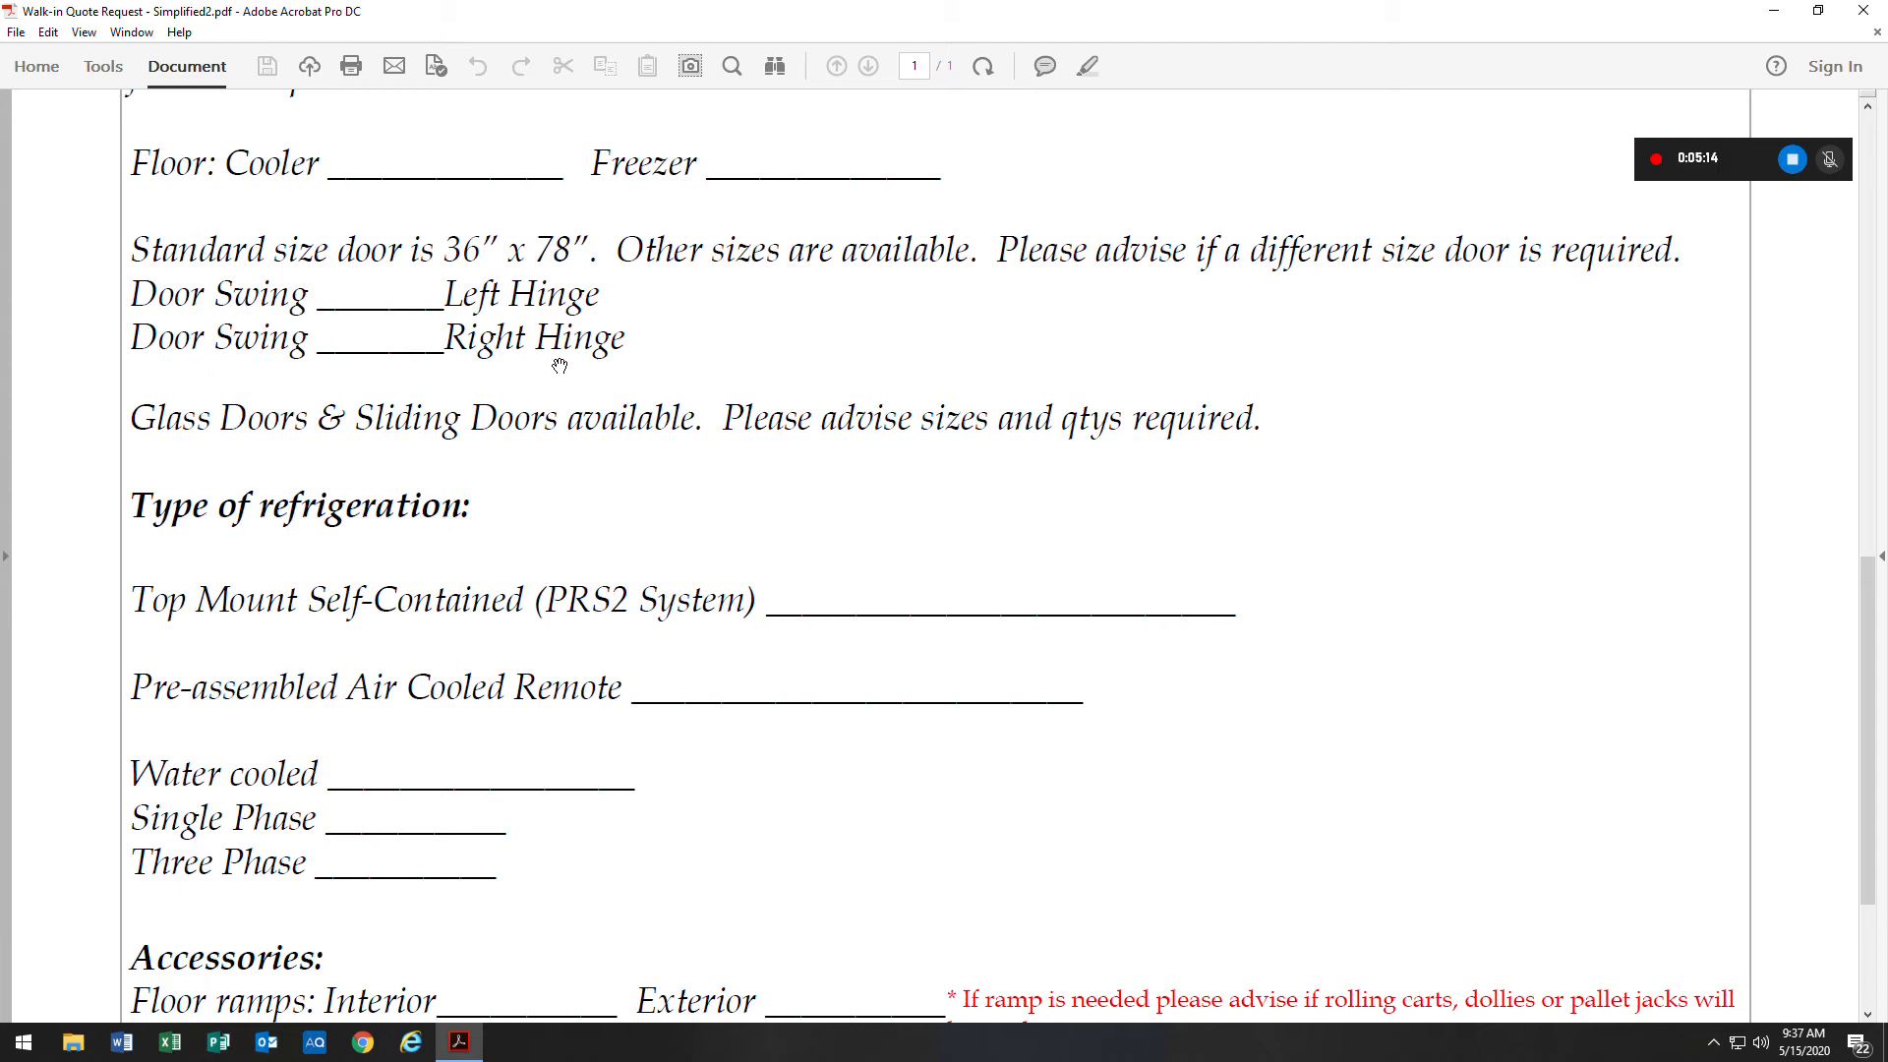
scroll(down, 3)
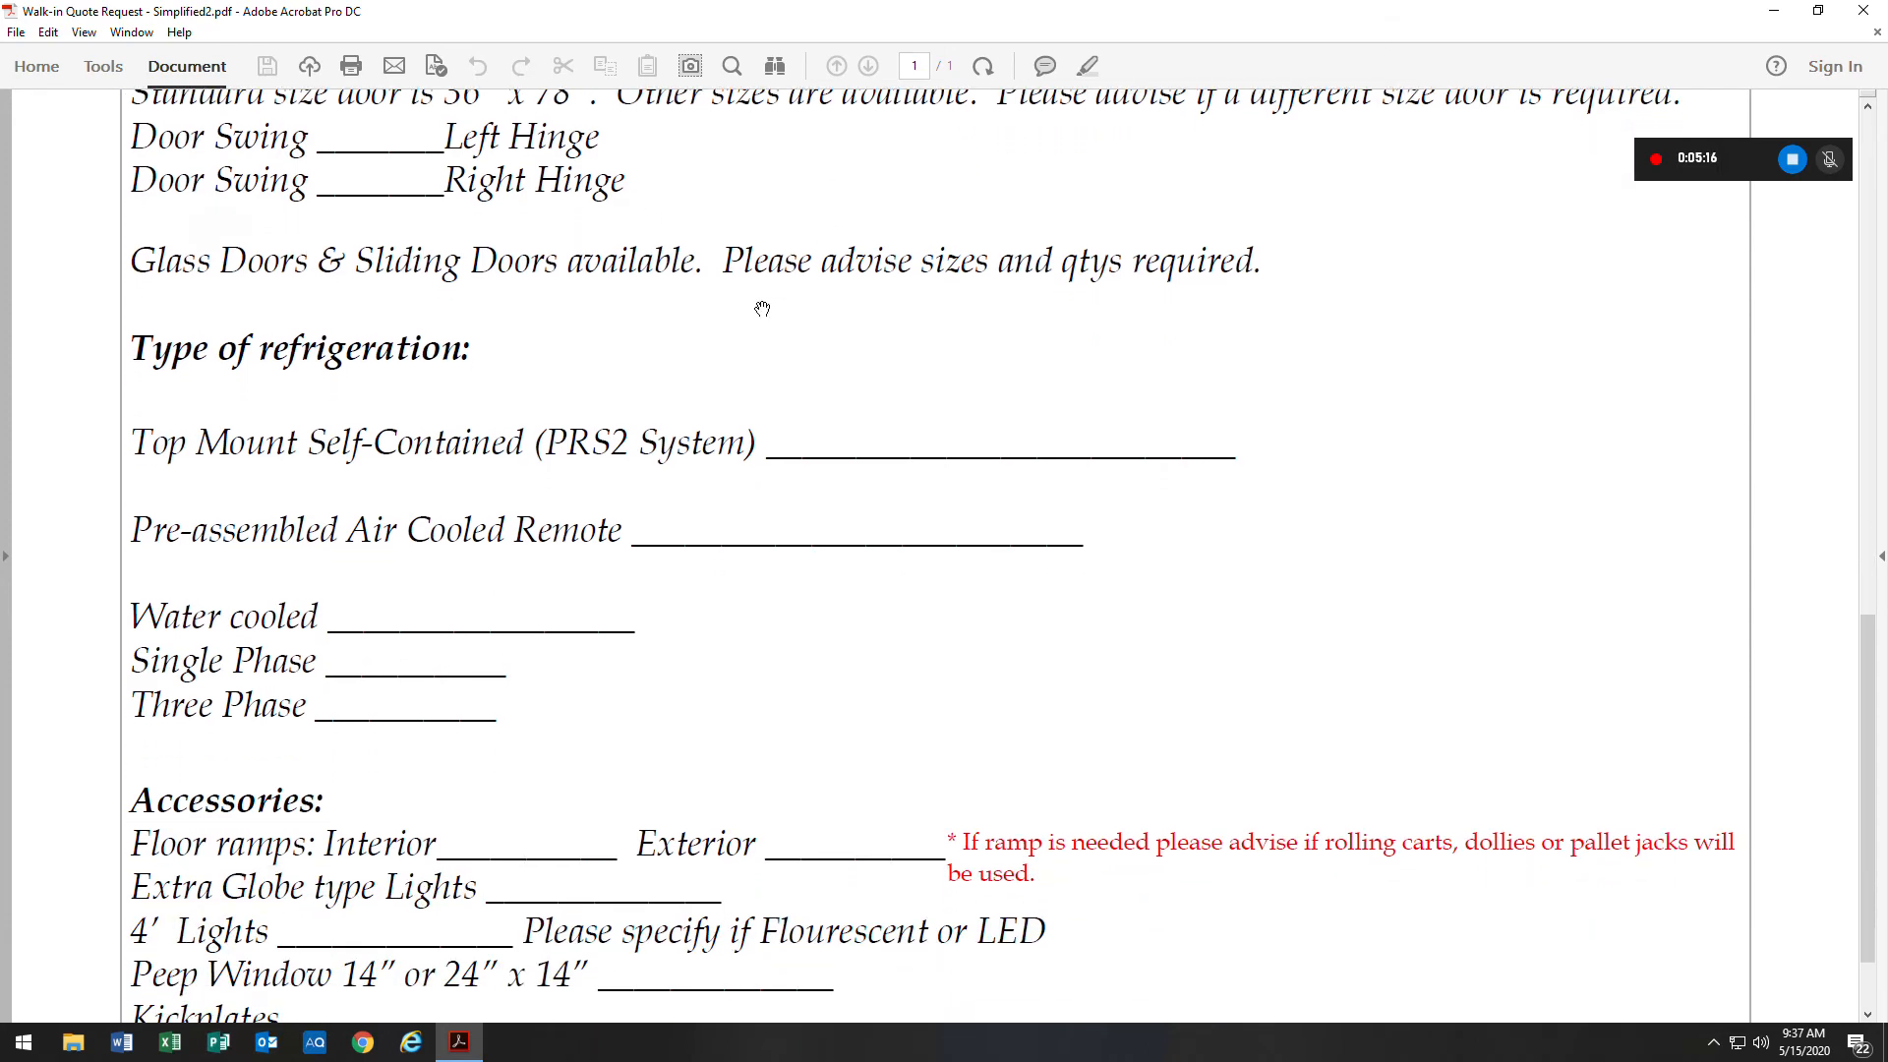
scroll(down, 3)
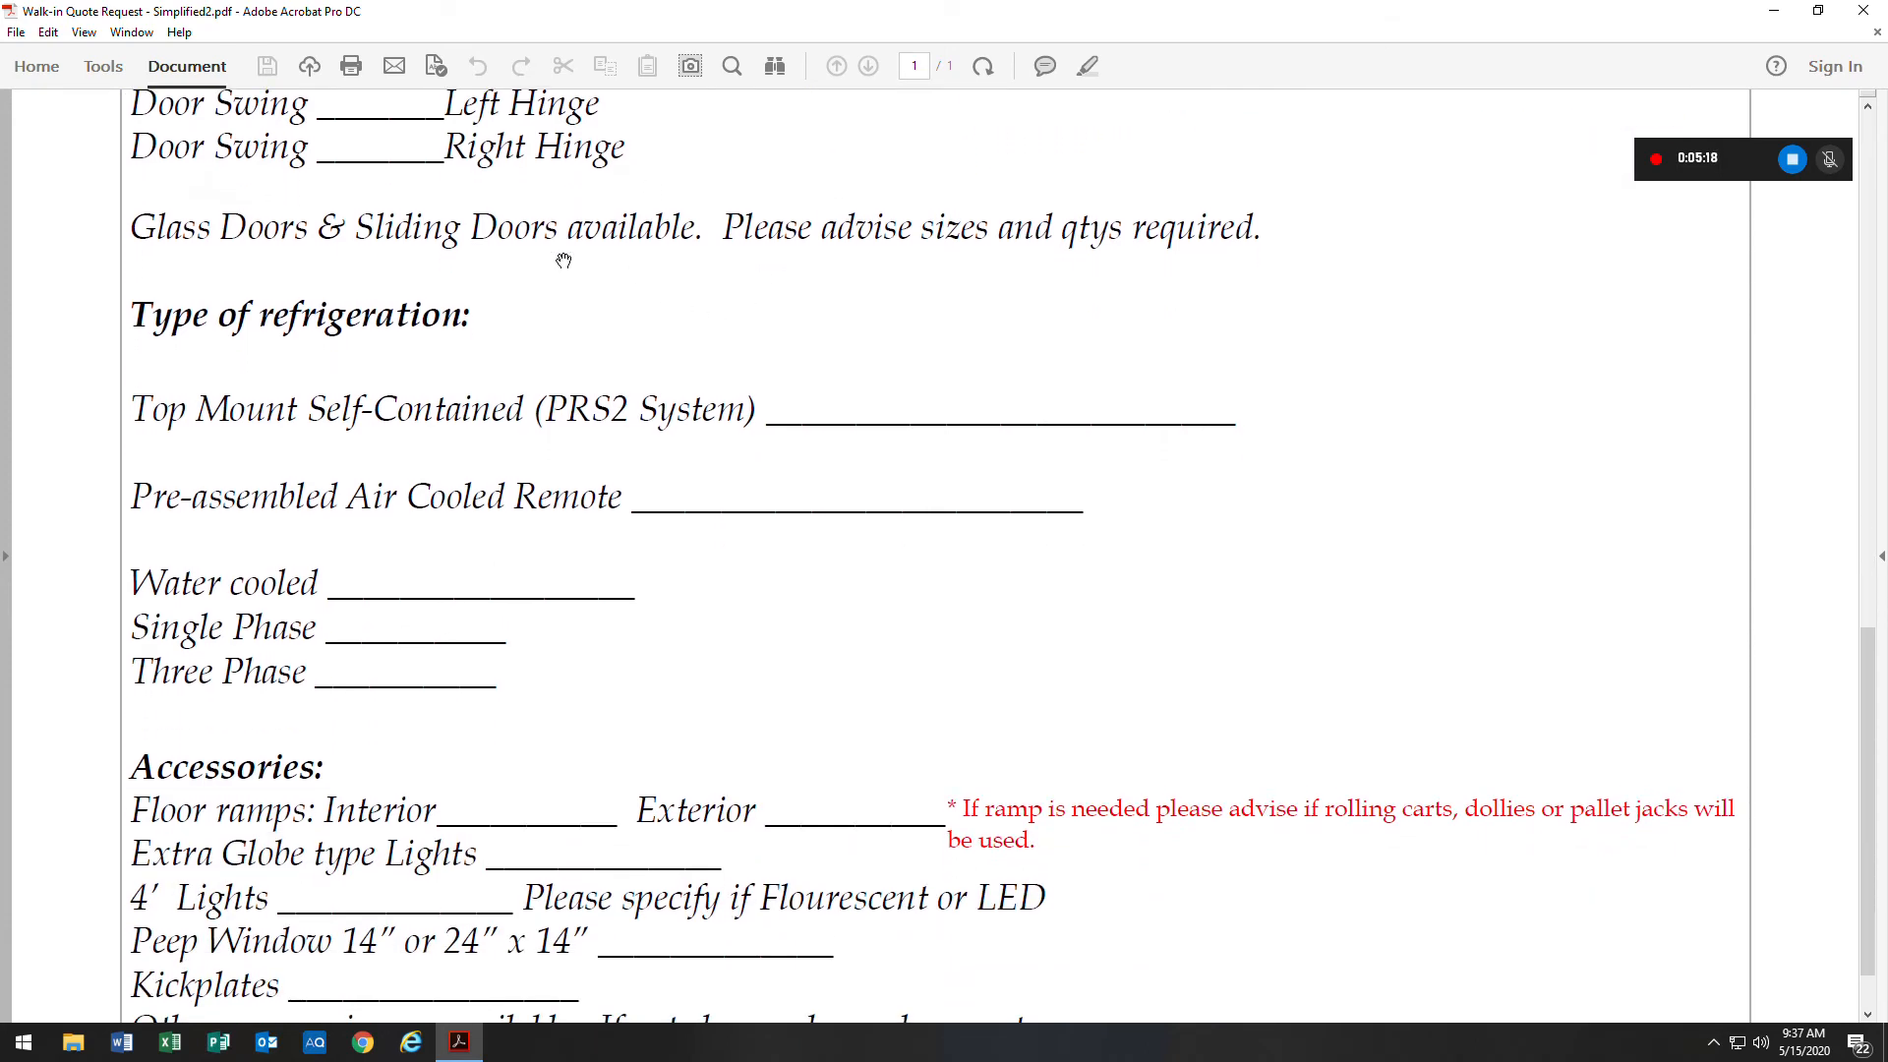
mouse_move(634, 272)
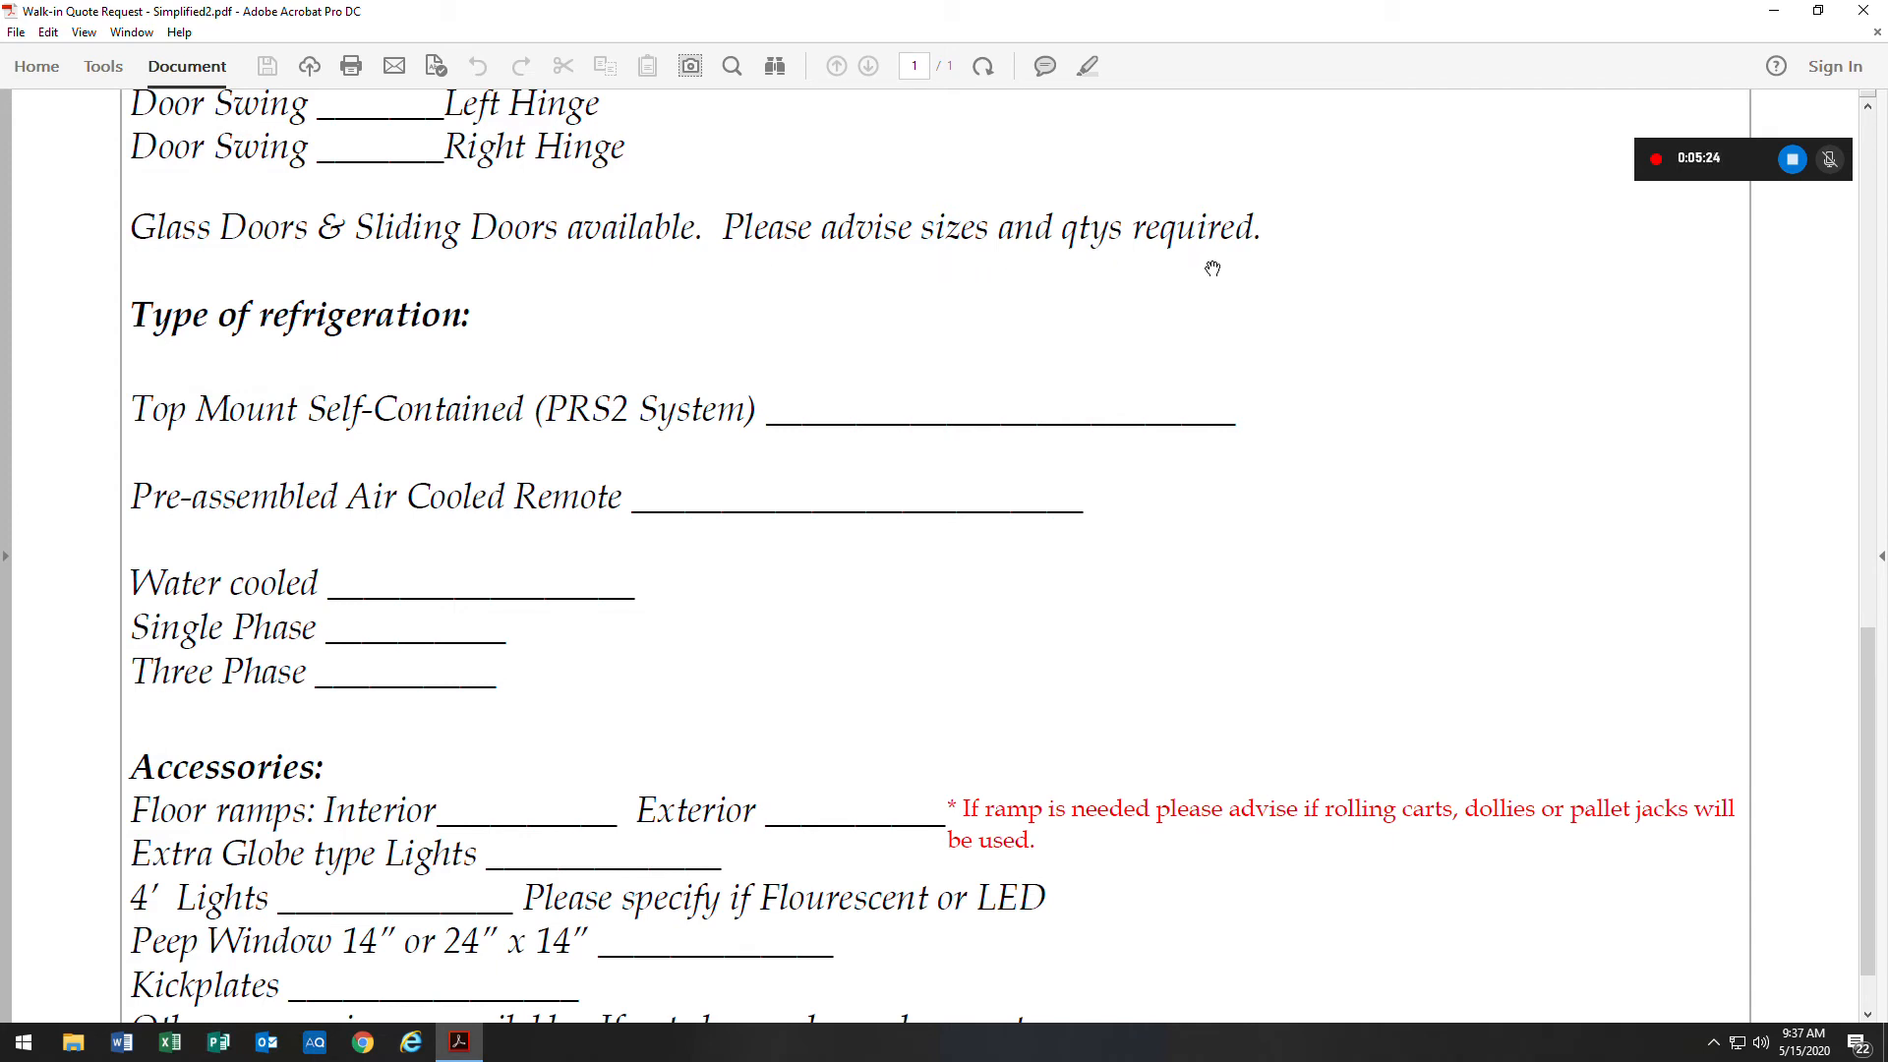
scroll(down, 3)
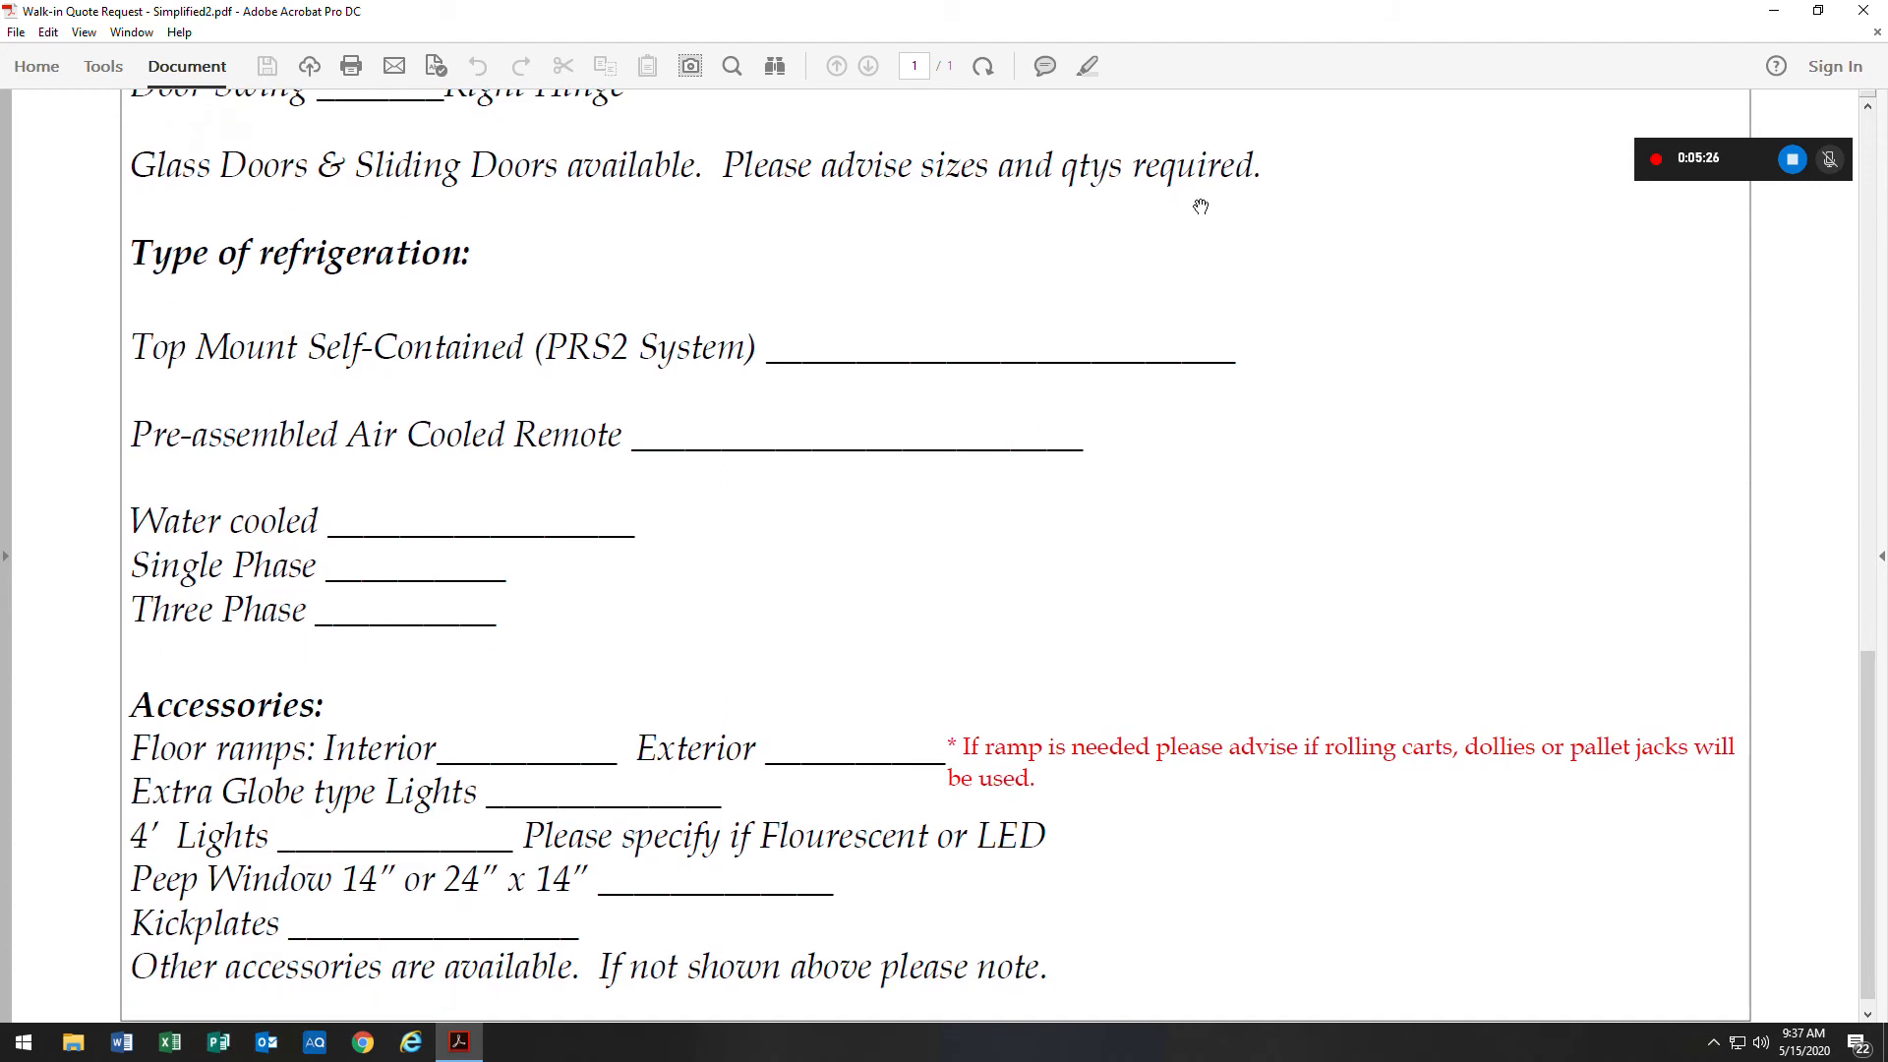
scroll(down, 3)
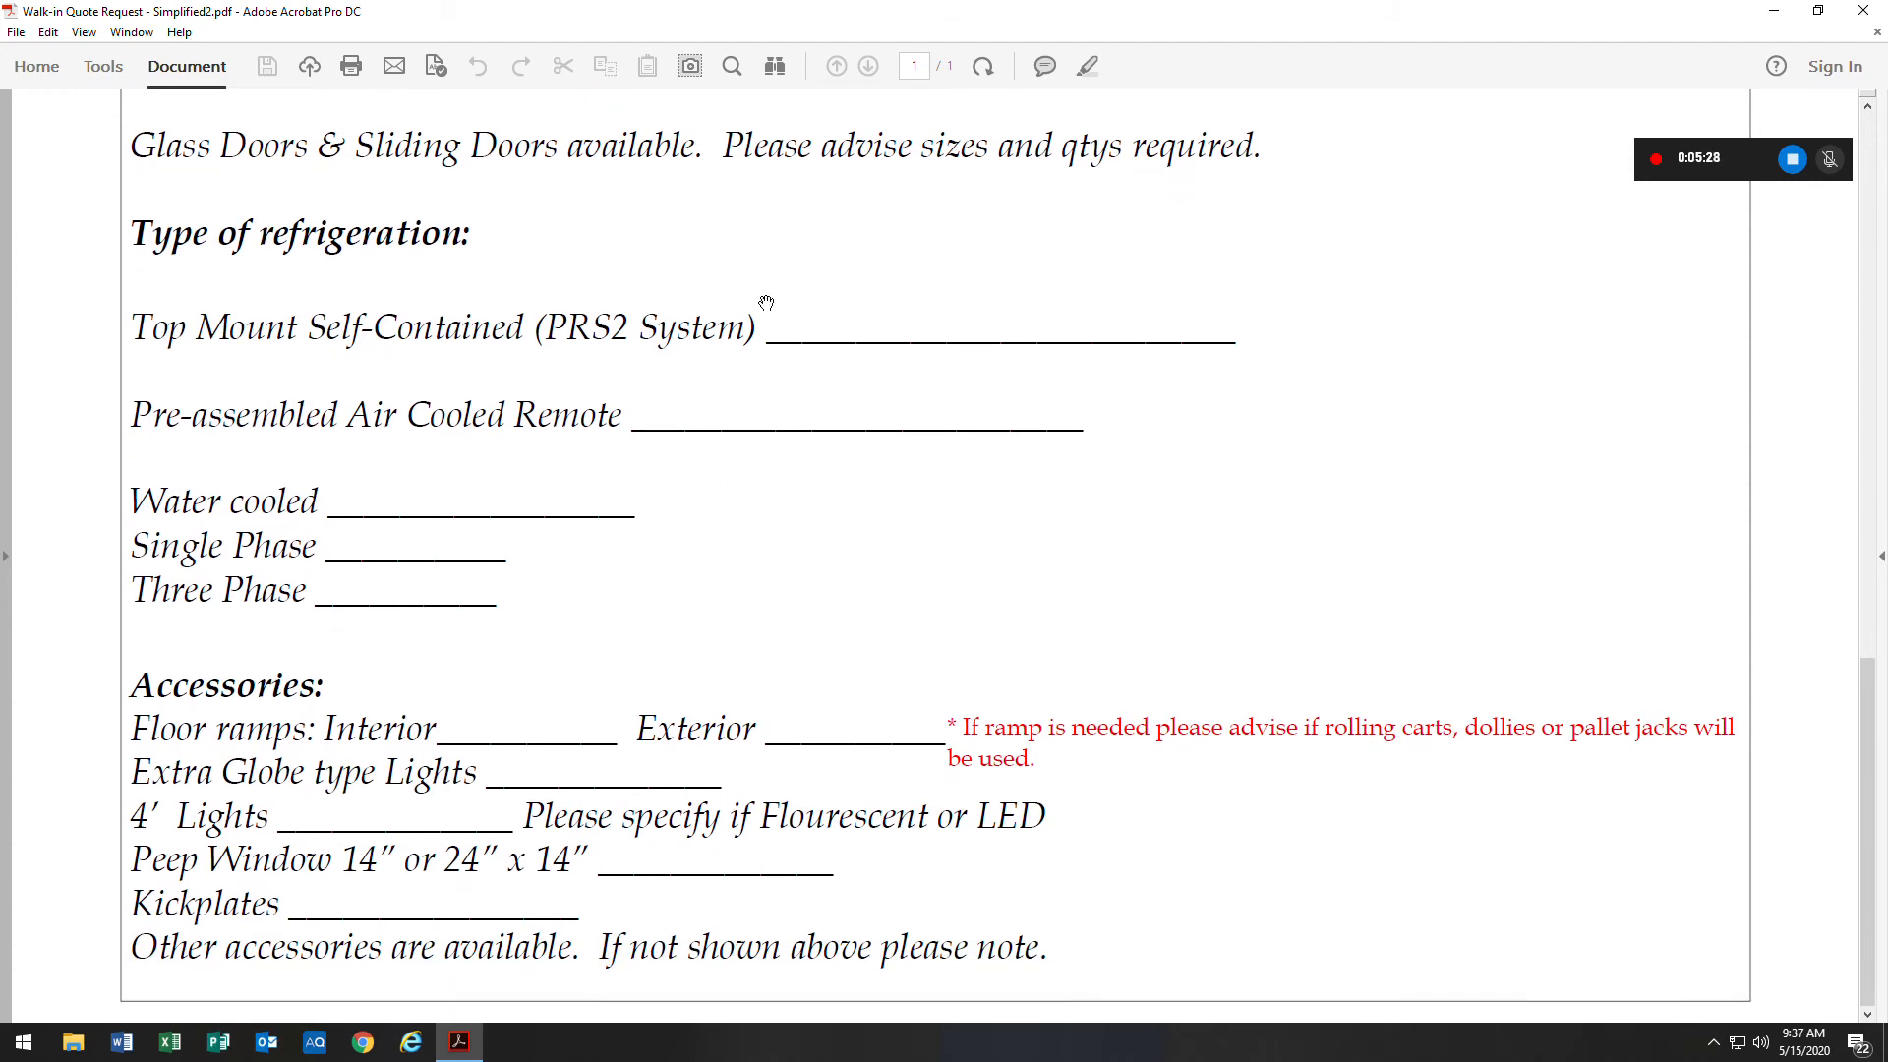
mouse_move(678, 293)
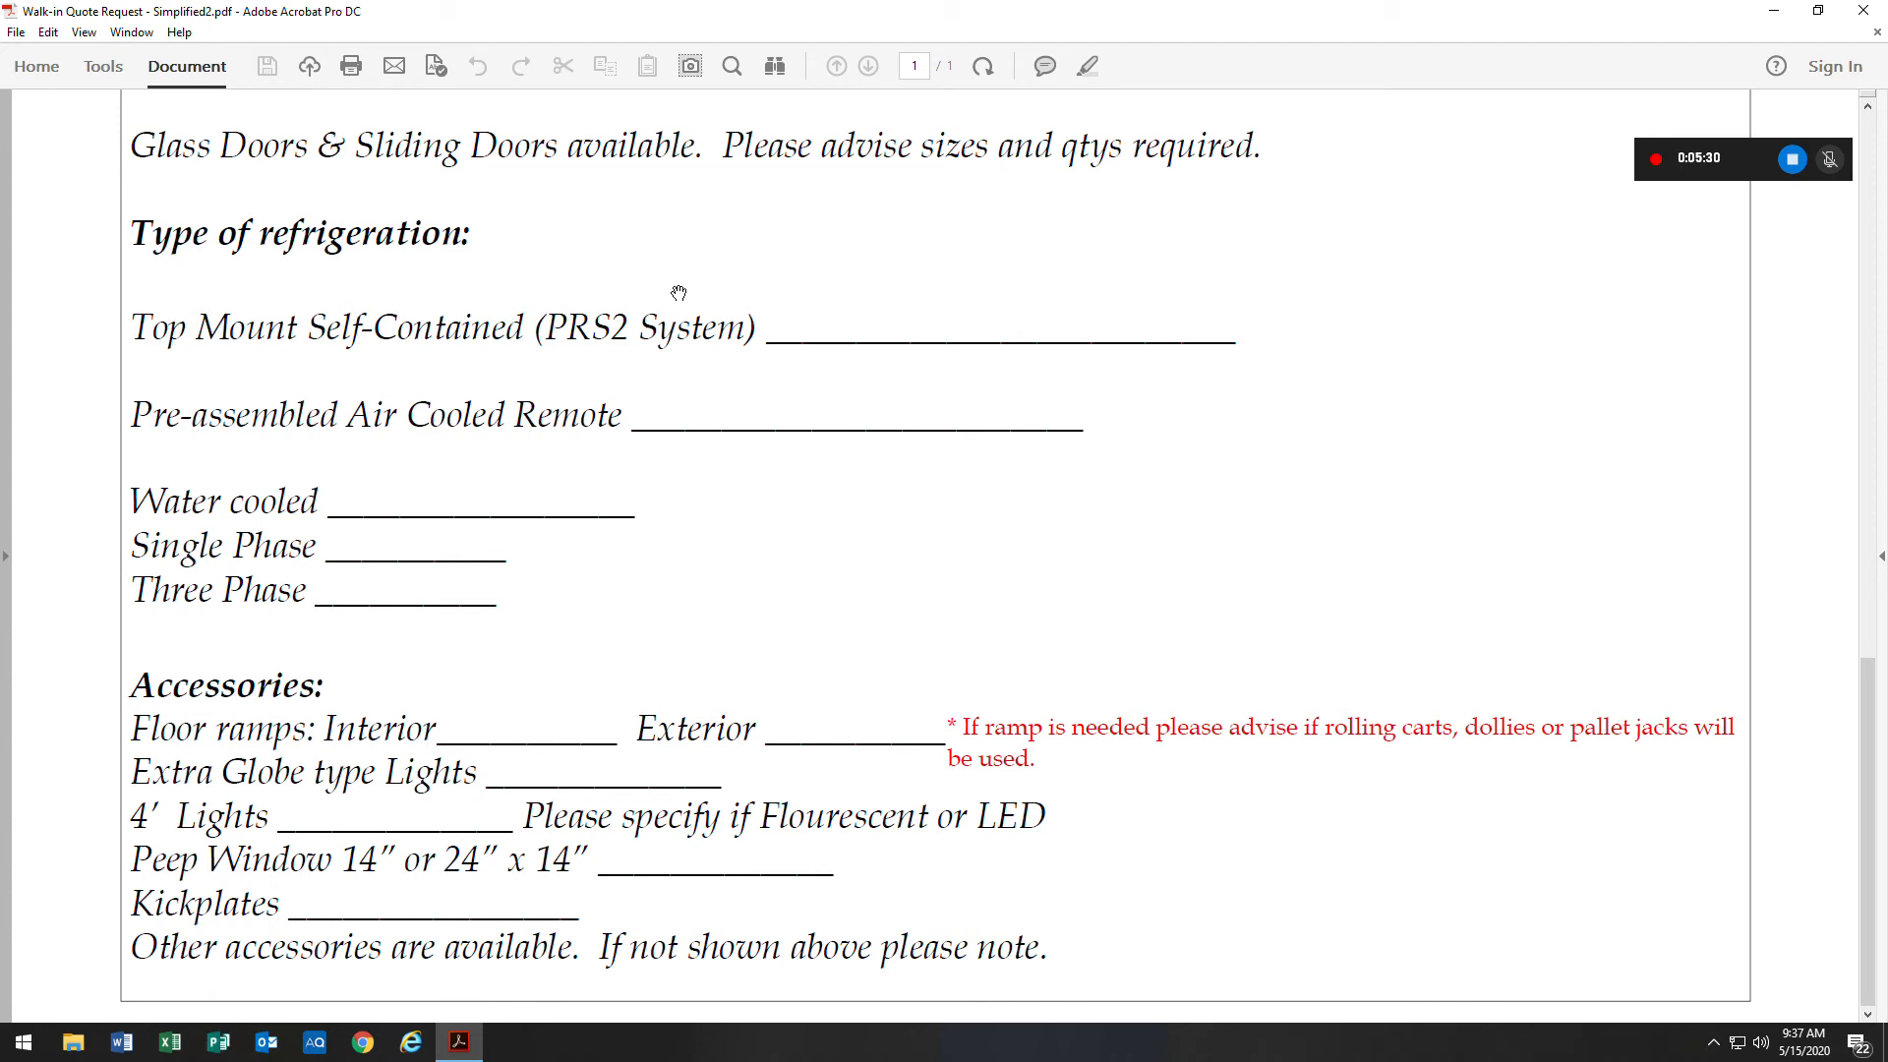
mouse_move(705, 376)
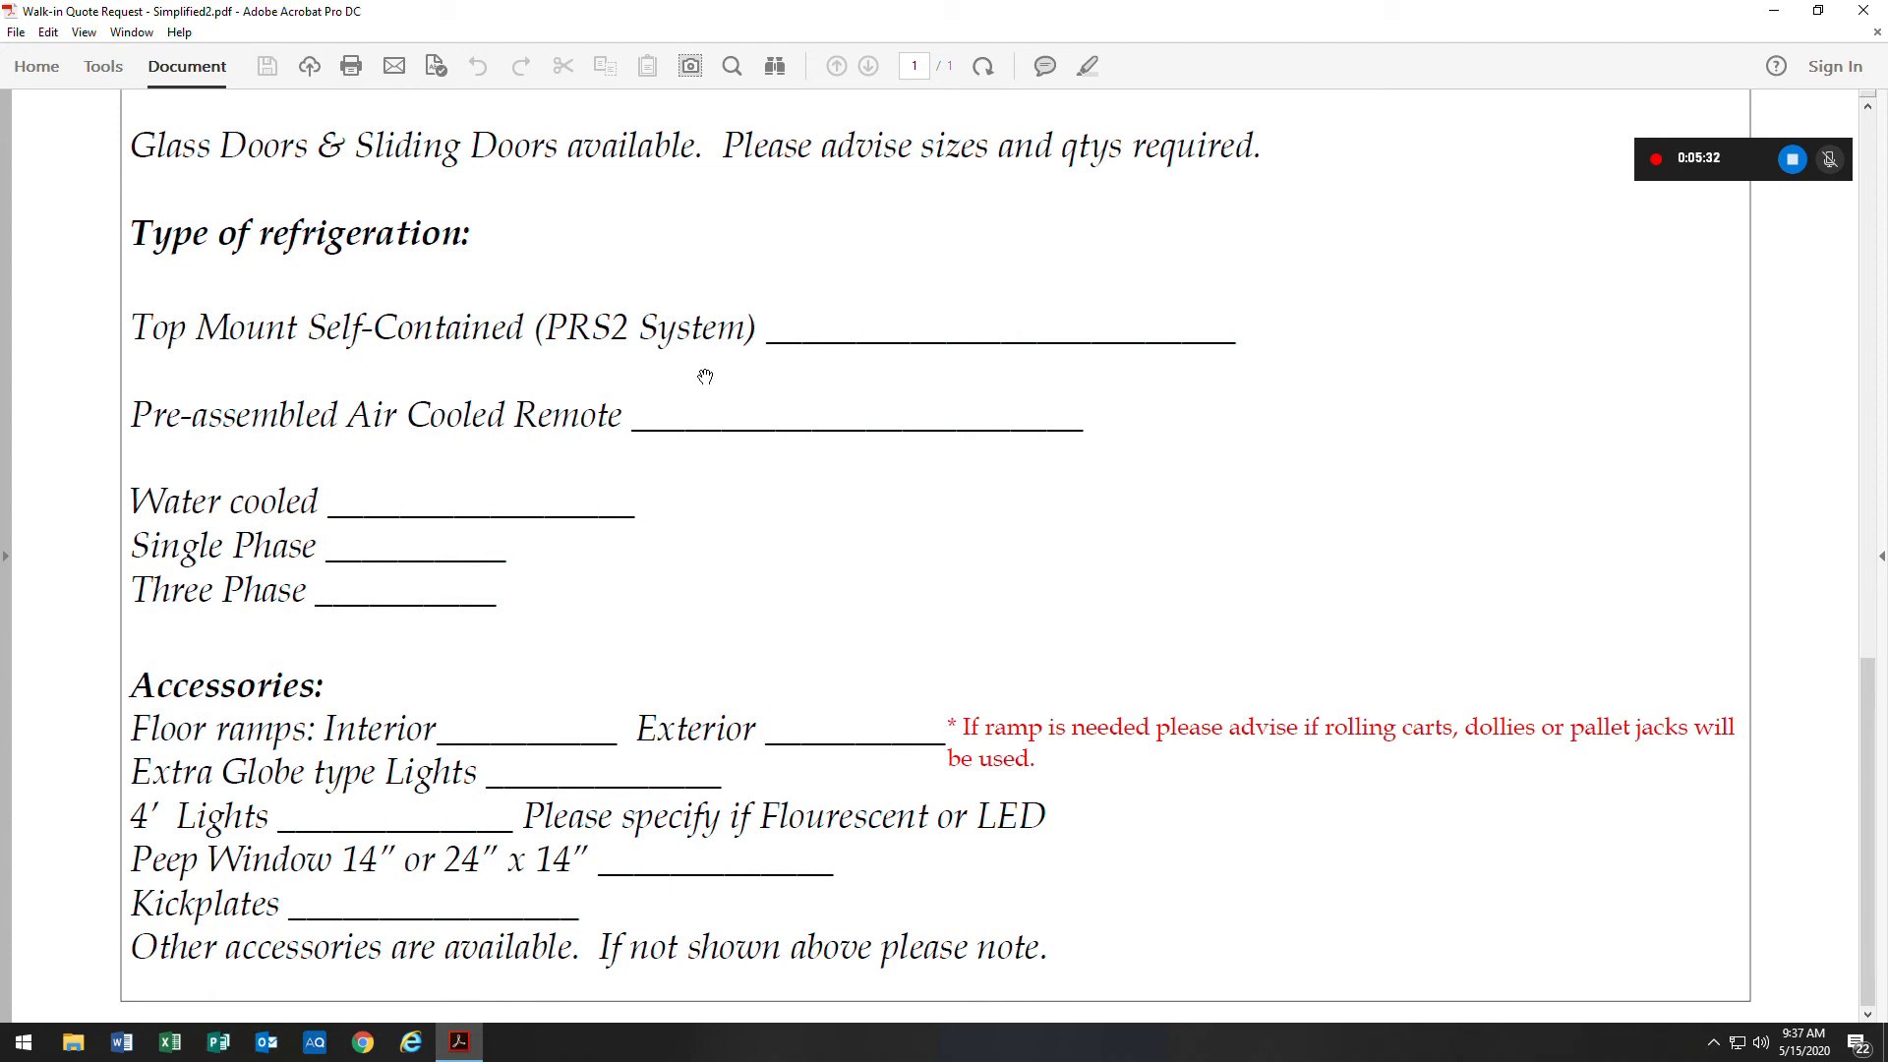
mouse_move(478, 479)
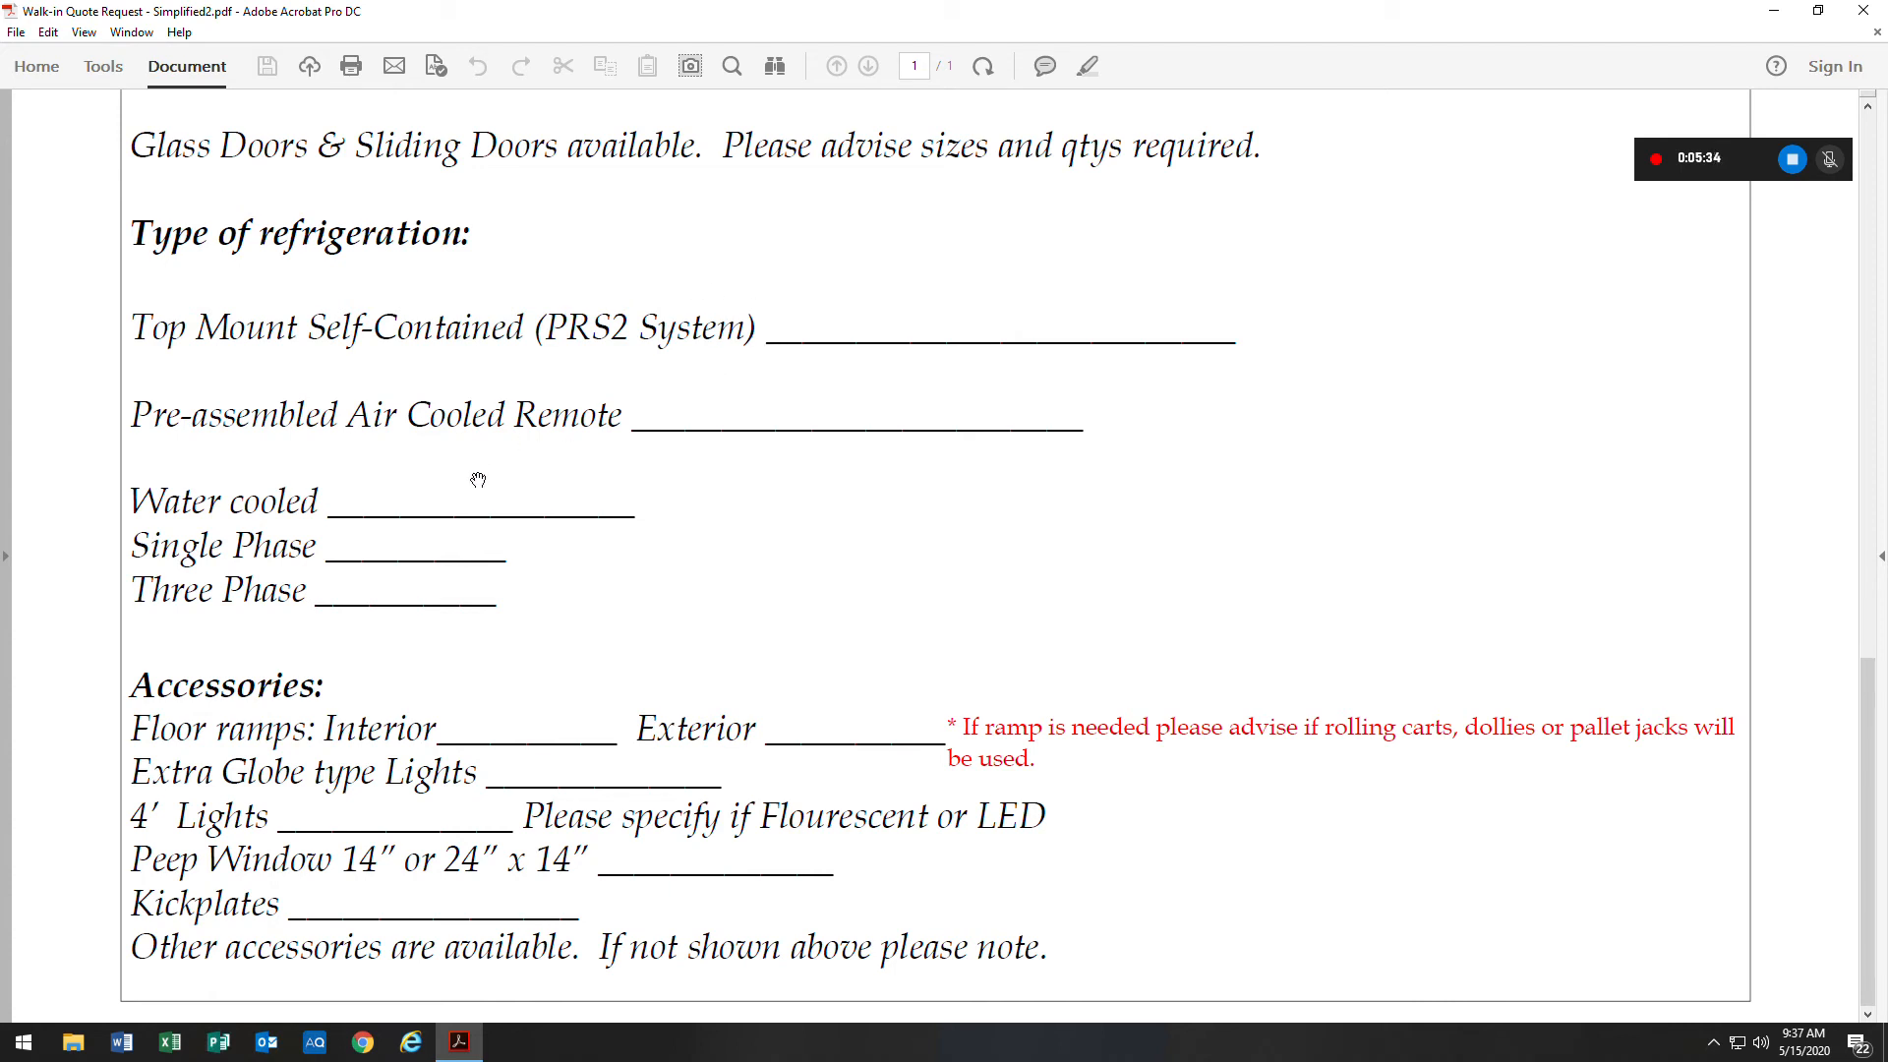
mouse_move(640, 463)
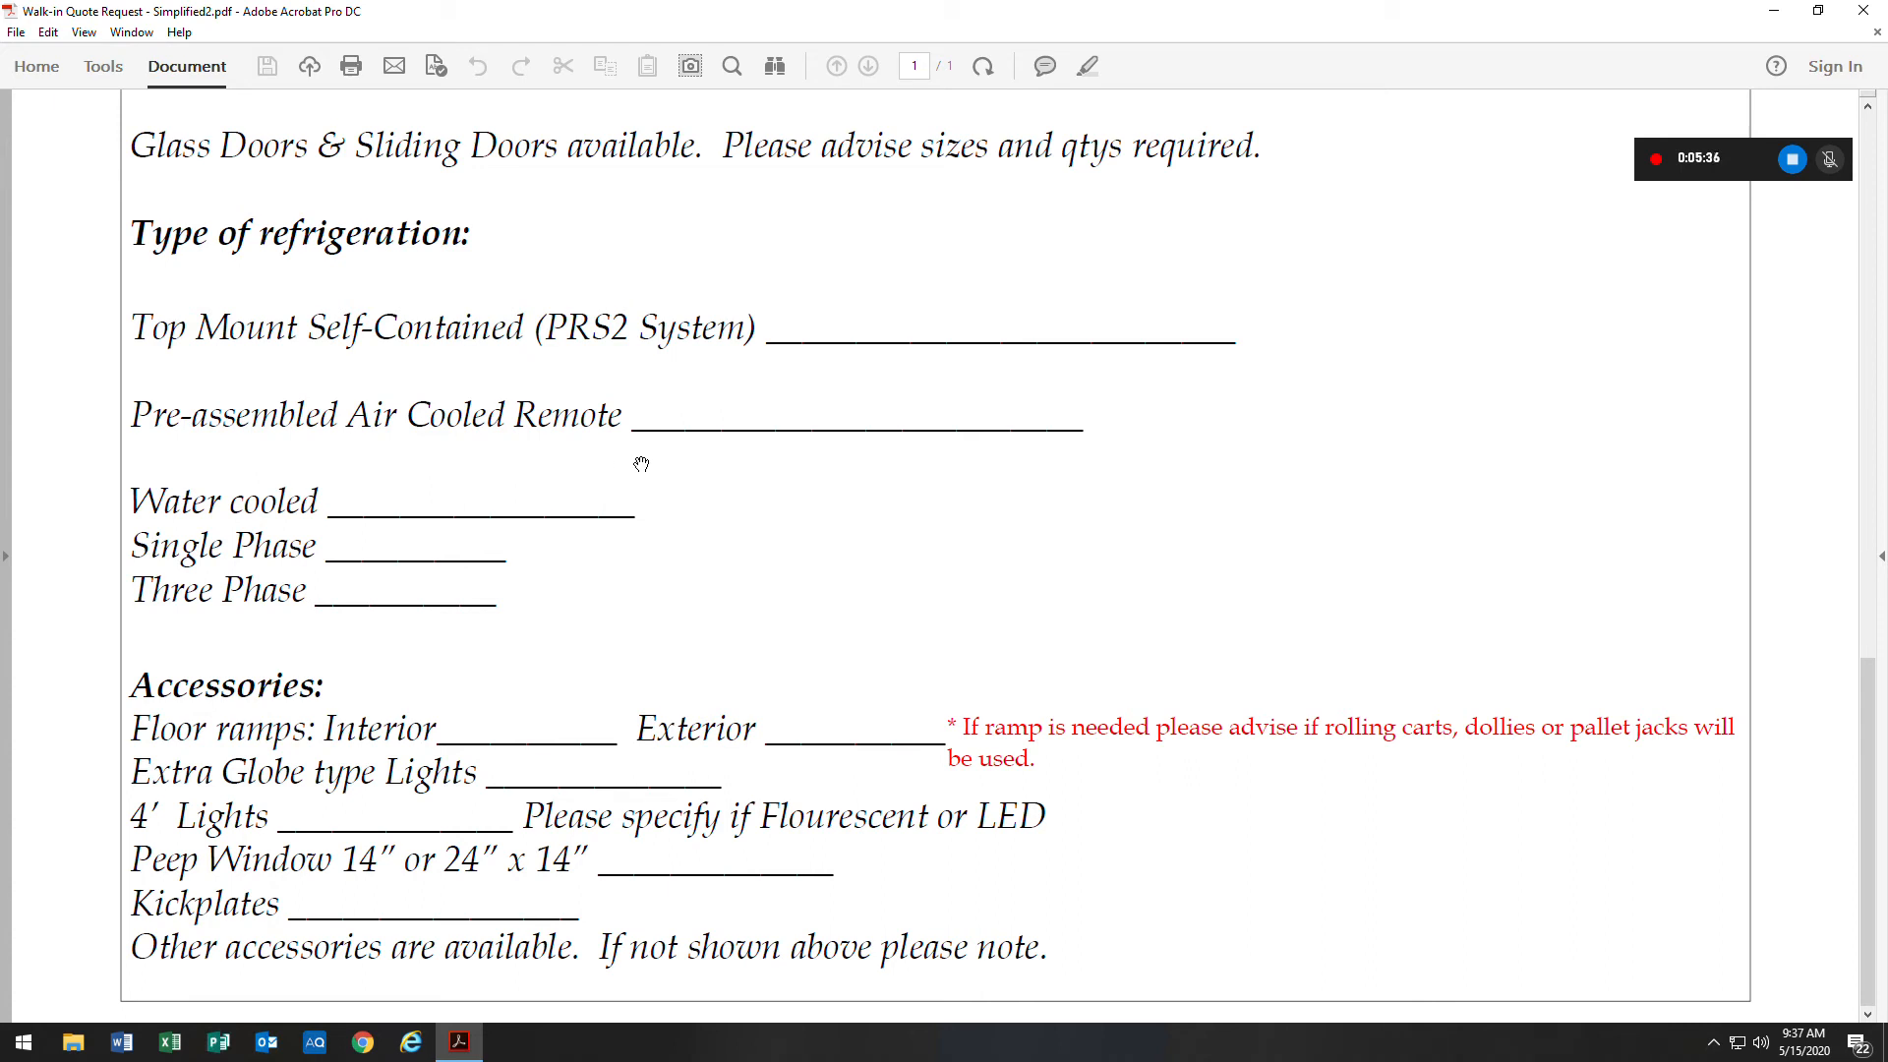
mouse_move(424, 538)
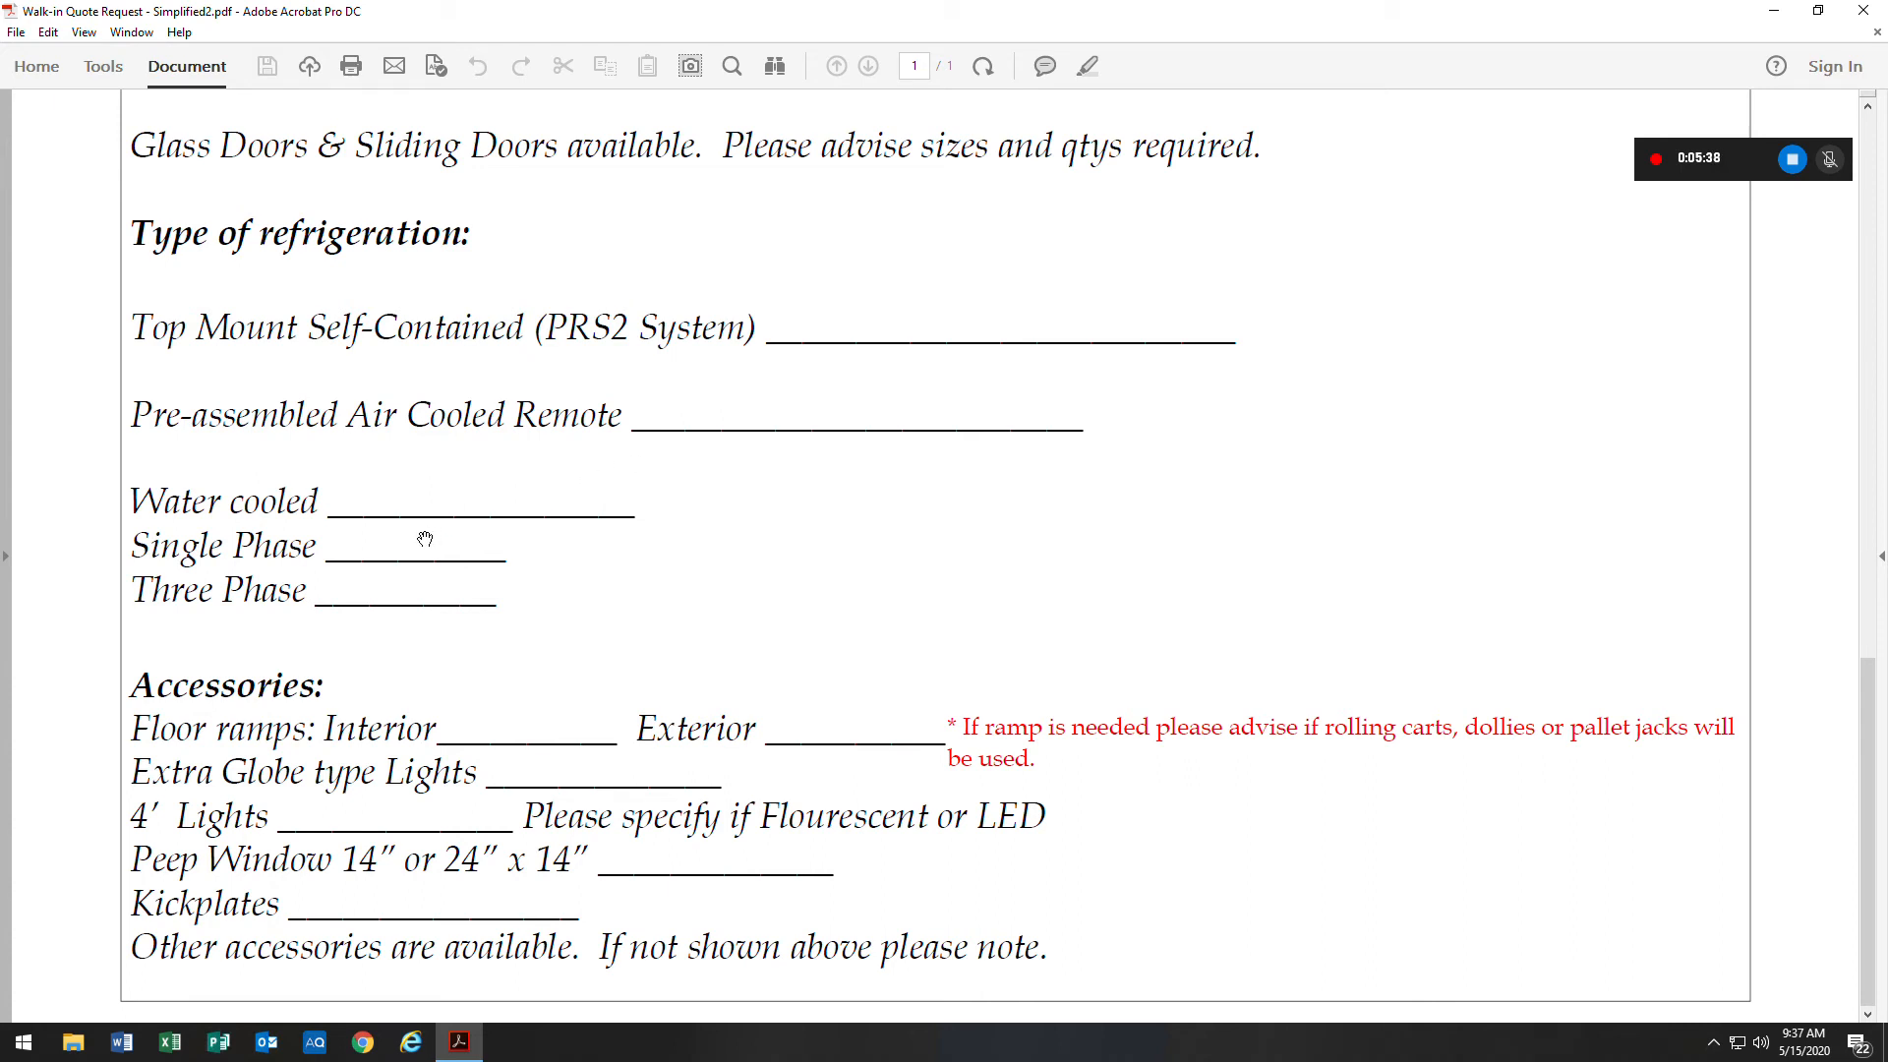
mouse_move(433, 559)
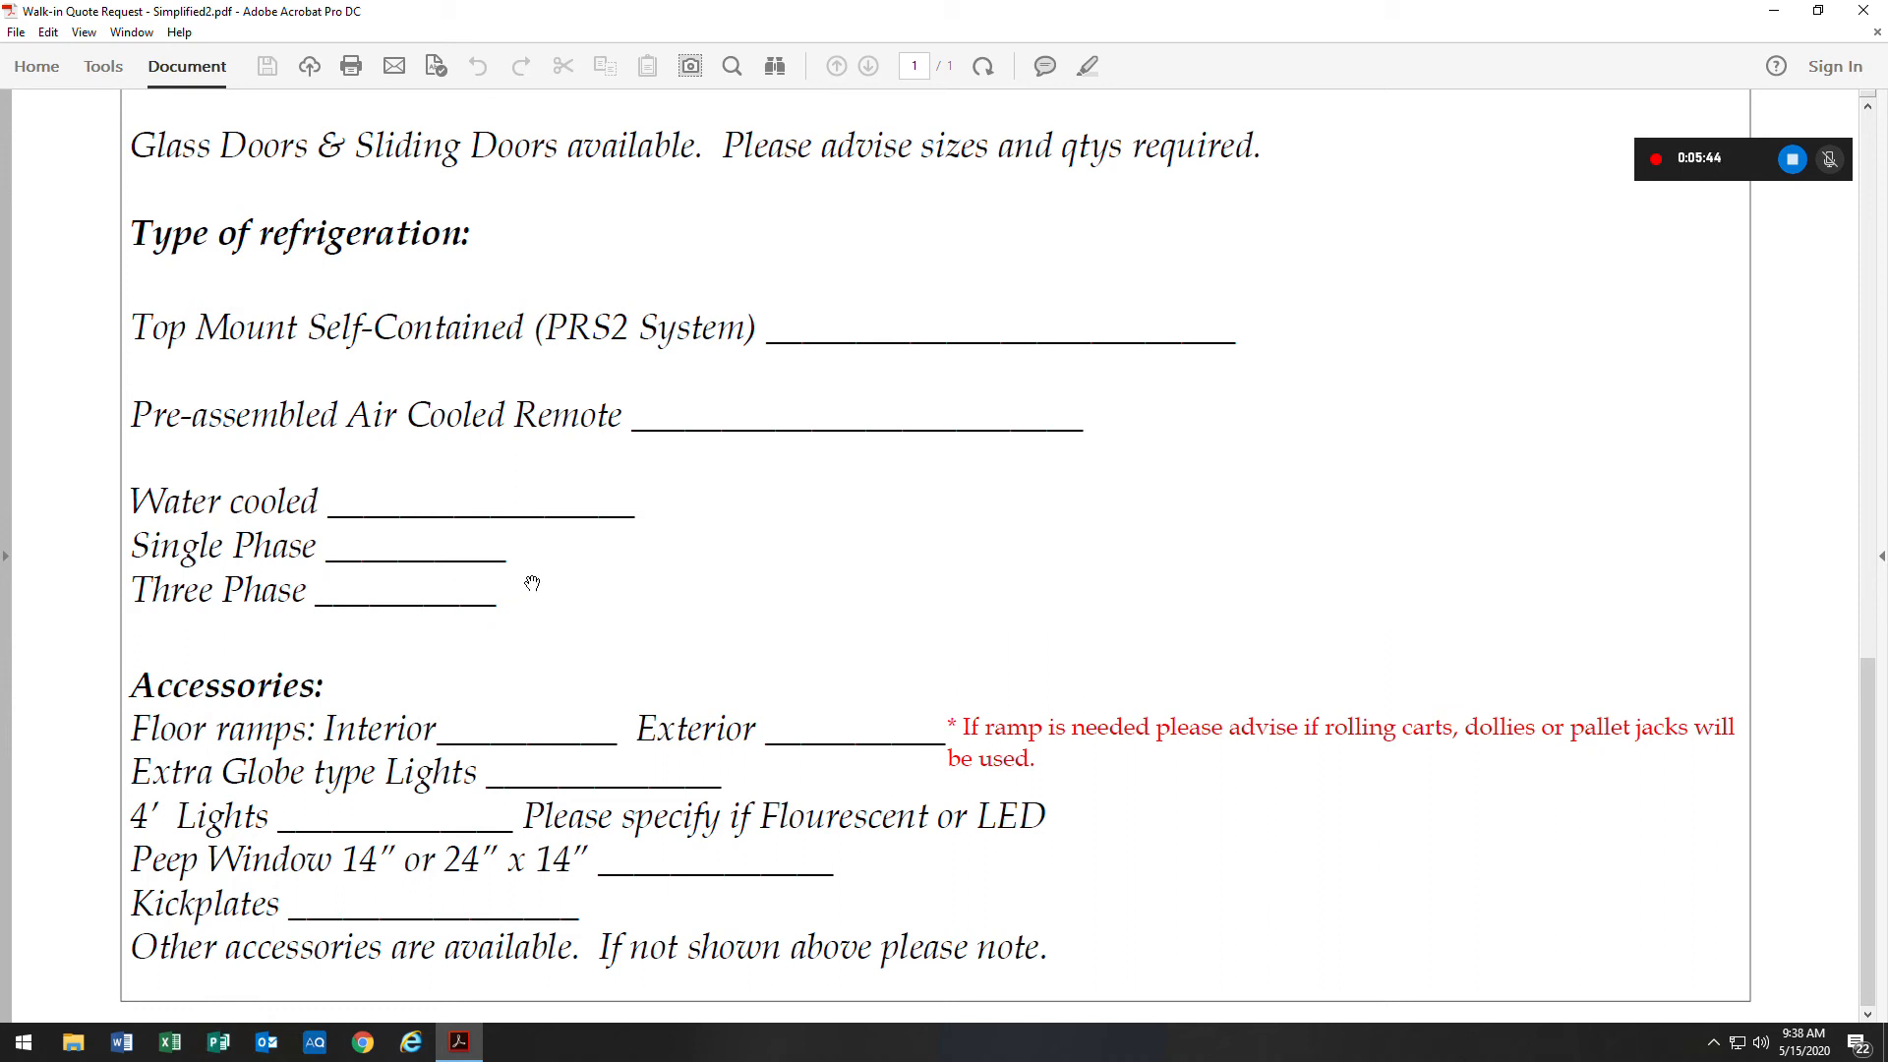
mouse_move(745, 461)
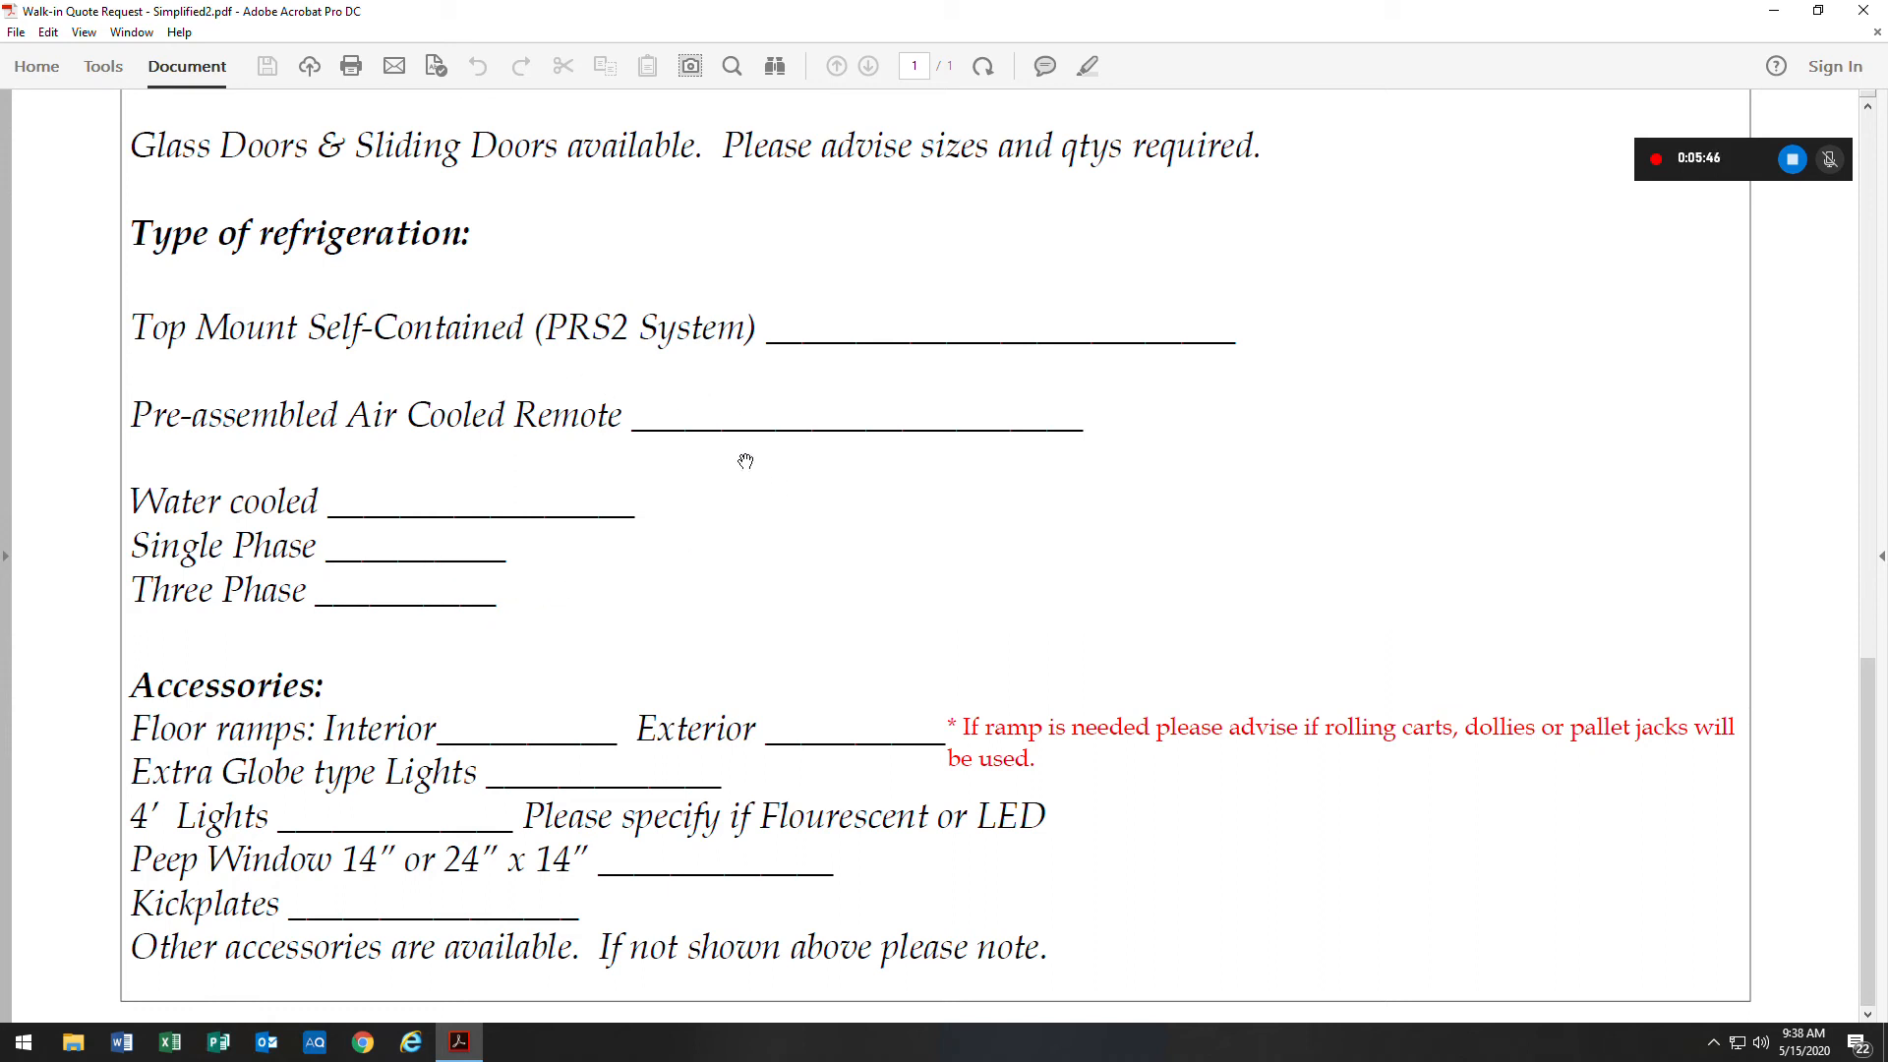
mouse_move(343, 627)
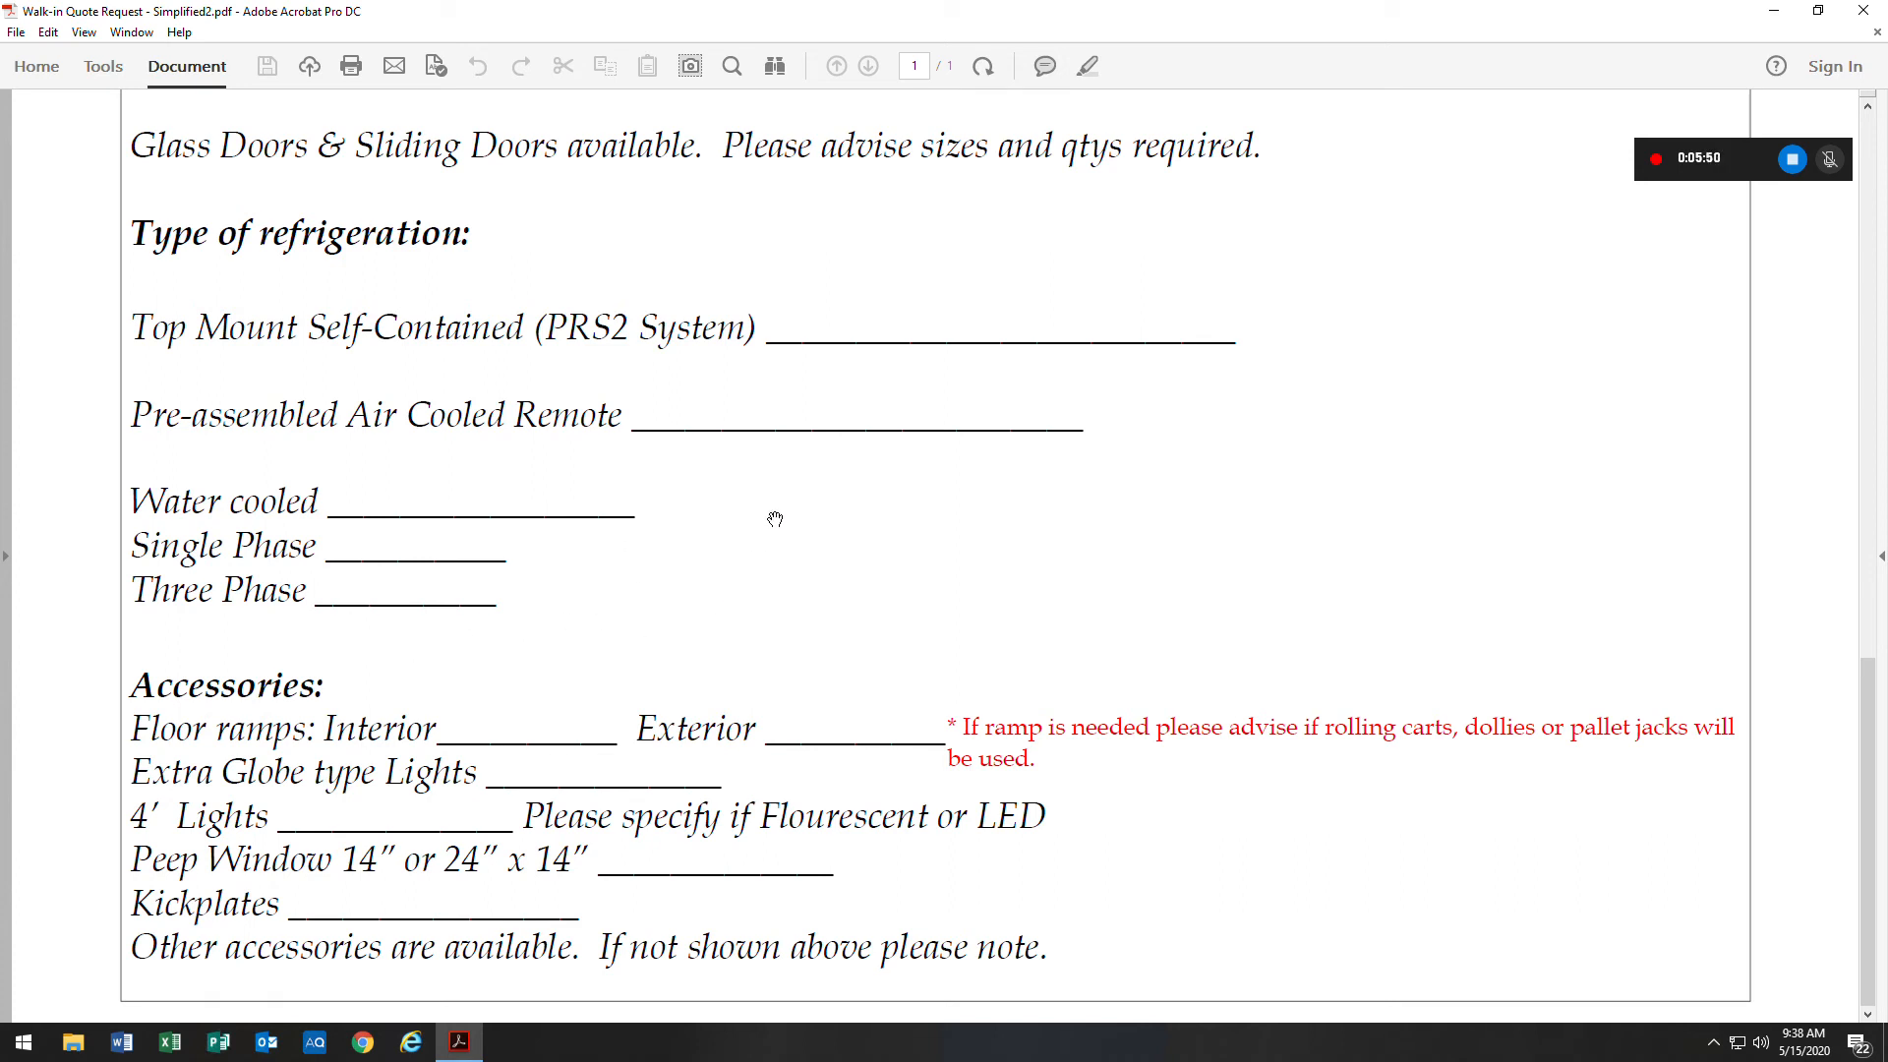
mouse_move(883, 590)
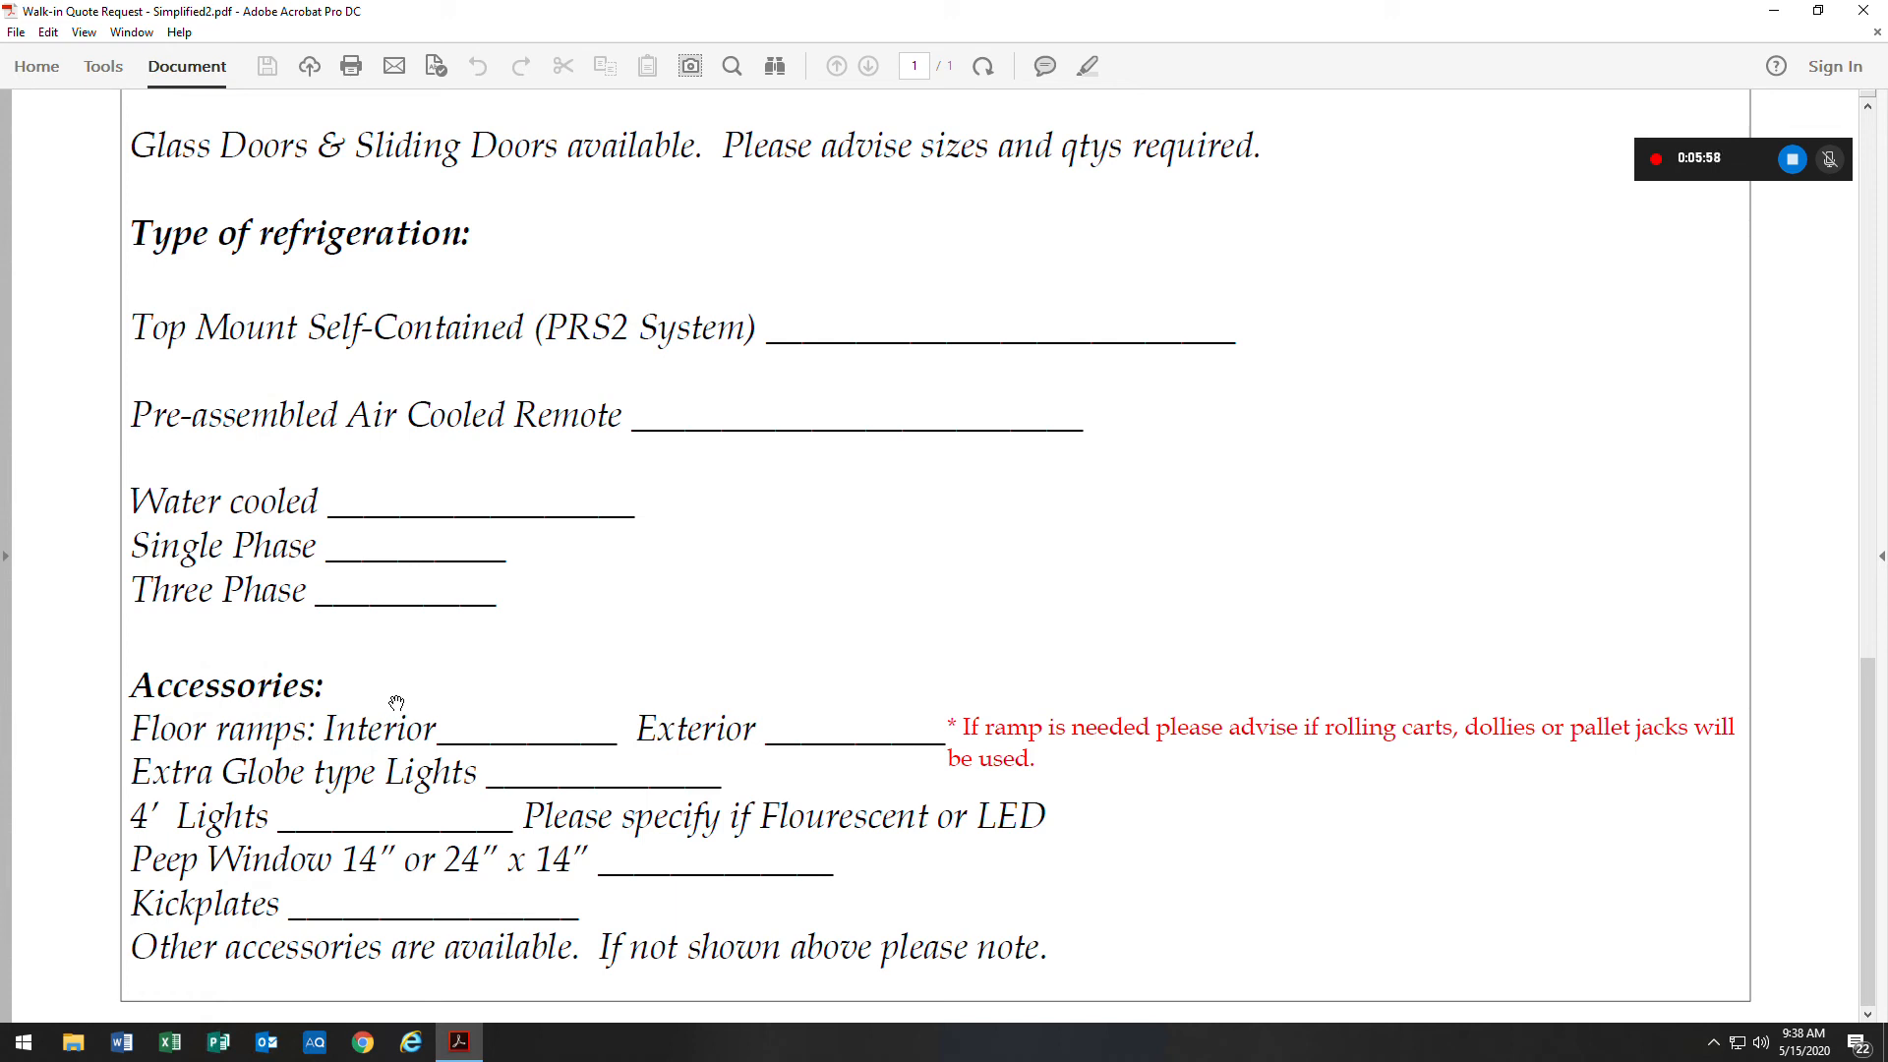
mouse_move(569, 751)
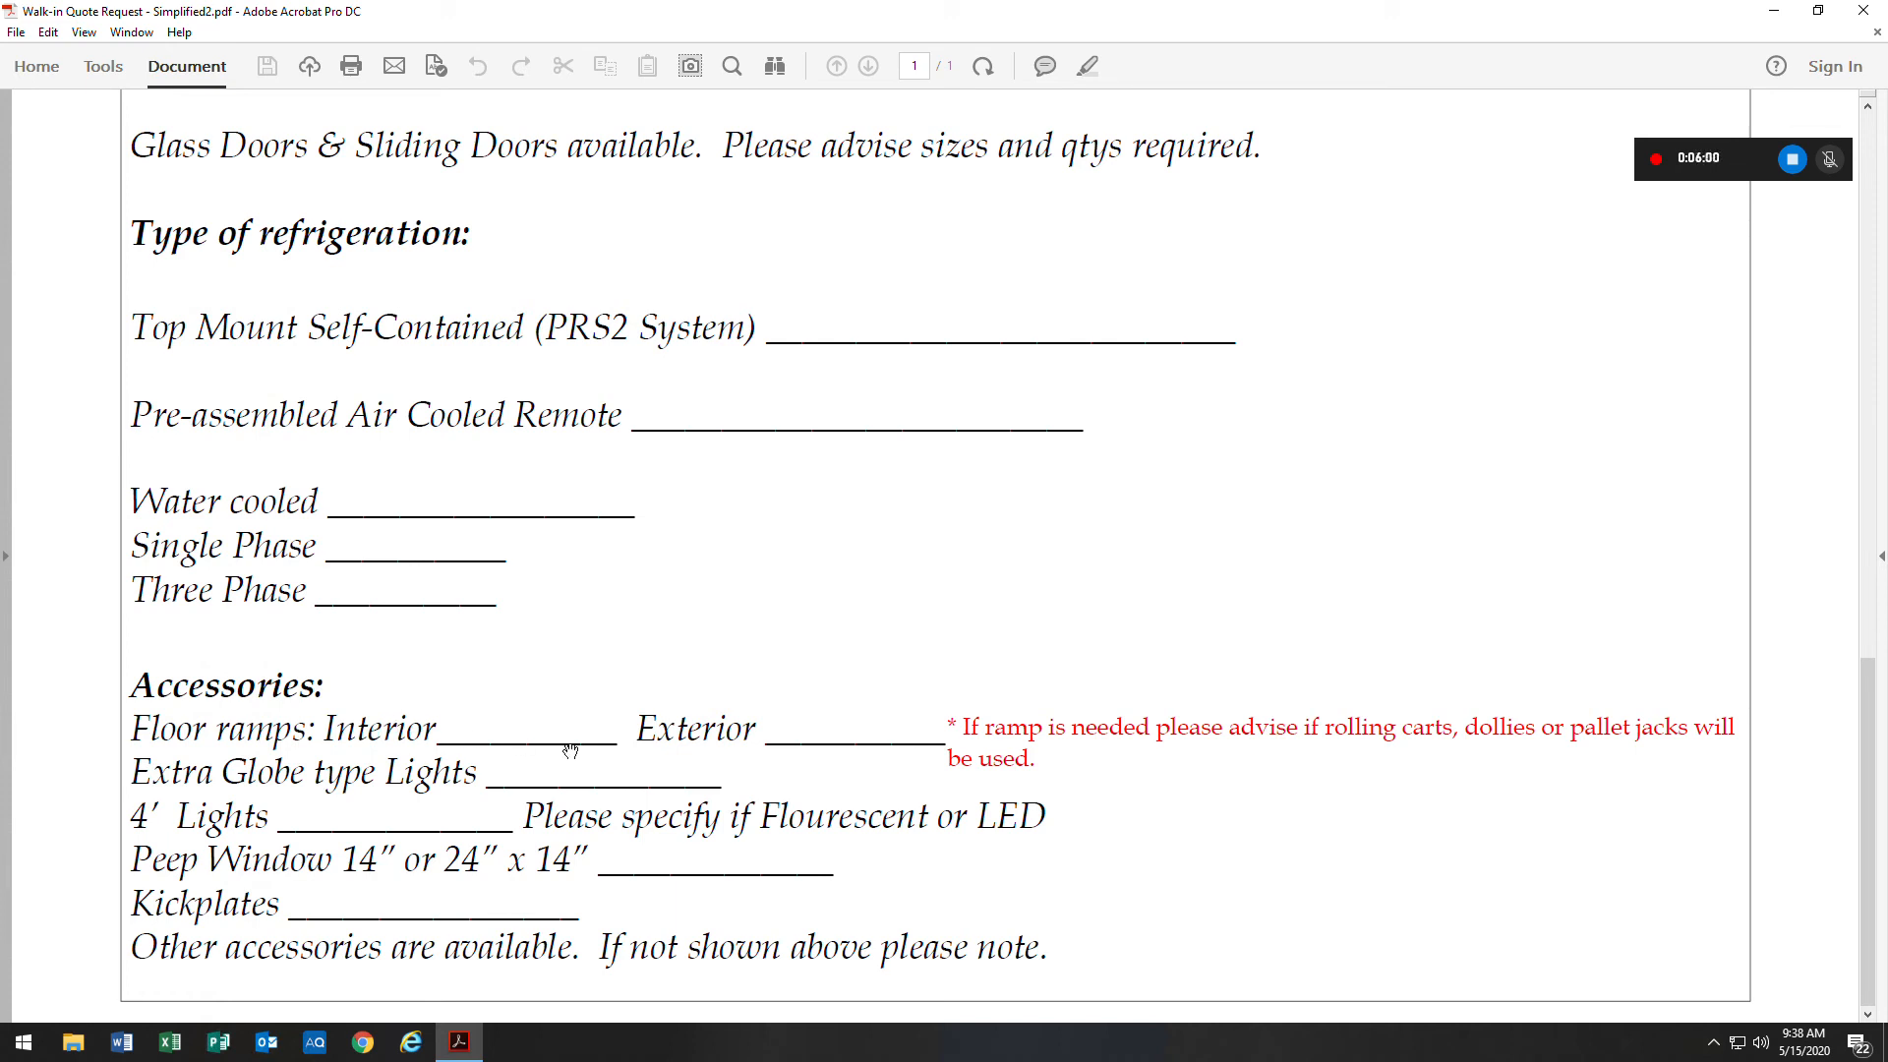
mouse_move(898, 756)
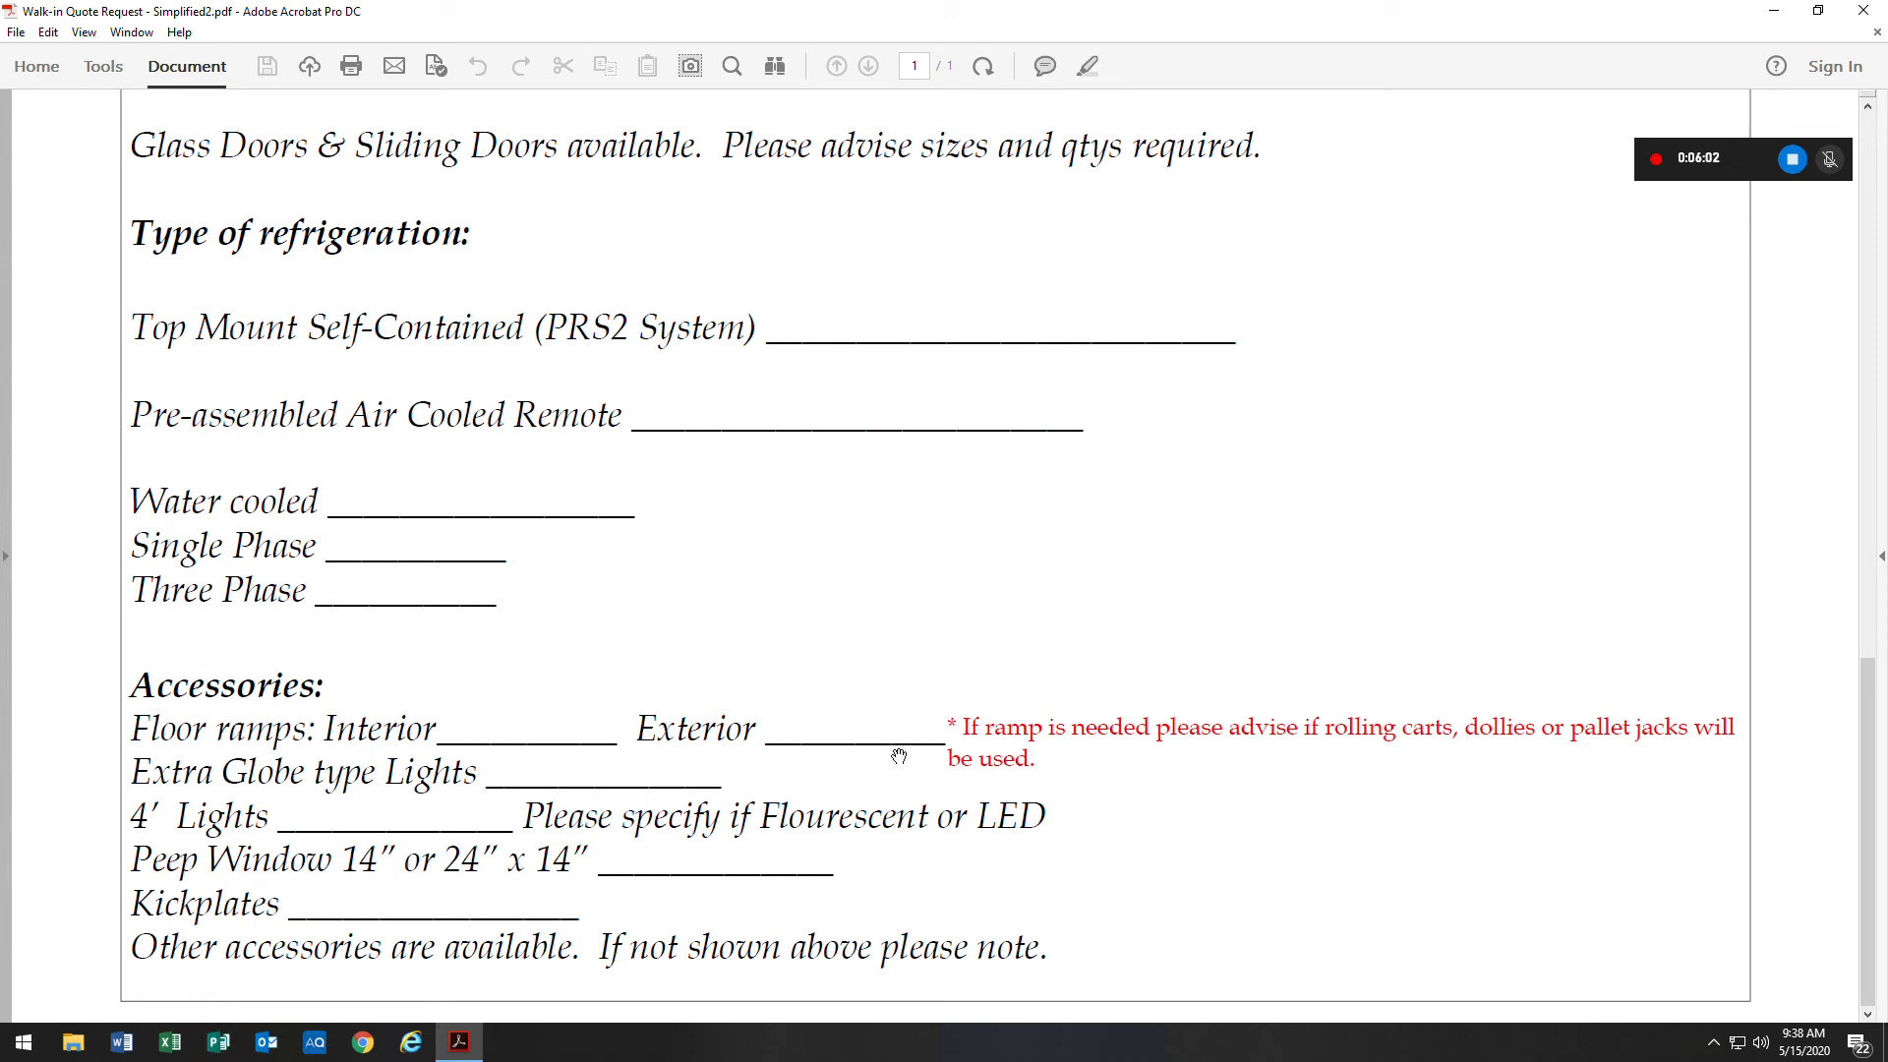
mouse_move(1131, 768)
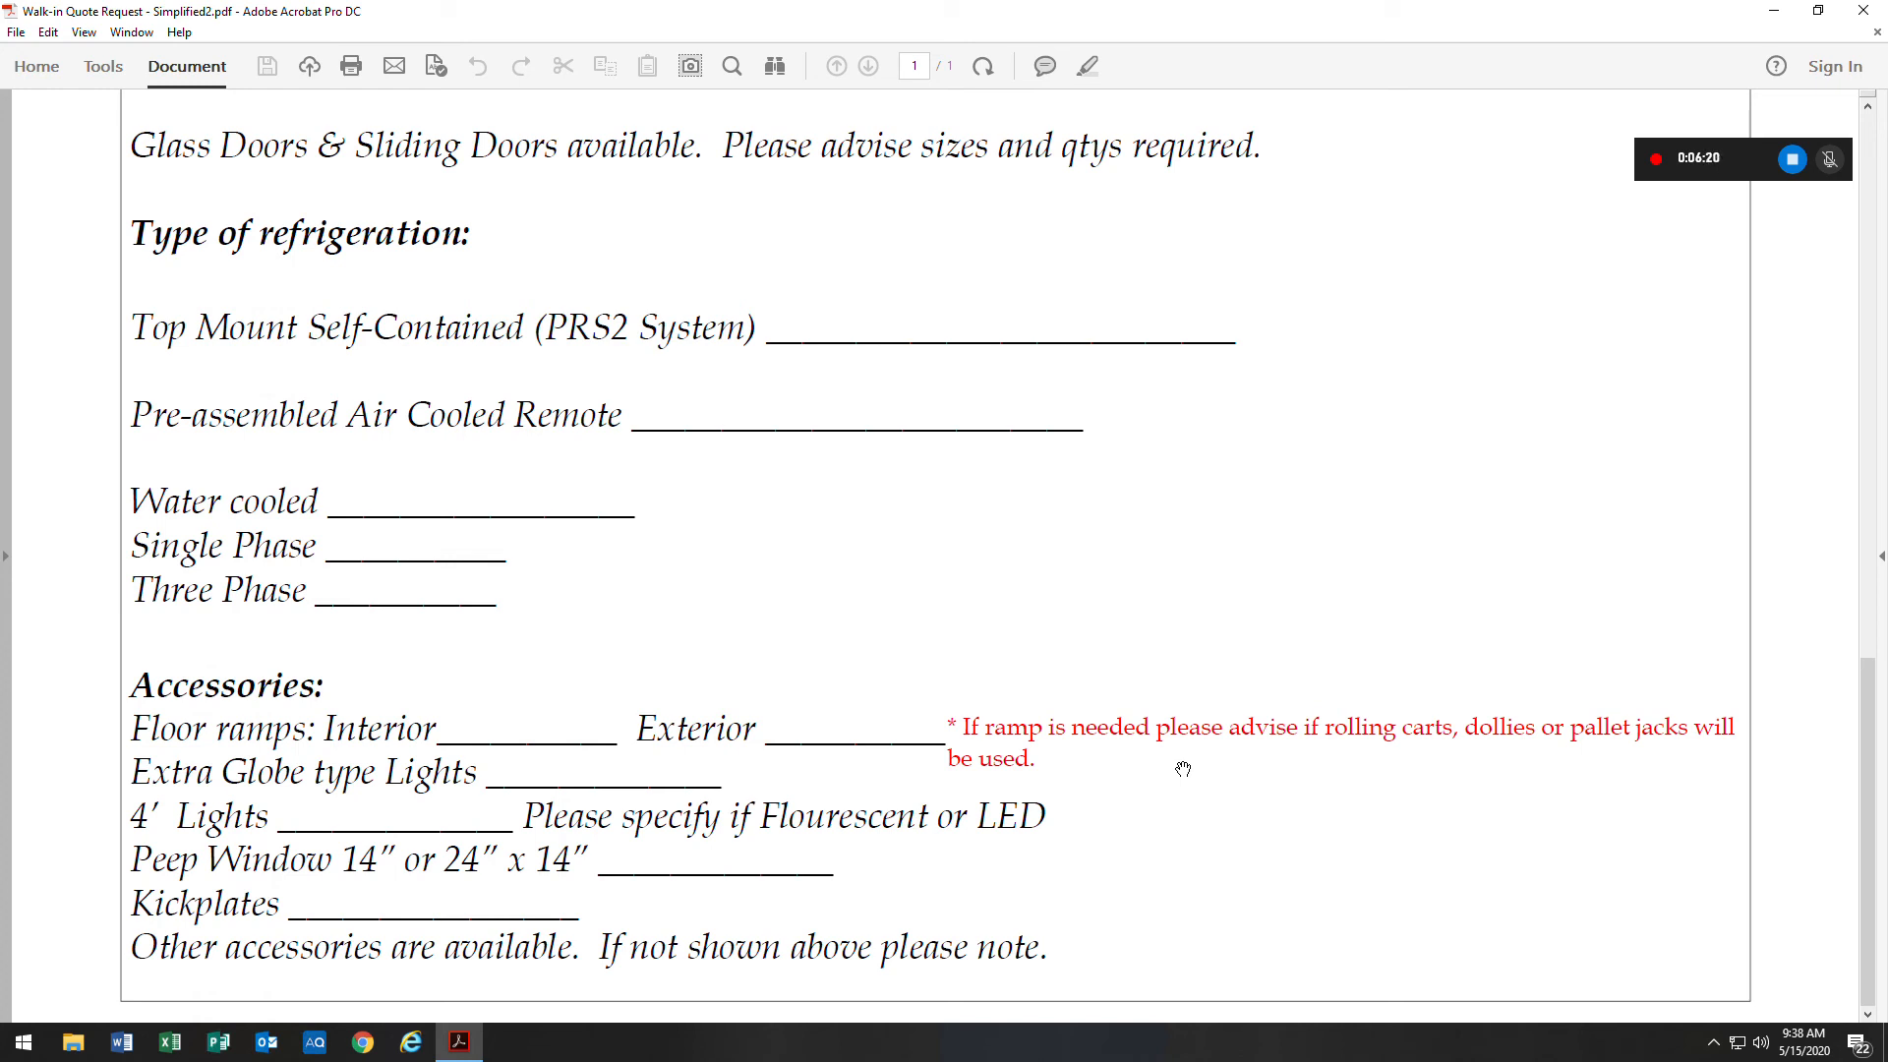
mouse_move(650, 795)
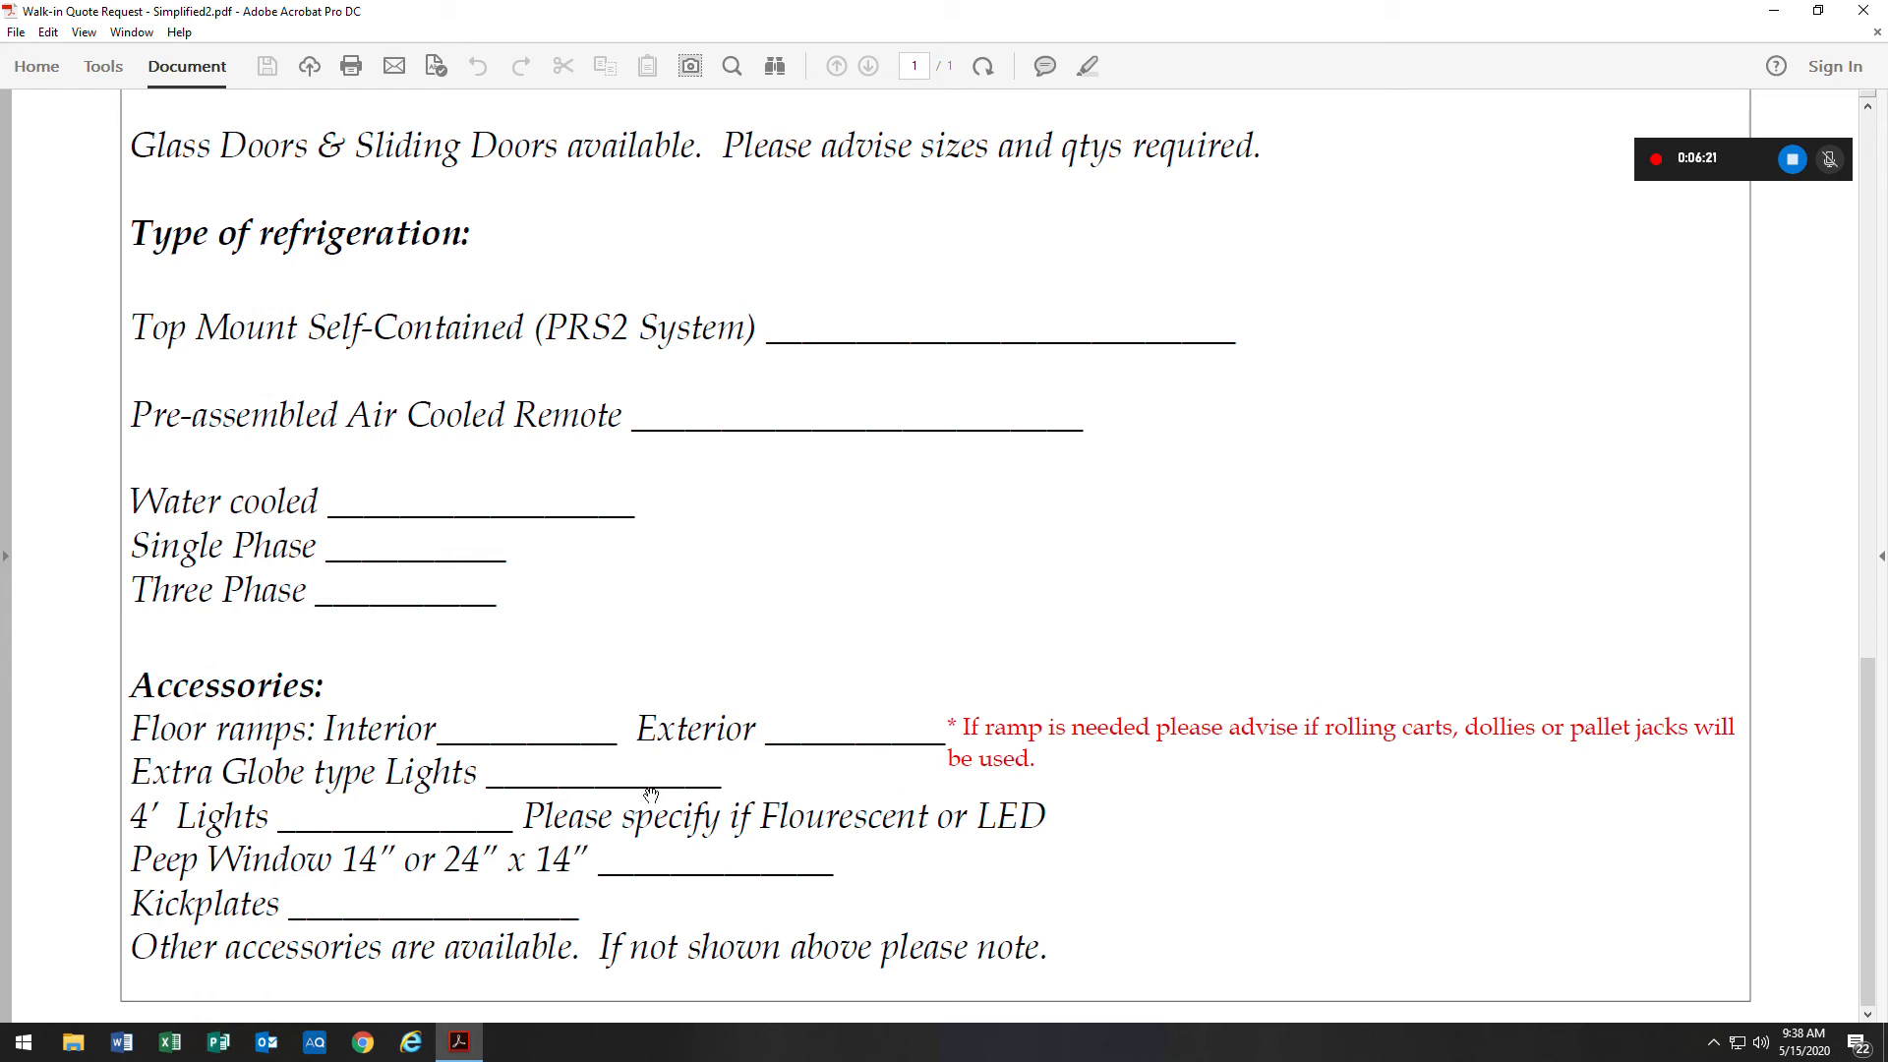
mouse_move(322, 816)
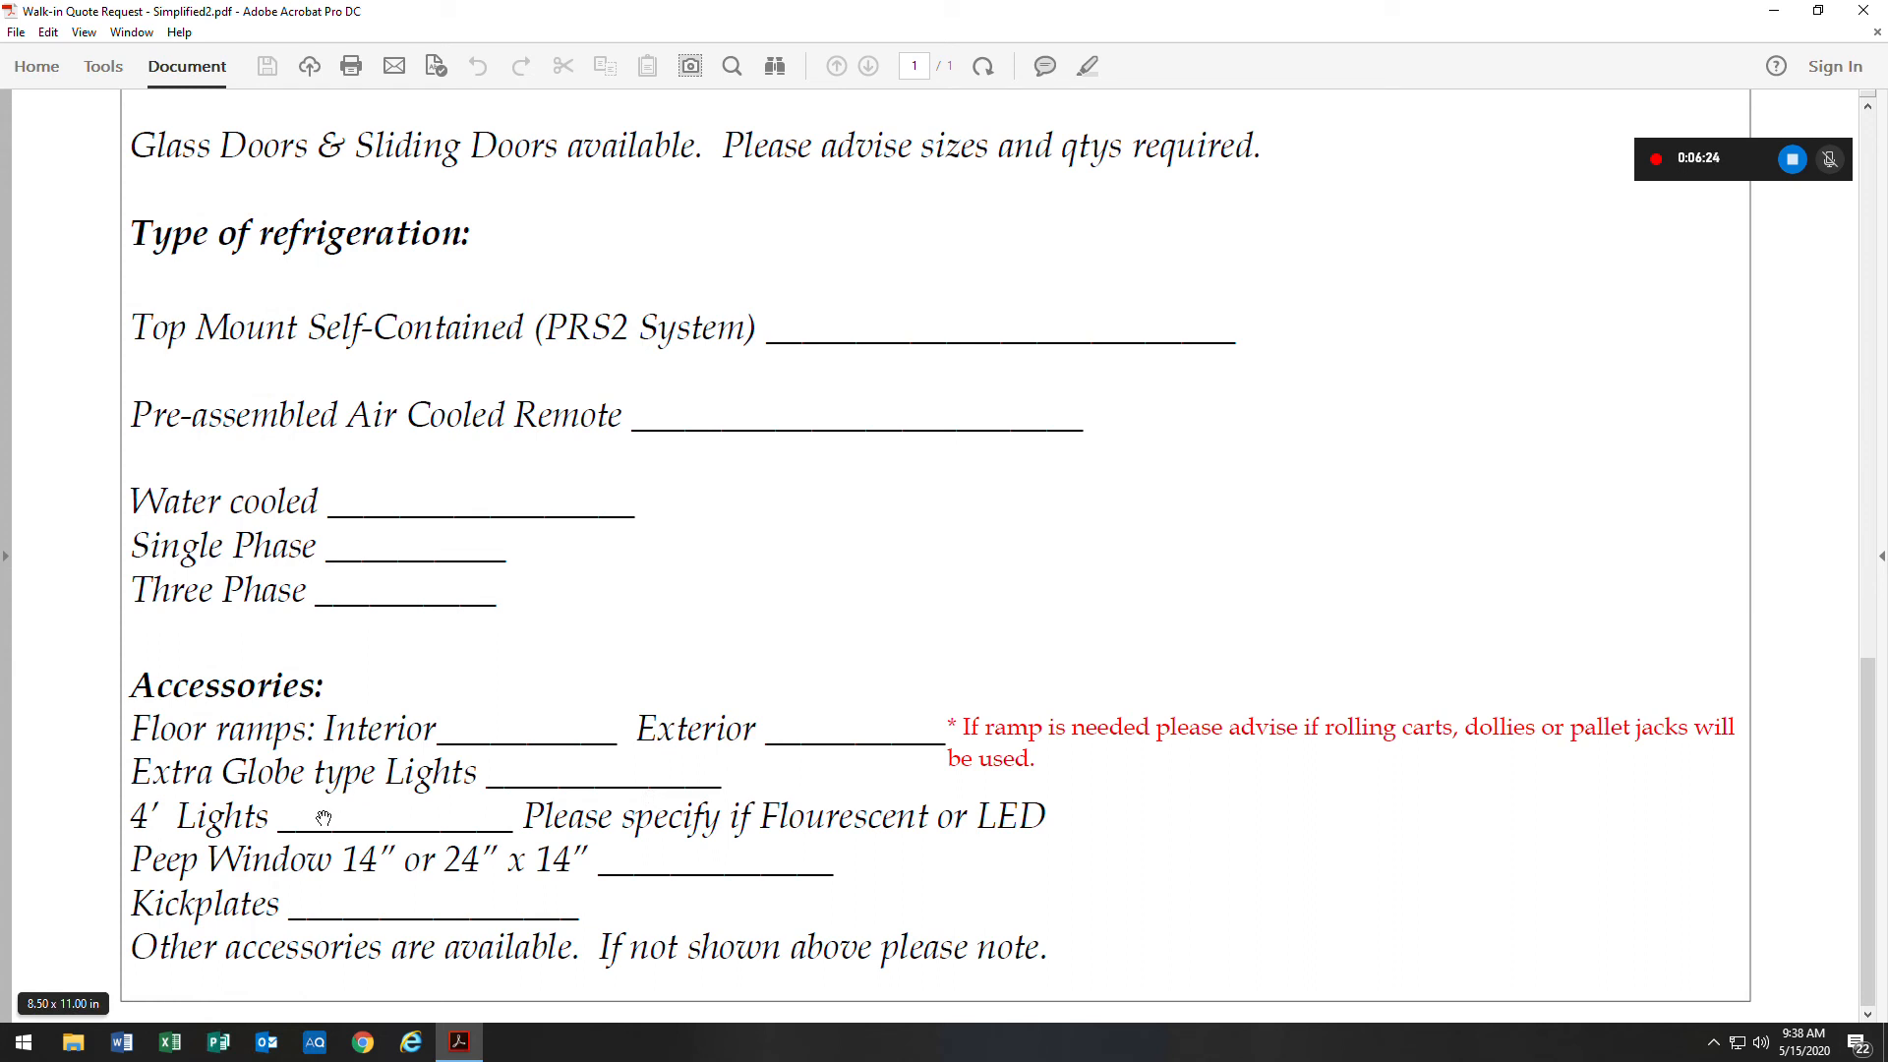
mouse_move(377, 813)
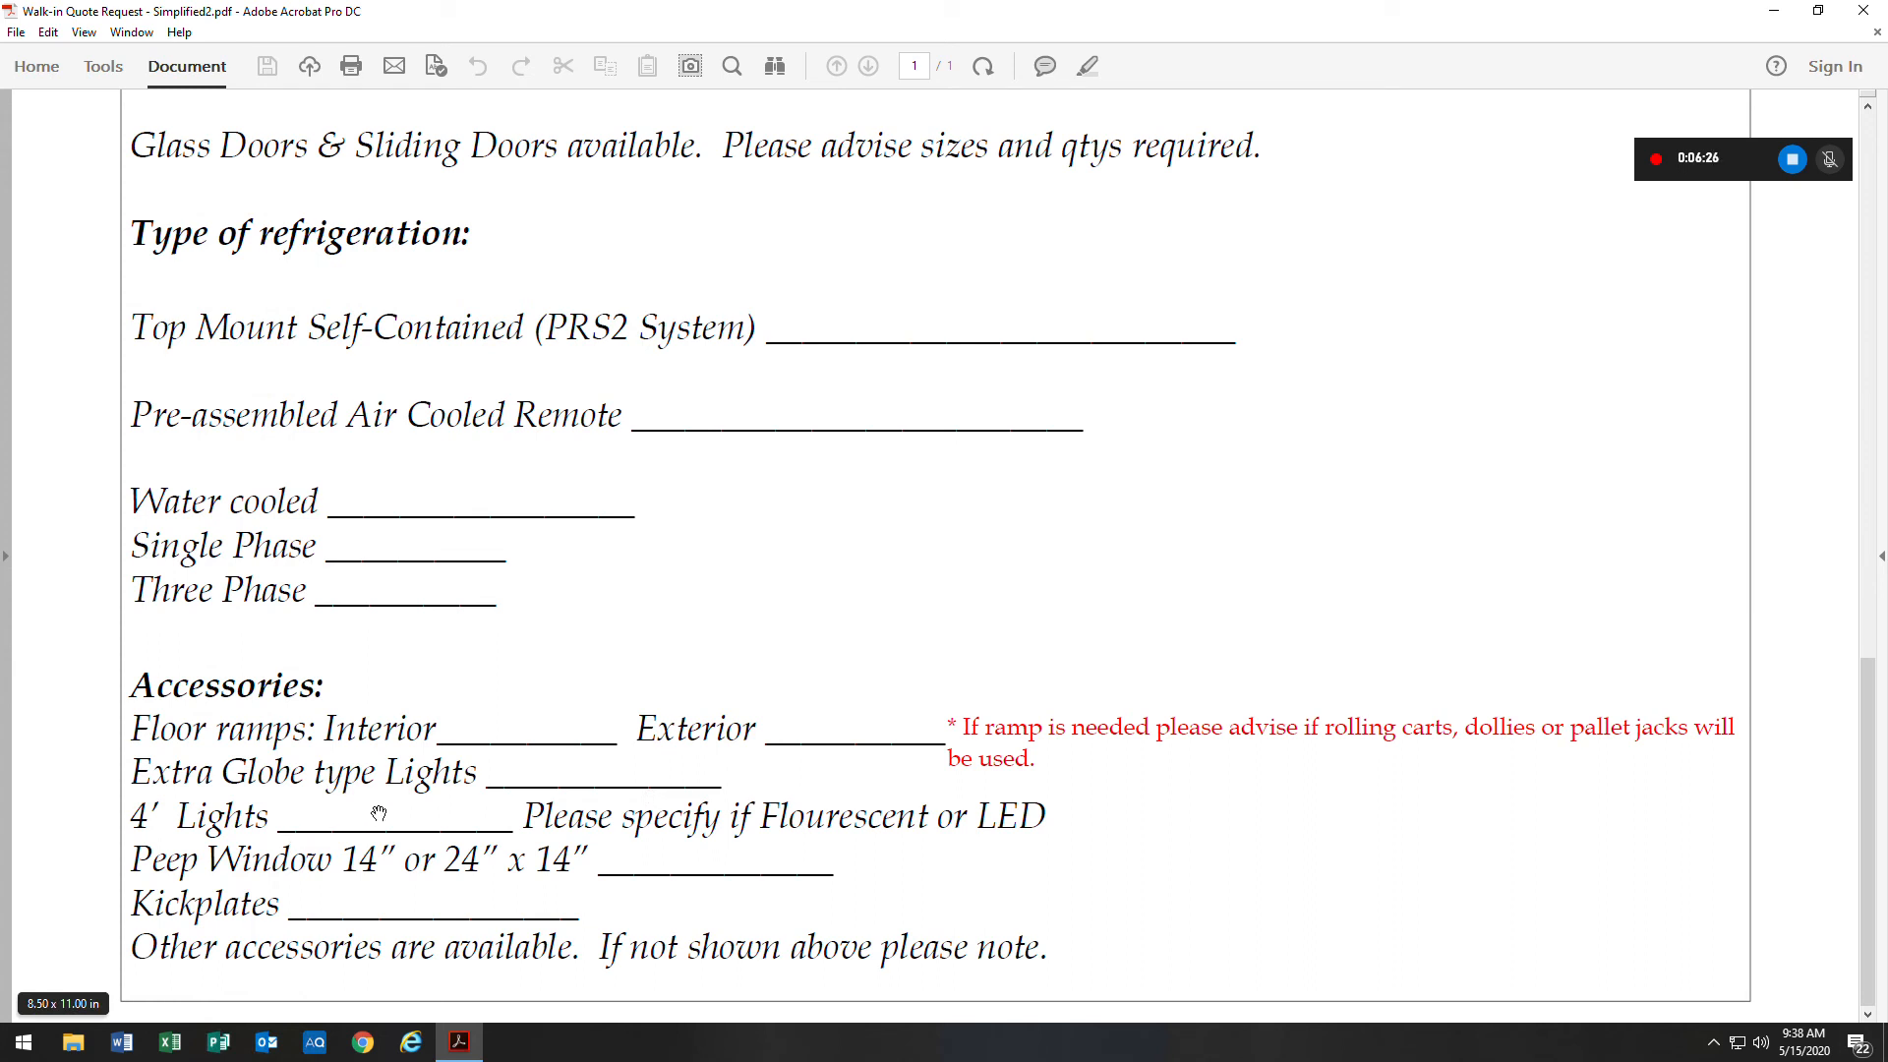
mouse_move(791, 848)
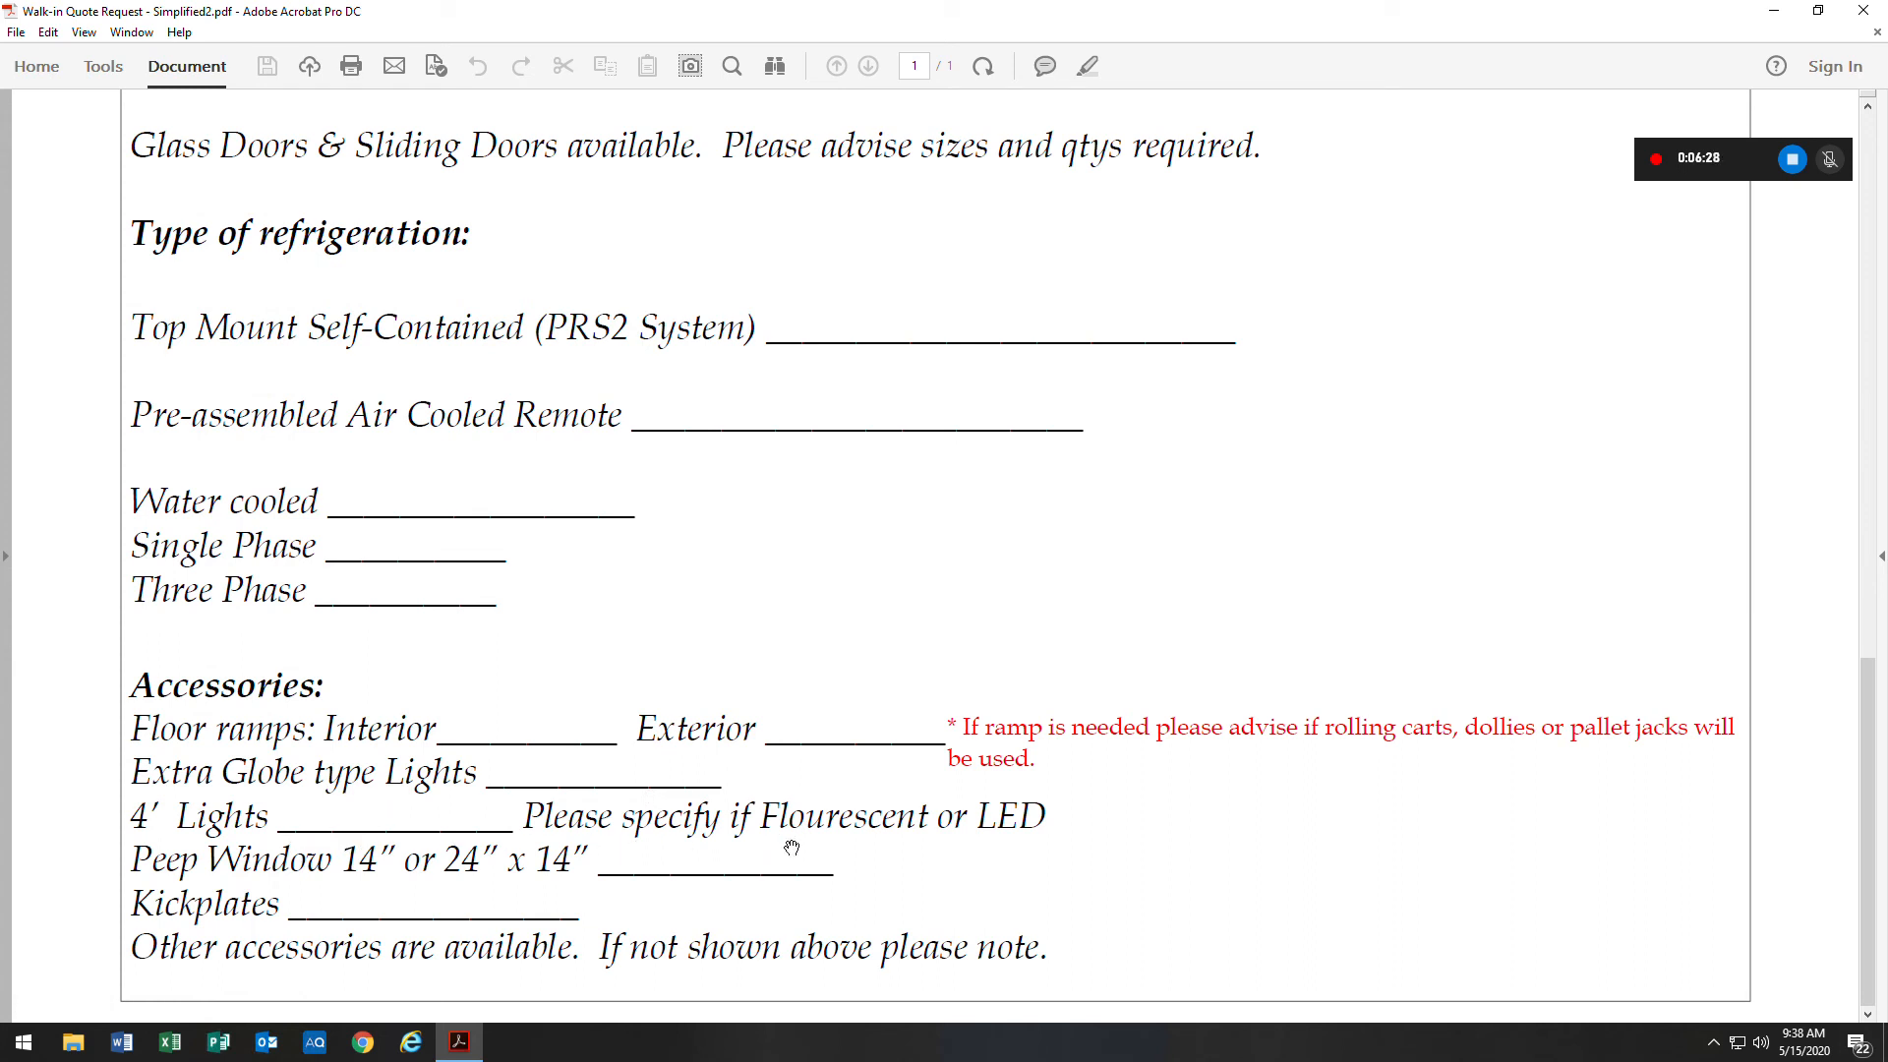
mouse_move(980, 848)
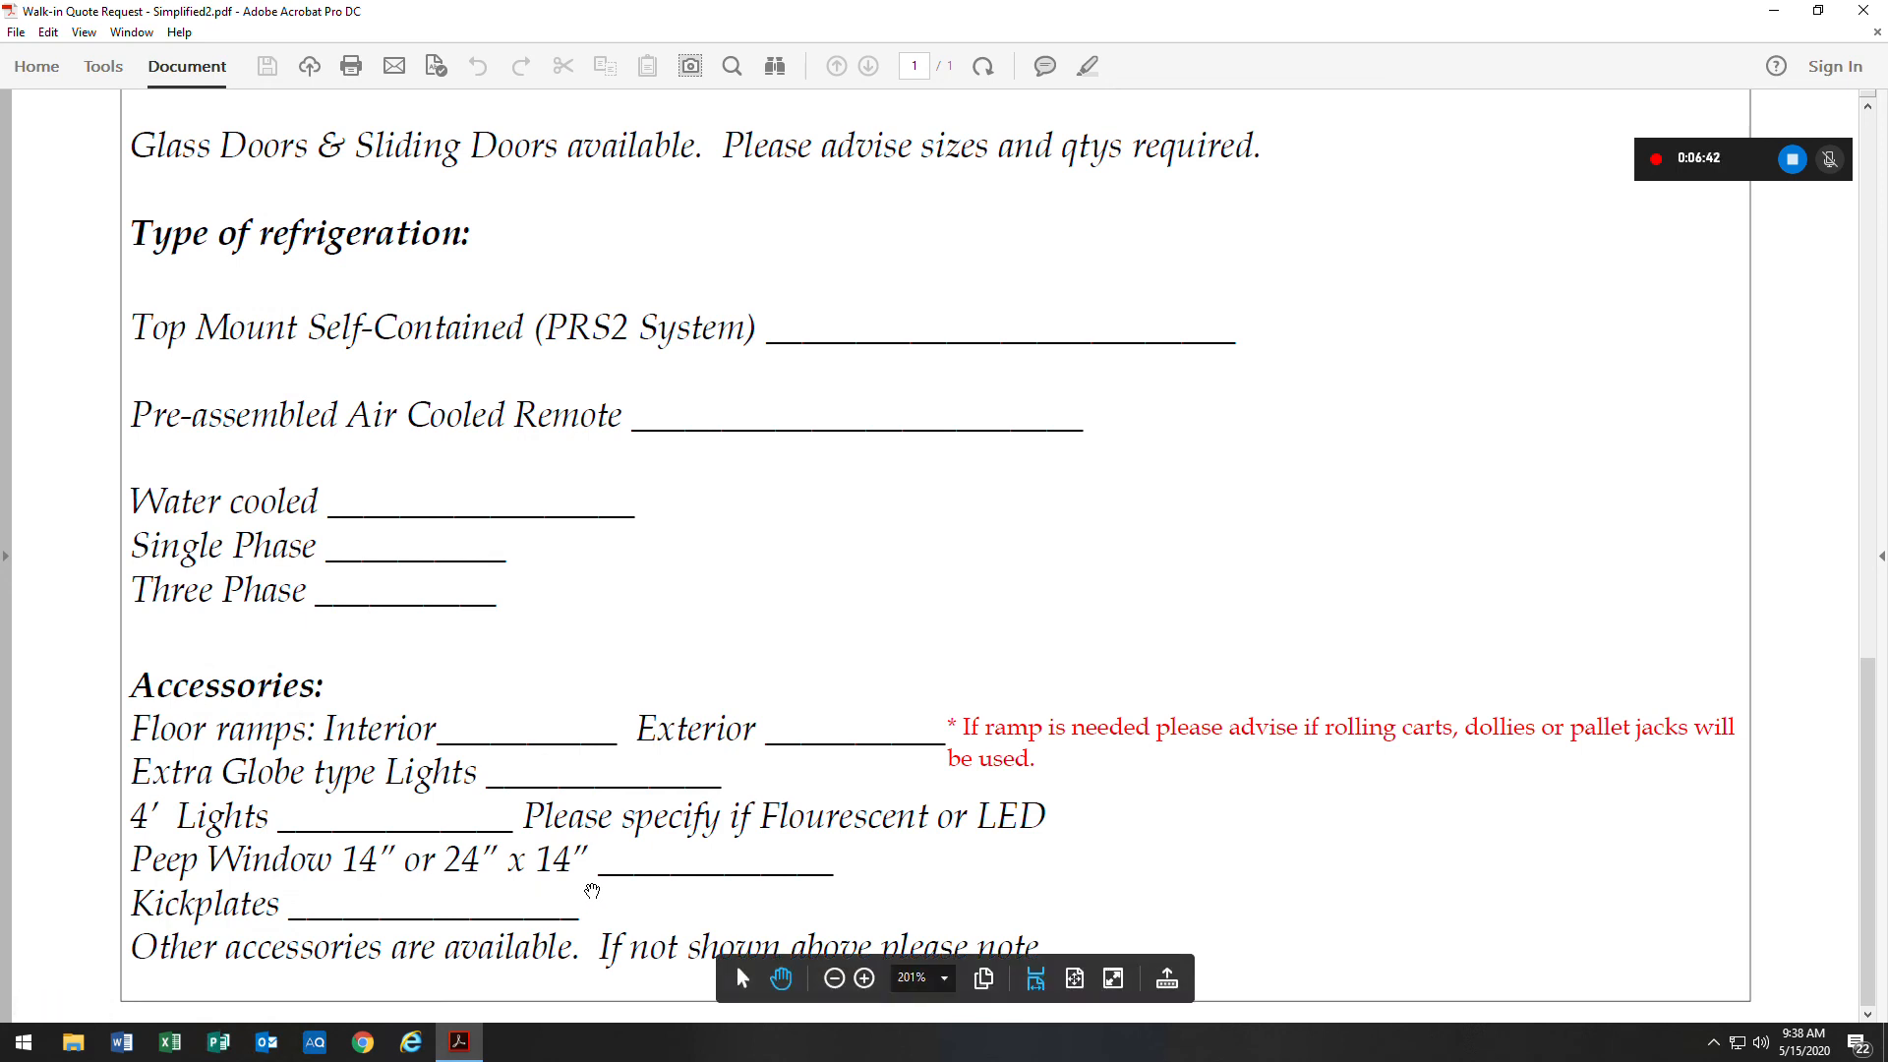
mouse_move(726, 901)
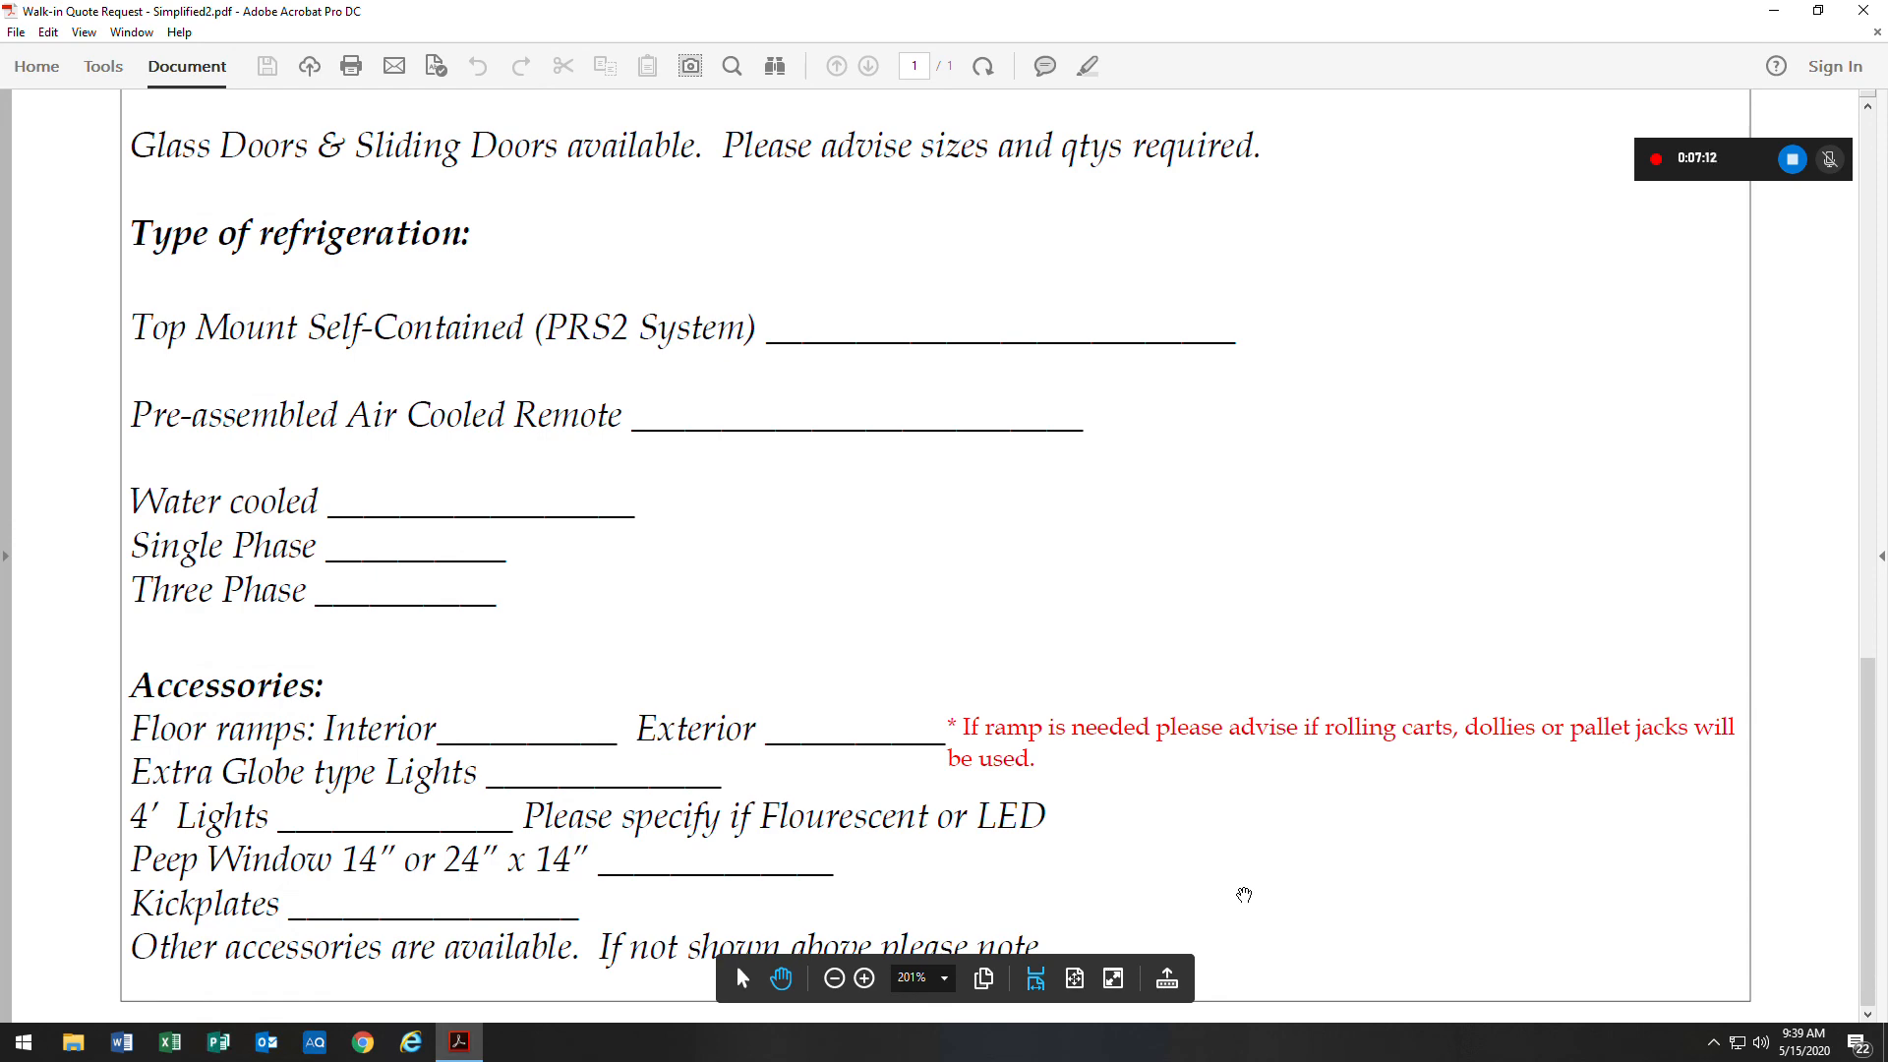
mouse_move(1252, 874)
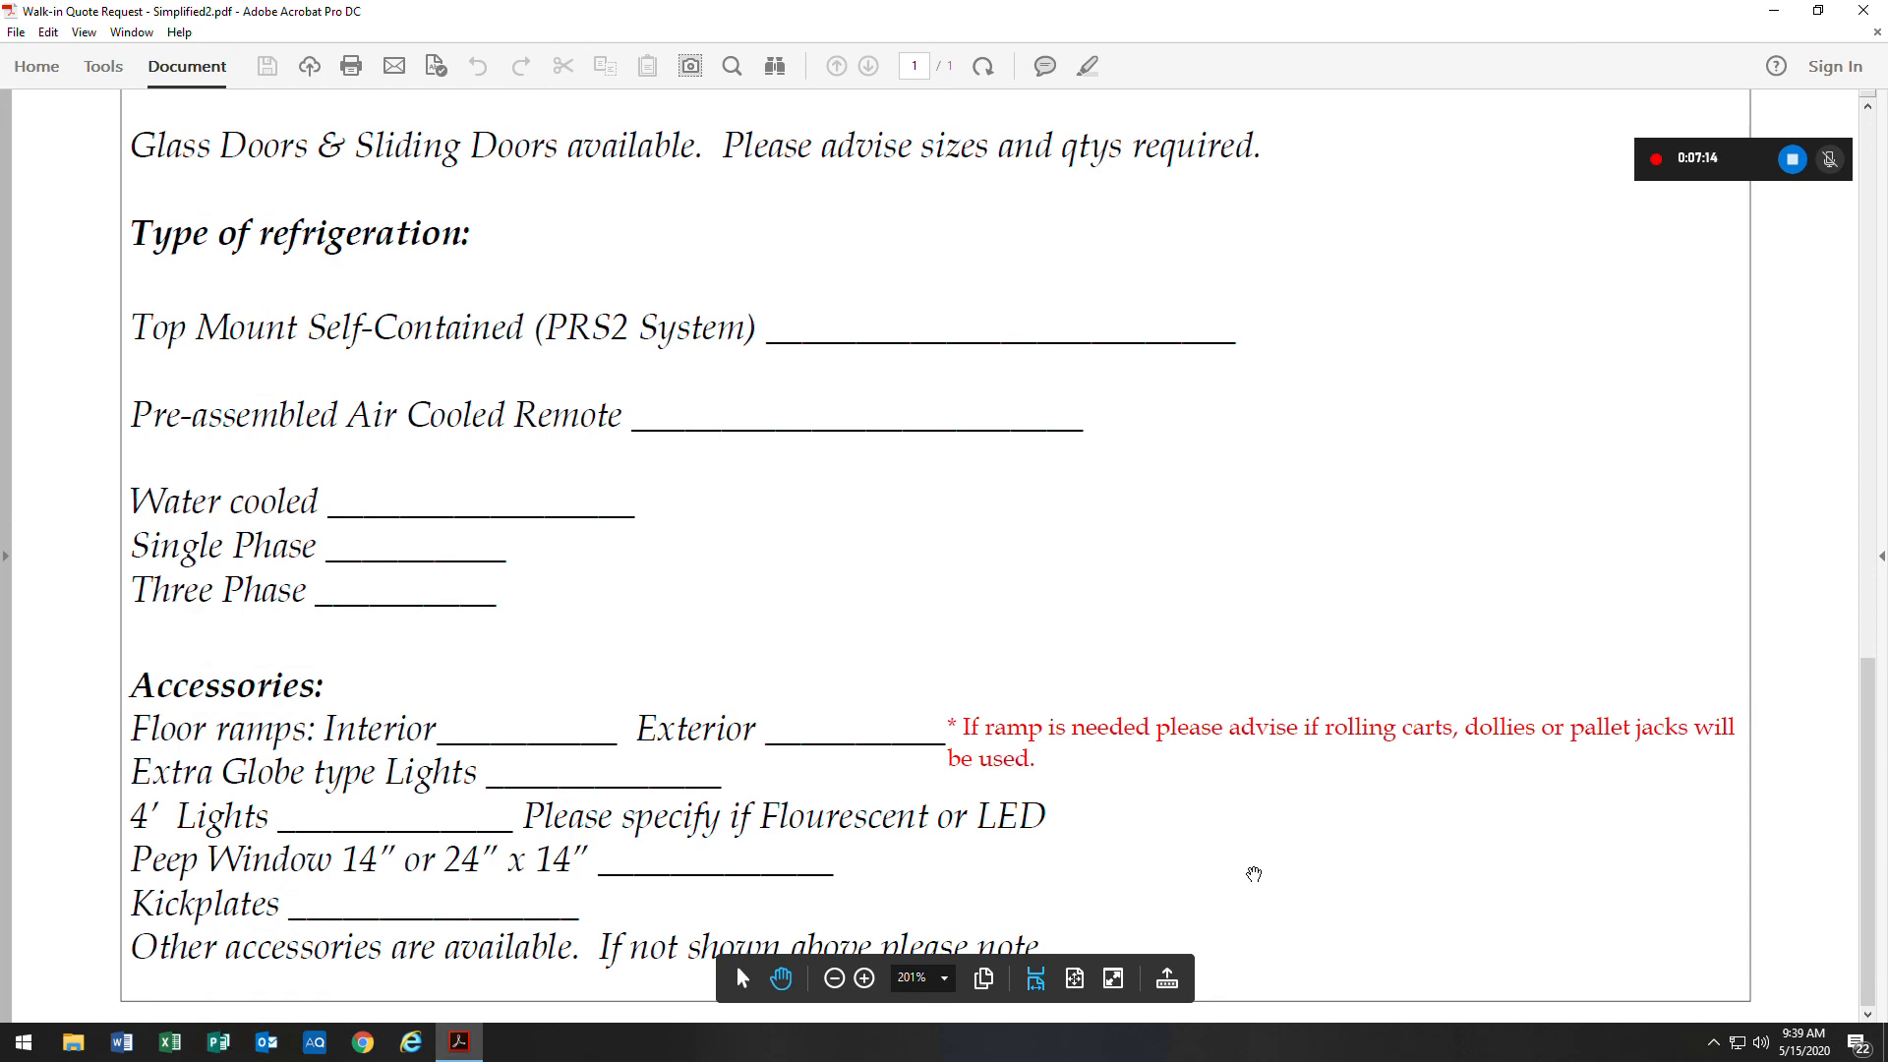
scroll(up, 3)
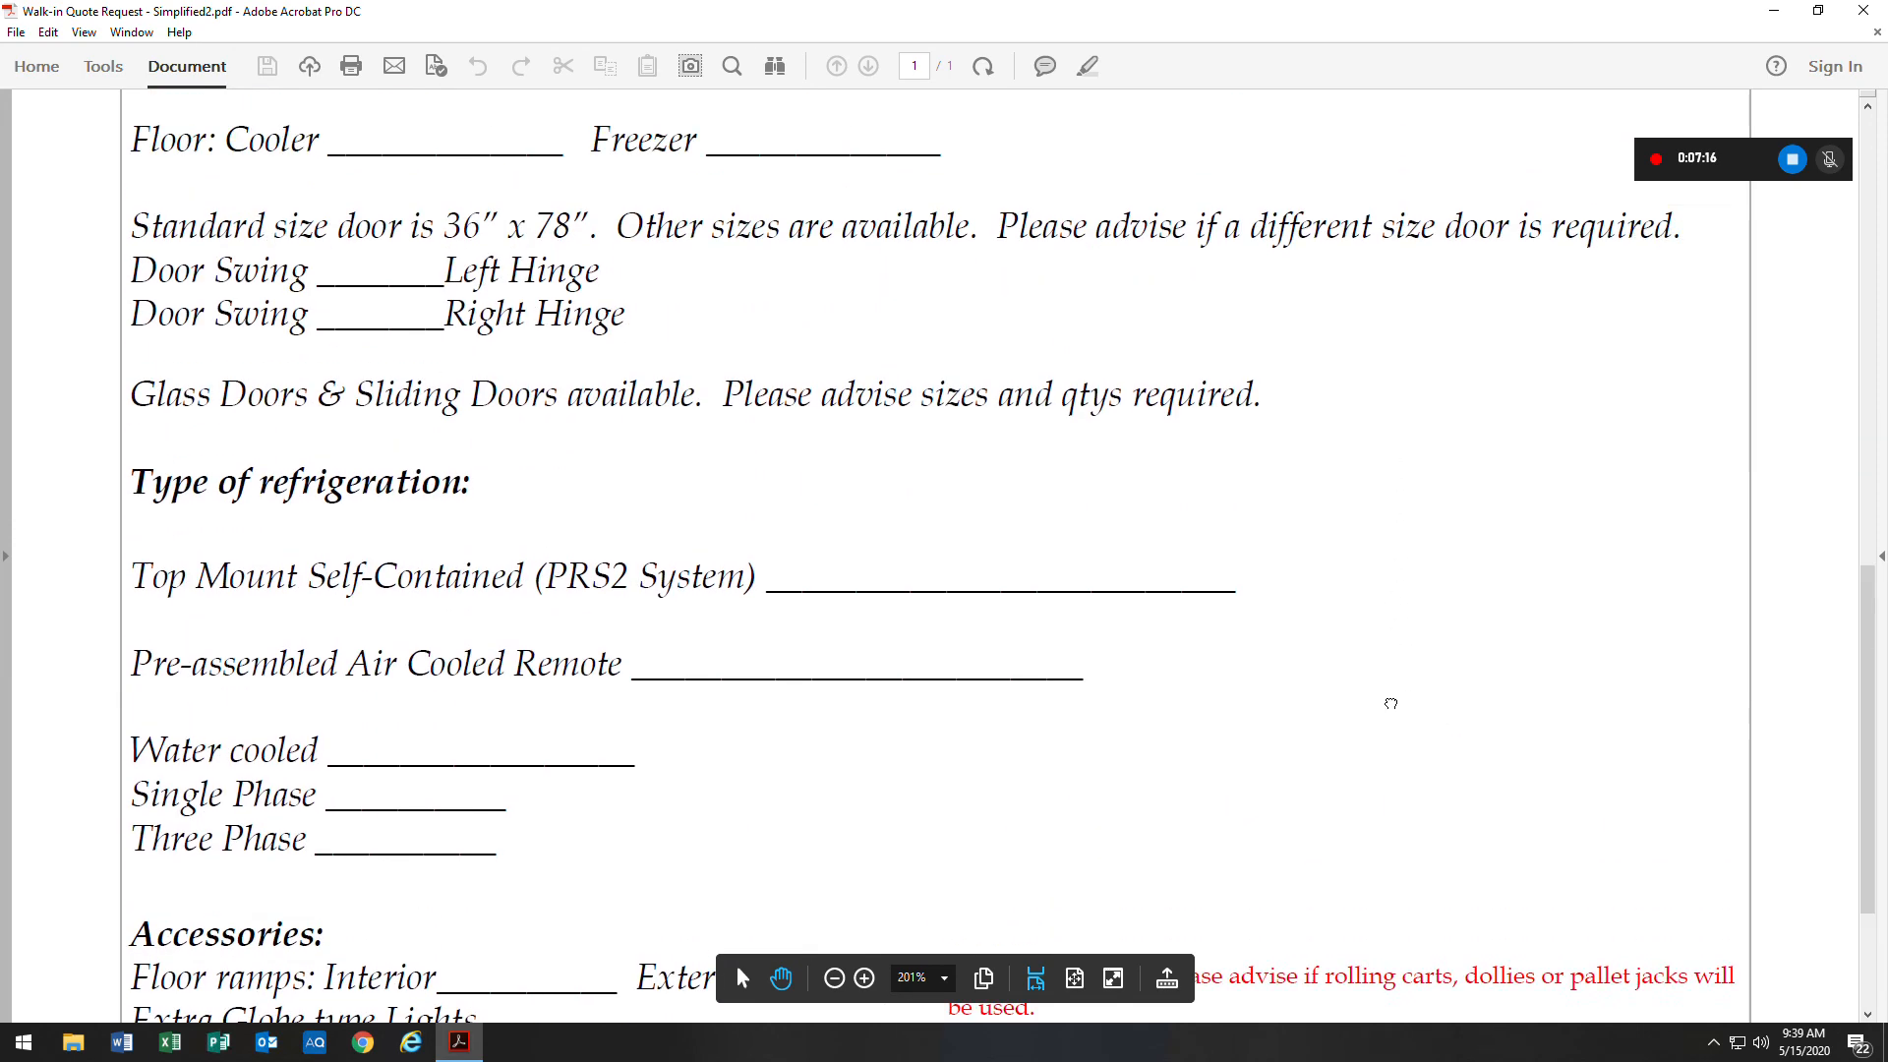
scroll(up, 3)
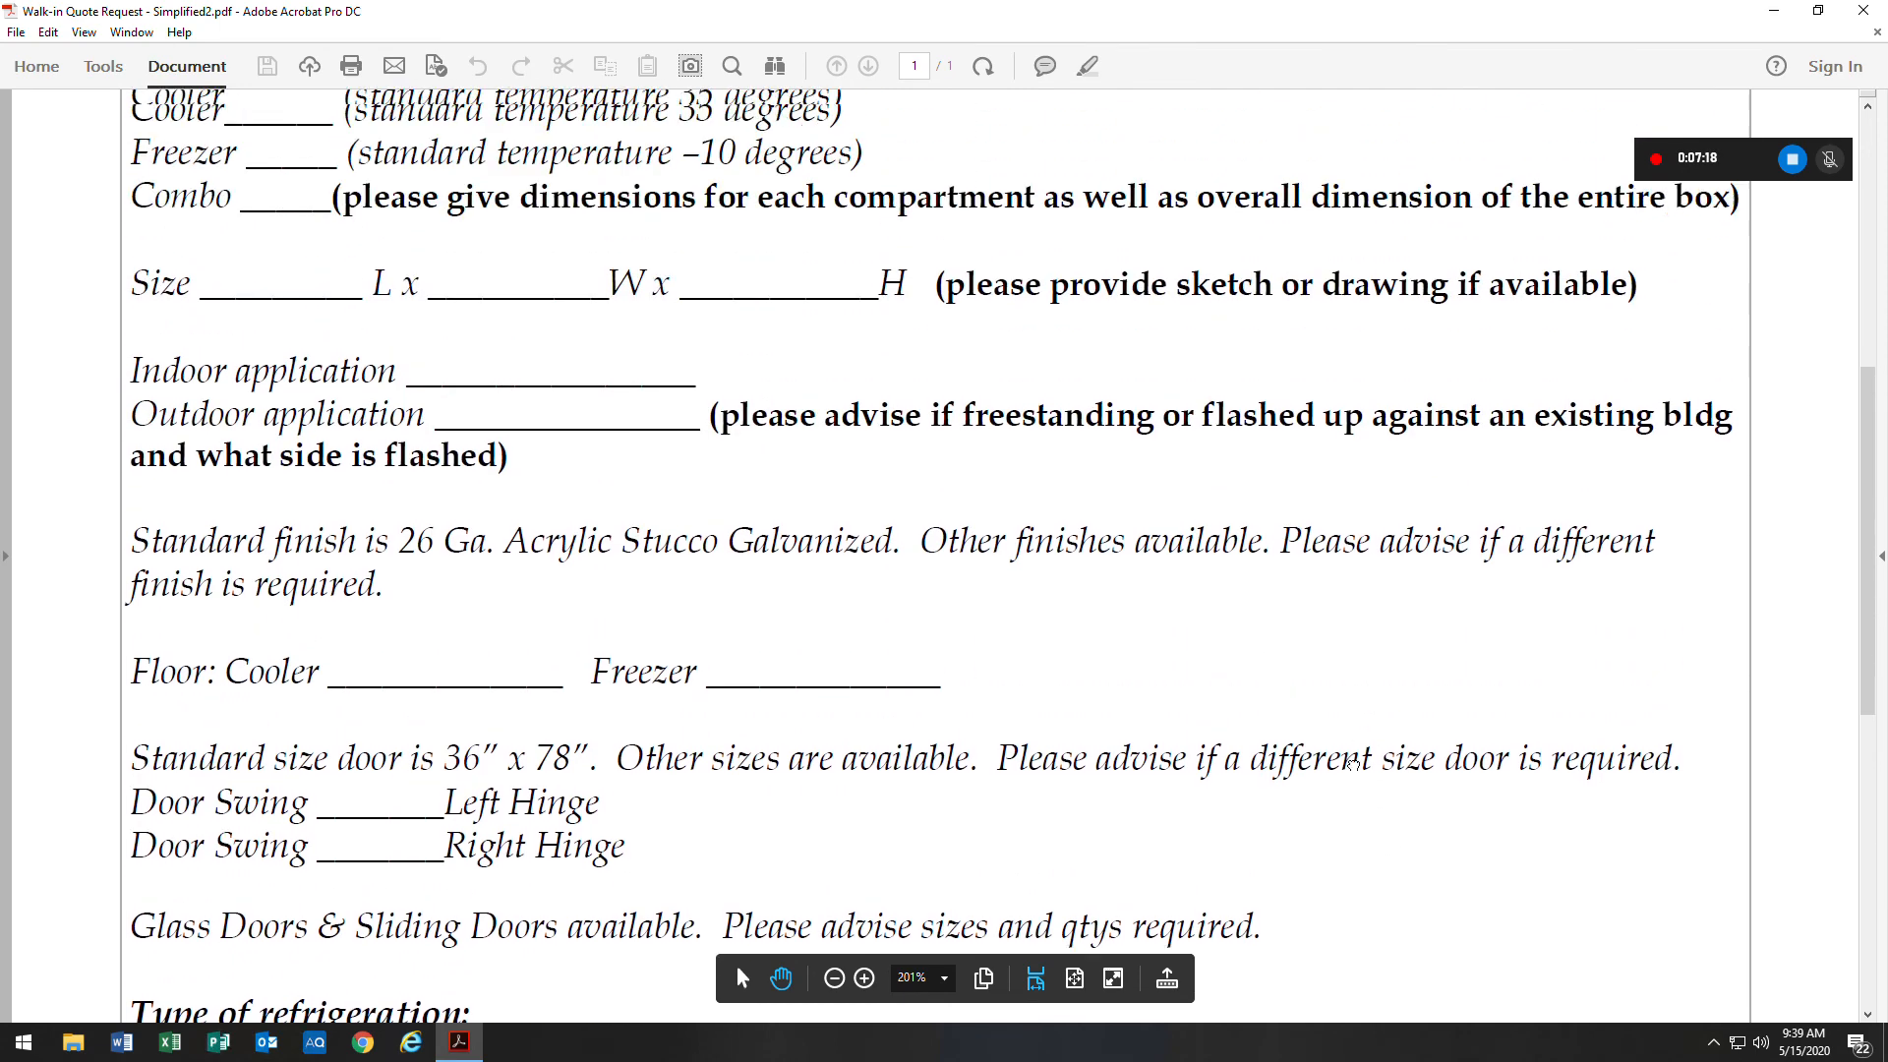
scroll(up, 3)
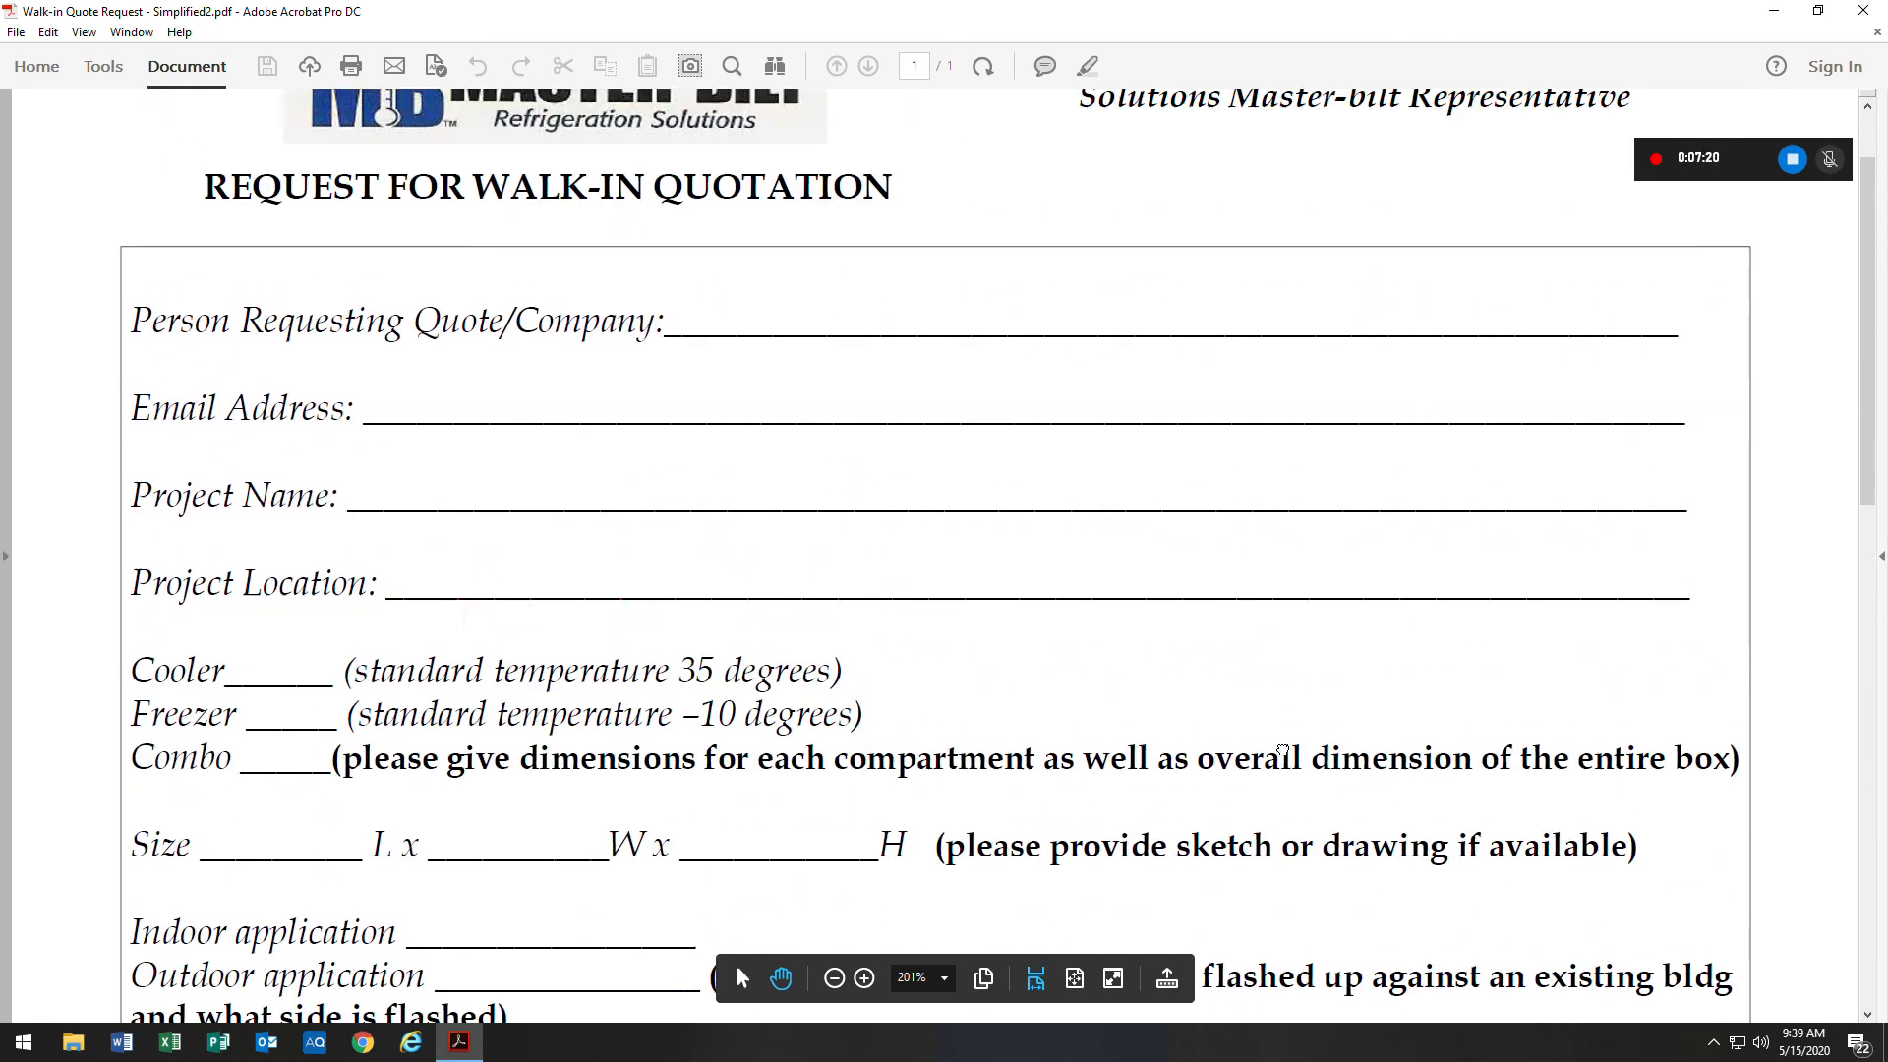
scroll(up, 3)
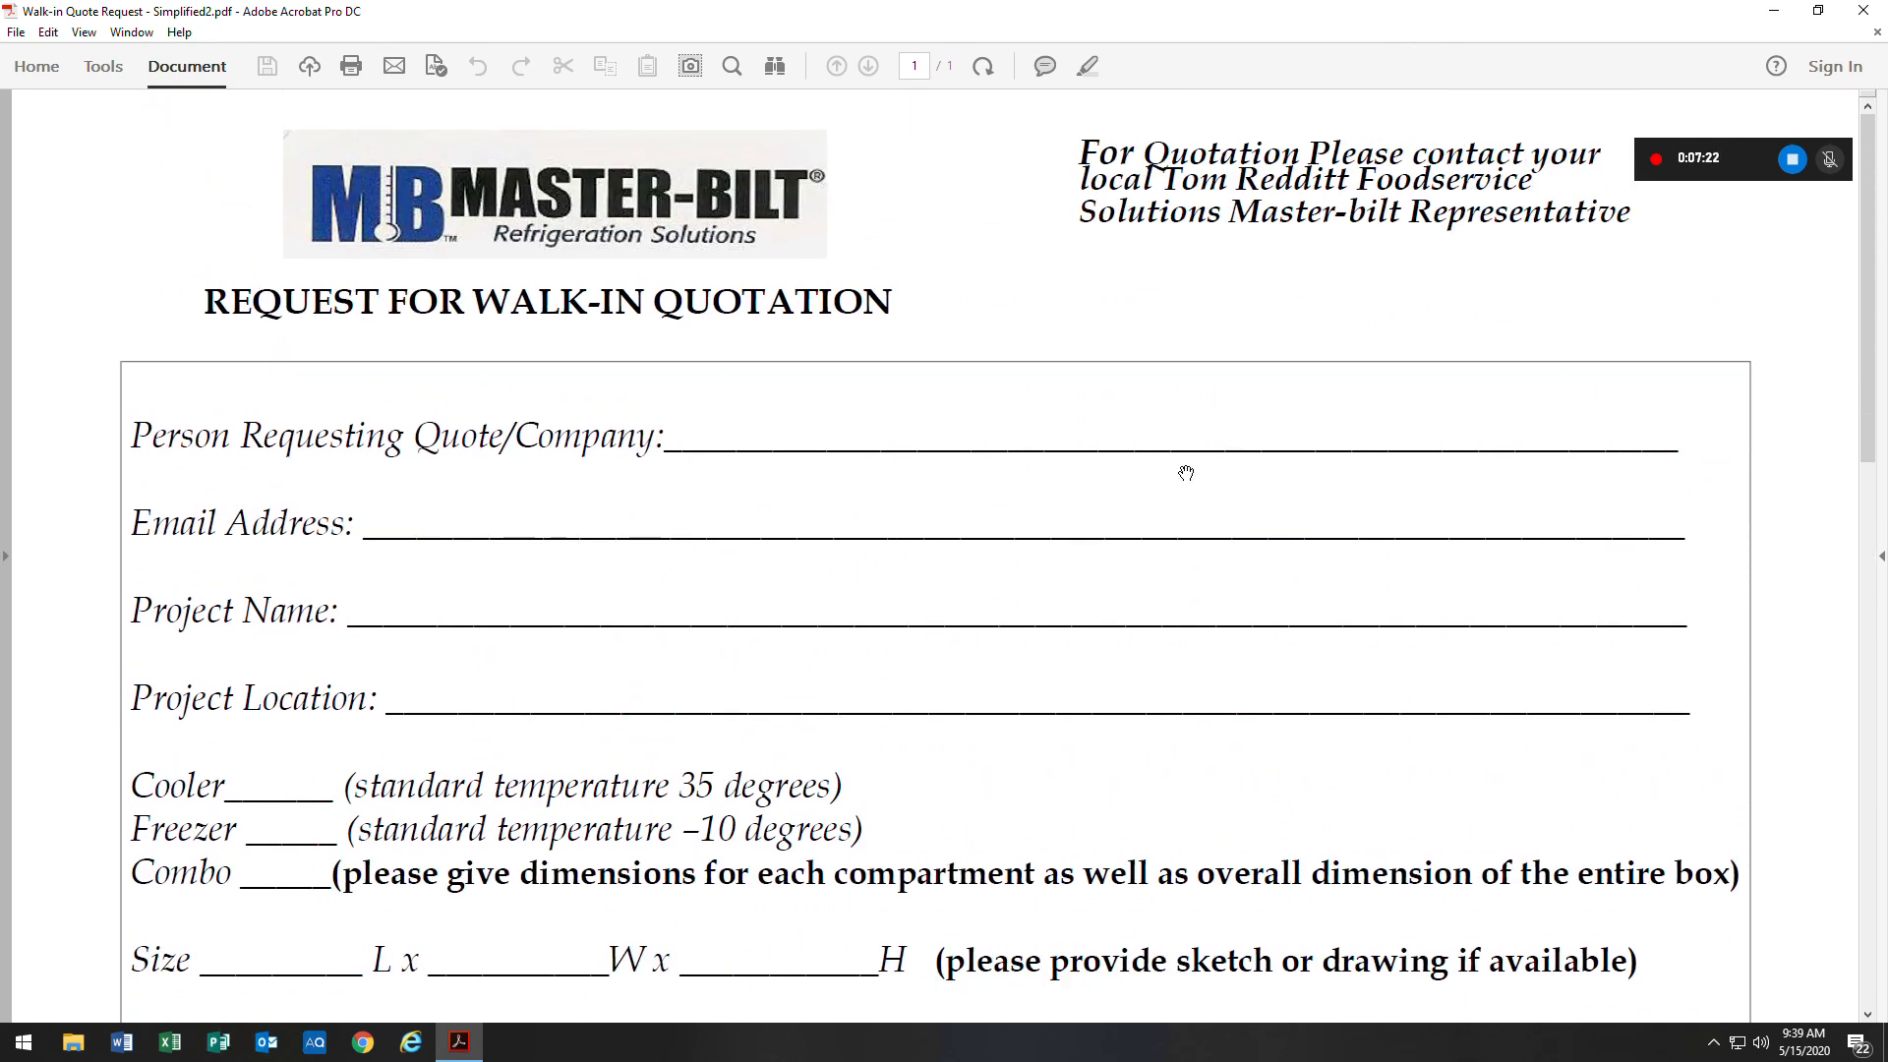